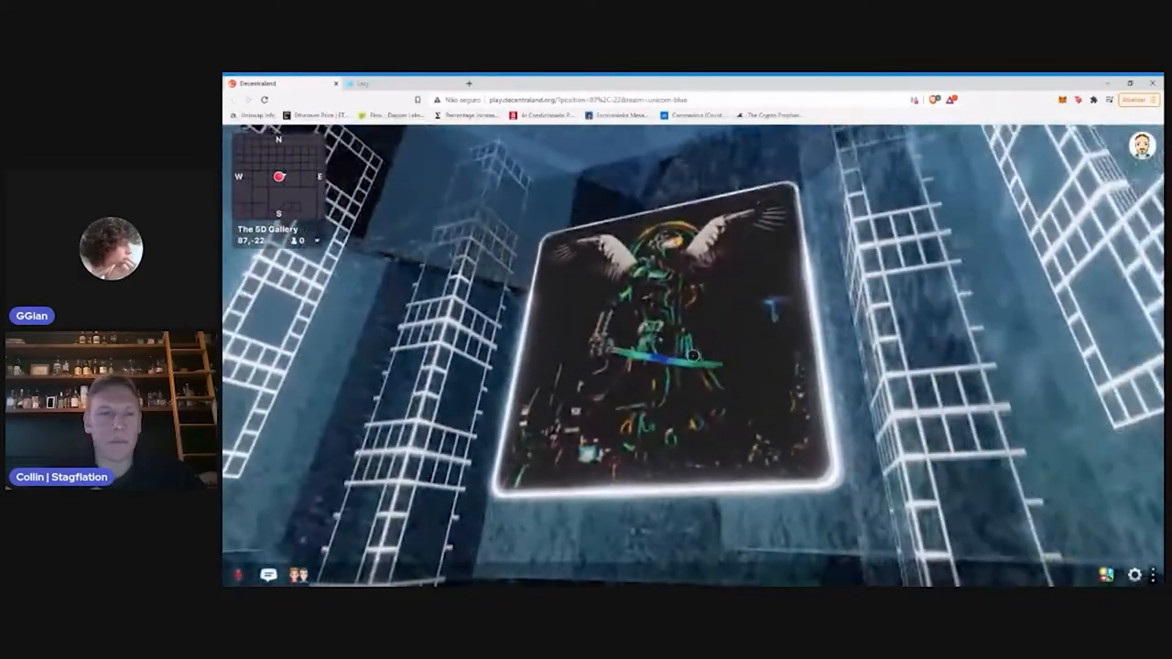
View the Ready Player One artwork's ownership details, then move to the Lazy gallery page
{"action": "left_click", "coordinate": [689, 357]}
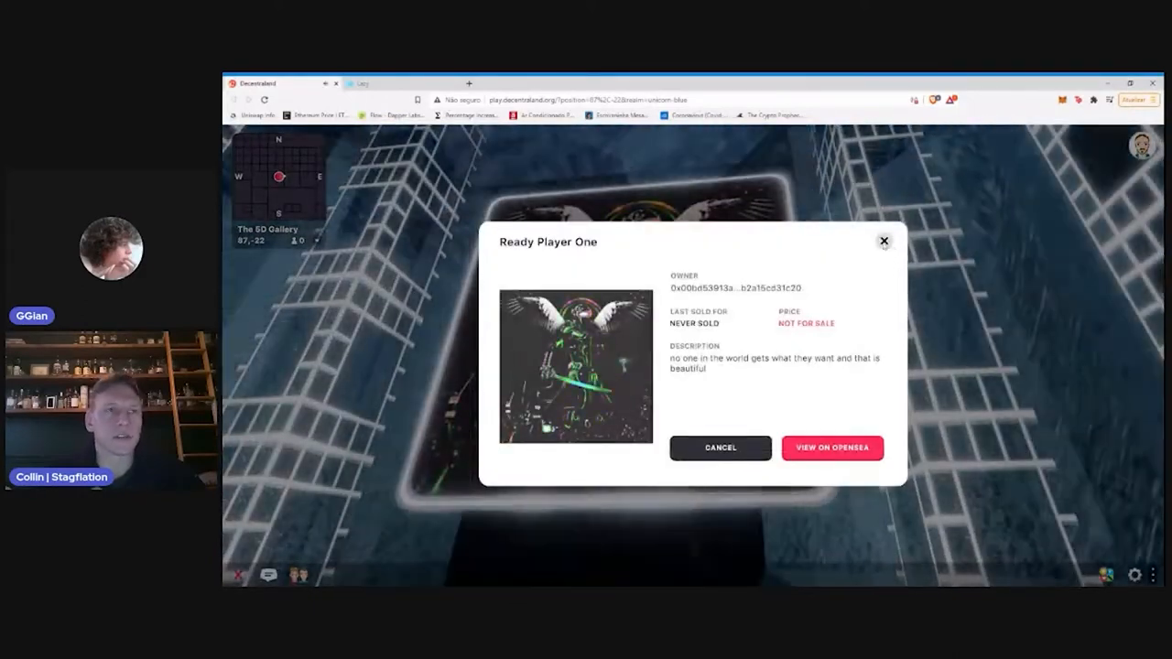
{"action": "left_click", "coordinate": [883, 240]}
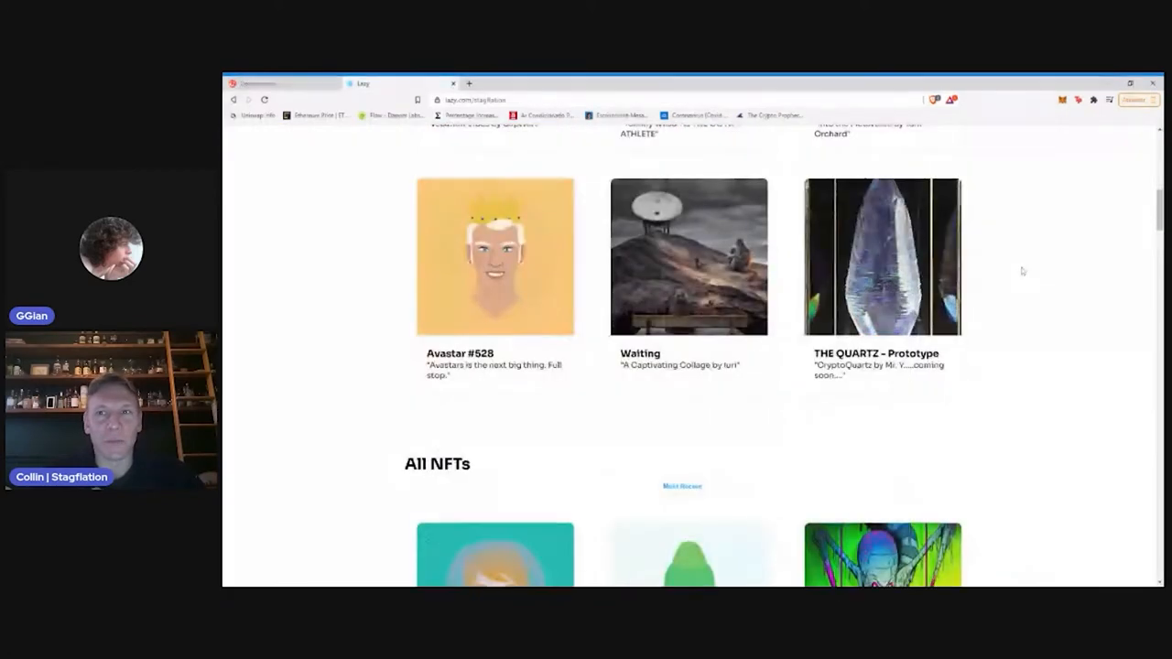
{"action": "scroll", "scroll_direction": "down", "scroll_amount": 3}
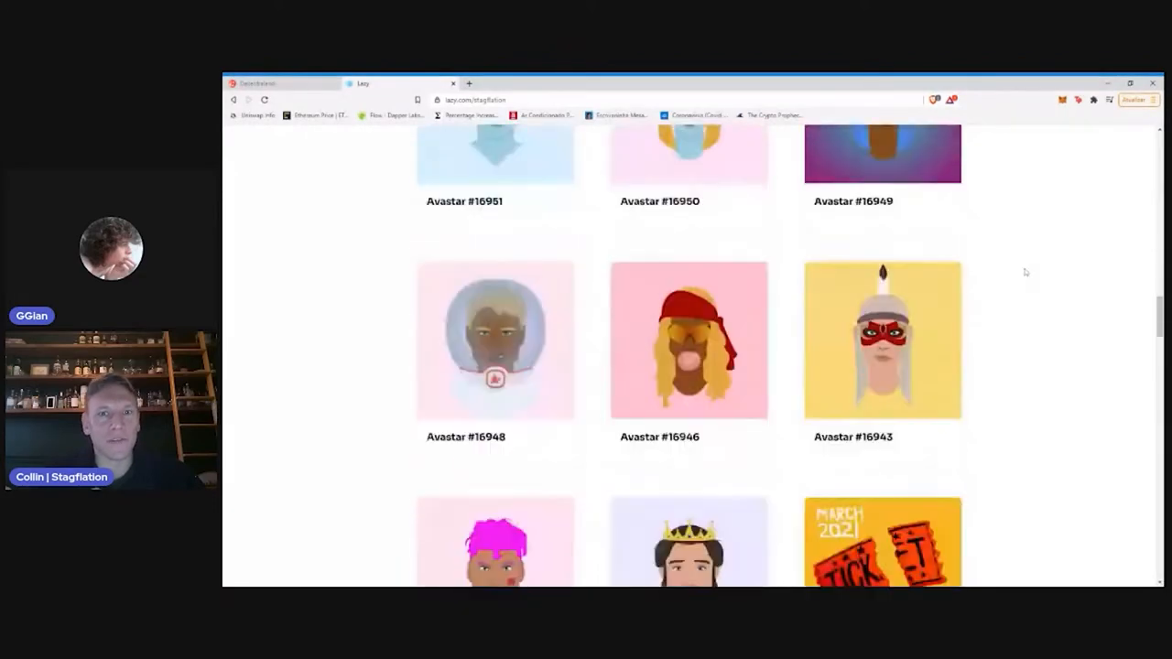
{"action": "scroll", "scroll_direction": "down", "scroll_amount": 3}
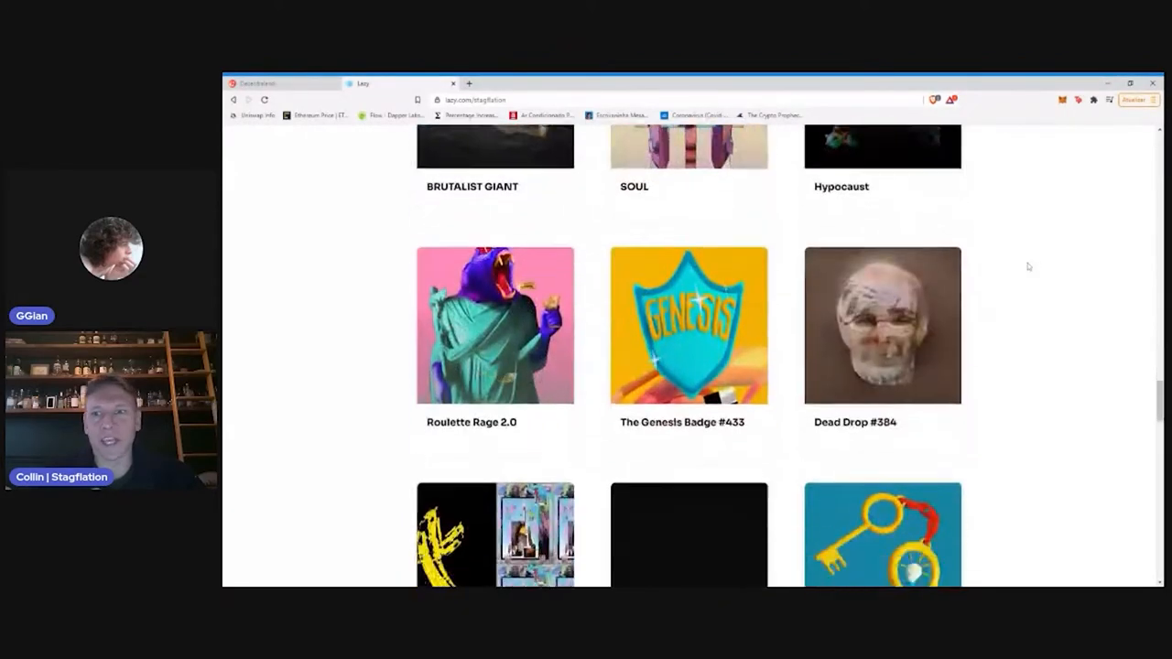
{"action": "scroll", "scroll_direction": "down", "scroll_amount": 3}
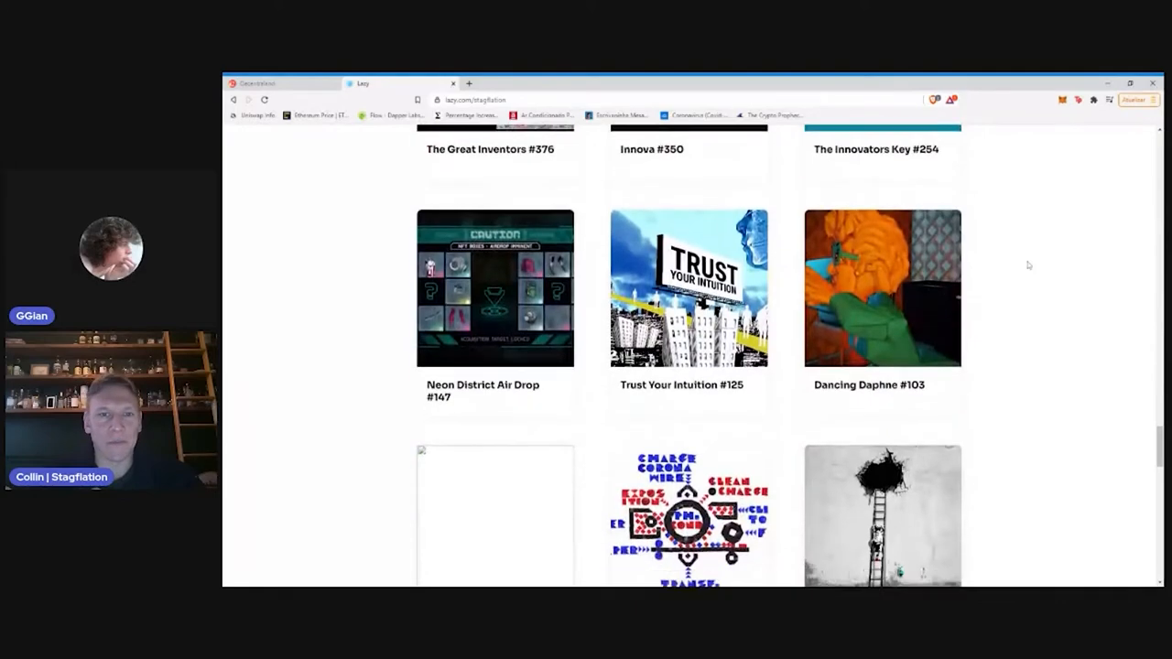
{"action": "scroll", "scroll_direction": "down", "scroll_amount": 3}
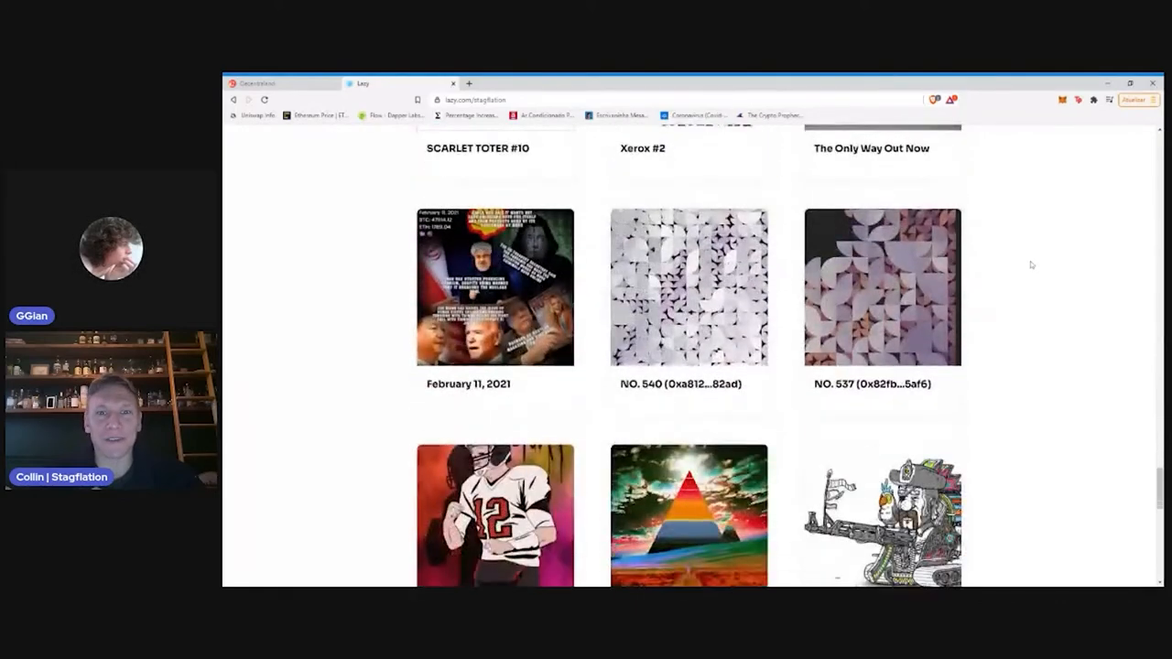
{"action": "scroll", "scroll_direction": "down", "scroll_amount": 3}
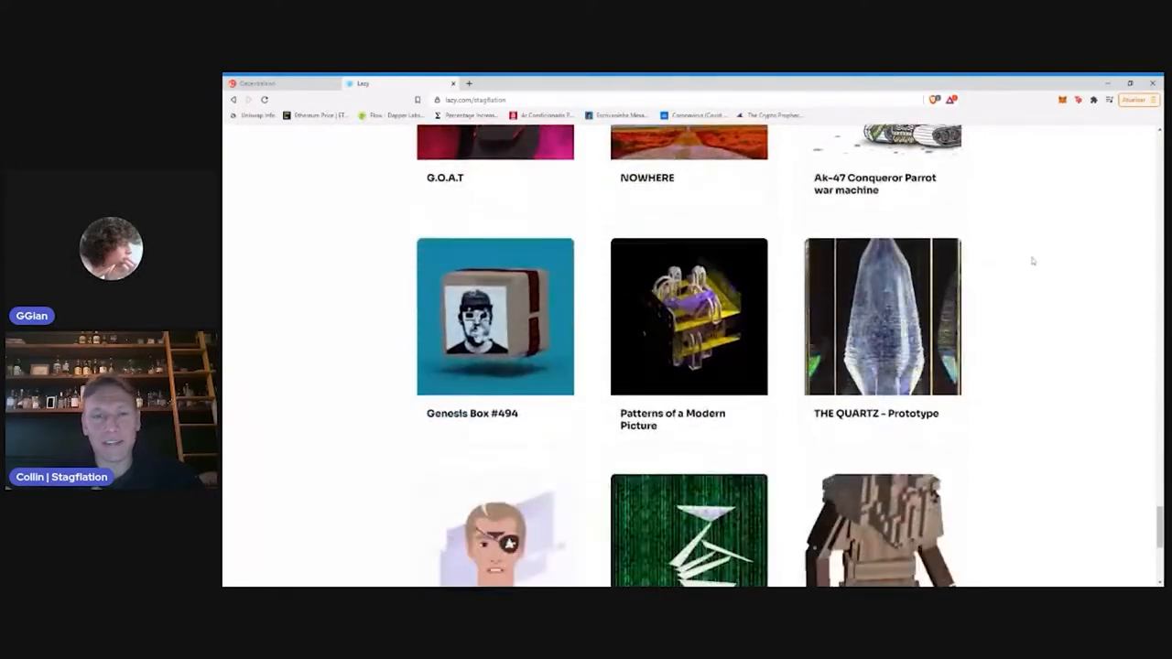
{"action": "scroll", "scroll_direction": "down", "scroll_amount": 3}
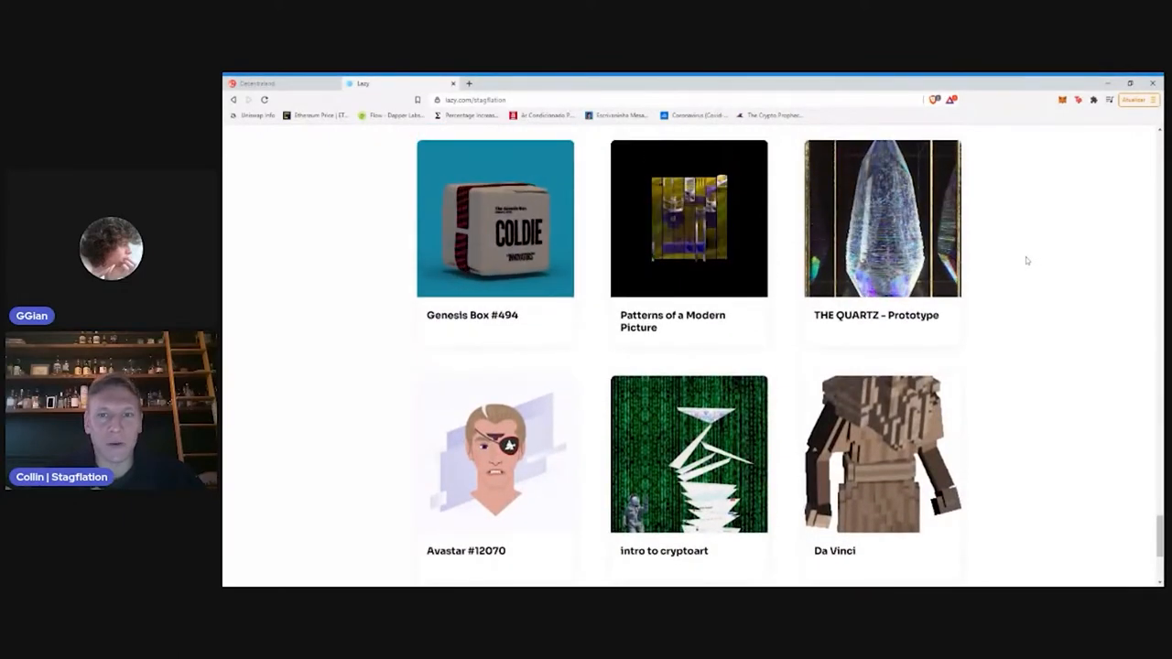
{"action": "scroll", "scroll_direction": "down", "scroll_amount": 3}
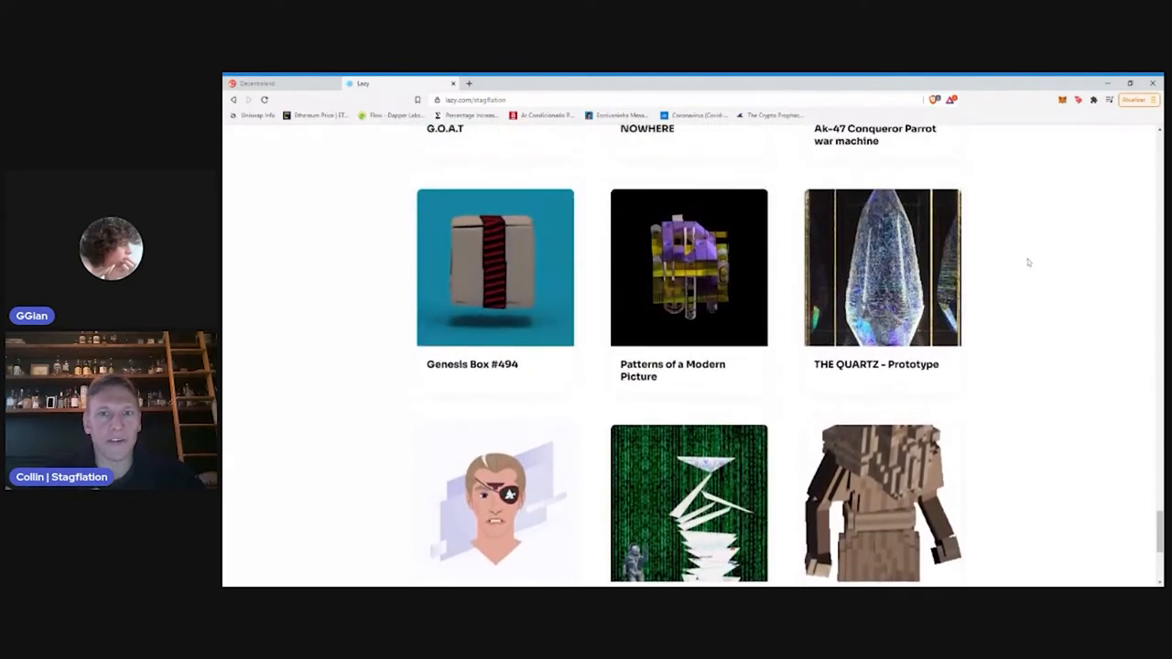
{"action": "scroll", "scroll_direction": "up", "scroll_amount": 3}
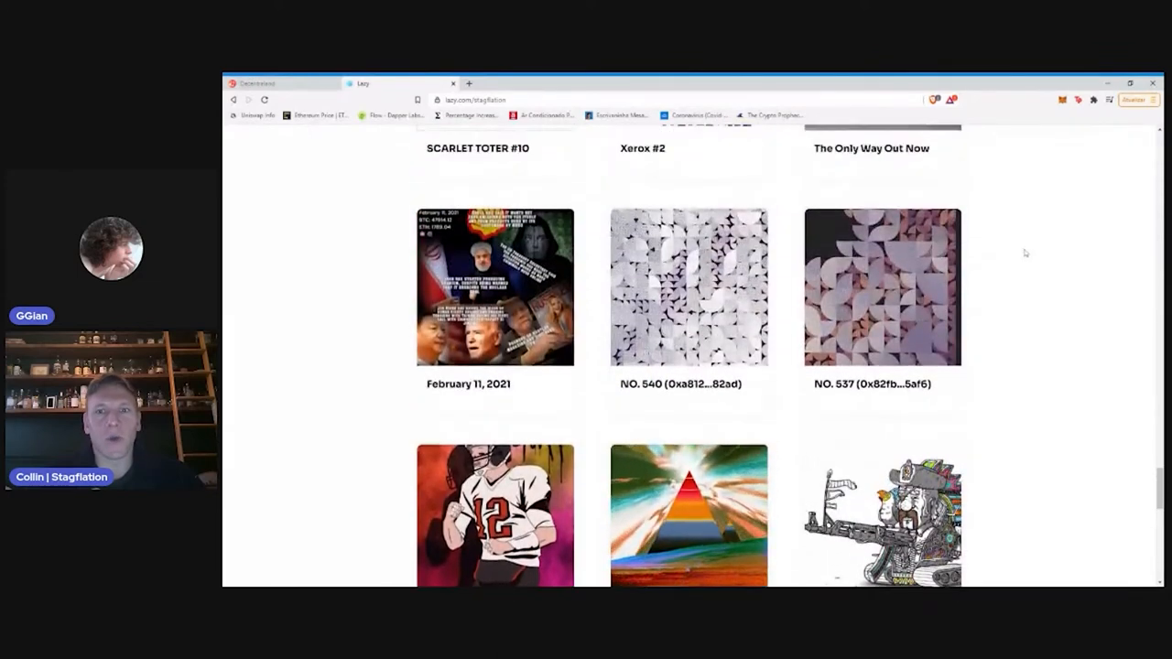
{"action": "scroll", "scroll_direction": "up", "scroll_amount": 3}
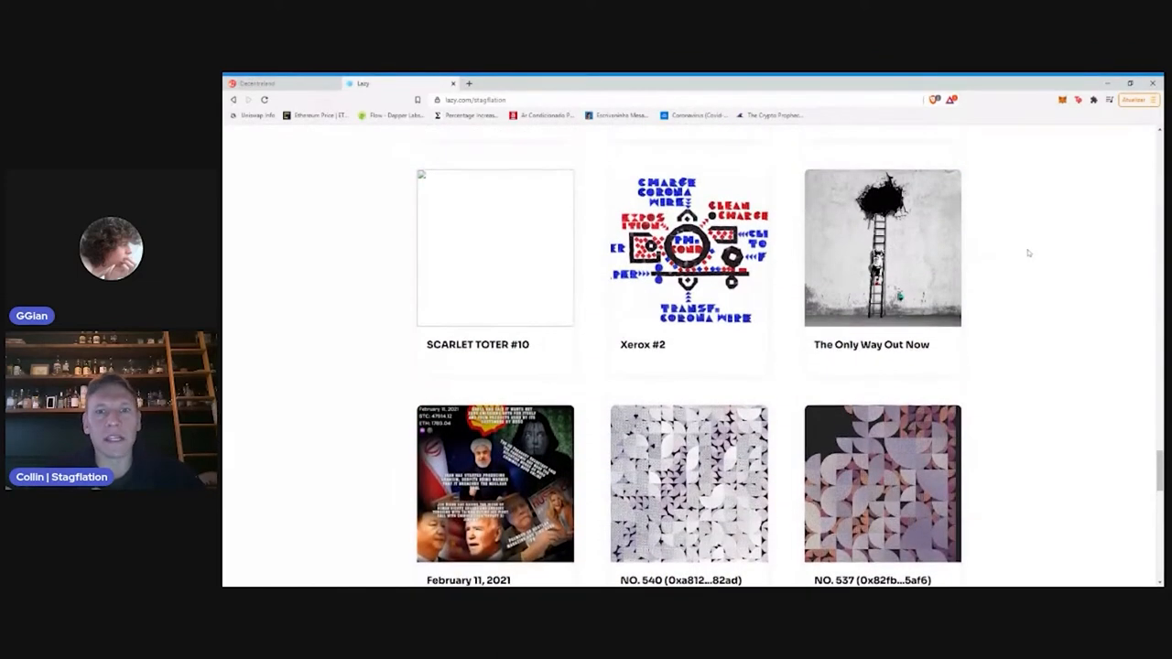
{"action": "scroll", "scroll_direction": "up", "scroll_amount": 3}
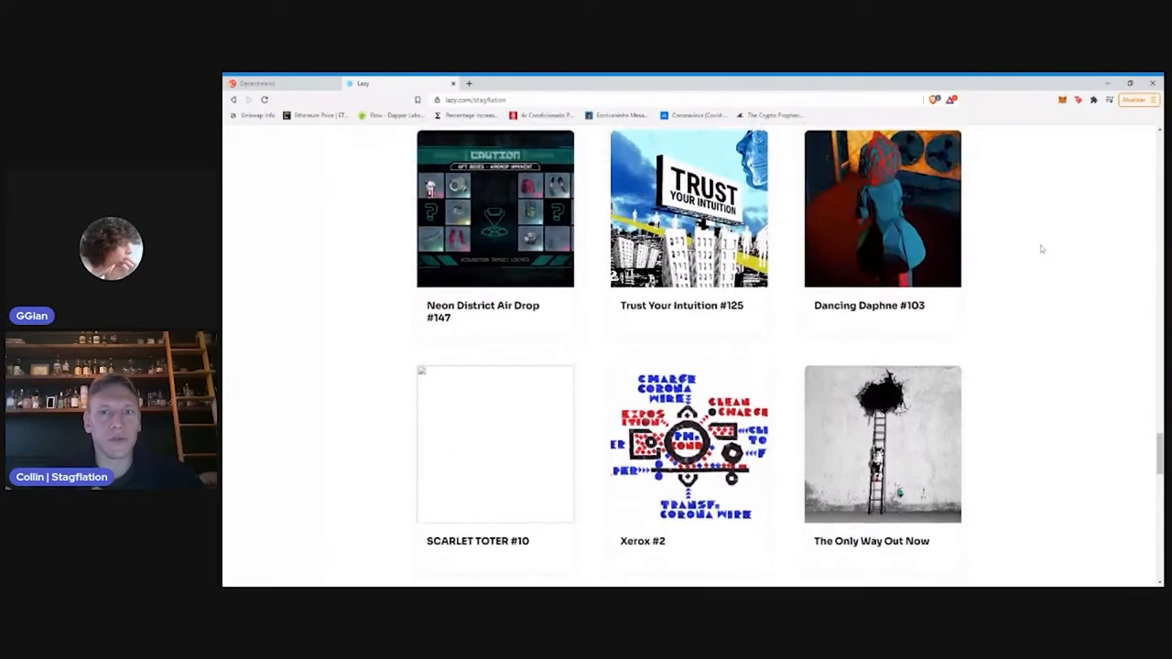
{"action": "scroll", "scroll_direction": "up", "scroll_amount": 3}
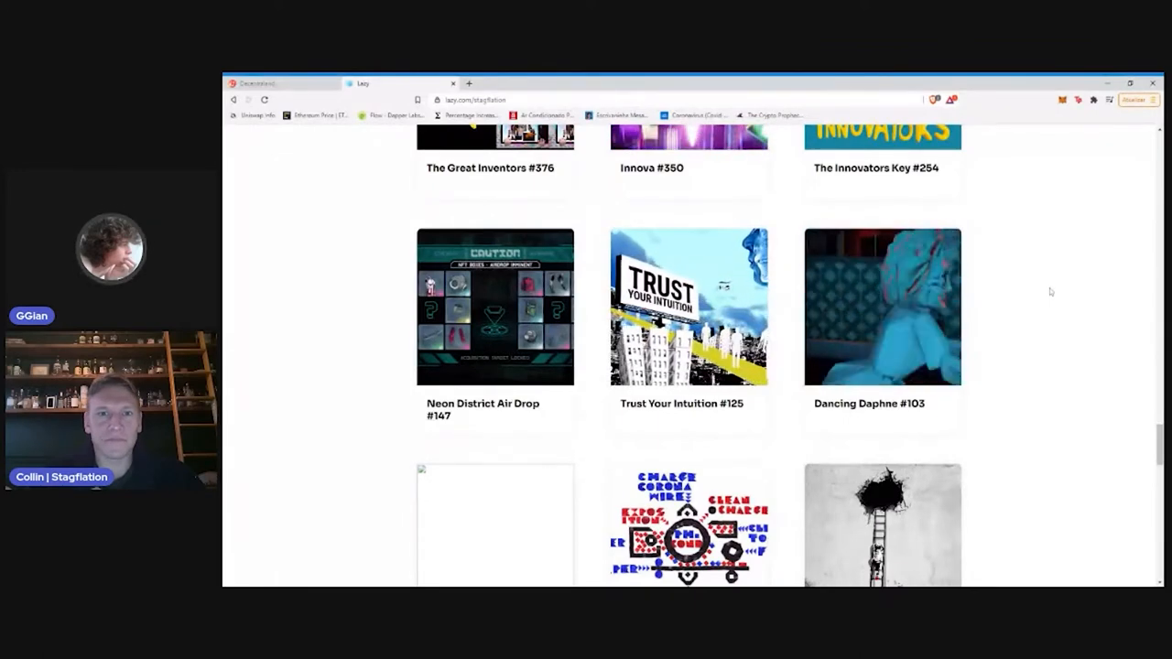
{"action": "scroll", "scroll_direction": "up", "scroll_amount": 3}
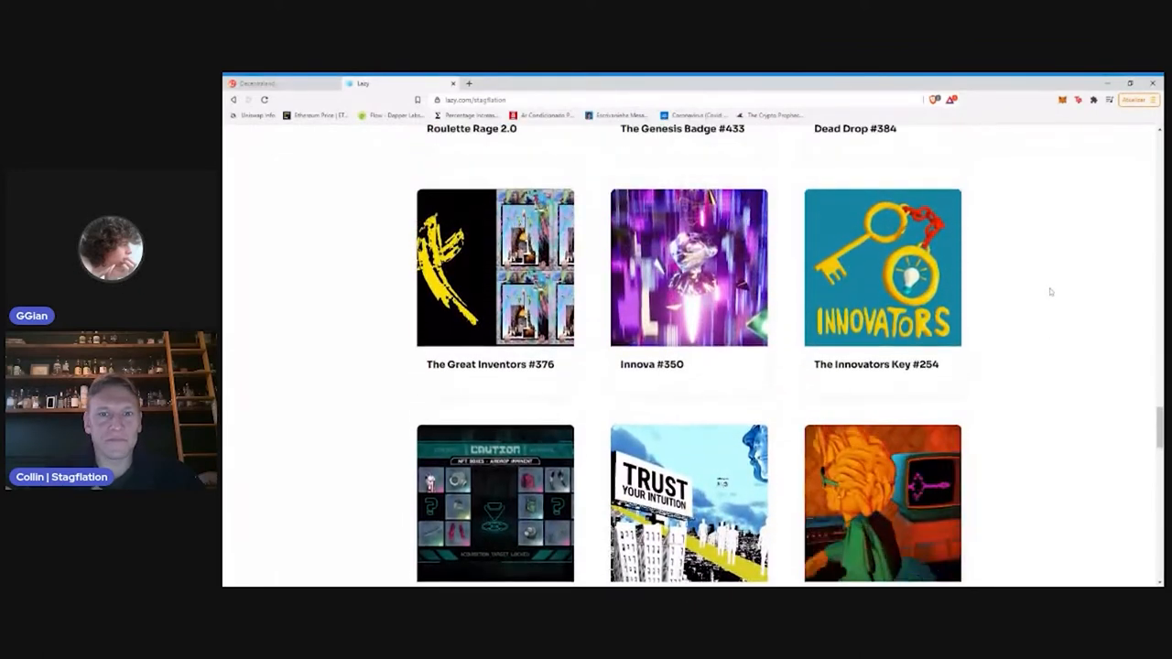
{"action": "scroll", "scroll_direction": "down", "scroll_amount": 3}
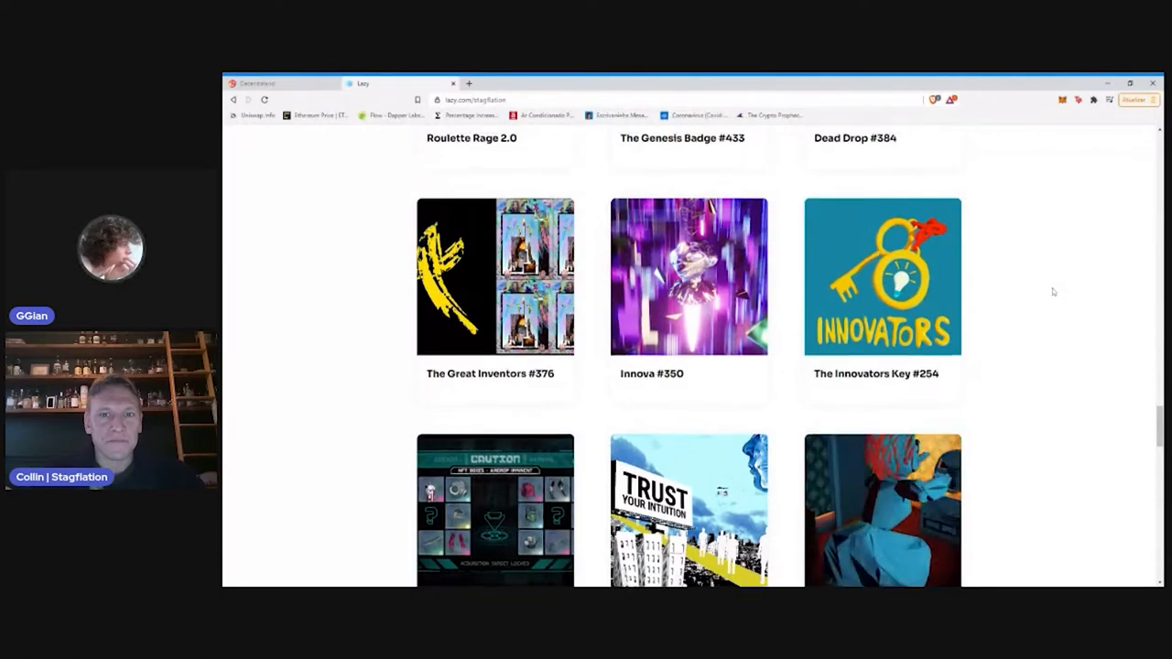
{"action": "scroll", "scroll_direction": "down", "scroll_amount": 3}
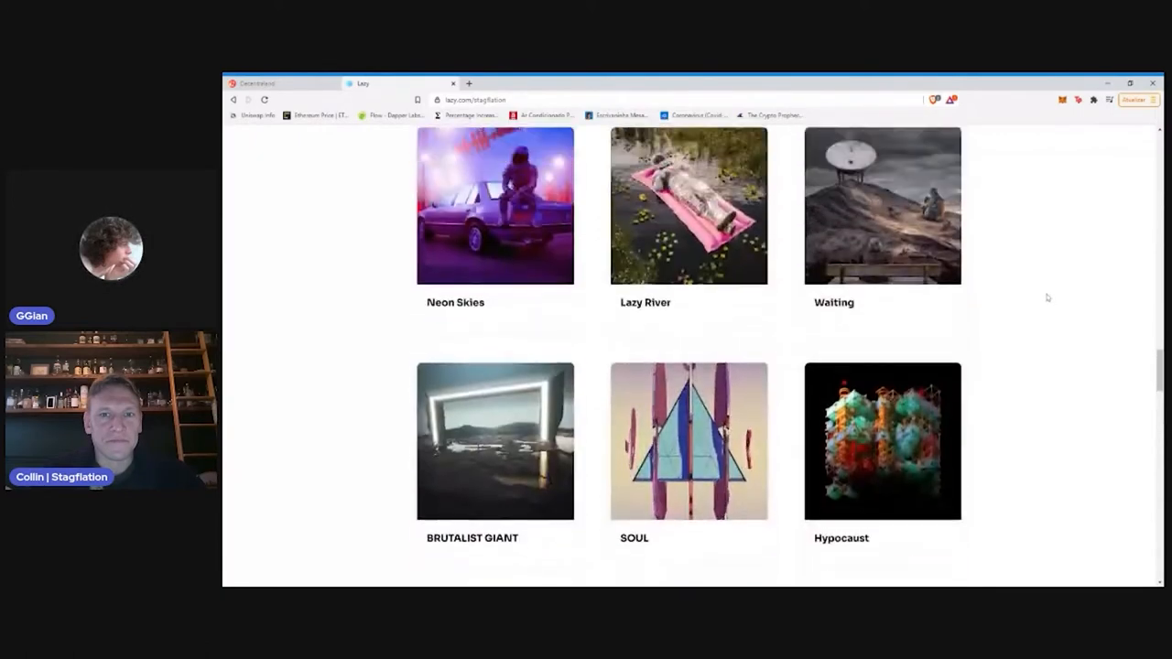
{"action": "scroll", "scroll_direction": "down", "scroll_amount": 3}
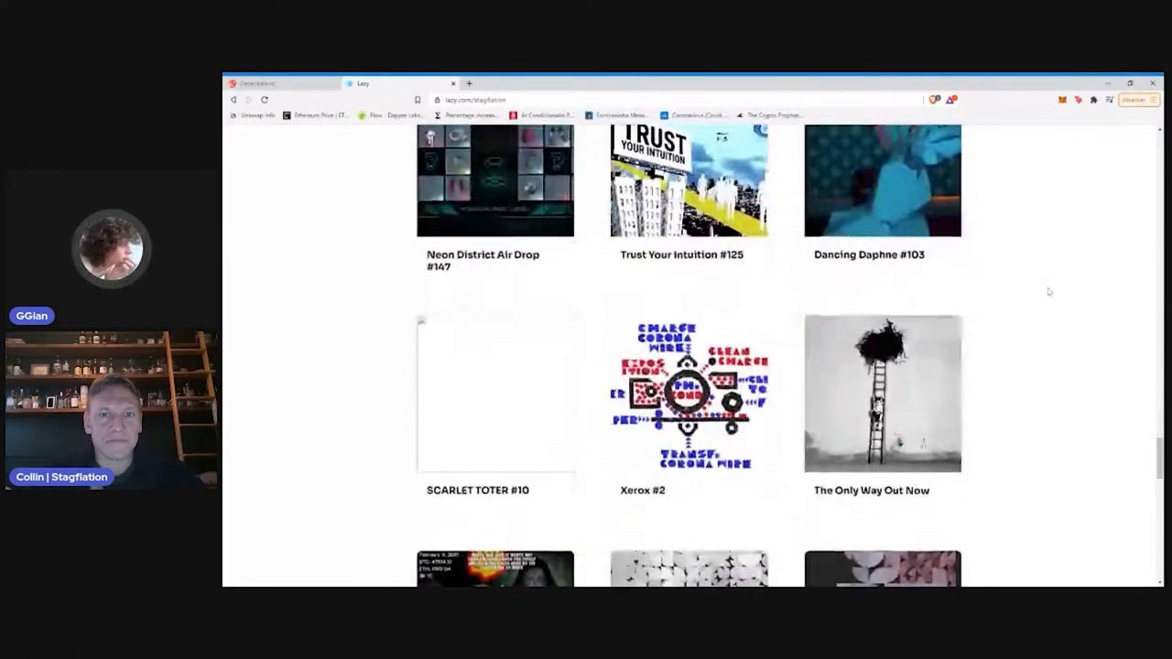
{"action": "scroll", "scroll_direction": "down", "scroll_amount": 3}
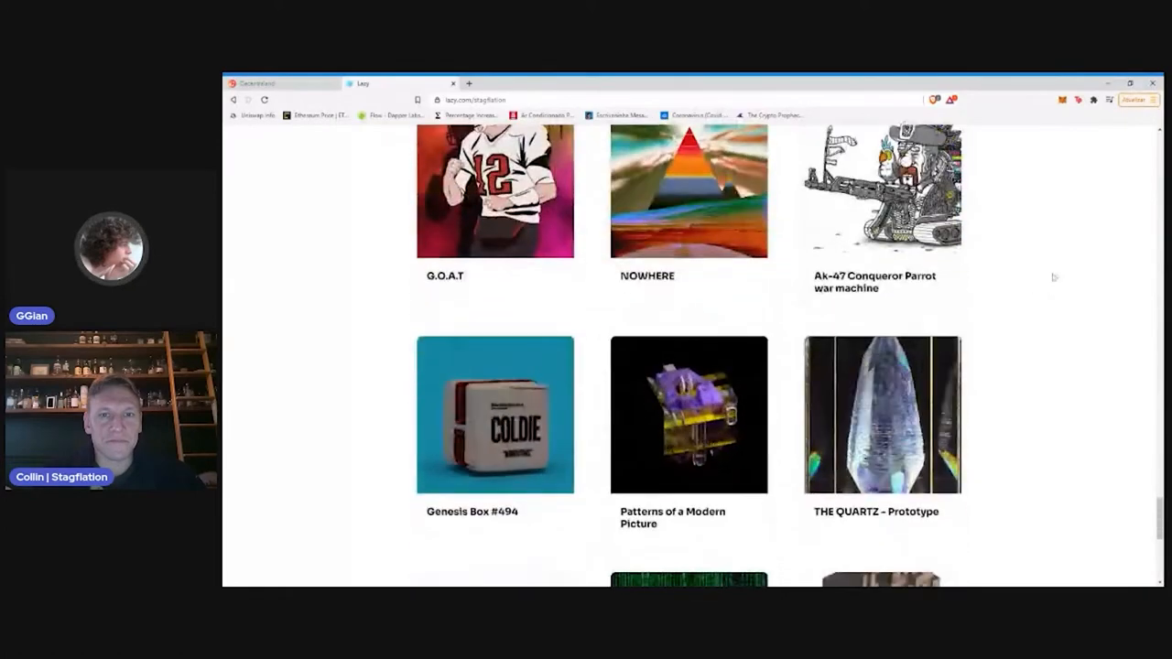
{"action": "scroll", "scroll_direction": "down", "scroll_amount": 3}
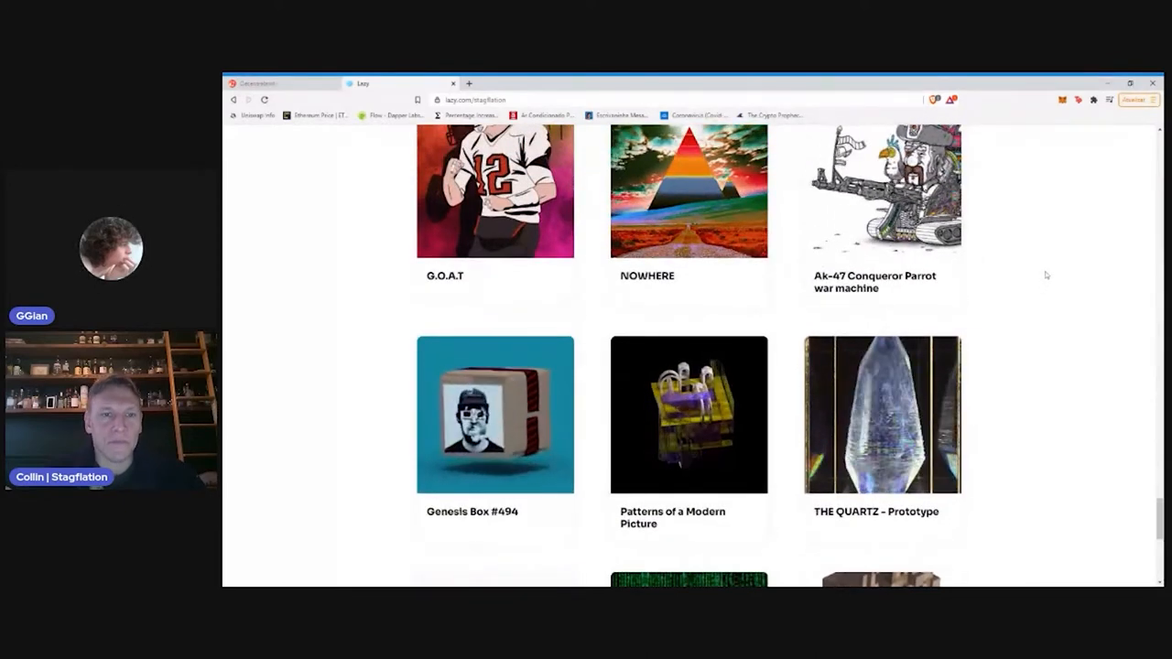
{"action": "scroll", "scroll_direction": "up", "scroll_amount": 3}
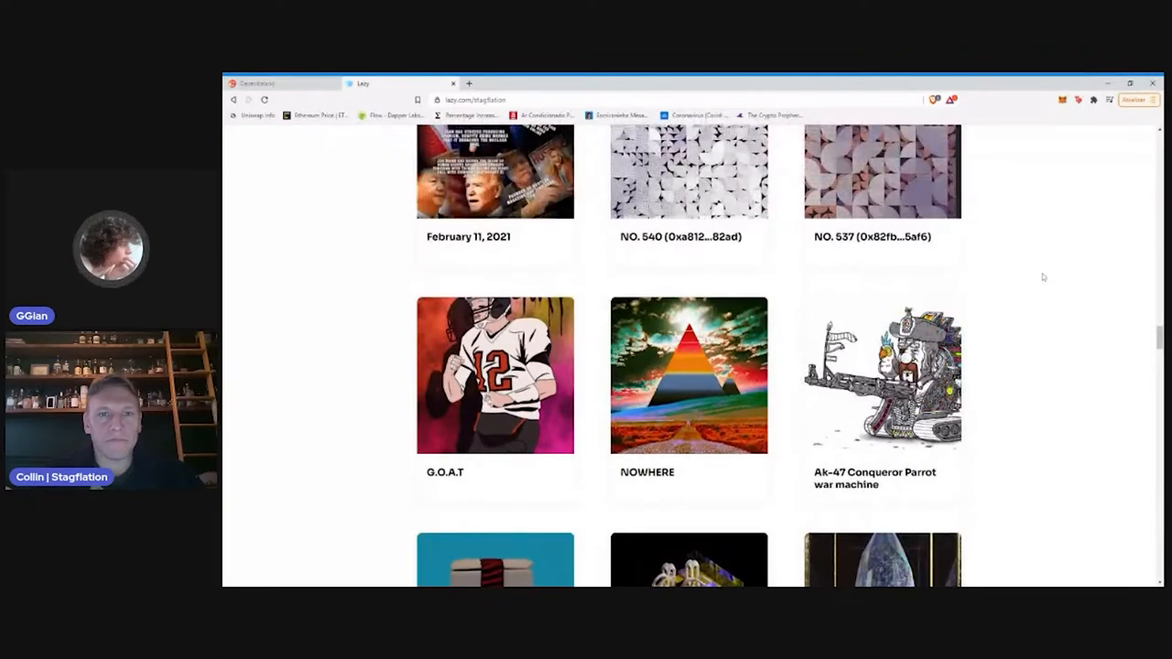
{"action": "scroll", "scroll_direction": "up", "scroll_amount": 3}
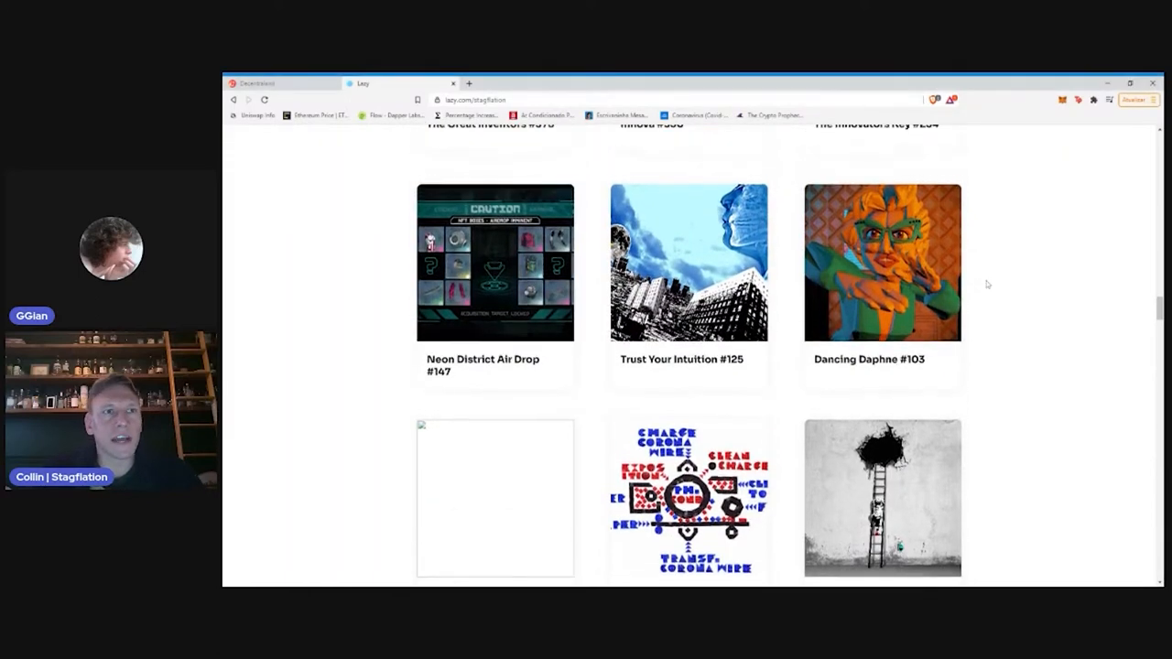
{"action": "scroll", "scroll_direction": "down", "scroll_amount": 3}
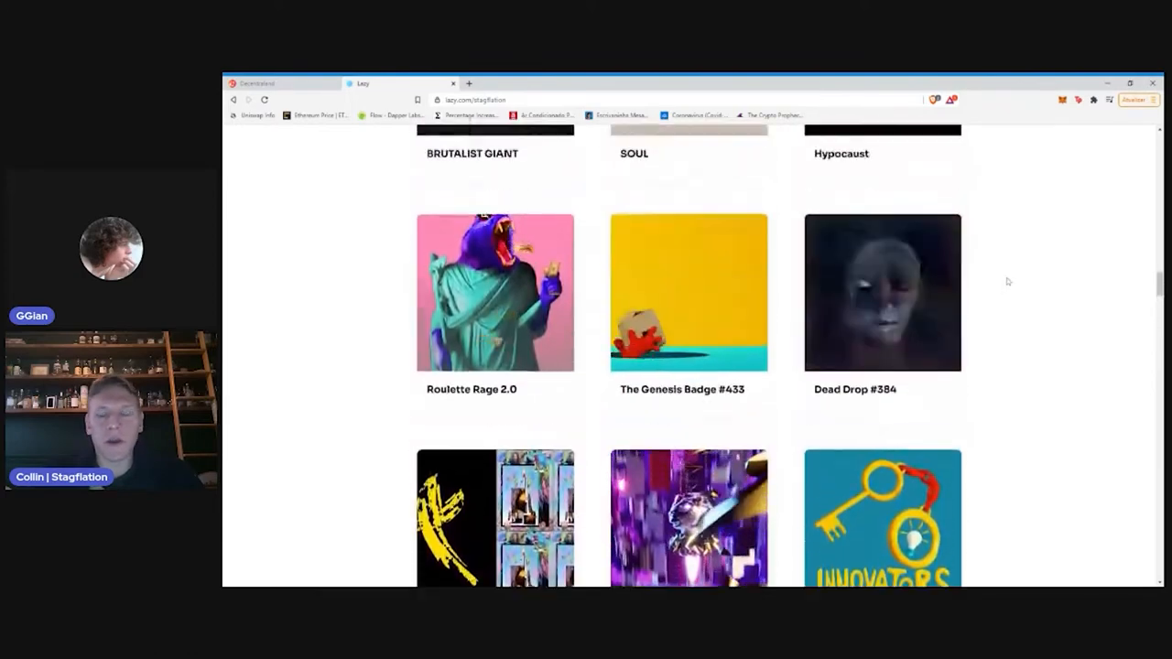
{"action": "scroll", "scroll_direction": "up", "scroll_amount": 3}
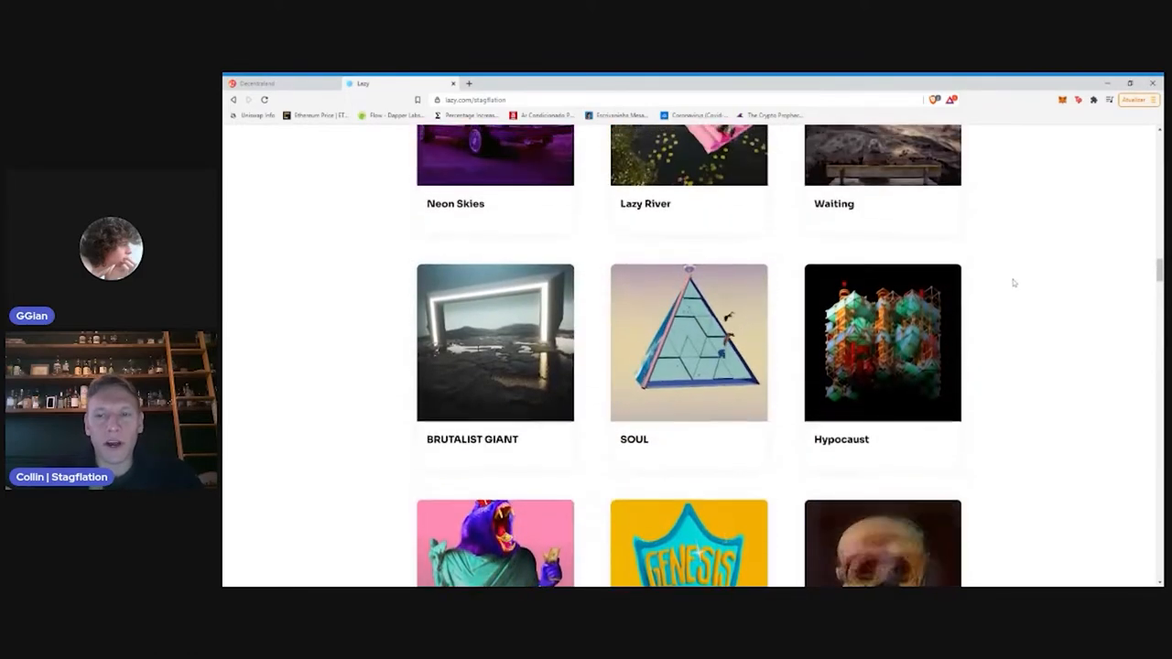
{"action": "scroll", "scroll_direction": "up", "scroll_amount": 3}
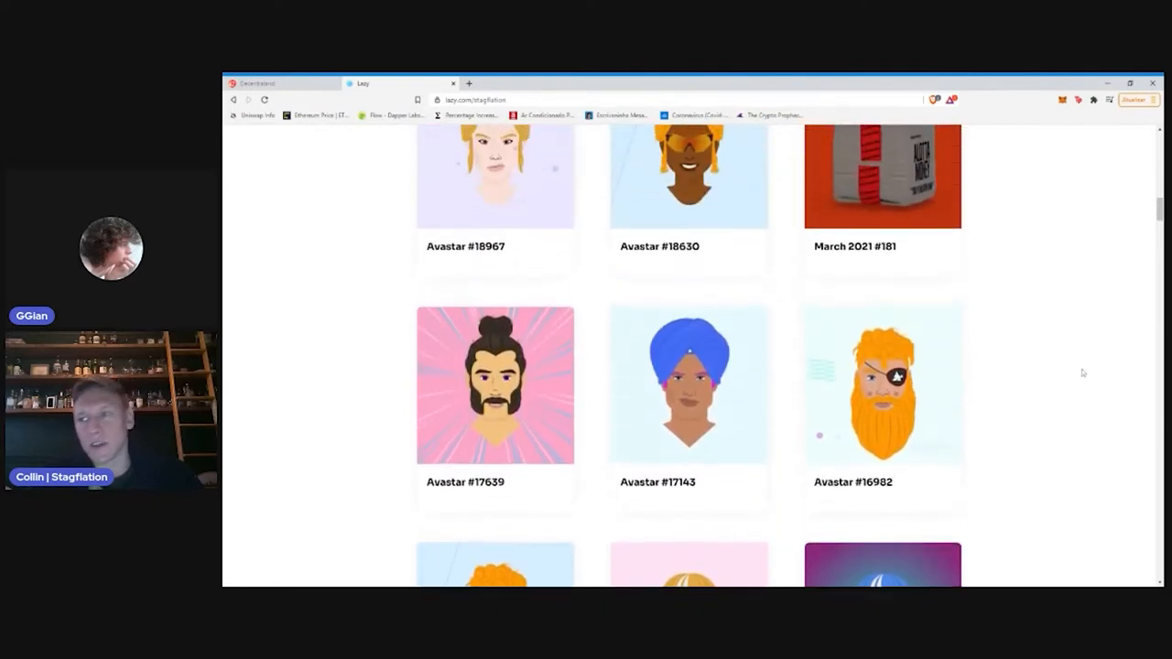
{"action": "scroll", "scroll_direction": "up", "scroll_amount": 3}
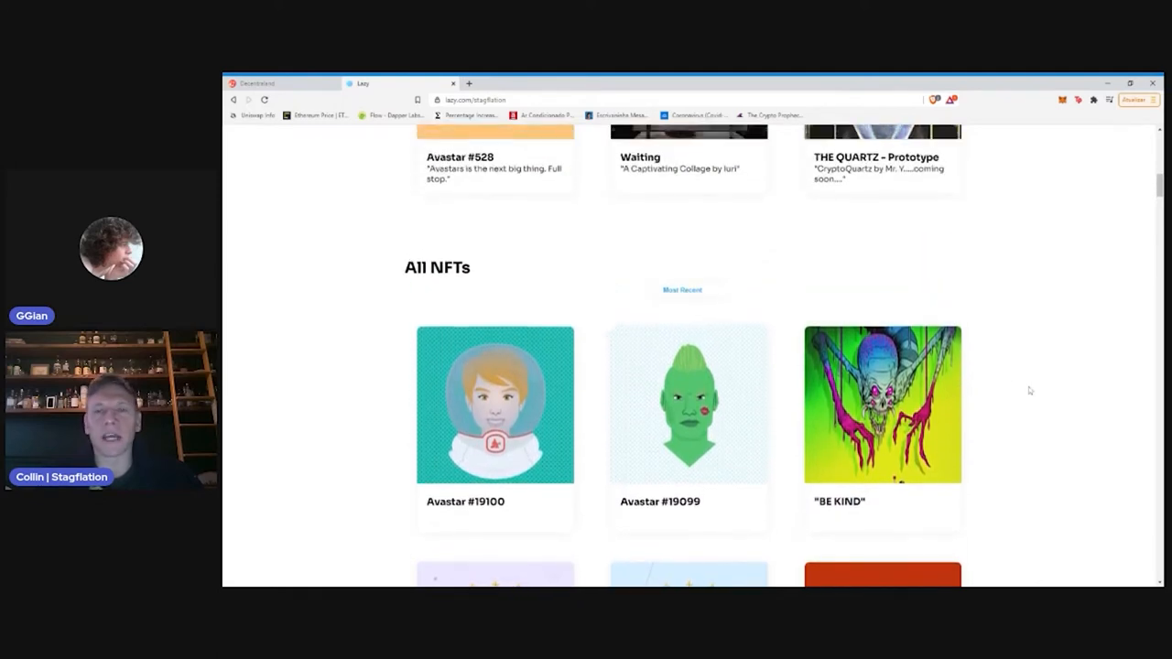
{"action": "scroll", "scroll_direction": "up", "scroll_amount": 3}
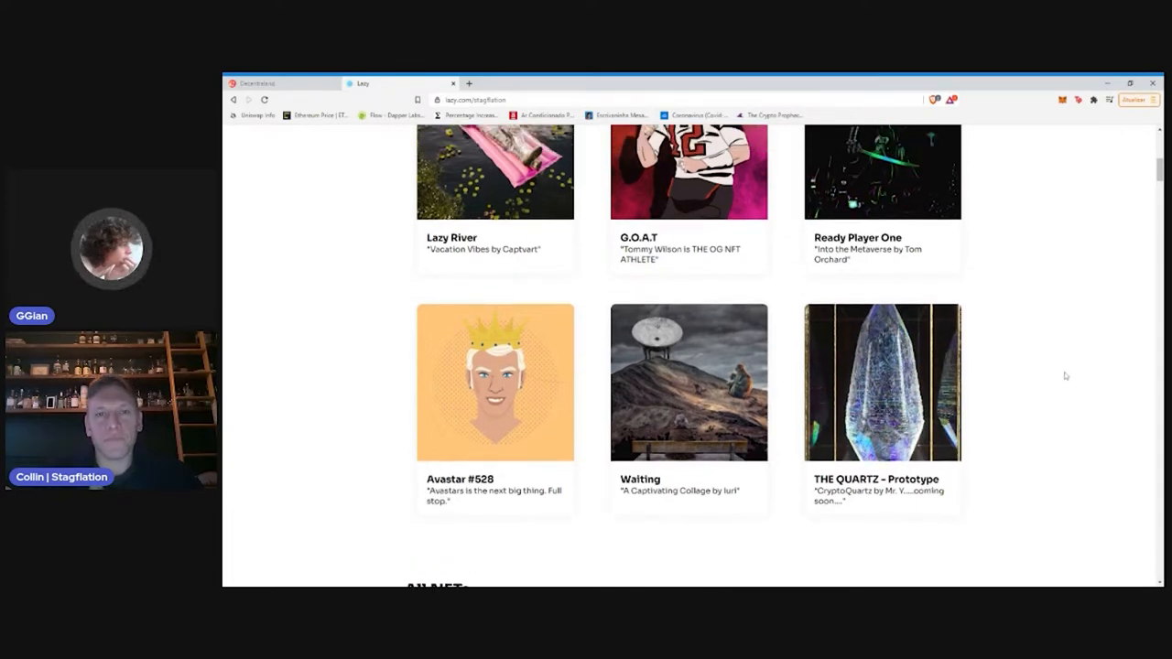
{"action": "scroll", "scroll_direction": "up", "scroll_amount": 3}
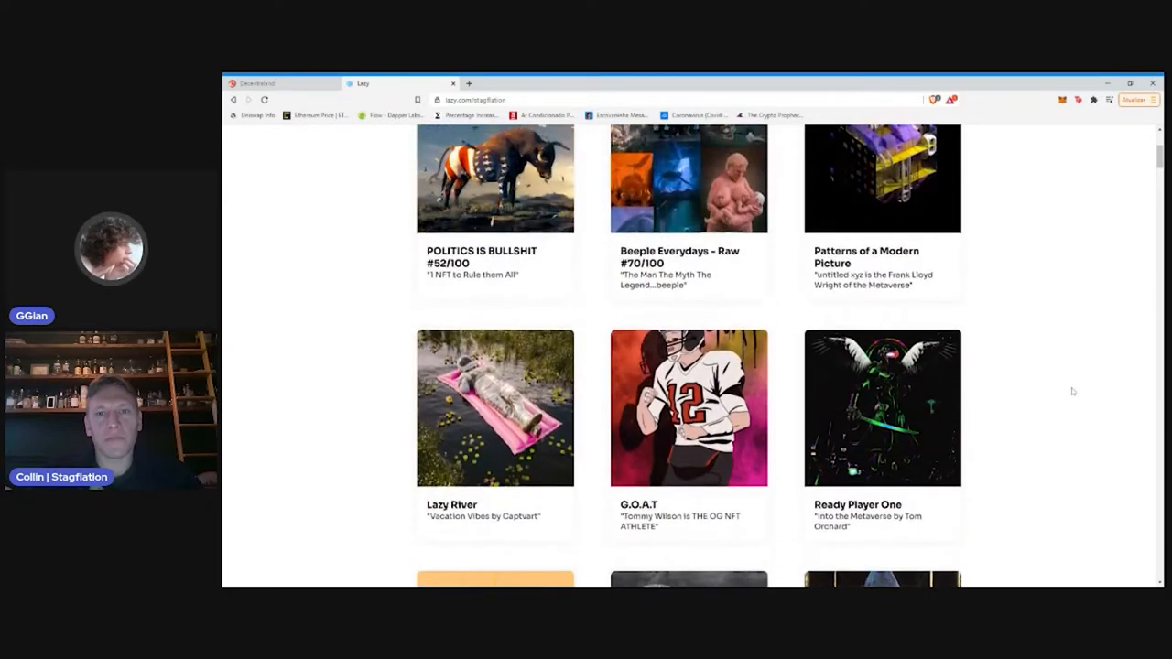
{"action": "scroll", "scroll_direction": "up", "scroll_amount": 3}
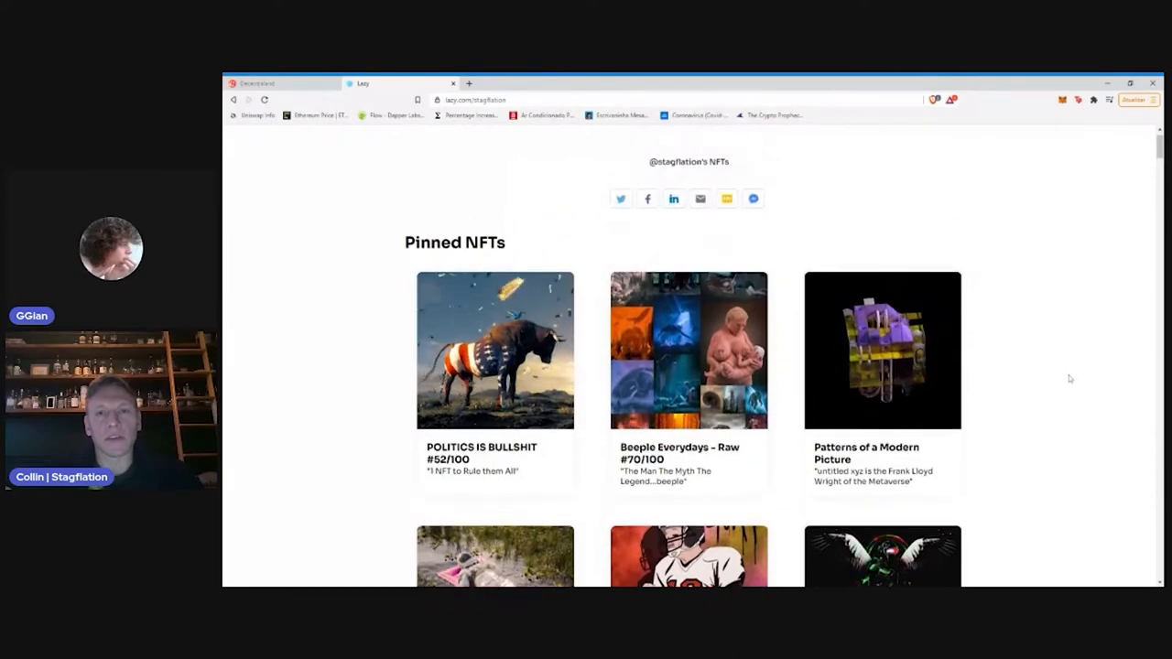
{"action": "scroll", "scroll_direction": "down", "scroll_amount": 3}
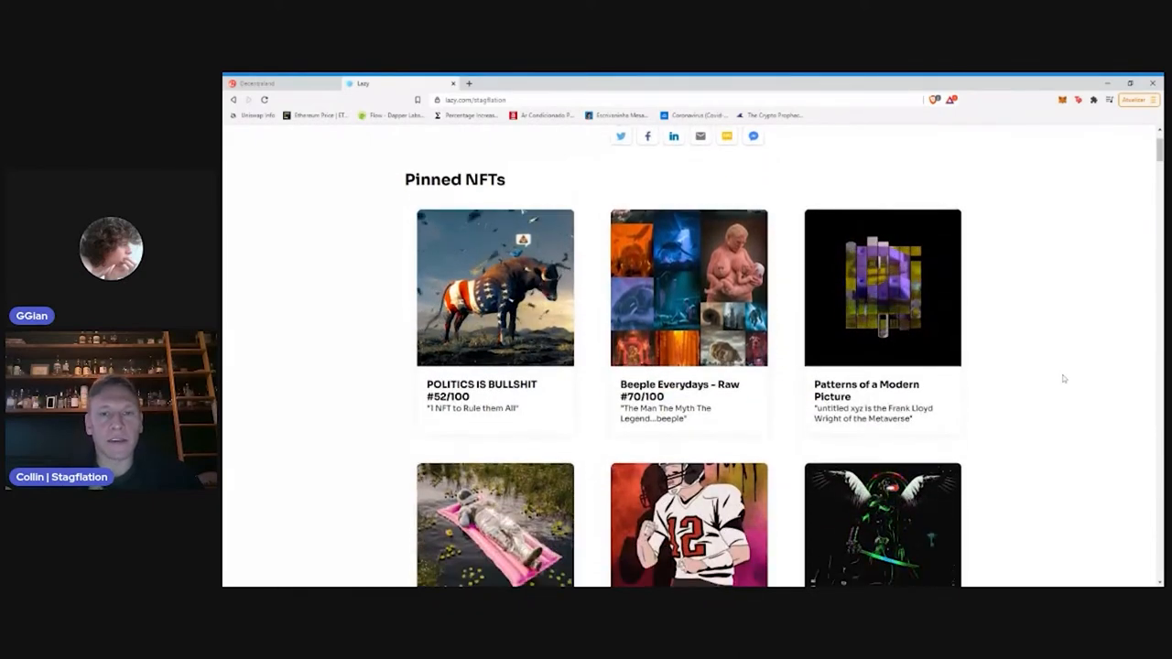
{"action": "scroll", "scroll_direction": "down", "scroll_amount": 3}
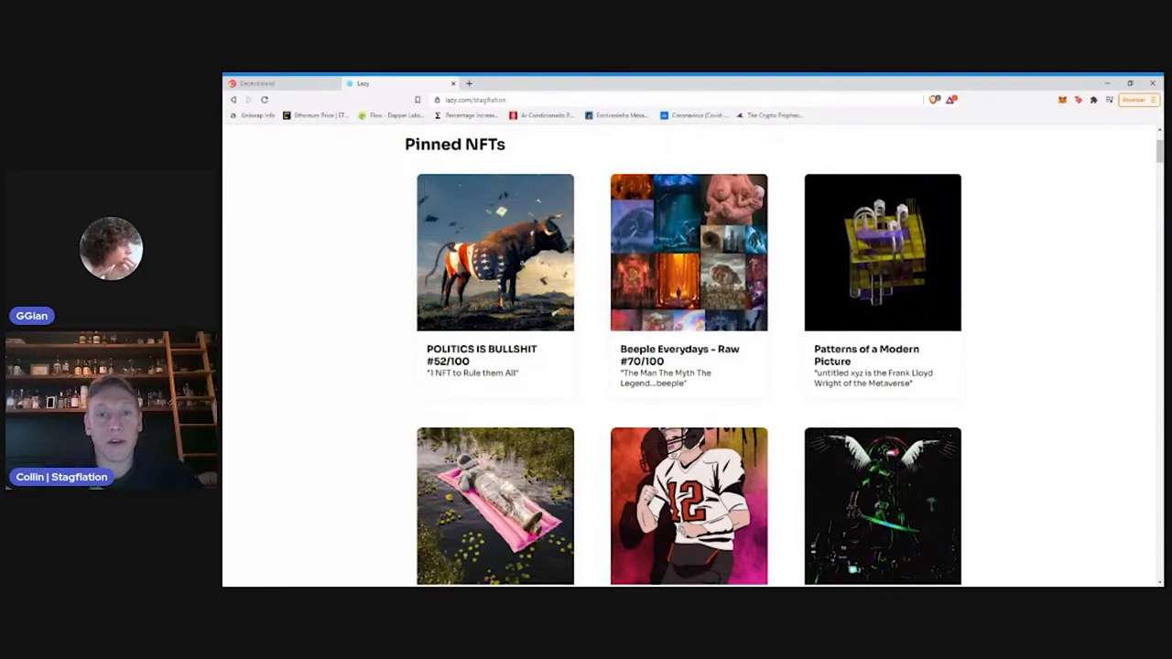
{"action": "scroll", "scroll_direction": "down", "scroll_amount": 3}
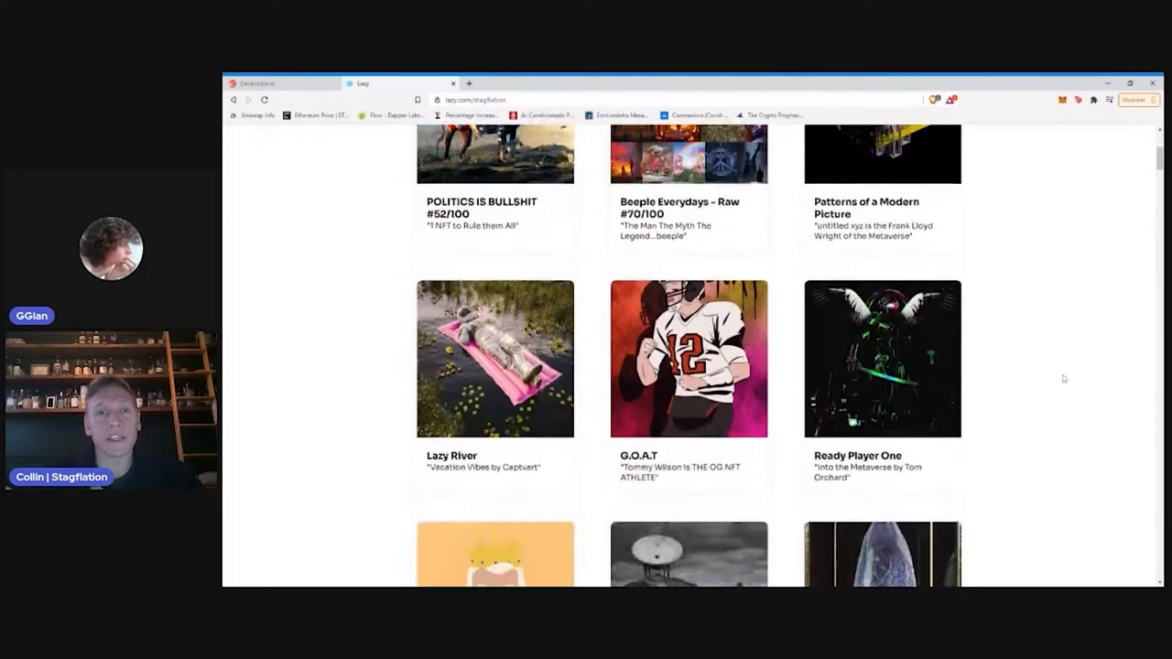
{"action": "scroll", "scroll_direction": "down", "scroll_amount": 3}
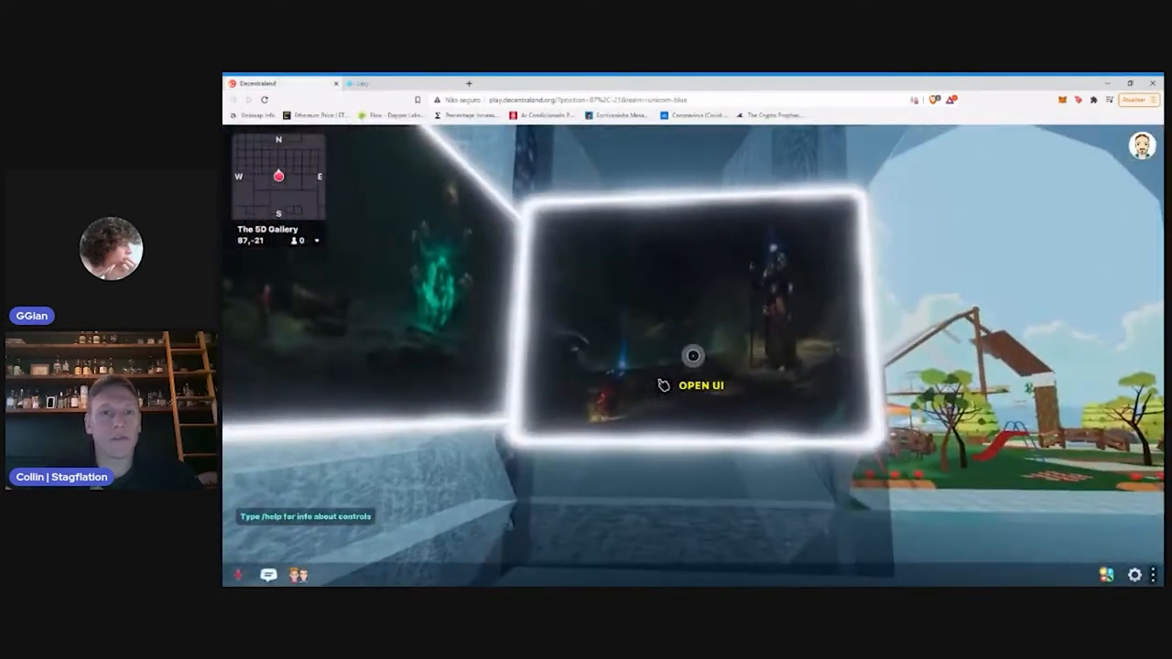
Walk through the Decentraland gallery past the dragon artwork to the framed pieces
{"action": "left_click", "coordinate": [688, 357]}
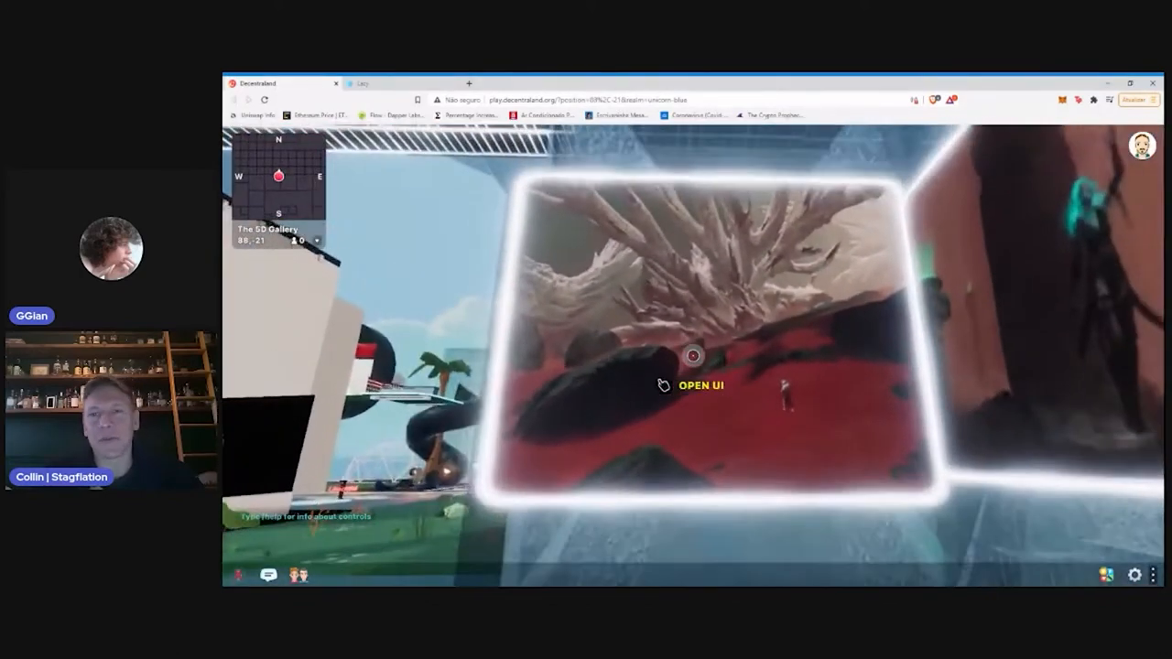
{"action": "left_click", "coordinate": [694, 355]}
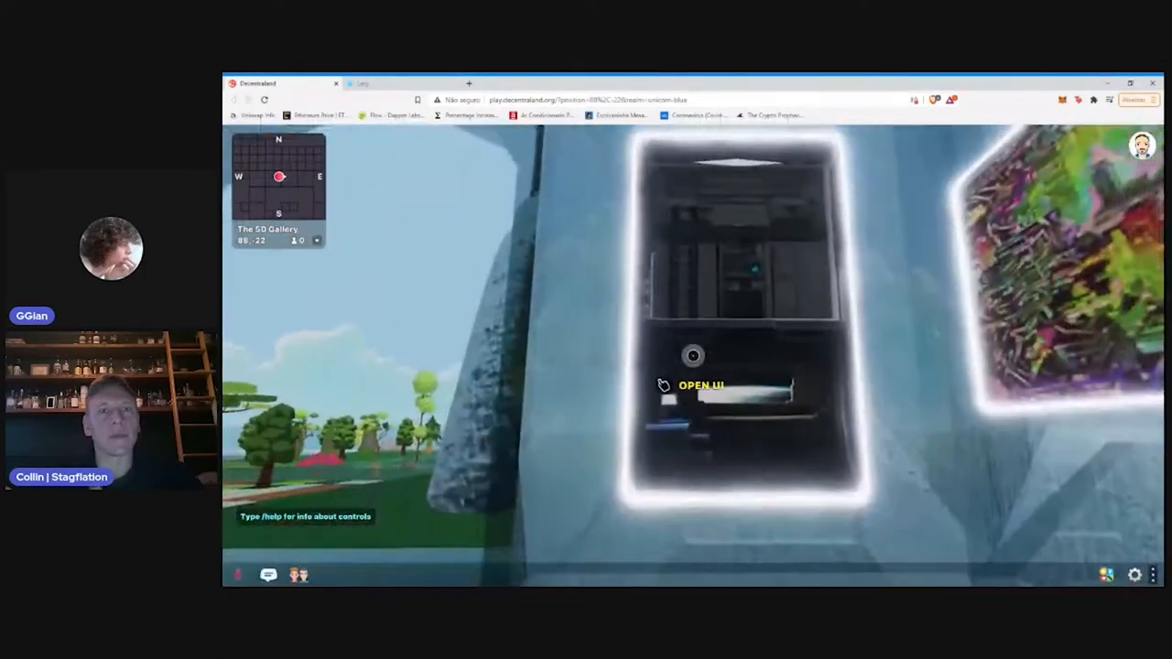
Check the Tiny Rooms and Neon City Dream cards, then view Neon City Dream's OpenSea listing
{"action": "left_click", "coordinate": [668, 386]}
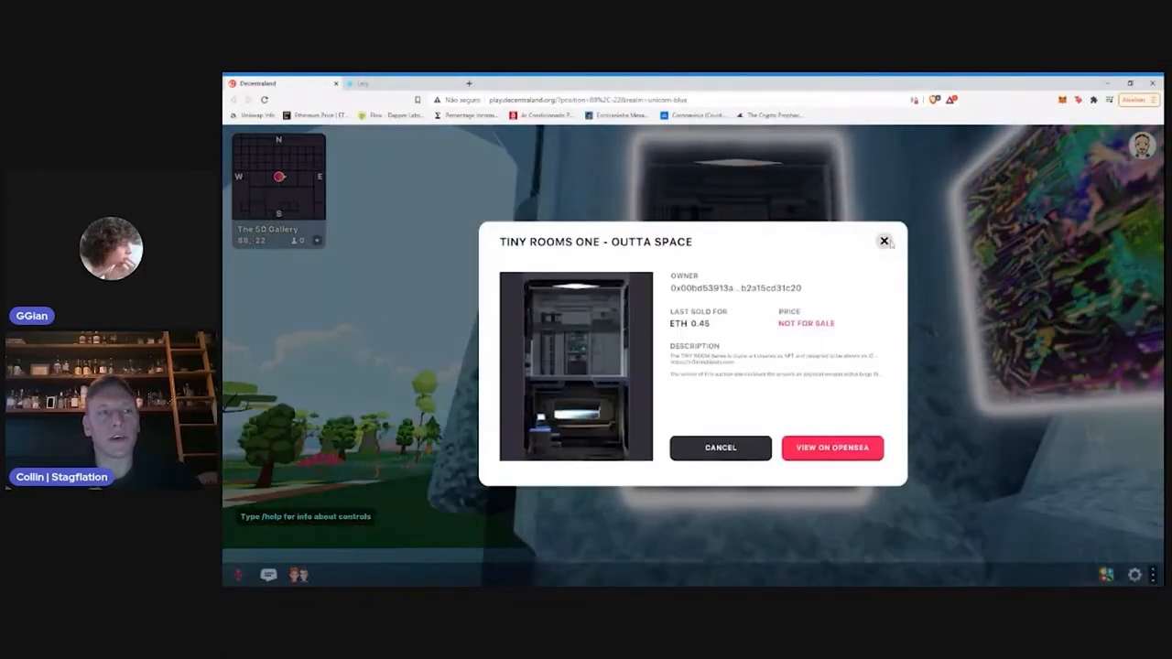
{"action": "left_click", "coordinate": [882, 239]}
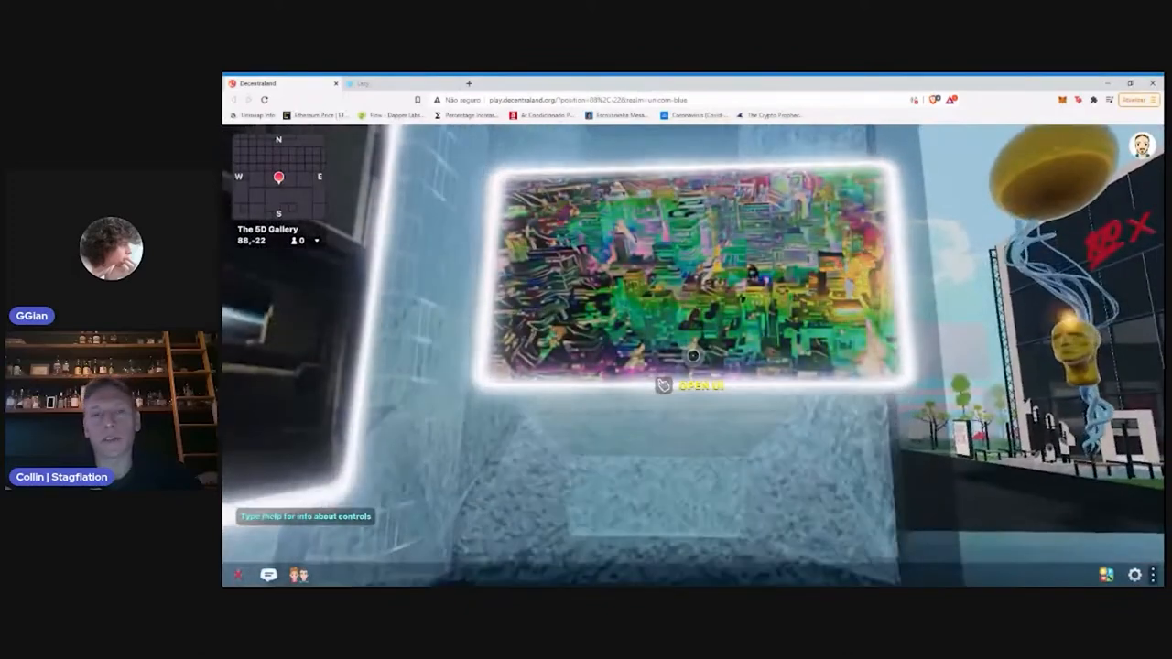
{"action": "left_click", "coordinate": [668, 387]}
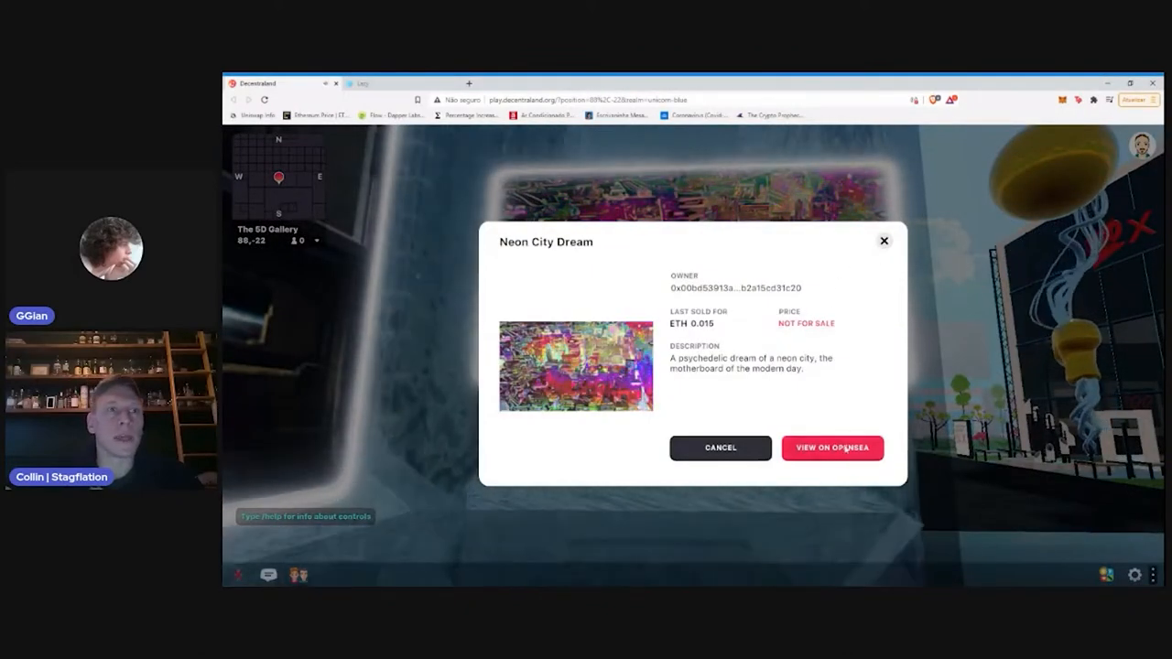
{"action": "left_click", "coordinate": [833, 447]}
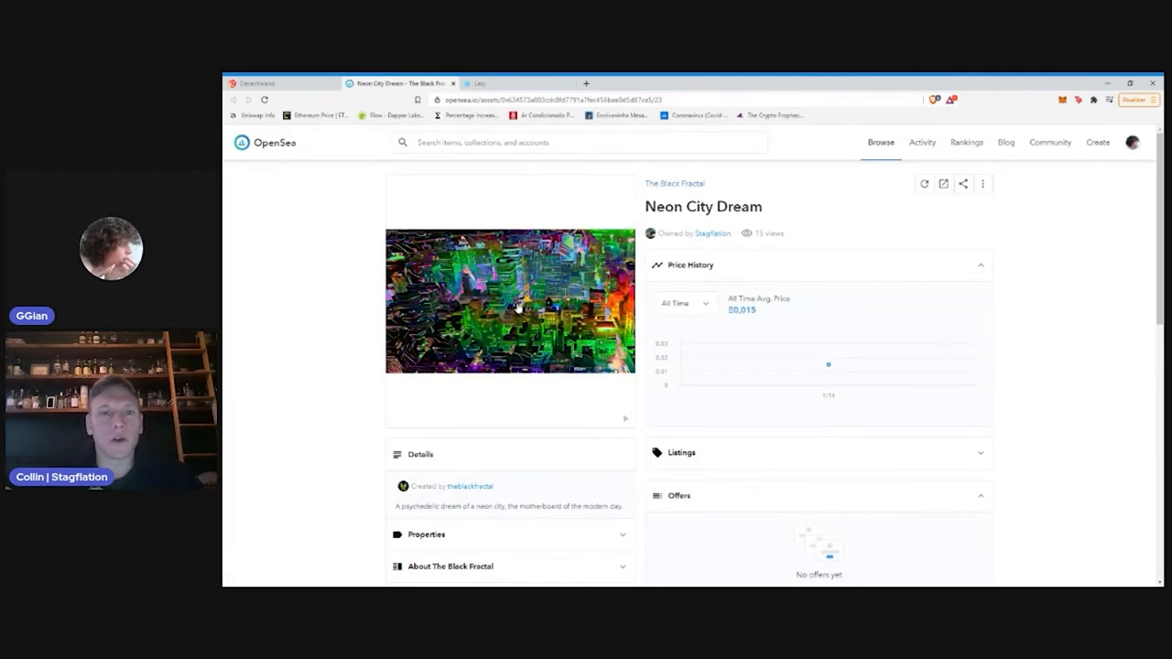
Enlarge the Neon City Dream artwork on OpenSea, then return to the Decentraland gallery
{"action": "left_click", "coordinate": [509, 315]}
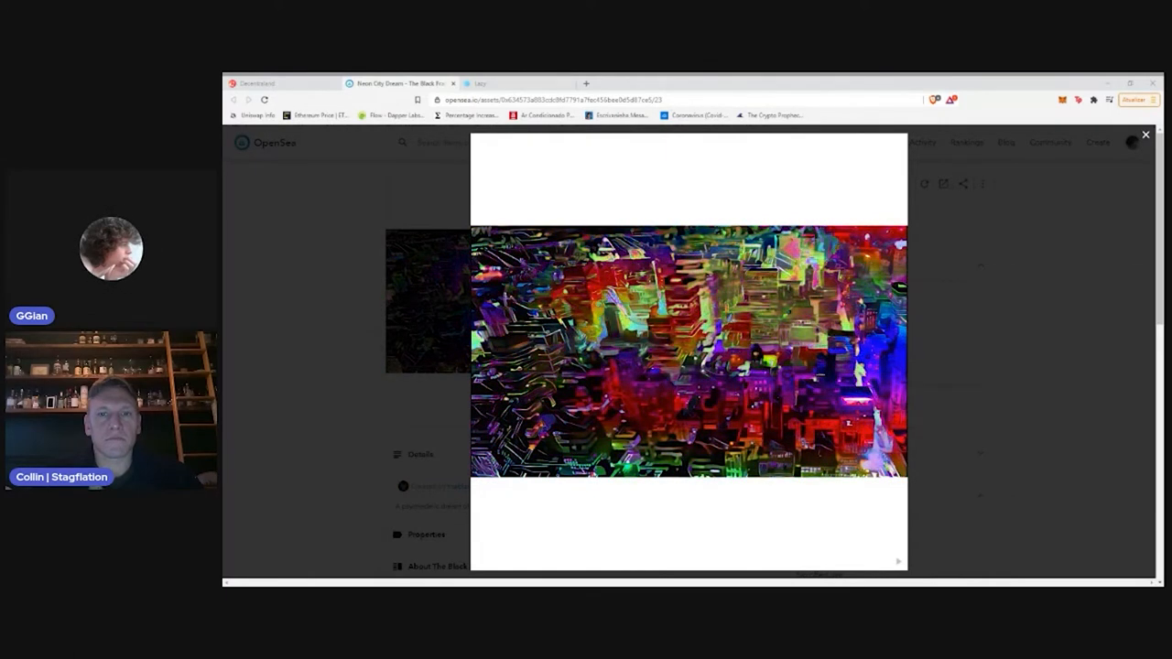
{"action": "left_click", "coordinate": [1144, 135]}
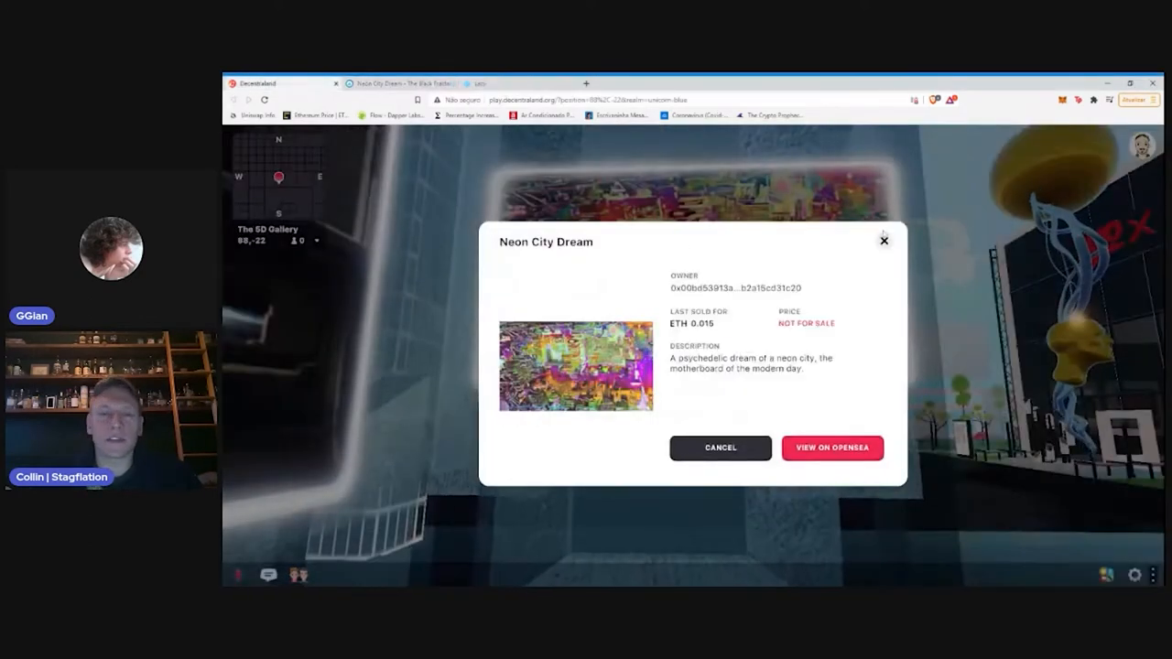
Close the Neon City Dream details card to move on to The Nativity of Shrimp
{"action": "left_click", "coordinate": [882, 238]}
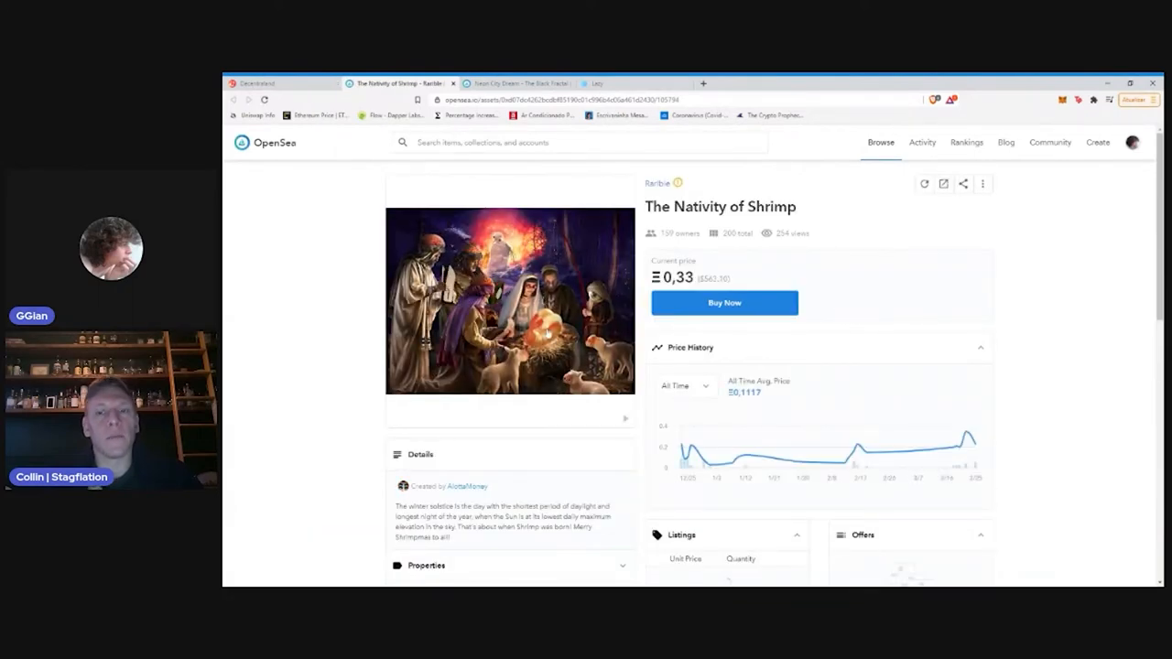
Enlarge The Nativity of Shrimp artwork, then the TINY ROOMS ONE - OUTTA SPACE artwork
{"action": "left_click", "coordinate": [509, 303]}
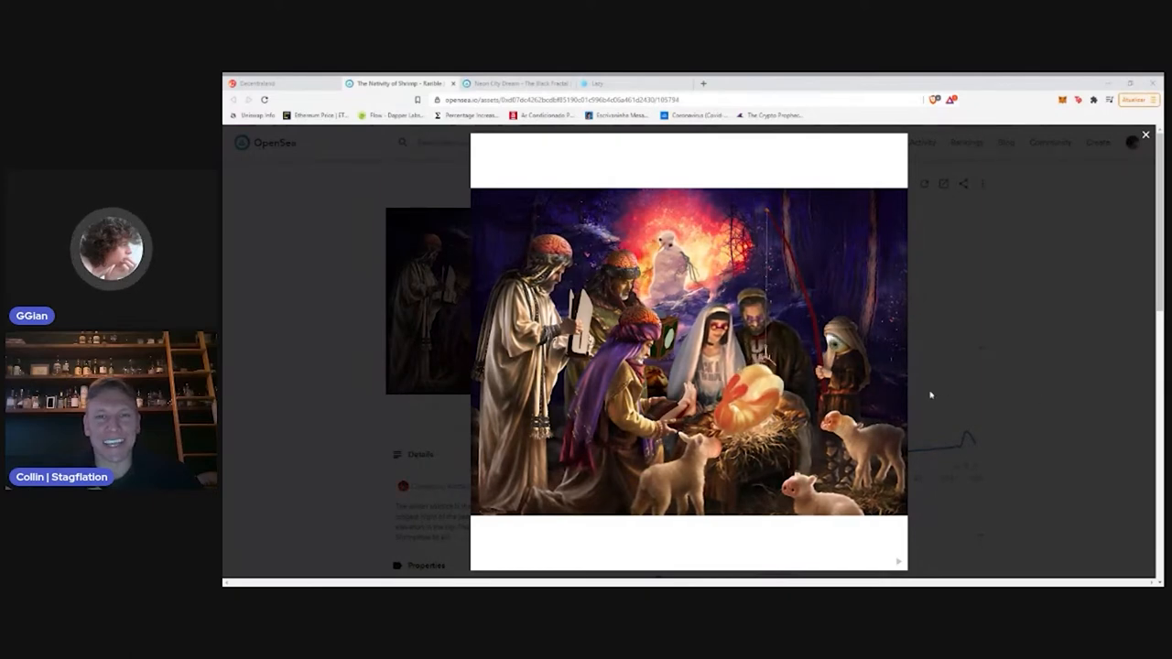
{"action": "mouse_move", "coordinate": [913, 385]}
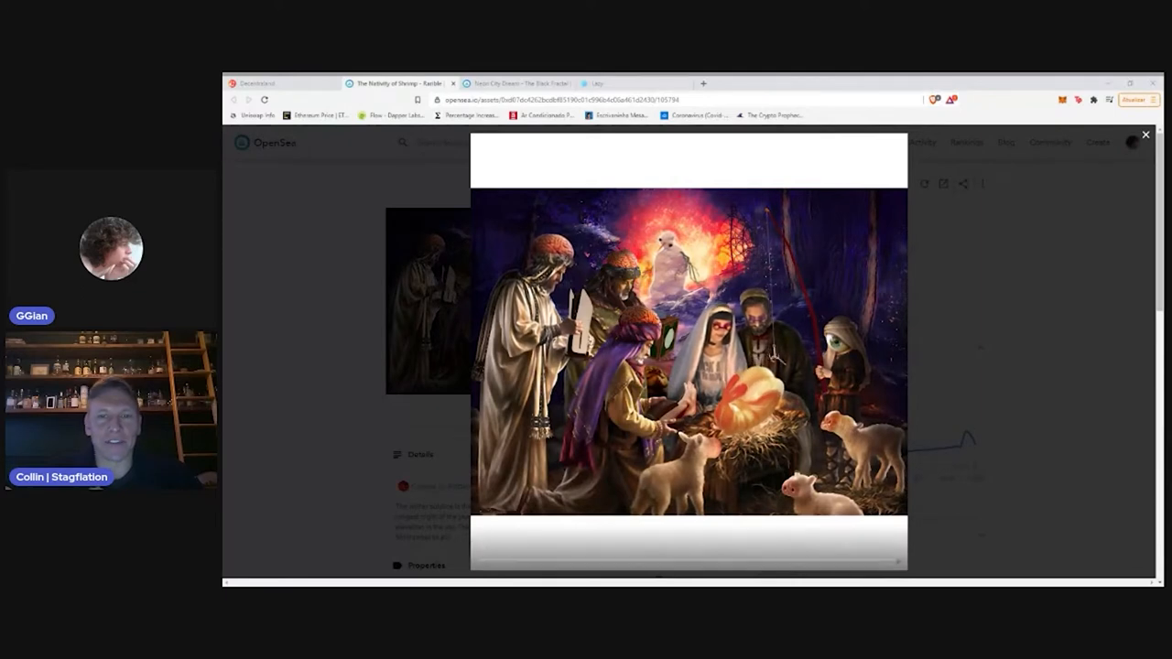
{"action": "left_click", "coordinate": [688, 375]}
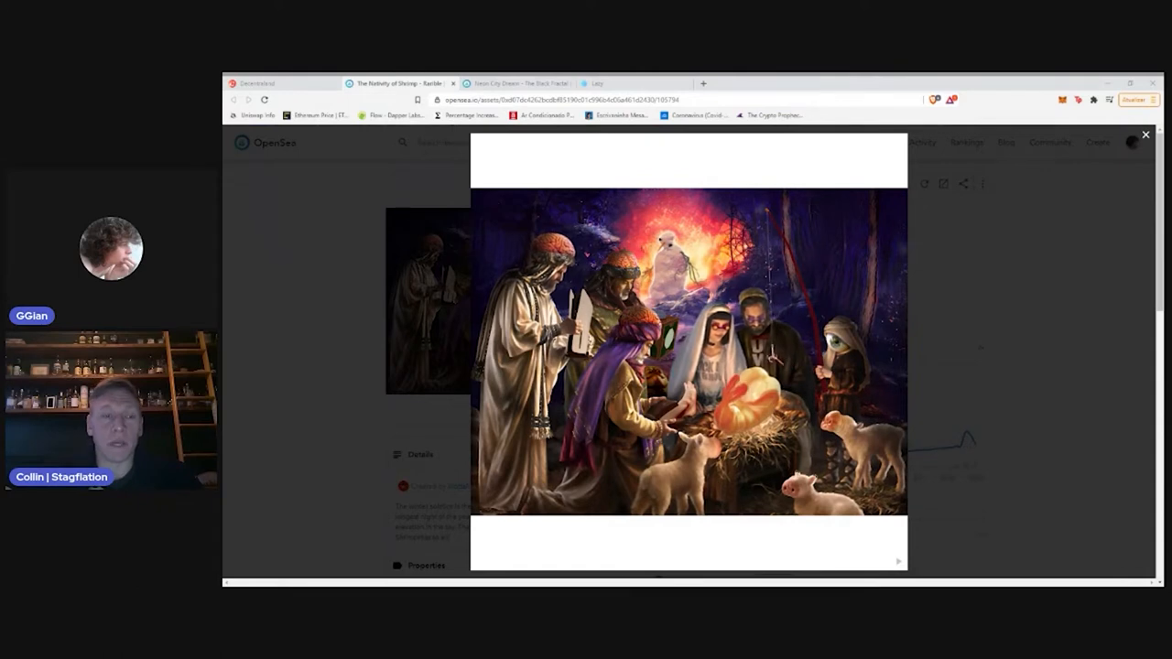
{"action": "left_click", "coordinate": [686, 376]}
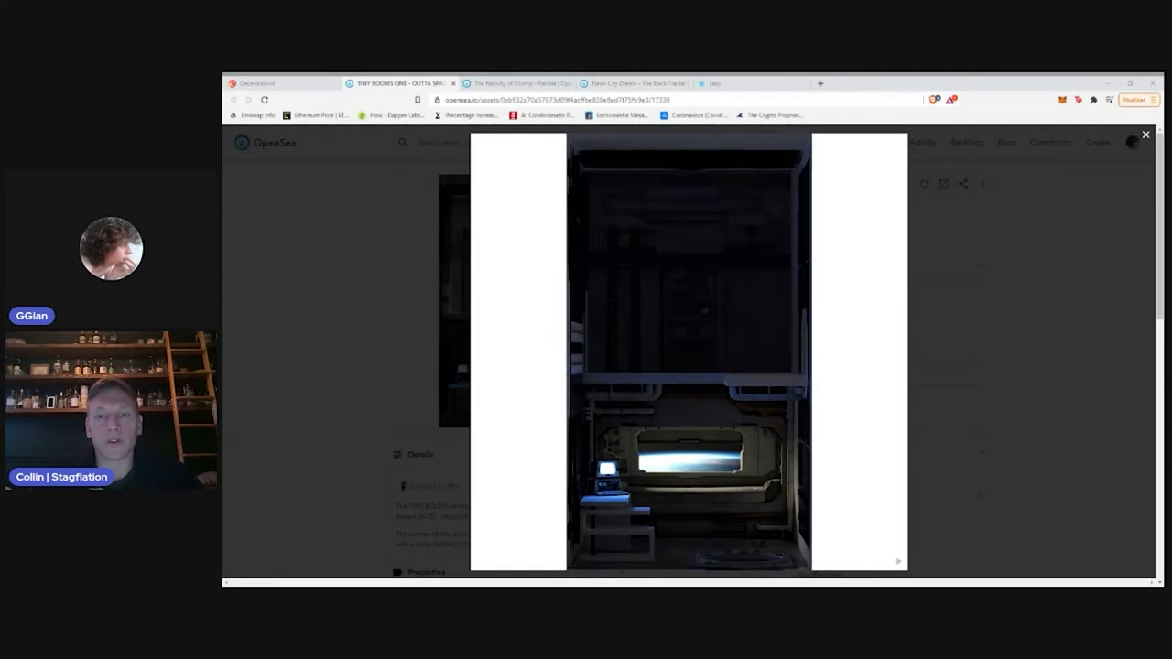
Close the enlarged Tiny Rooms view and return to Decentraland's Undying Tree - Arrival card
{"action": "left_click", "coordinate": [1142, 136]}
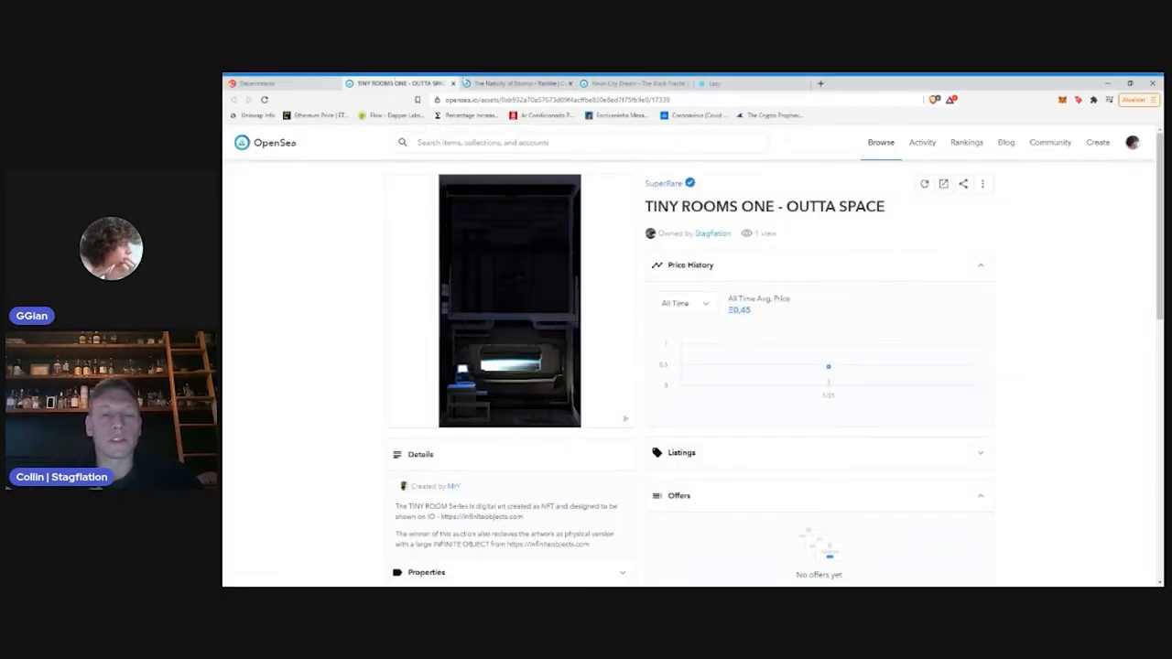
{"action": "left_click", "coordinate": [271, 84]}
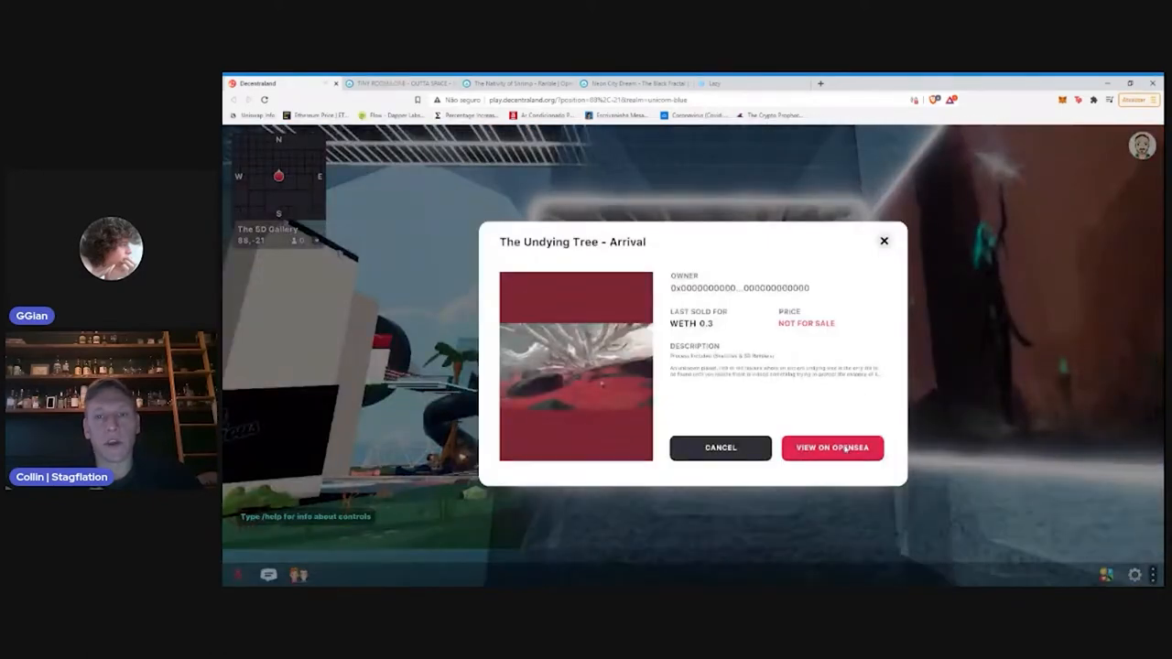
View The Undying Tree - Arrival listing on OpenSea and look over its price history and details
{"action": "left_click", "coordinate": [832, 447]}
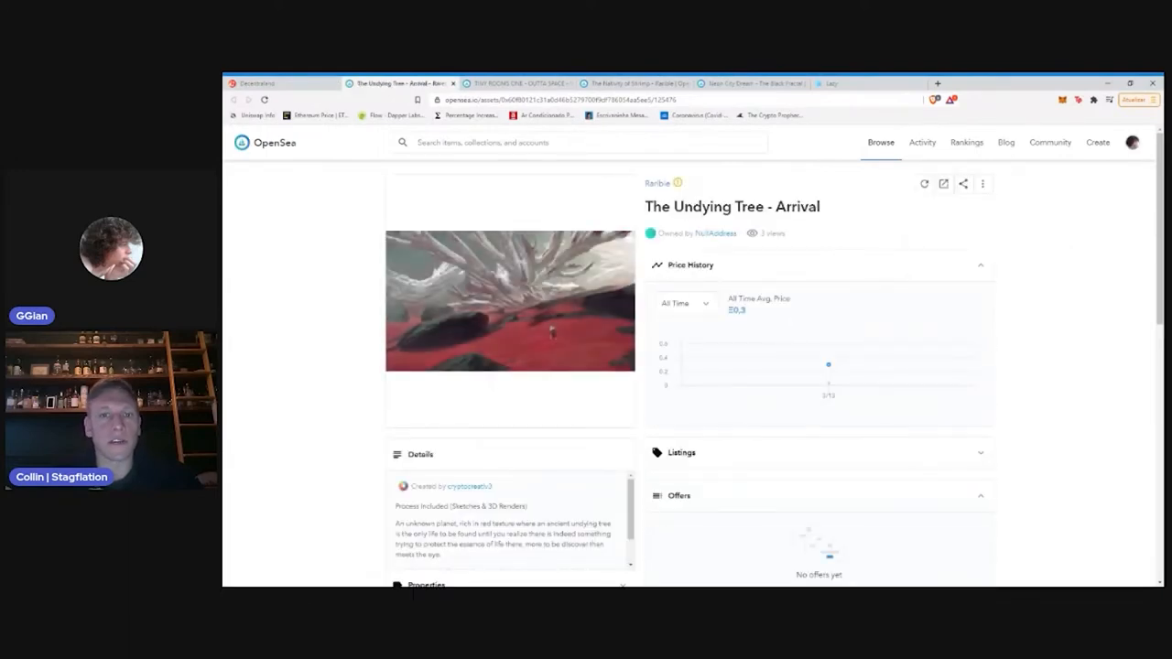
{"action": "scroll", "scroll_direction": "down", "scroll_amount": 3}
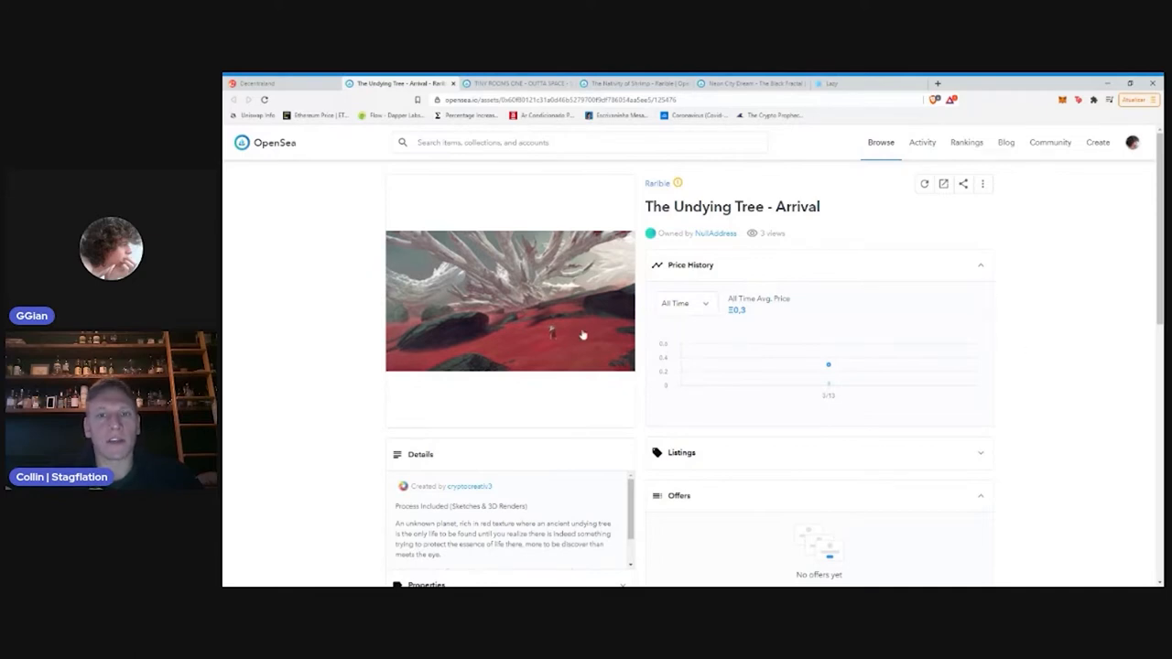
{"action": "mouse_move", "coordinate": [425, 185]}
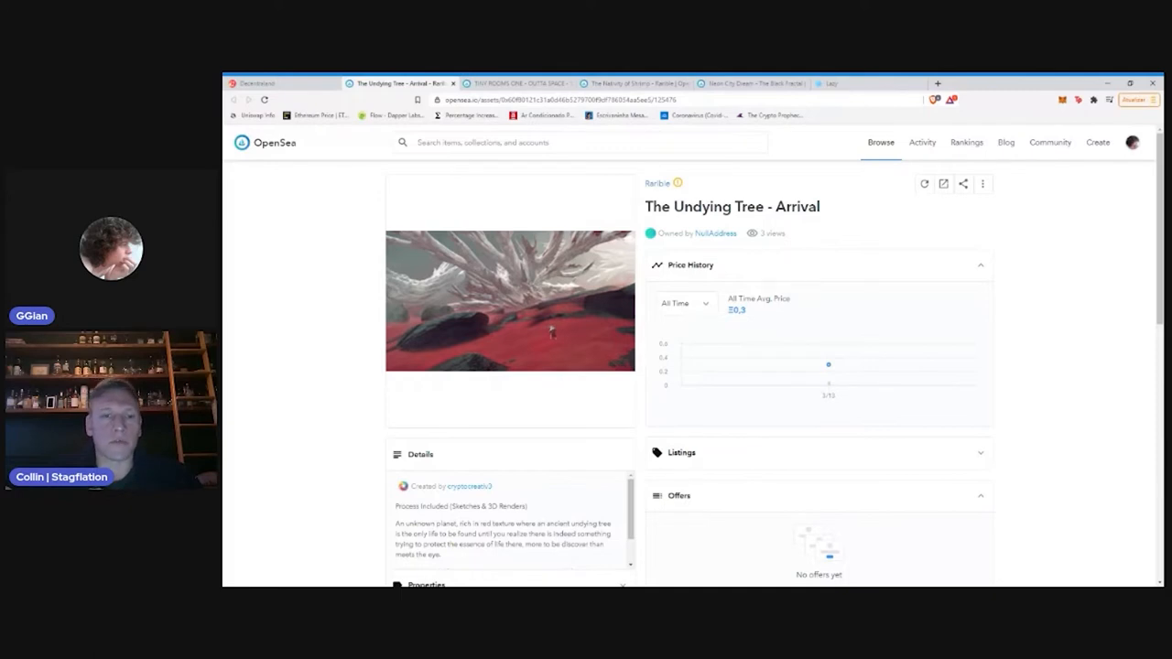
{"action": "mouse_move", "coordinate": [355, 253]}
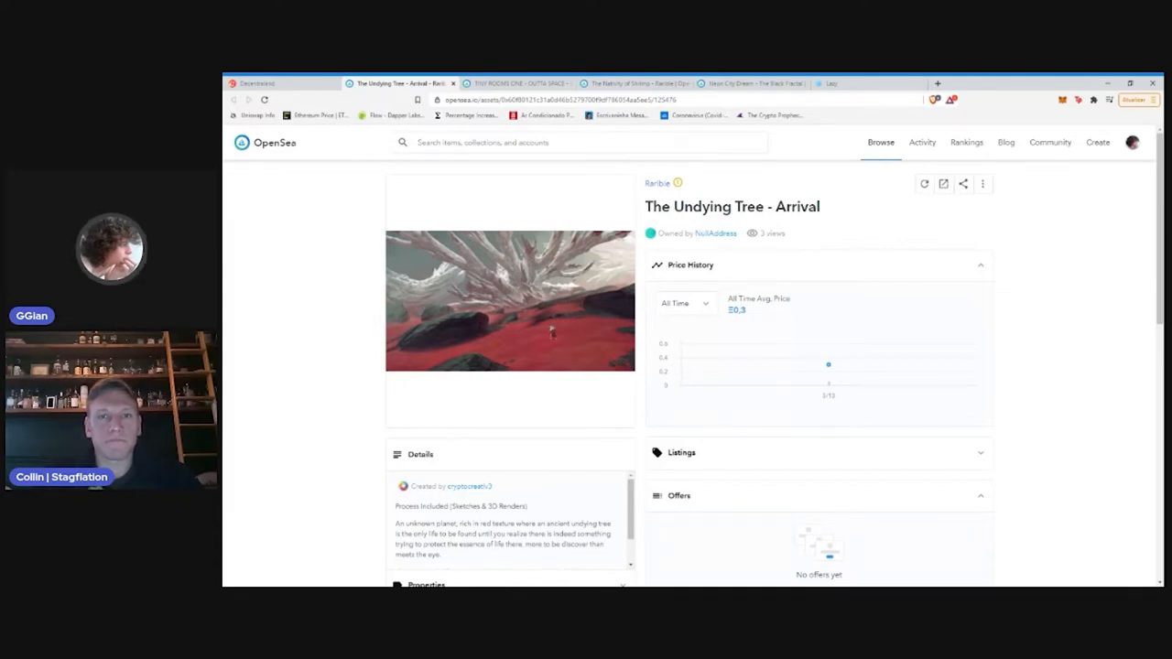
{"action": "mouse_move", "coordinate": [366, 260]}
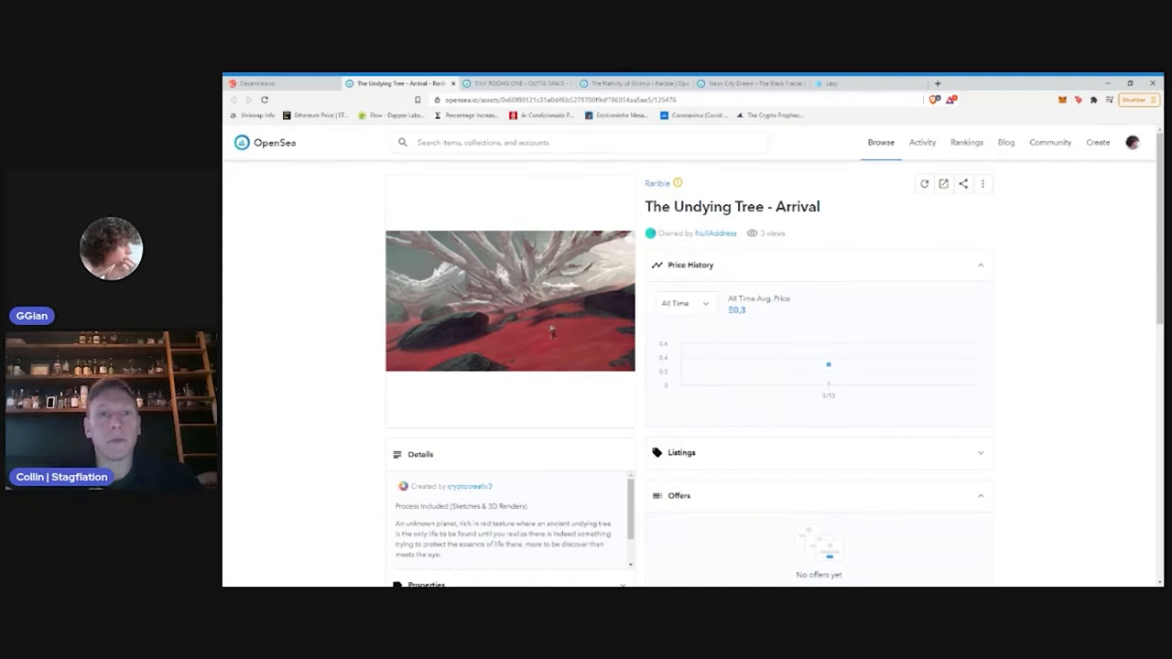
{"action": "mouse_move", "coordinate": [363, 253]}
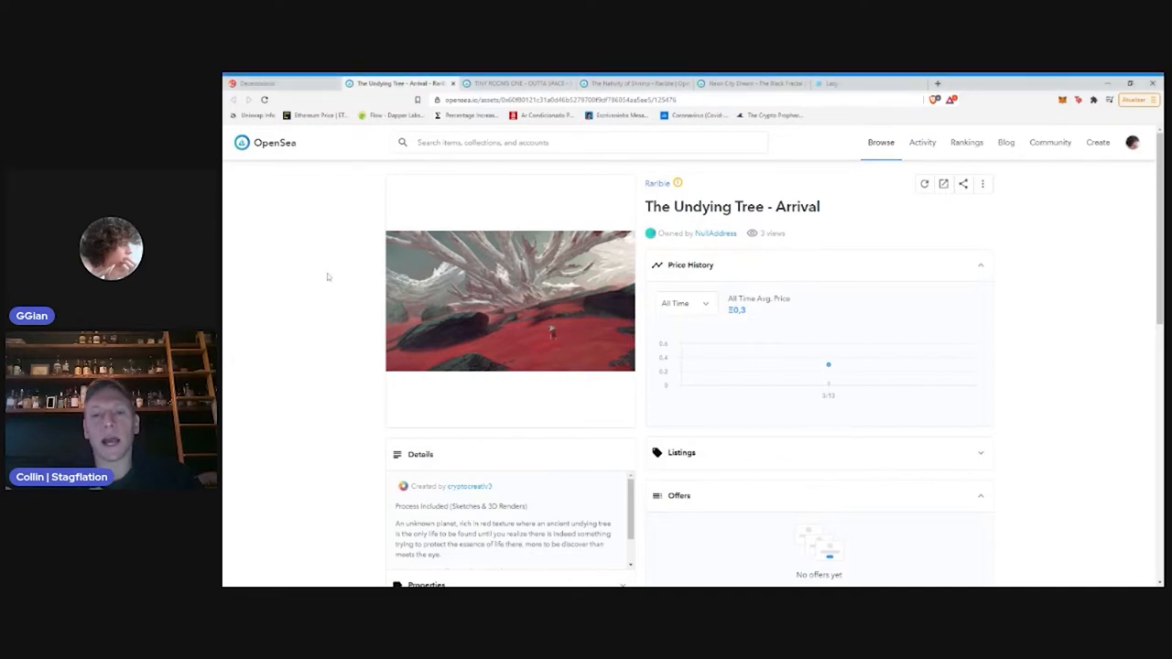
{"action": "mouse_move", "coordinate": [340, 260]}
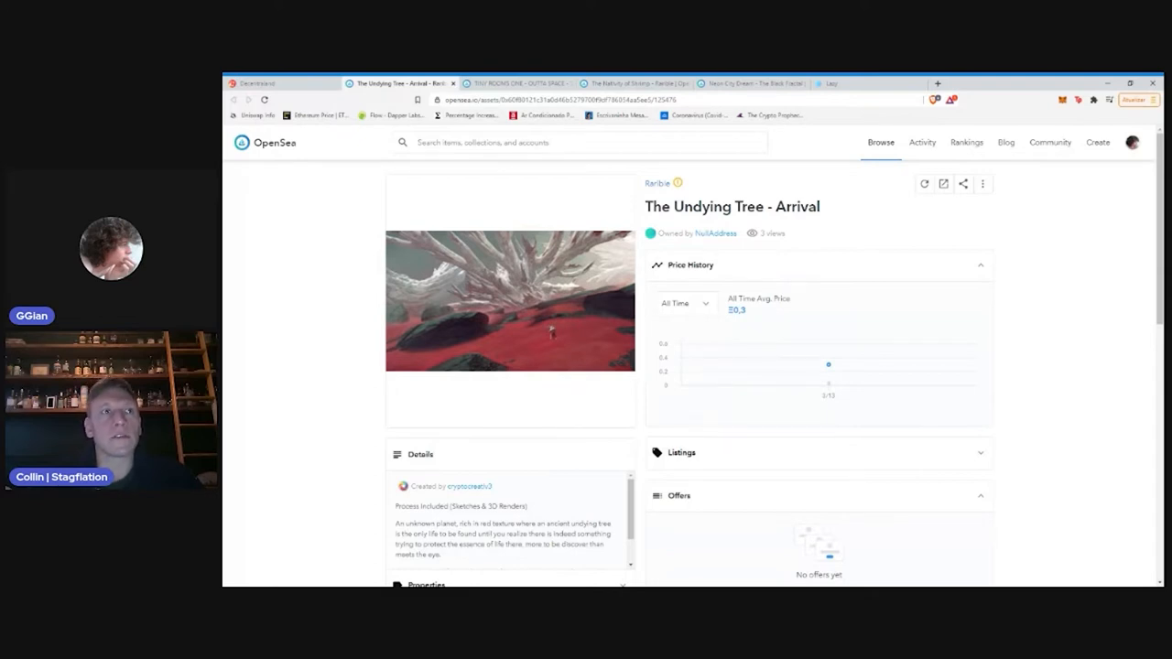
{"action": "mouse_move", "coordinate": [356, 256]}
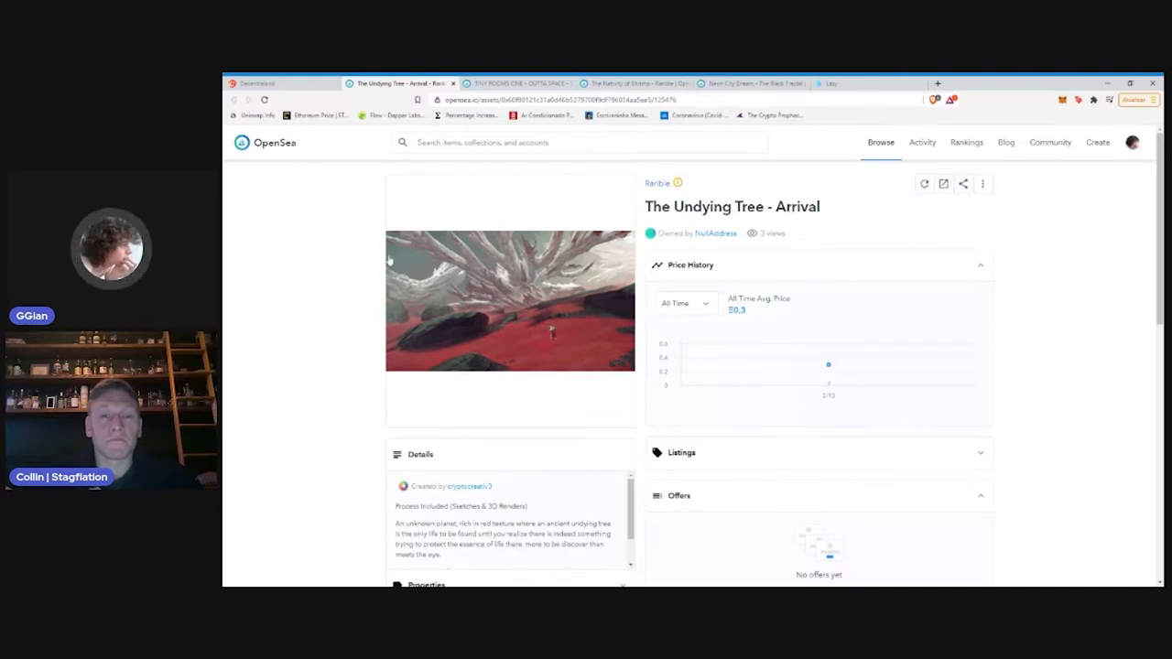
{"action": "mouse_move", "coordinate": [375, 257]}
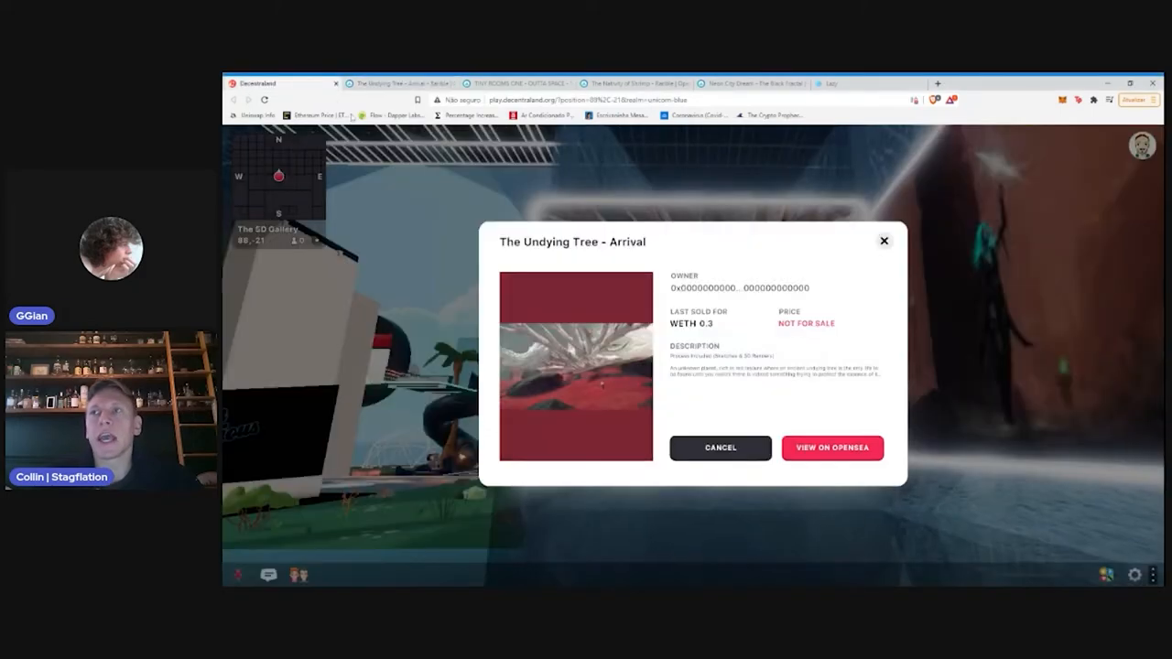
Bring up the golden-hand Trim piece's info card and view its OpenSea listing
{"action": "left_click", "coordinate": [883, 242]}
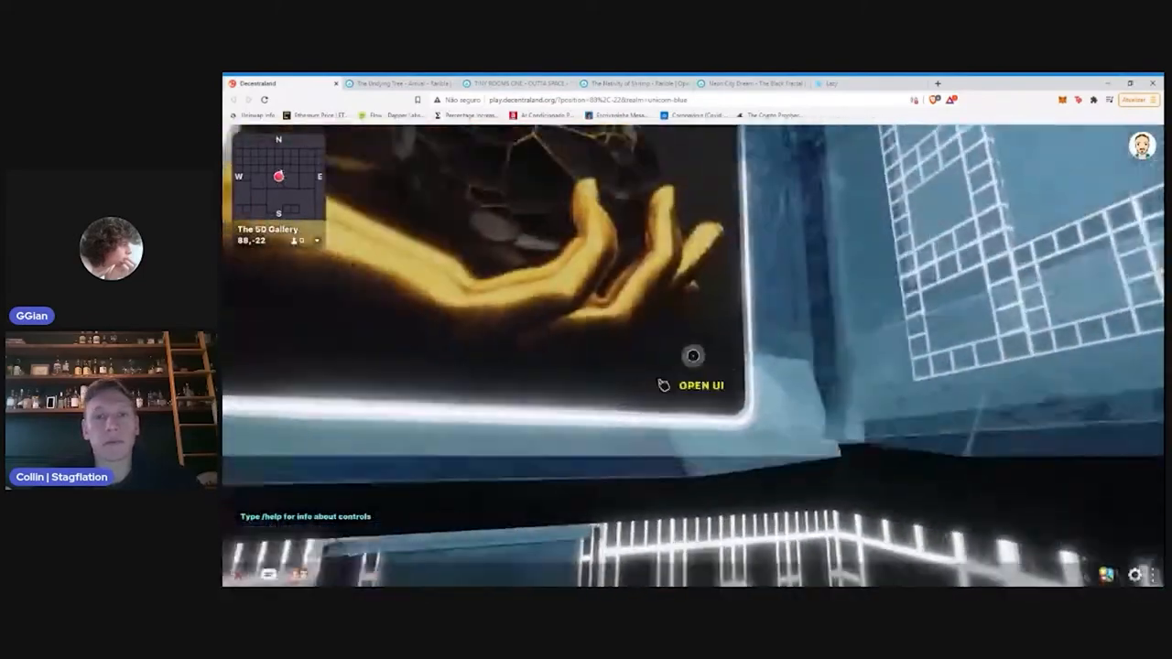
{"action": "left_click", "coordinate": [692, 355]}
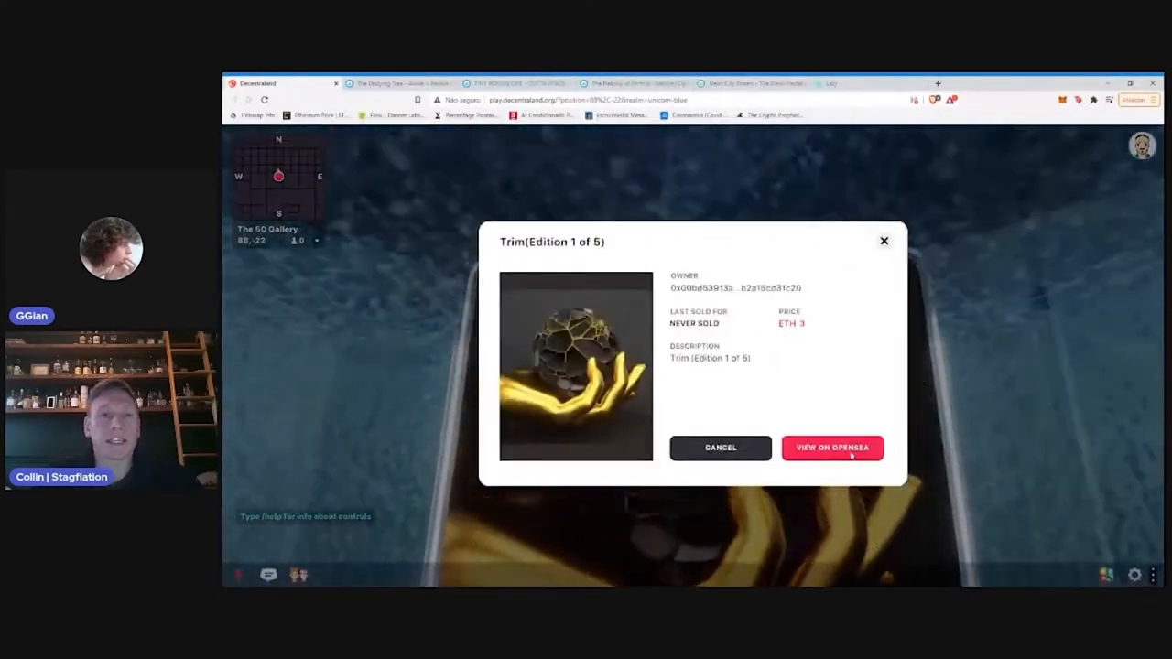
{"action": "left_click", "coordinate": [831, 446]}
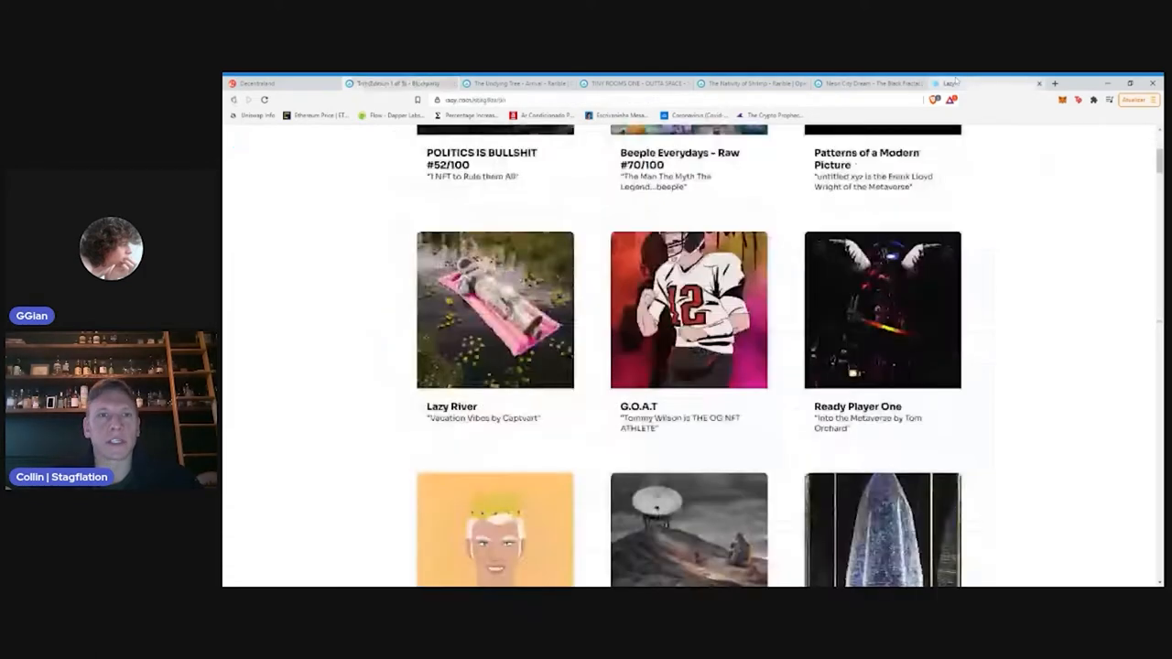
Browse down through the Pinned NFTs and All NFTs toward the clawed monster artwork
{"action": "scroll", "scroll_direction": "up", "scroll_amount": 3}
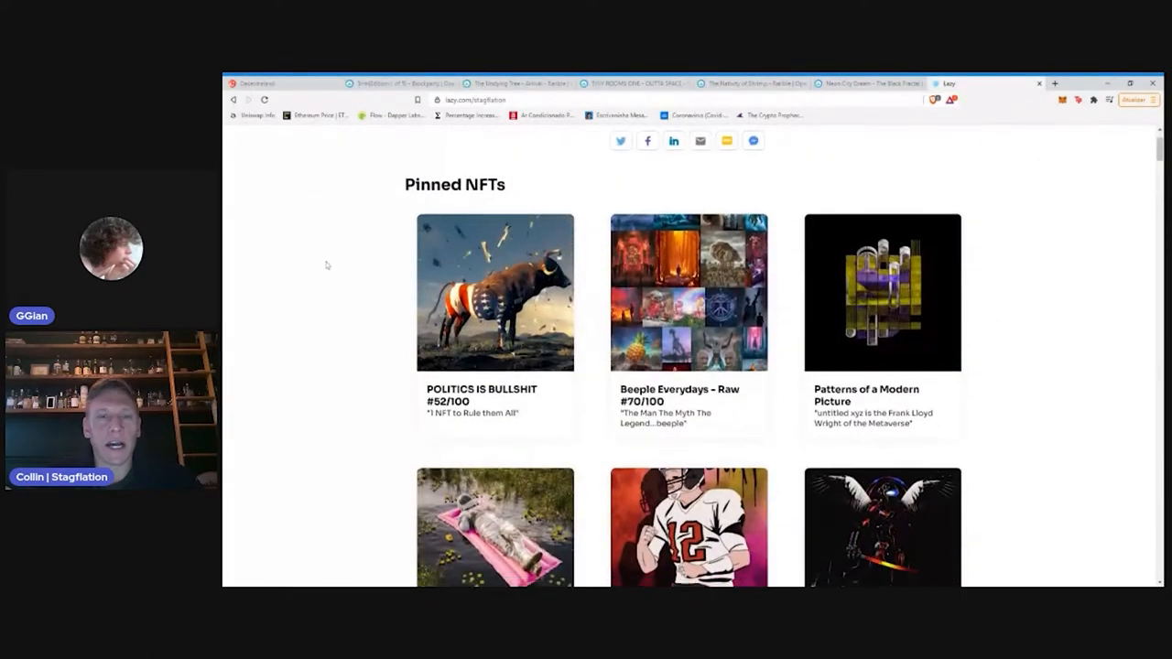
{"action": "scroll", "scroll_direction": "down", "scroll_amount": 3}
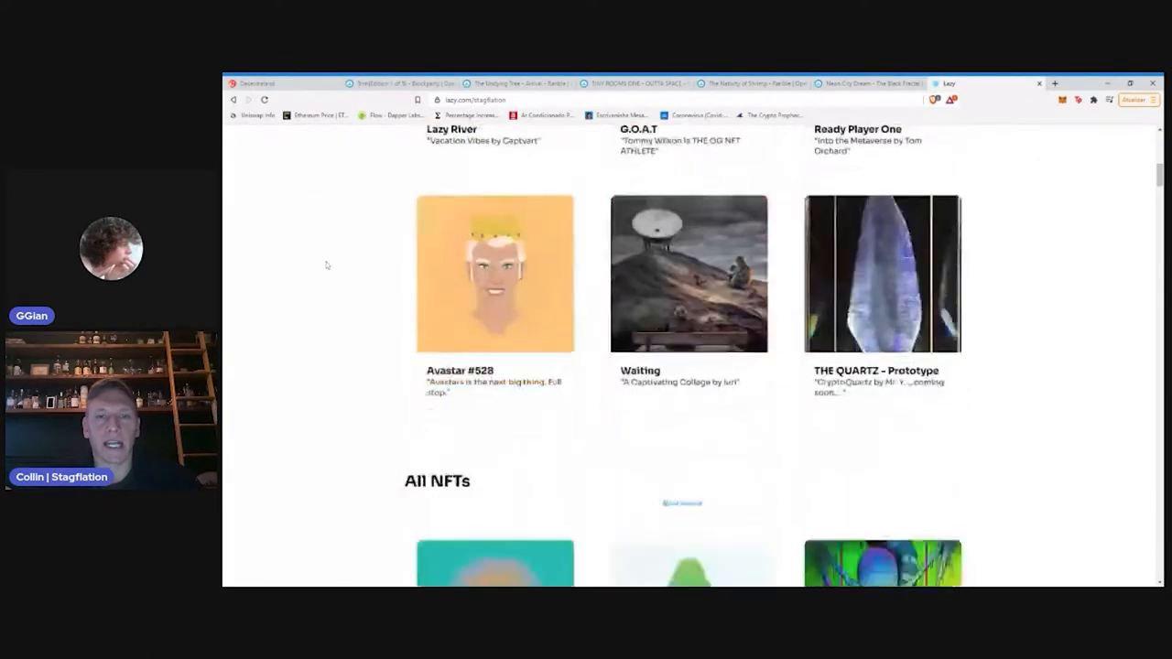
{"action": "scroll", "scroll_direction": "down", "scroll_amount": 3}
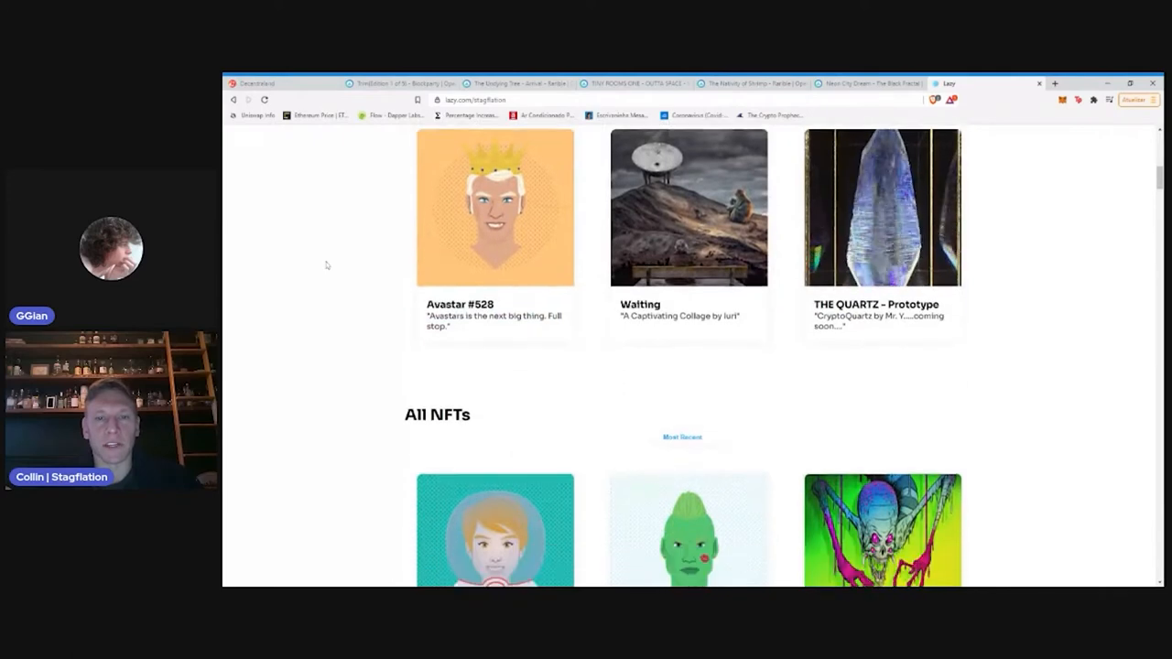
{"action": "scroll", "scroll_direction": "down", "scroll_amount": 3}
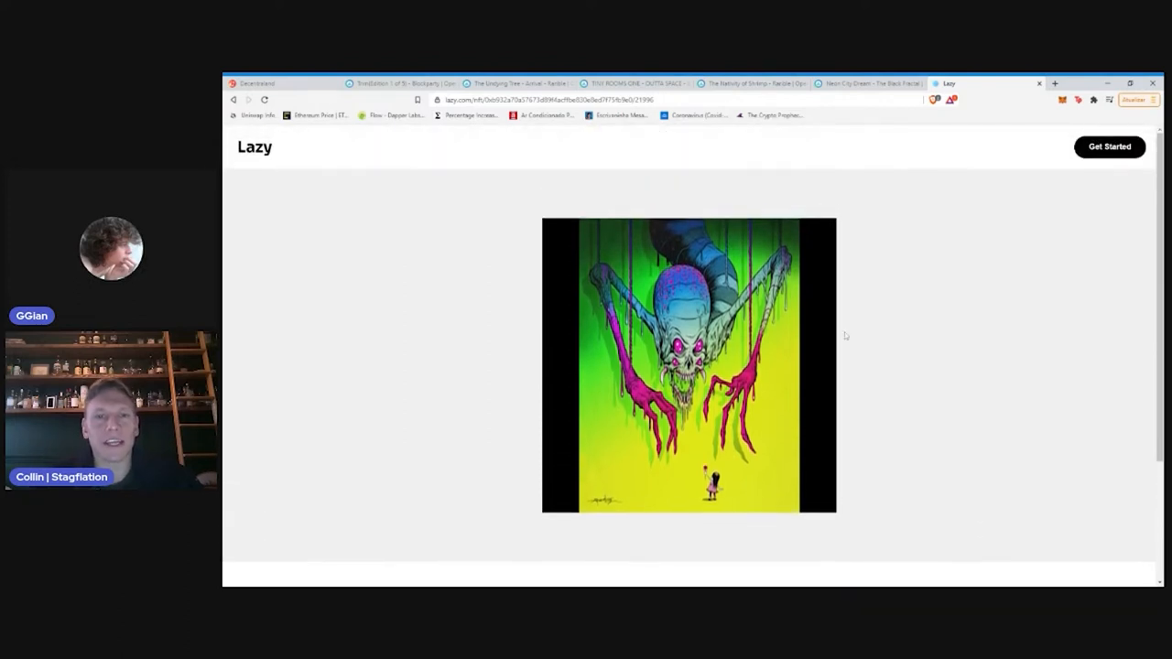
Scroll the Lazy gallery down until the BE KIND artwork and its caption are visible
{"action": "scroll", "scroll_direction": "down", "scroll_amount": 3}
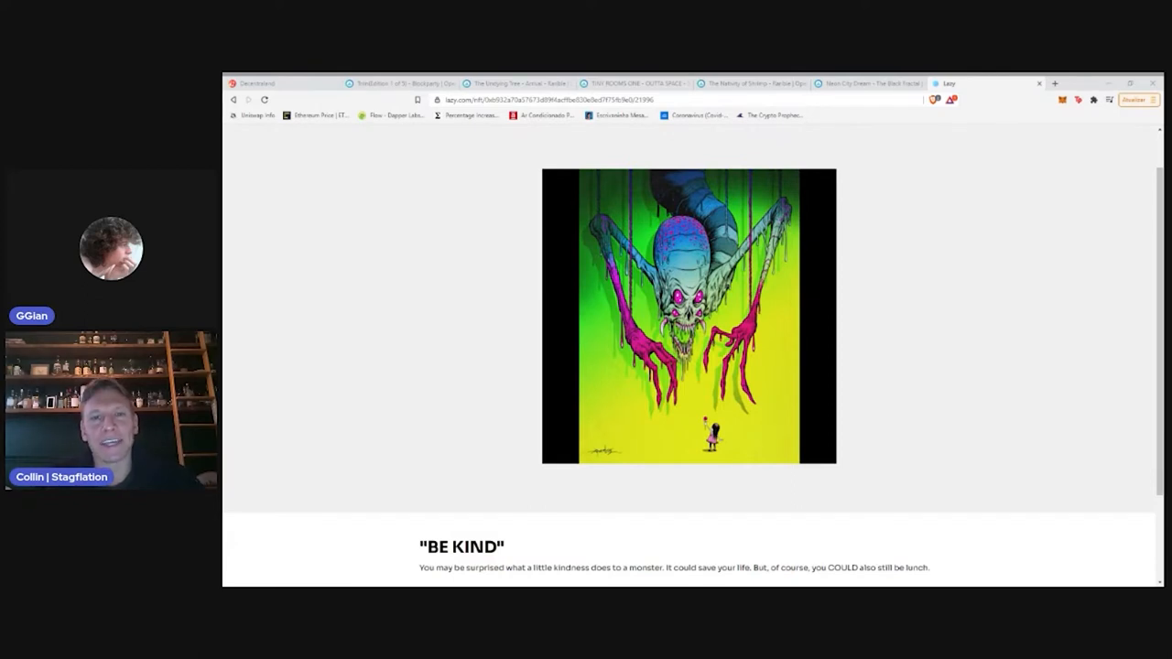
{"action": "mouse_move", "coordinate": [1007, 274]}
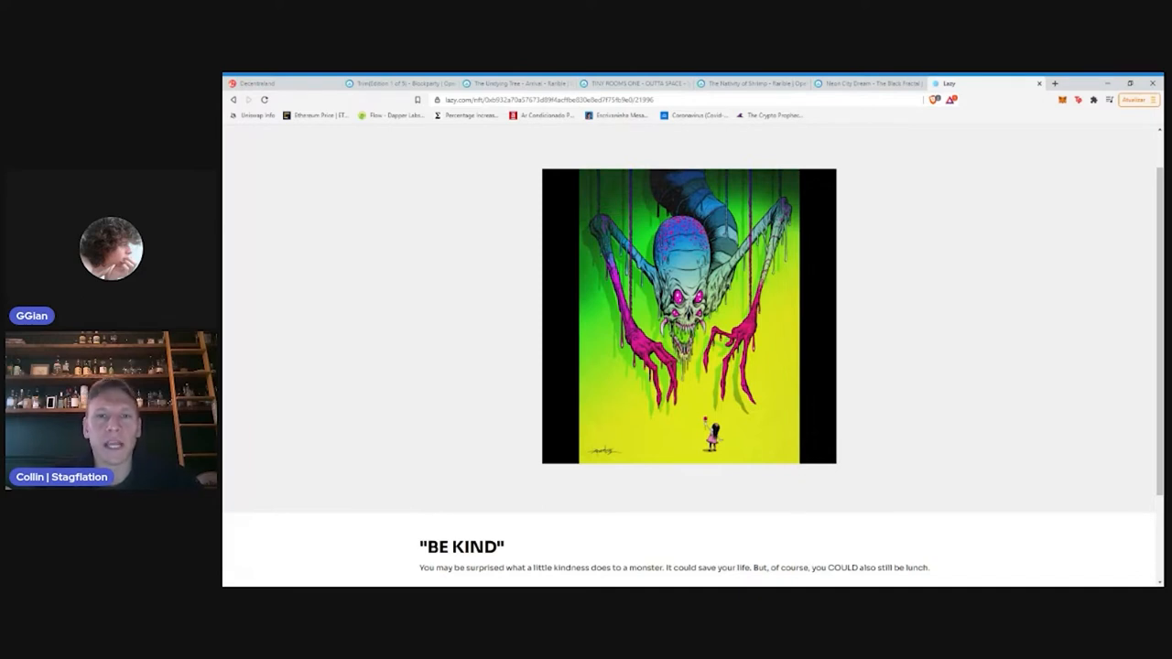
{"action": "mouse_move", "coordinate": [996, 278]}
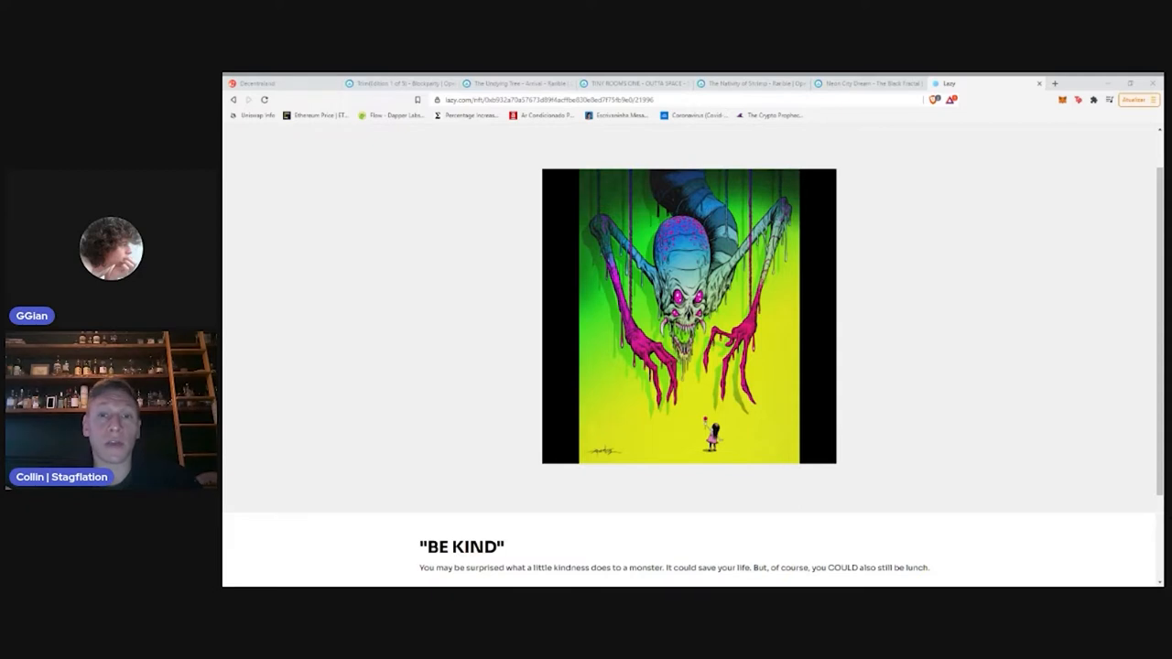
{"action": "mouse_move", "coordinate": [933, 430]}
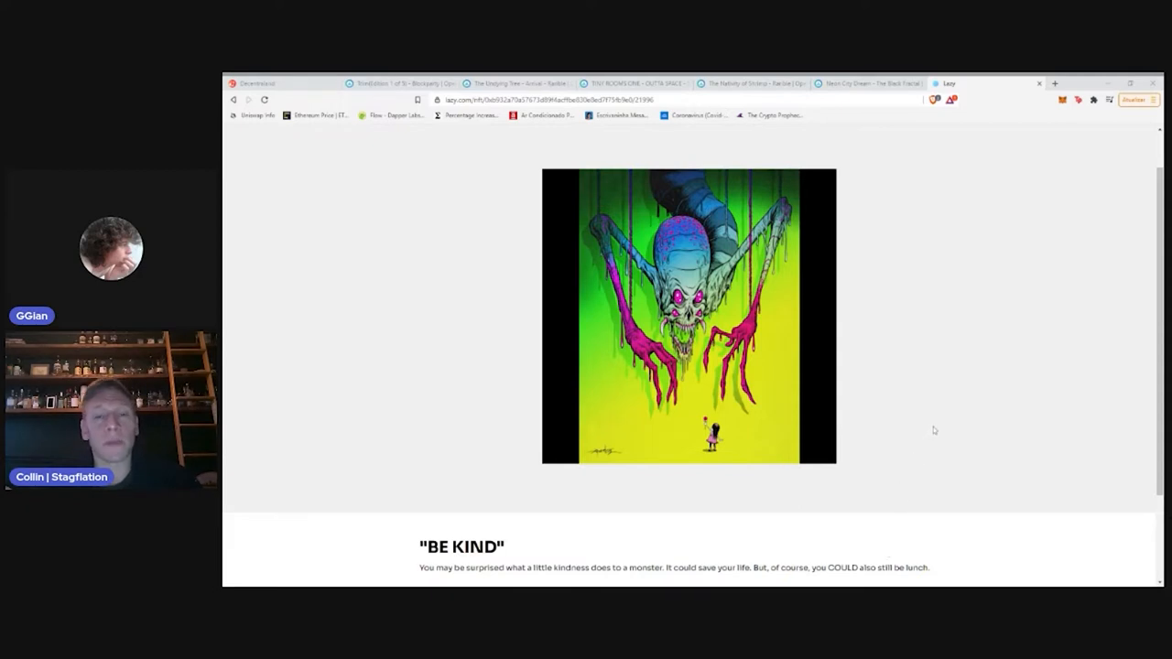
{"action": "mouse_move", "coordinate": [944, 412]}
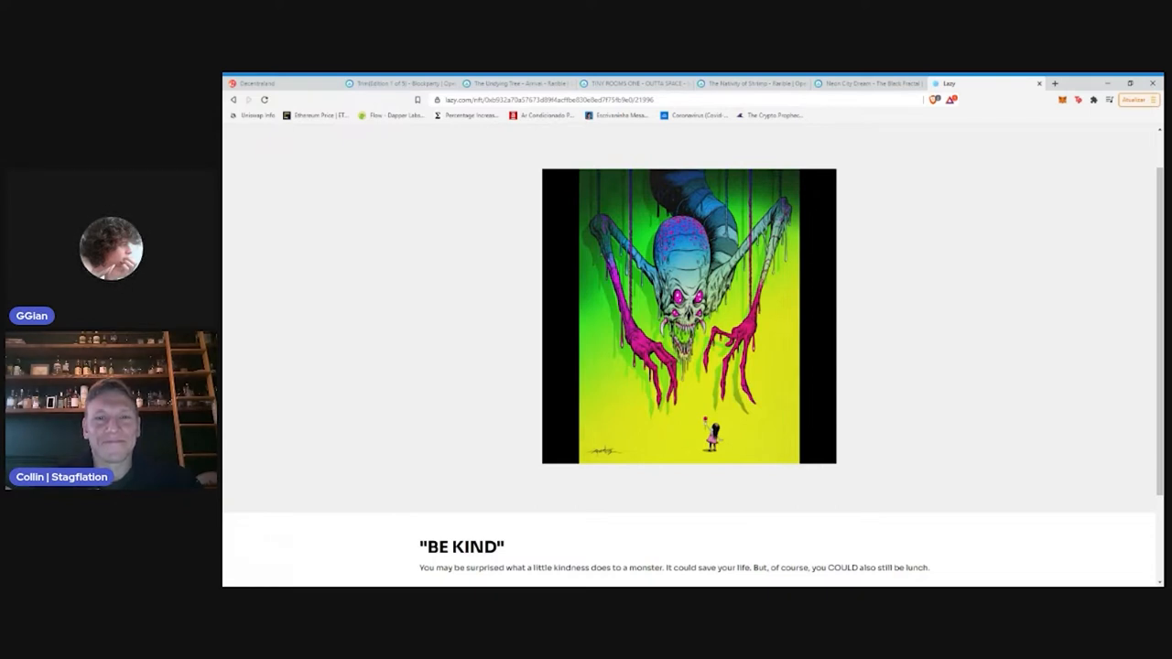
{"action": "mouse_move", "coordinate": [856, 362]}
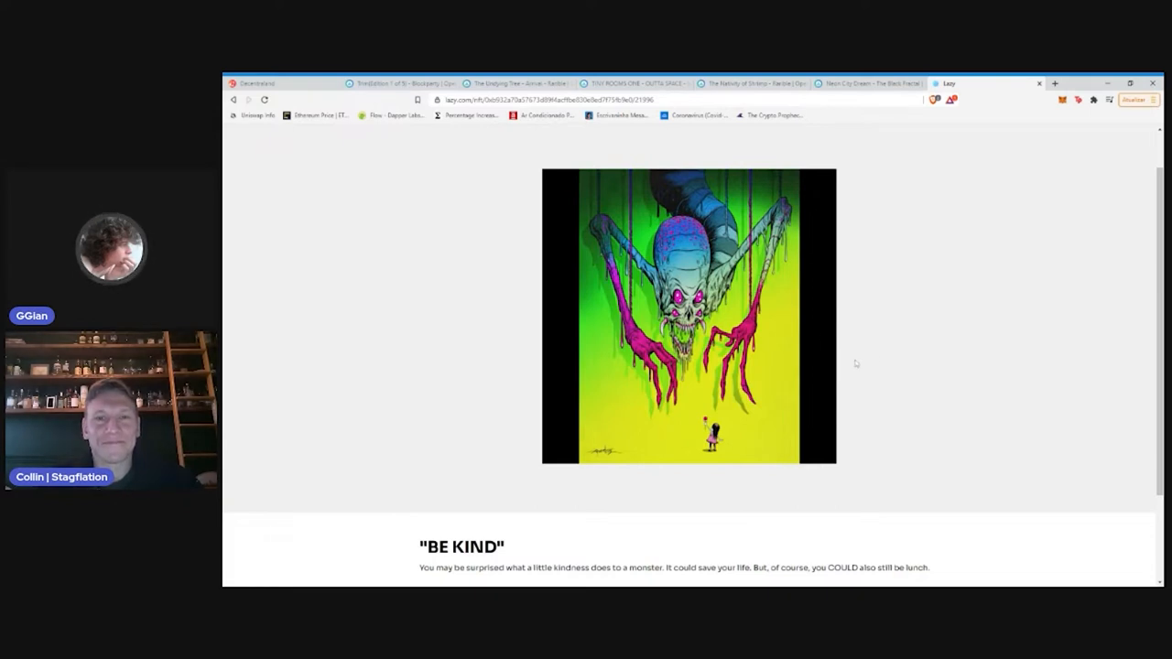
{"action": "mouse_move", "coordinate": [846, 449]}
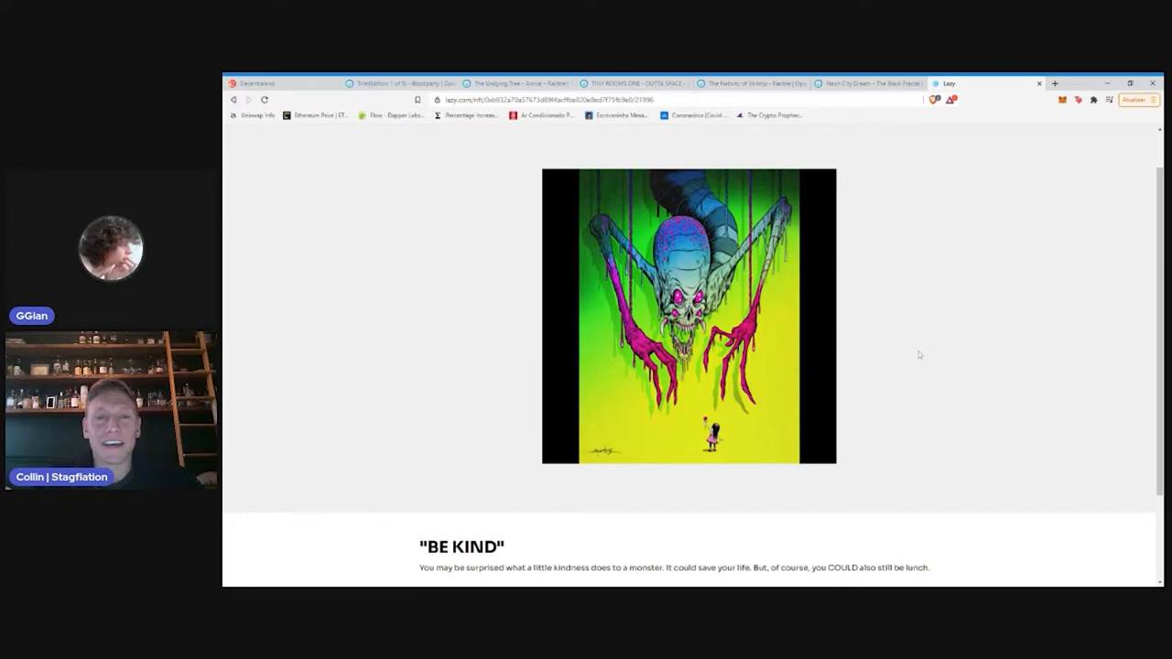
{"action": "mouse_move", "coordinate": [905, 296]}
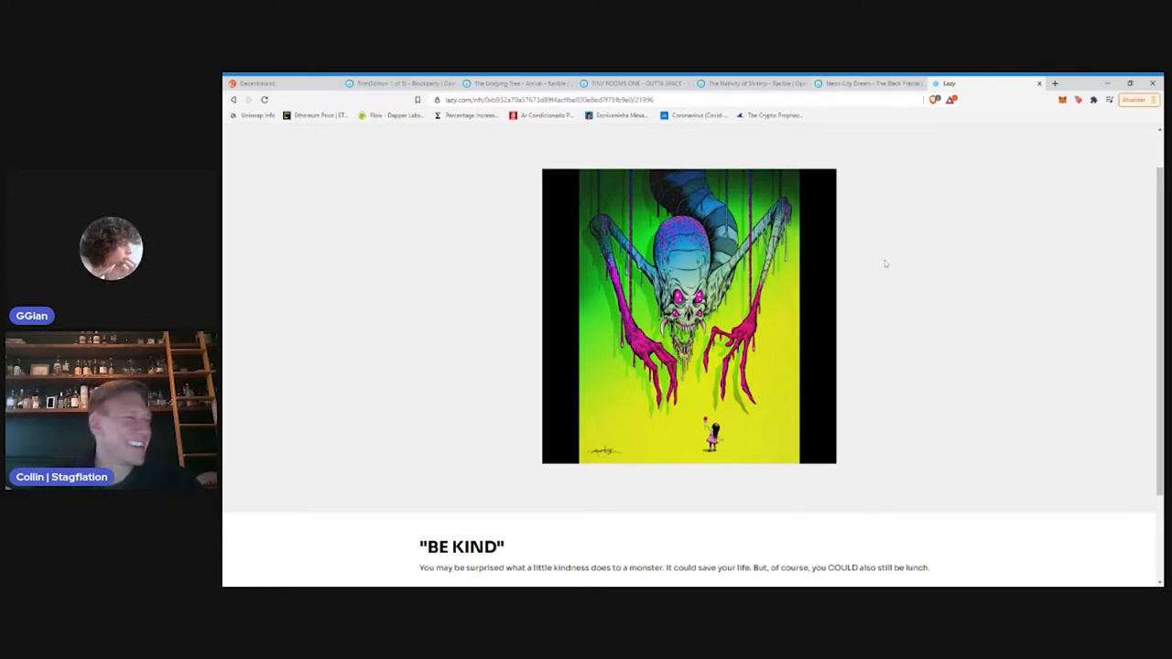
{"action": "mouse_move", "coordinate": [895, 282]}
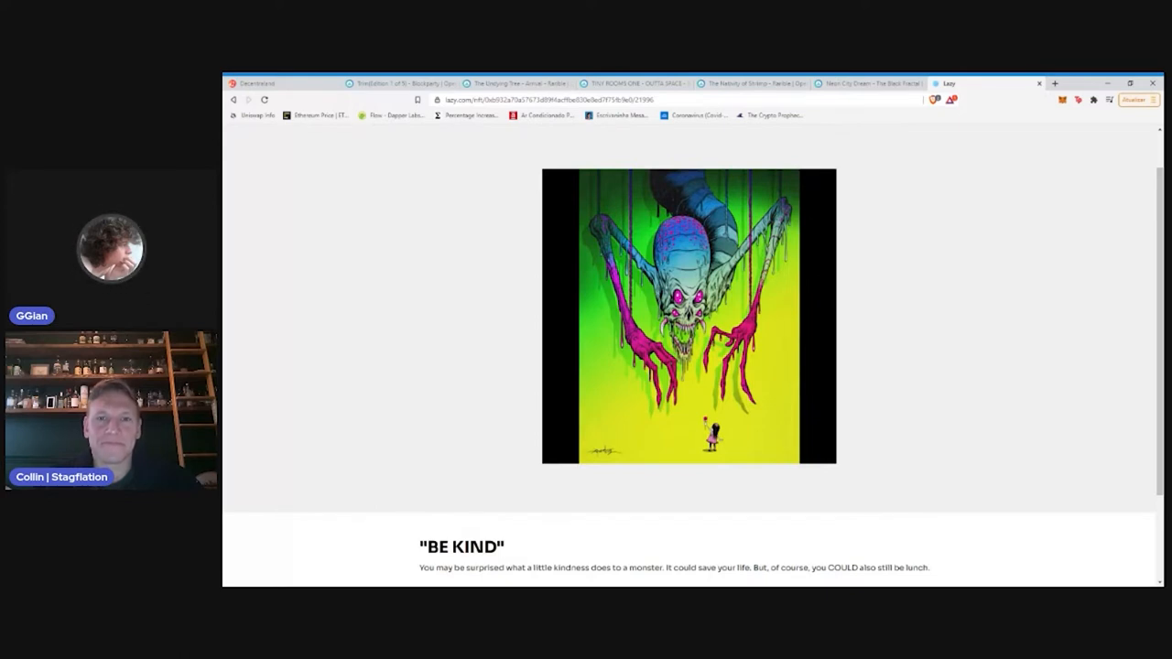
{"action": "mouse_move", "coordinate": [904, 271]}
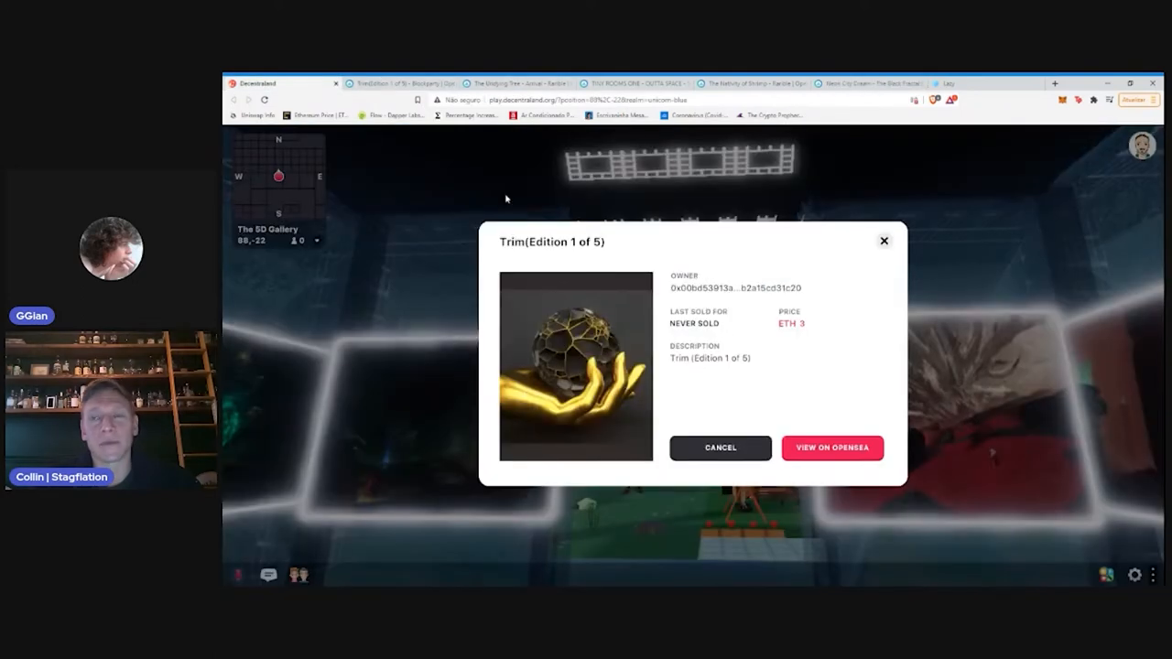
Select the Trim (Edition 1 of 5) artwork in The 3D Gallery to show its owner, price and description
{"action": "left_click", "coordinate": [882, 241]}
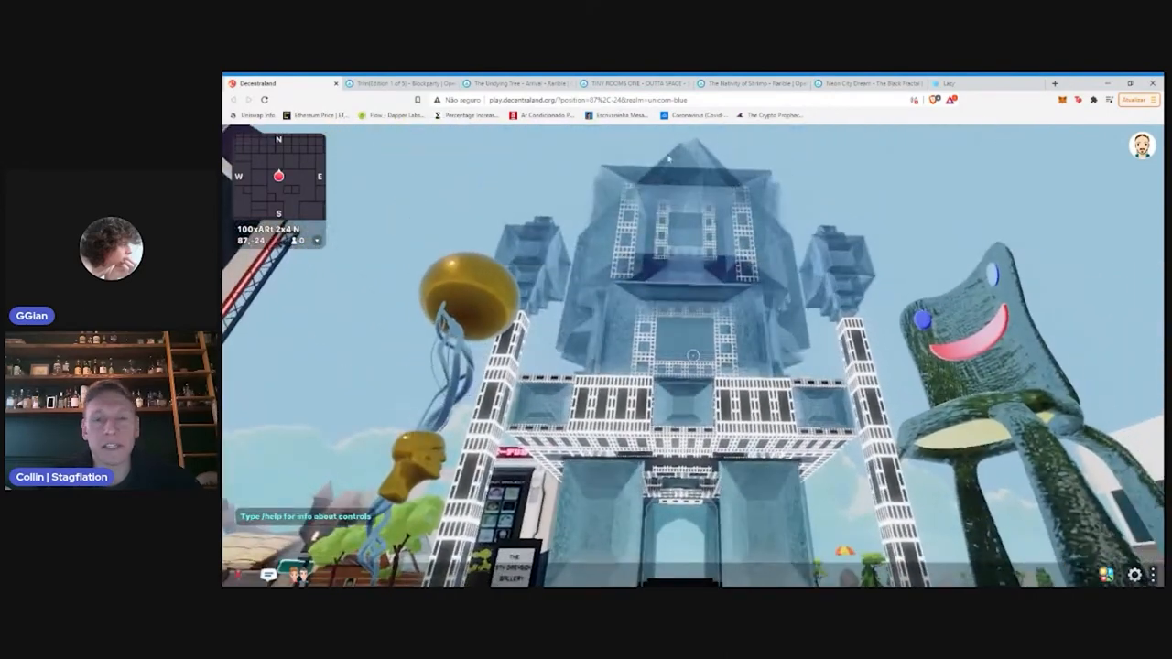
Switch to the Decentraland view to look at the tall tower and giant frog statue outside
{"action": "left_click", "coordinate": [399, 85]}
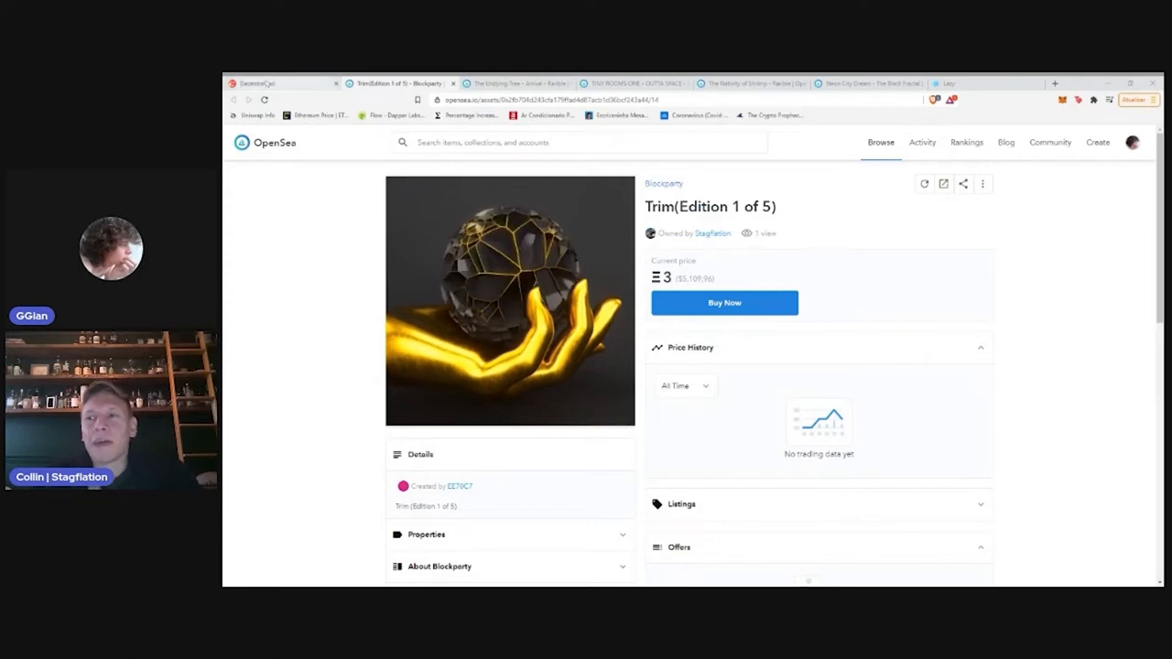
Switch to The Undying Tree - Arrival listing, then to the collector's OpenSea account gallery
{"action": "left_click", "coordinate": [516, 83]}
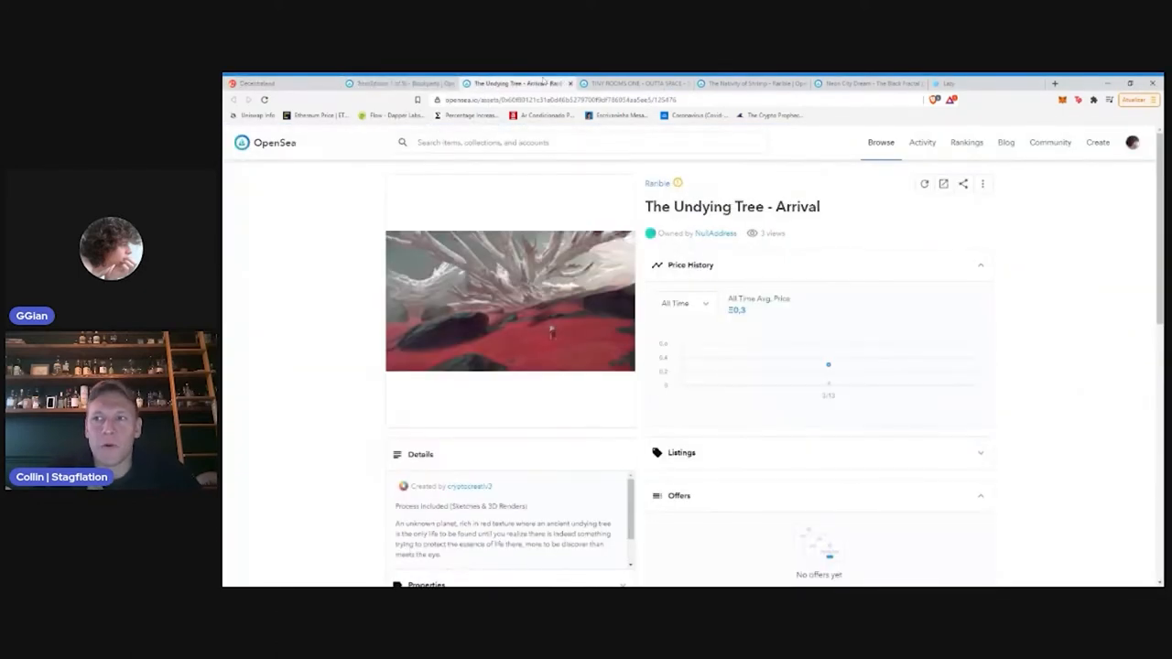
{"action": "left_click", "coordinate": [648, 81]}
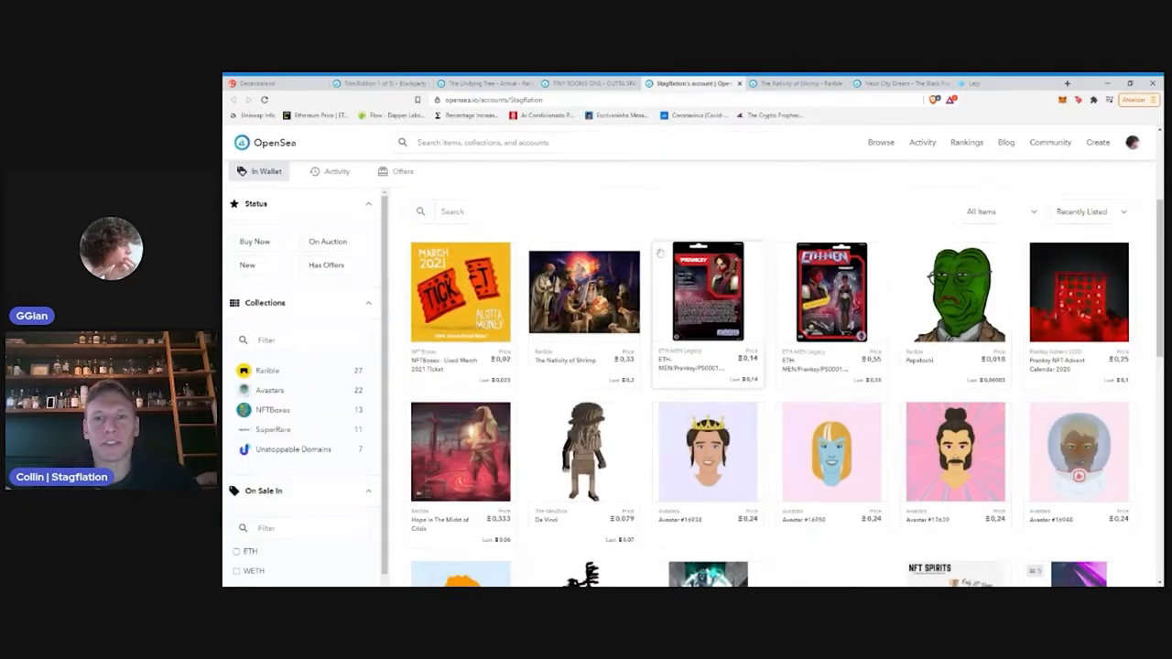
{"action": "scroll", "scroll_direction": "down", "scroll_amount": 3}
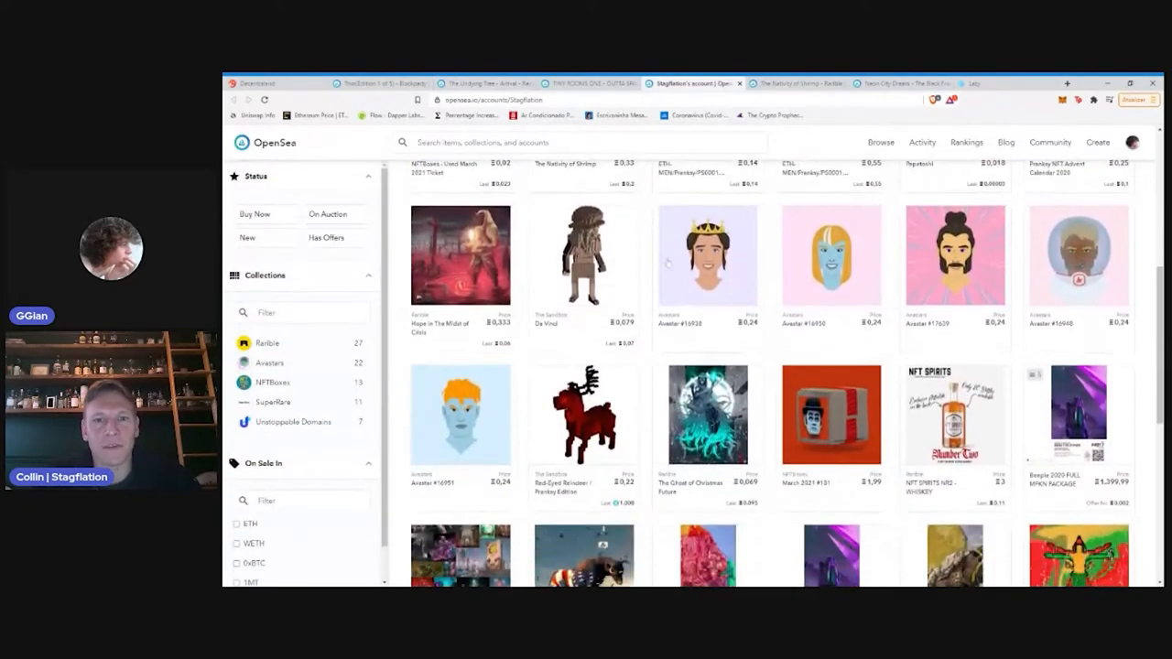
{"action": "scroll", "scroll_direction": "down", "scroll_amount": 3}
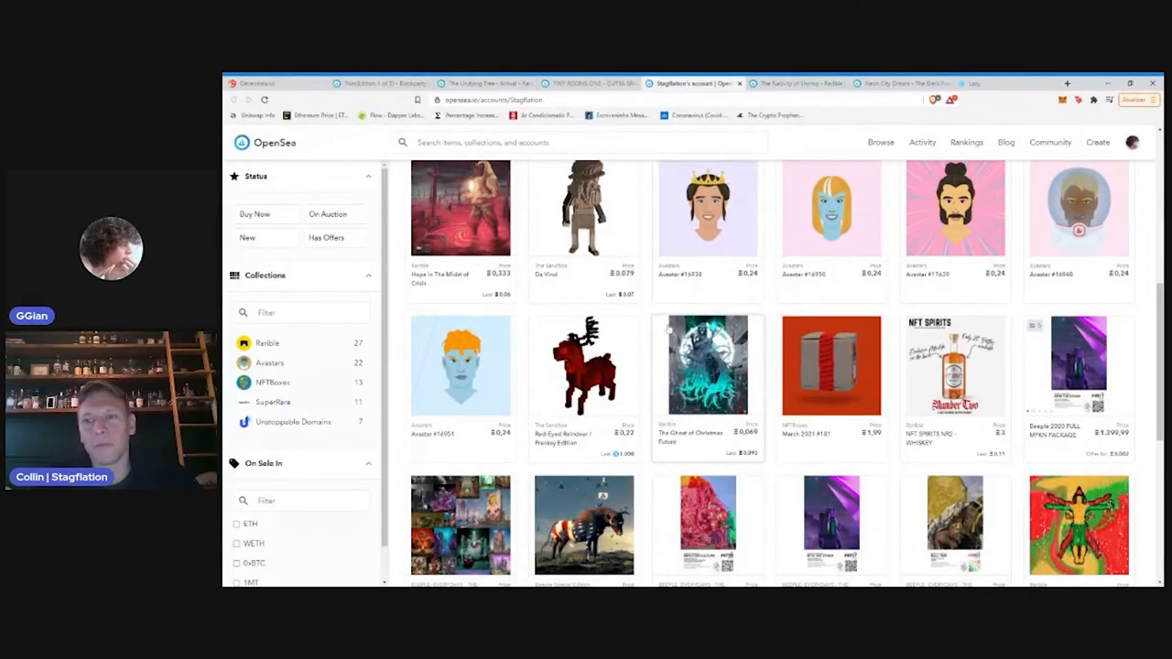
{"action": "scroll", "scroll_direction": "up", "scroll_amount": 3}
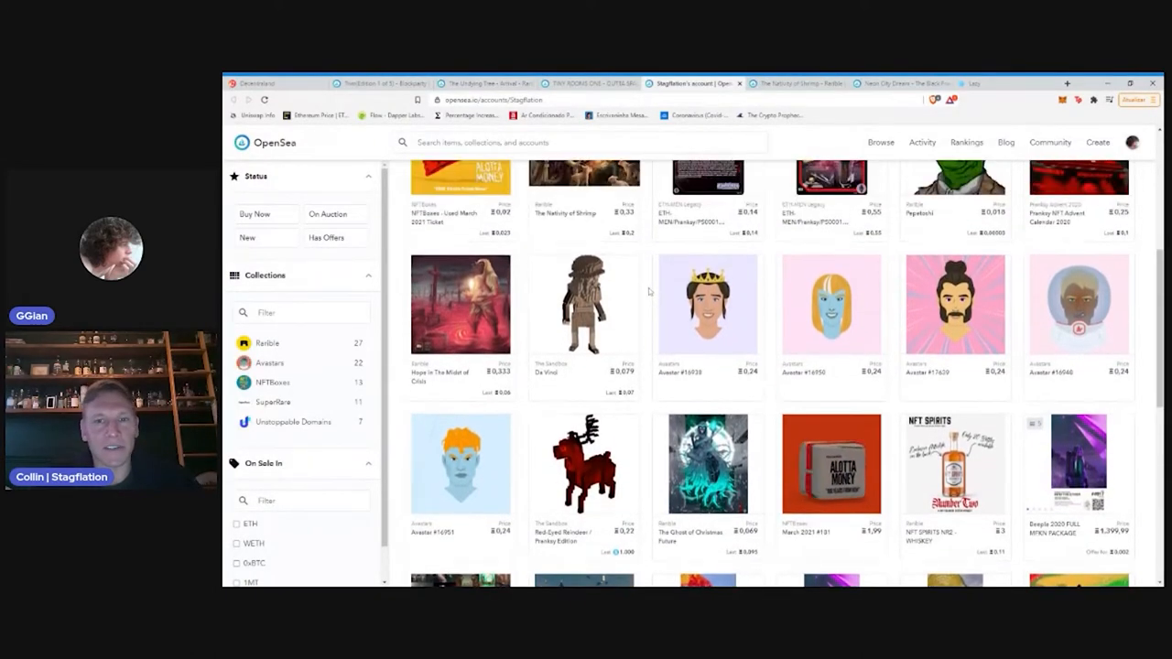
{"action": "scroll", "scroll_direction": "down", "scroll_amount": 3}
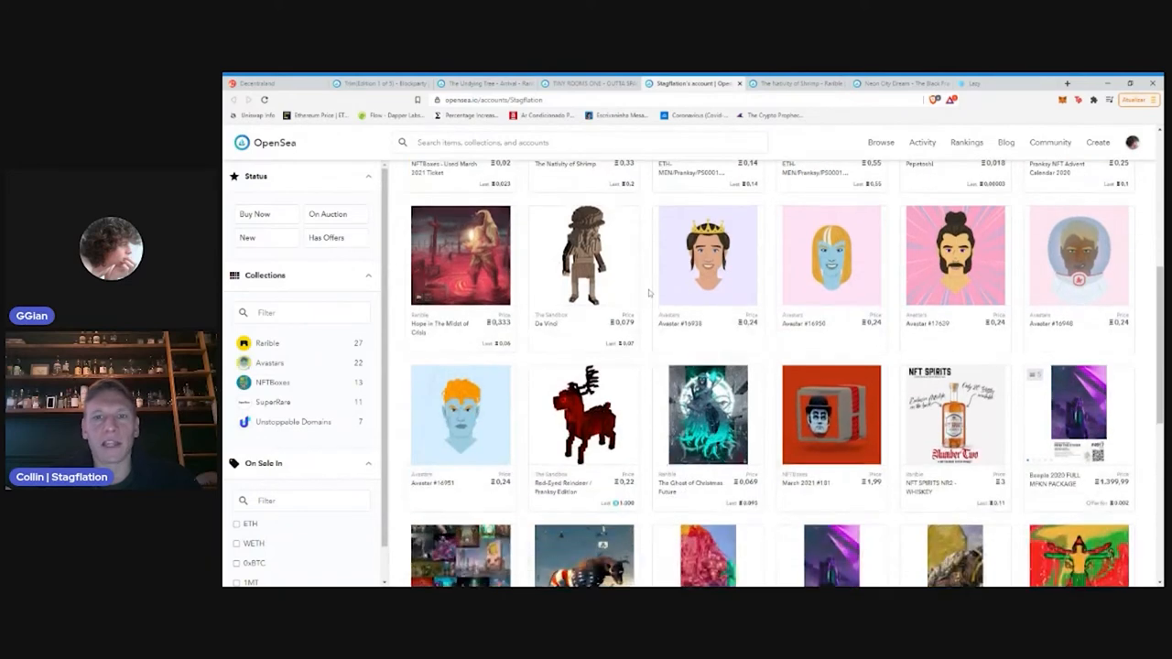
{"action": "scroll", "scroll_direction": "down", "scroll_amount": 3}
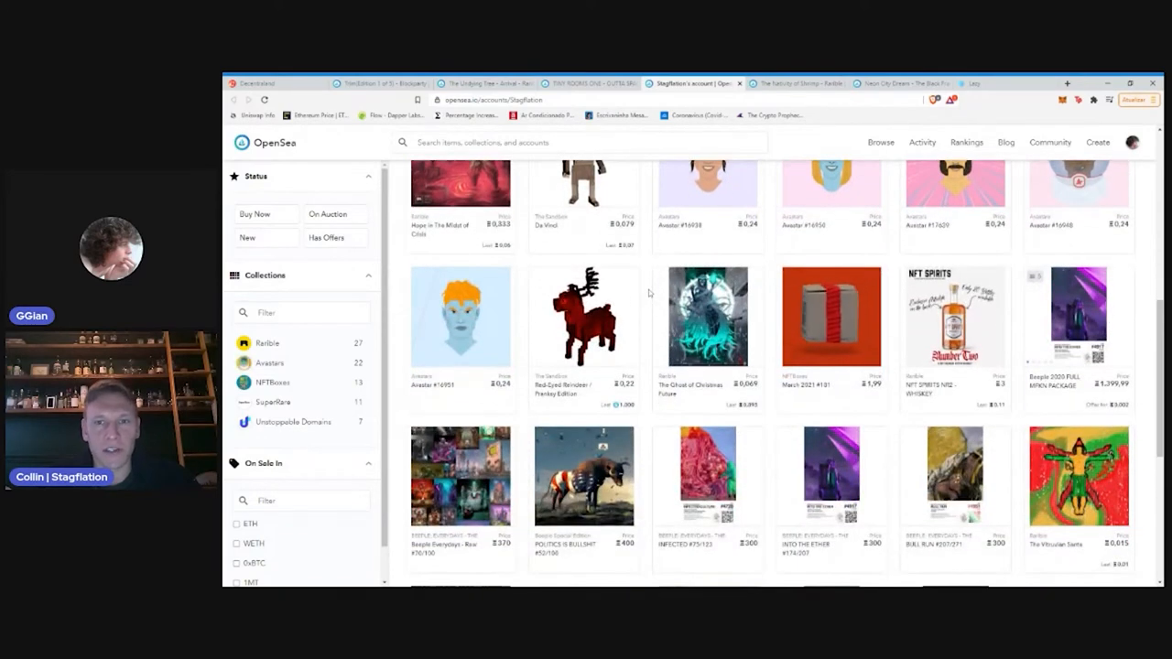
{"action": "scroll", "scroll_direction": "down", "scroll_amount": 3}
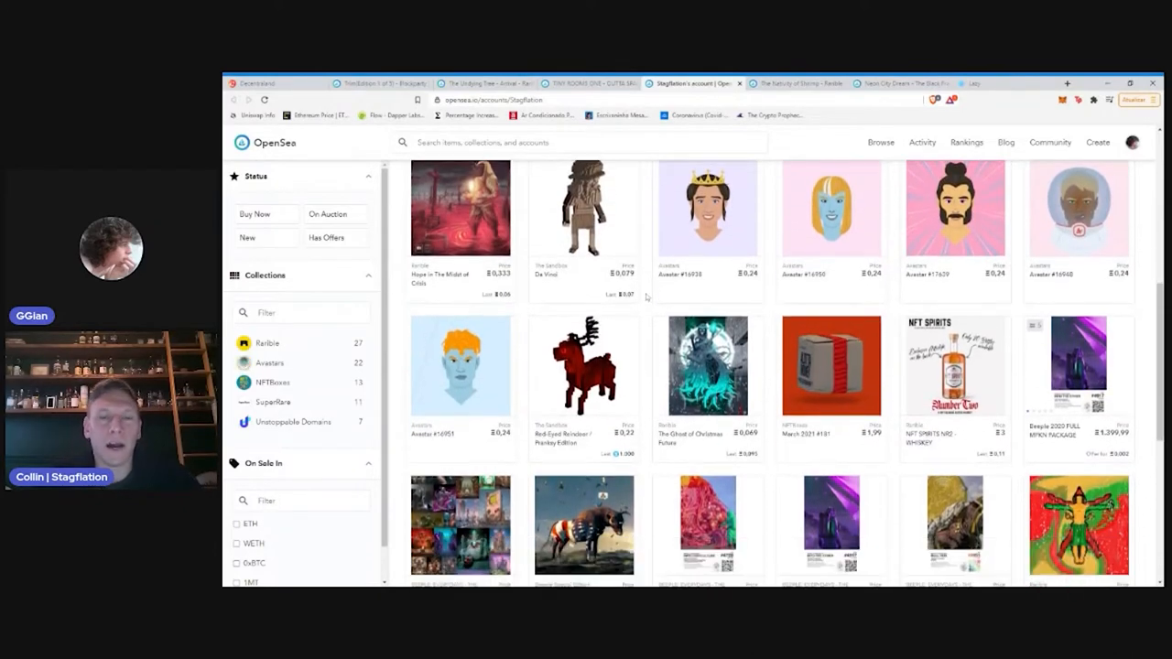
{"action": "scroll", "scroll_direction": "down", "scroll_amount": 3}
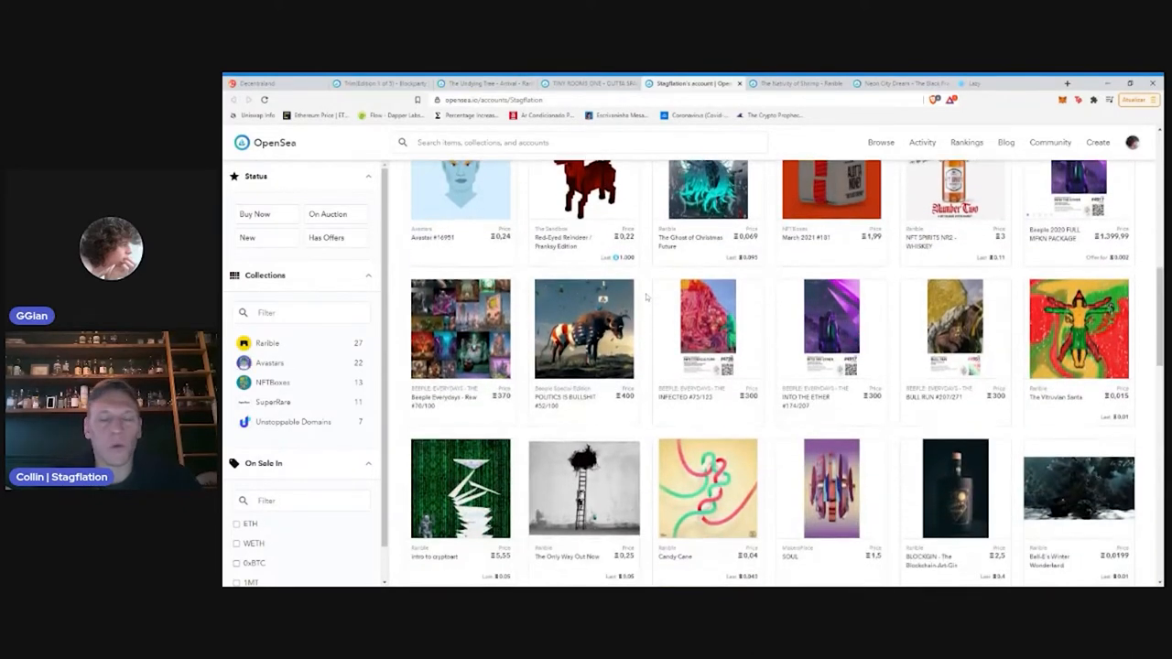
{"action": "scroll", "scroll_direction": "down", "scroll_amount": 3}
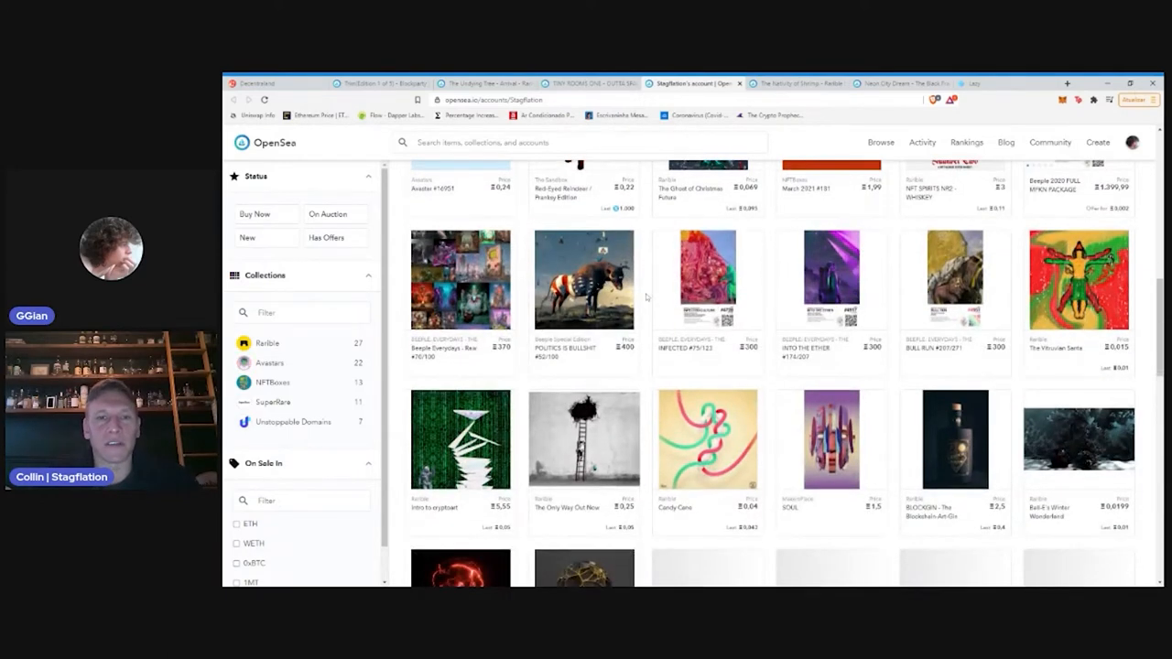
{"action": "scroll", "scroll_direction": "down", "scroll_amount": 3}
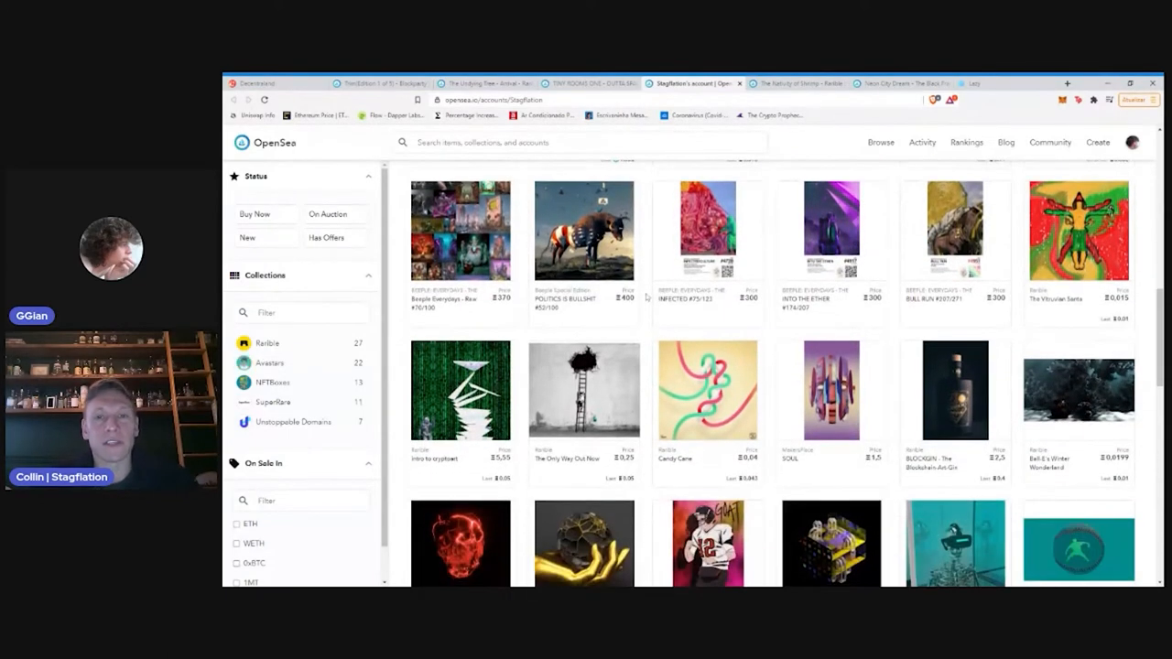
{"action": "scroll", "scroll_direction": "down", "scroll_amount": 3}
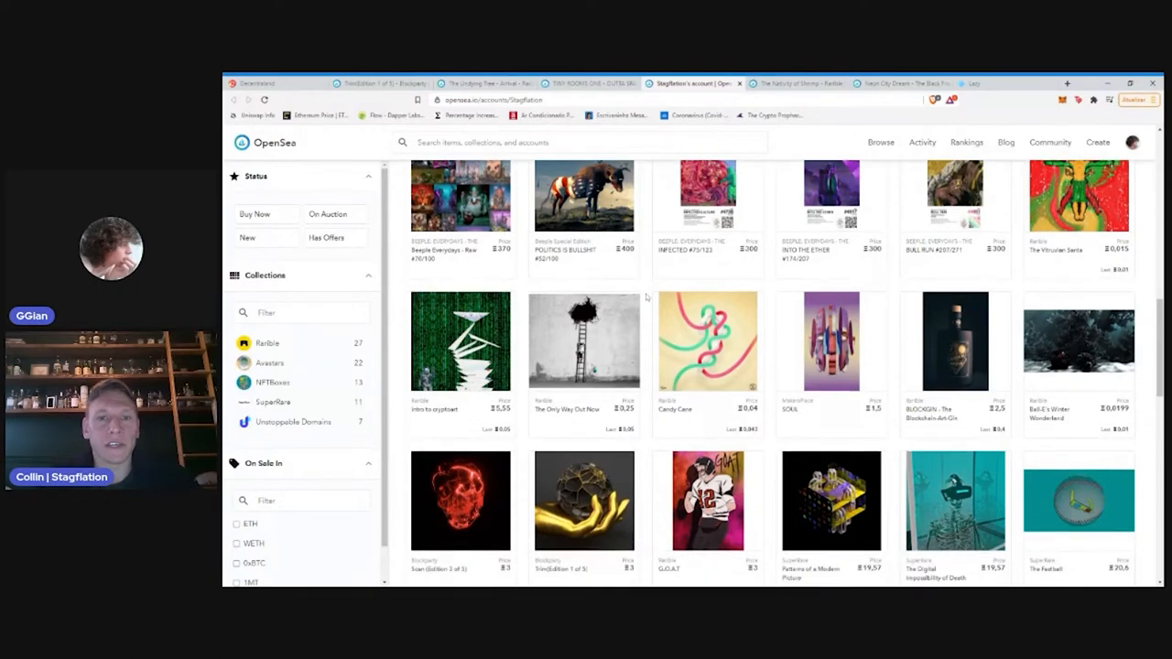
{"action": "scroll", "scroll_direction": "down", "scroll_amount": 3}
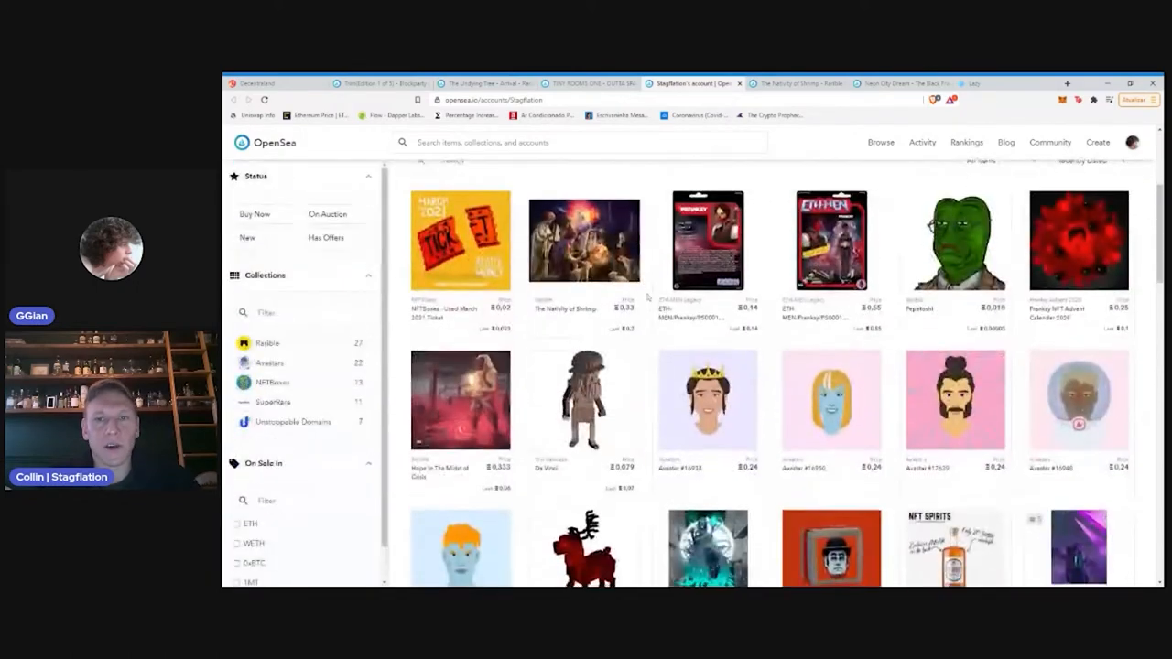
{"action": "scroll", "scroll_direction": "down", "scroll_amount": 3}
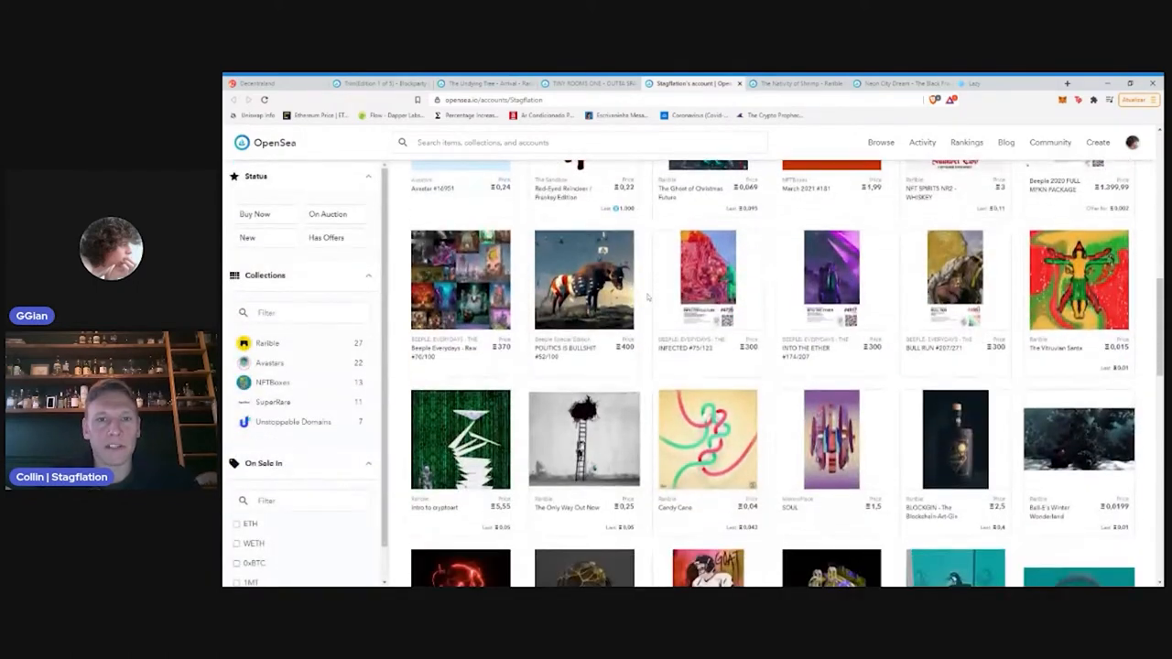
{"action": "scroll", "scroll_direction": "down", "scroll_amount": 3}
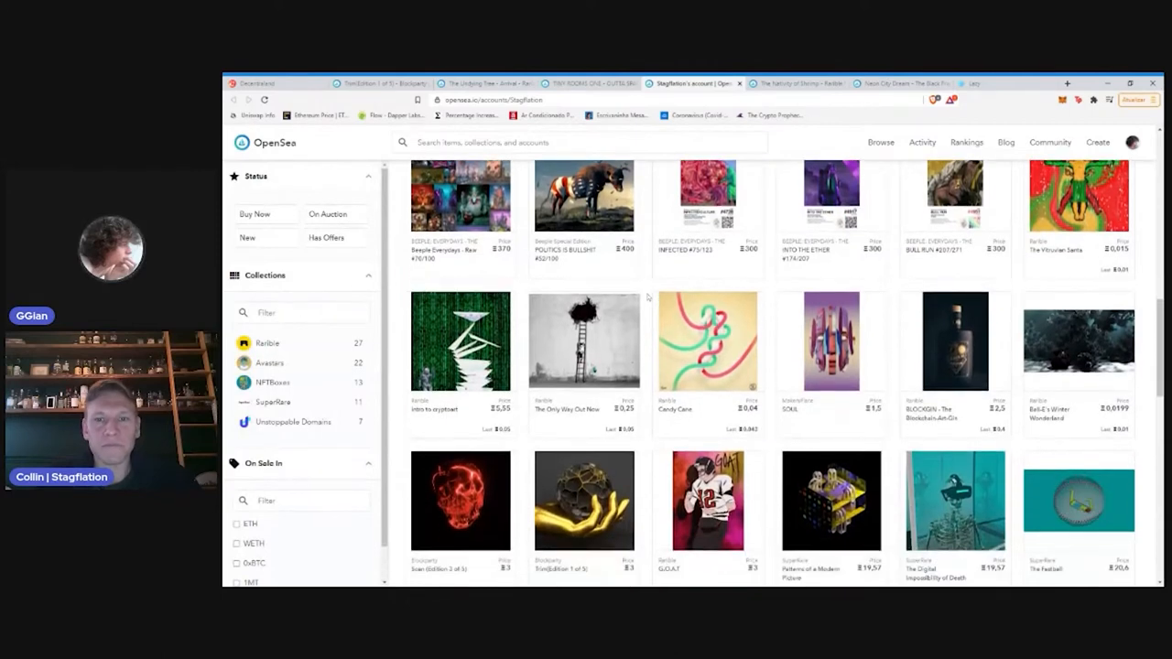
{"action": "scroll", "scroll_direction": "up", "scroll_amount": 3}
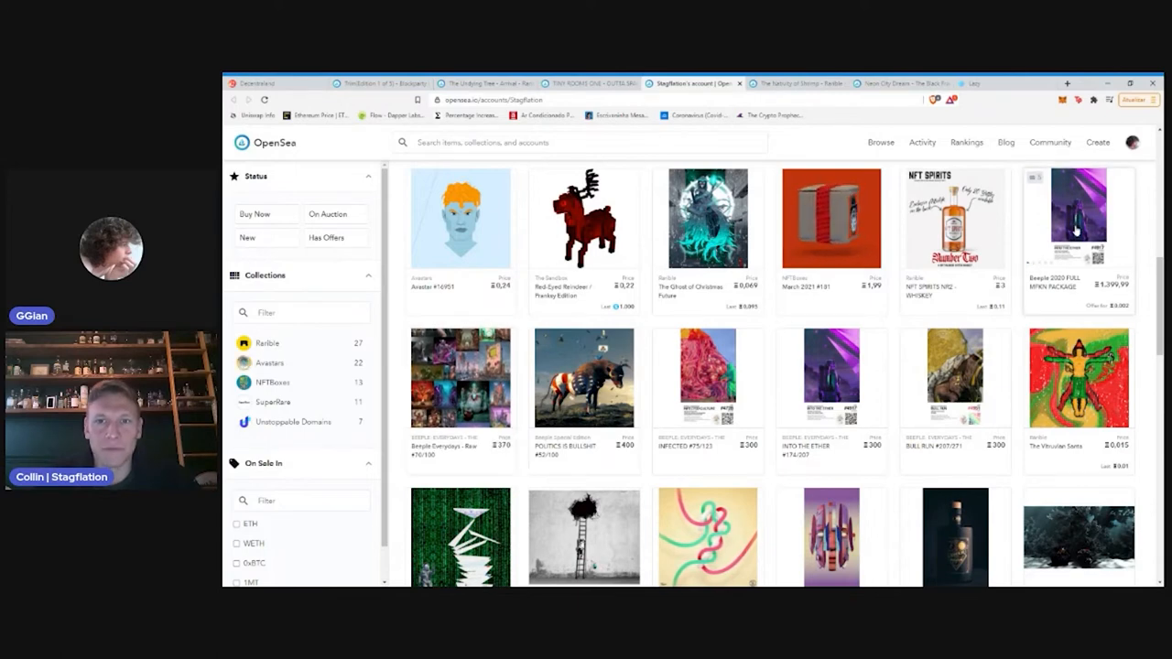
{"action": "left_click", "coordinate": [1075, 219]}
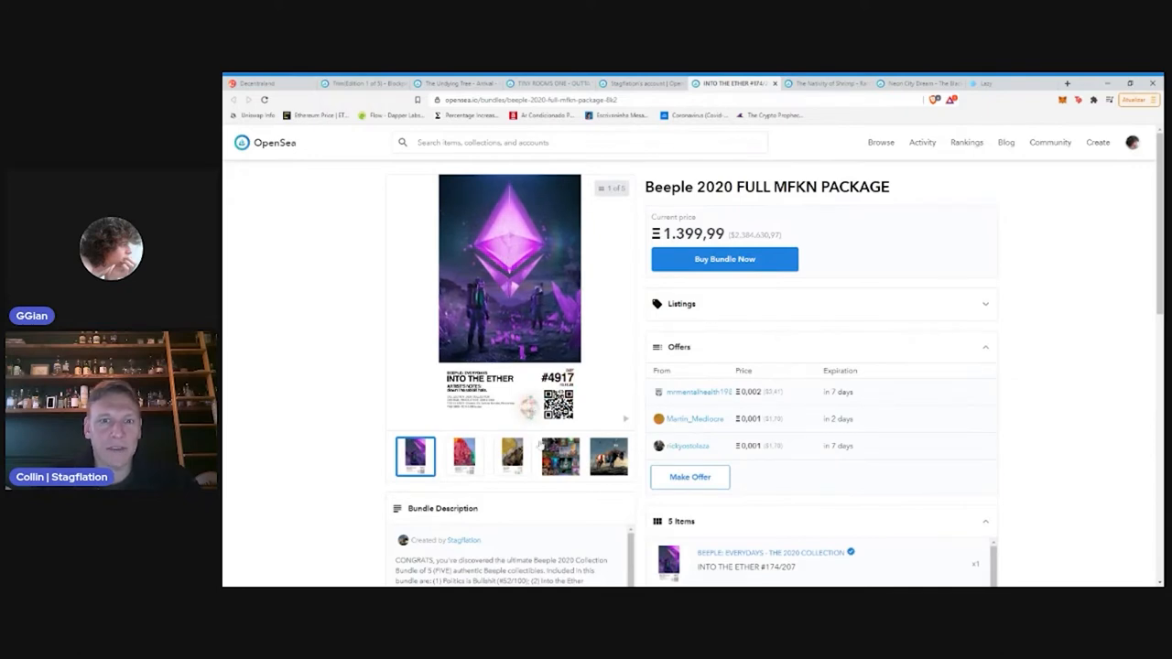
{"action": "left_click", "coordinate": [463, 456]}
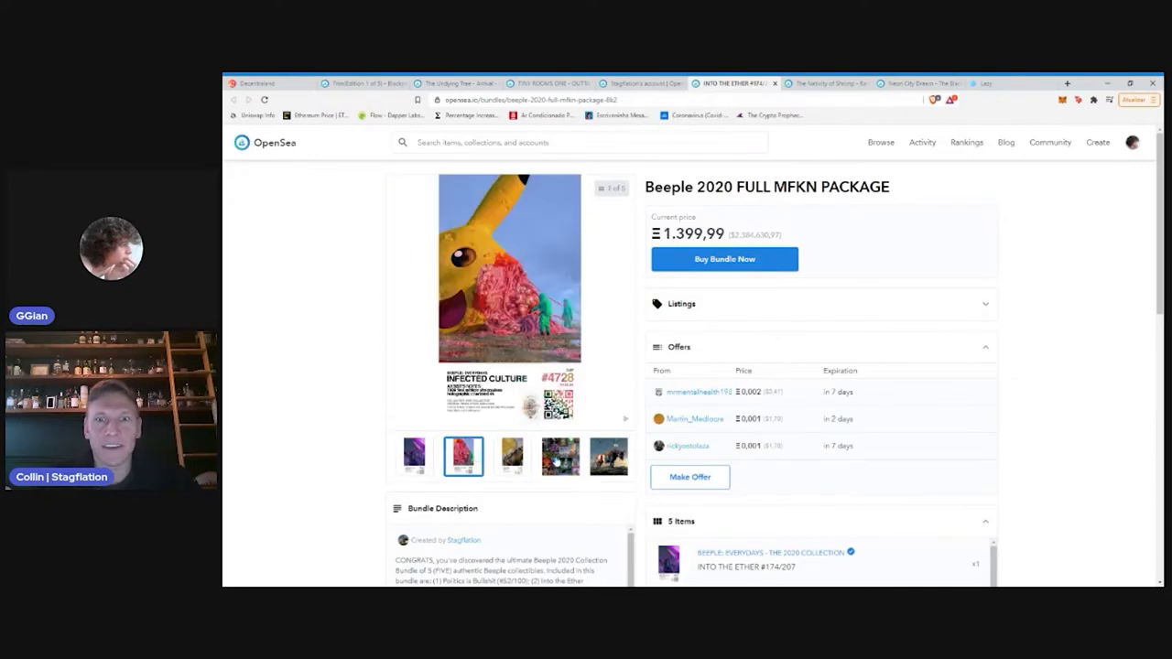
{"action": "left_click", "coordinate": [560, 458]}
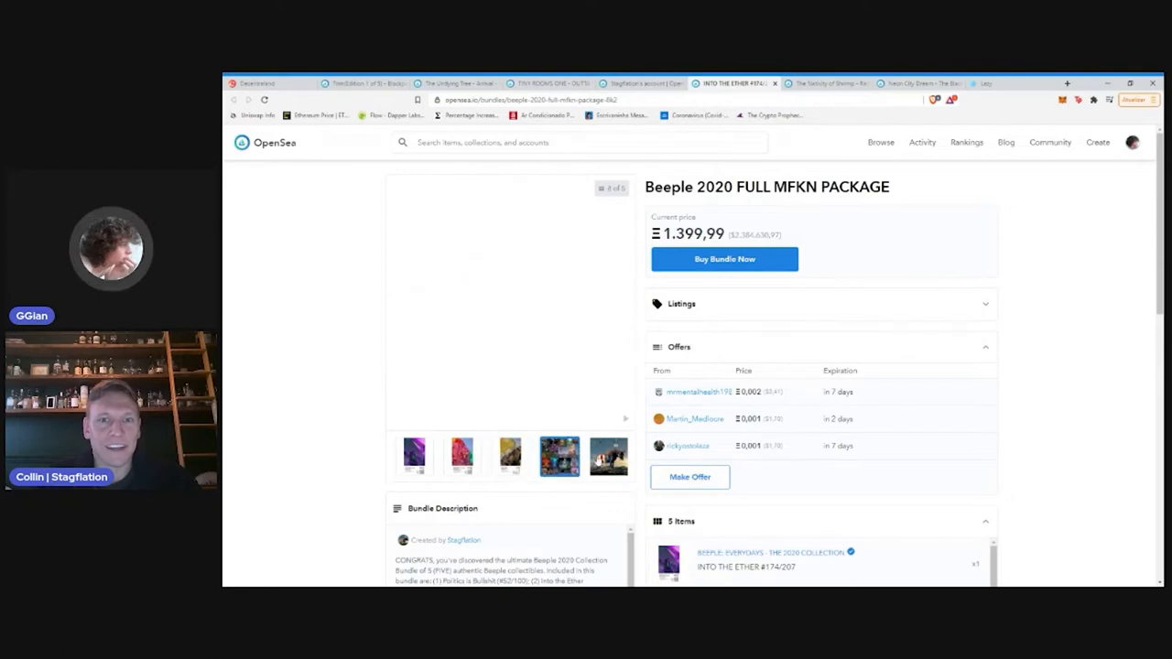
{"action": "scroll", "scroll_direction": "down", "scroll_amount": 3}
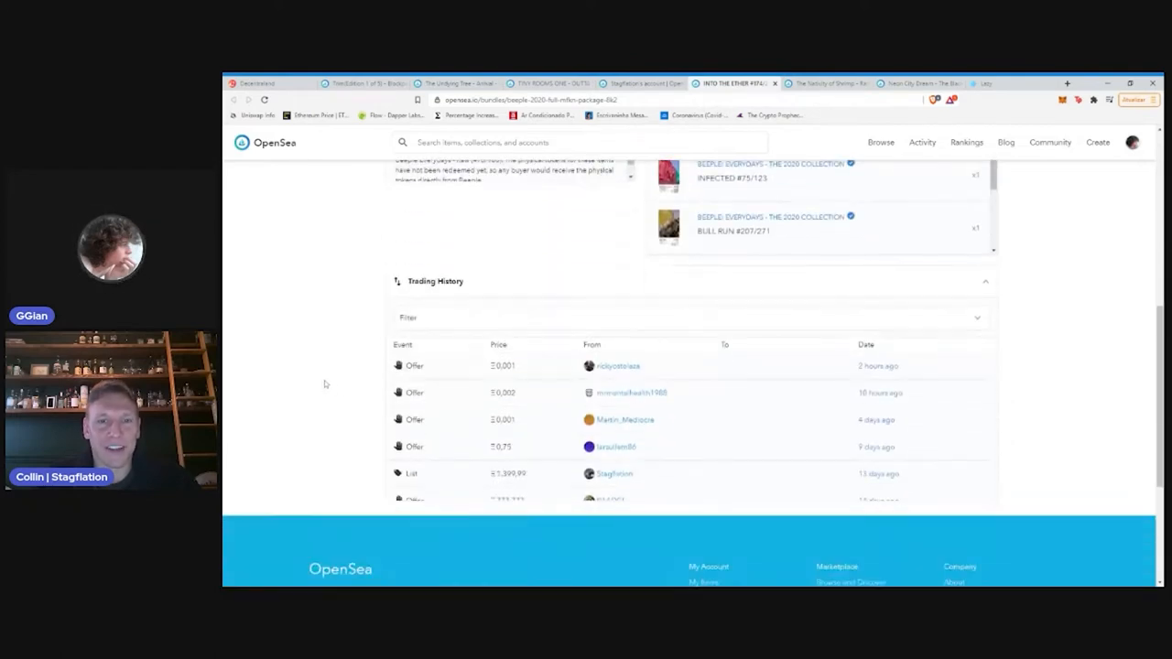
{"action": "scroll", "scroll_direction": "up", "scroll_amount": 3}
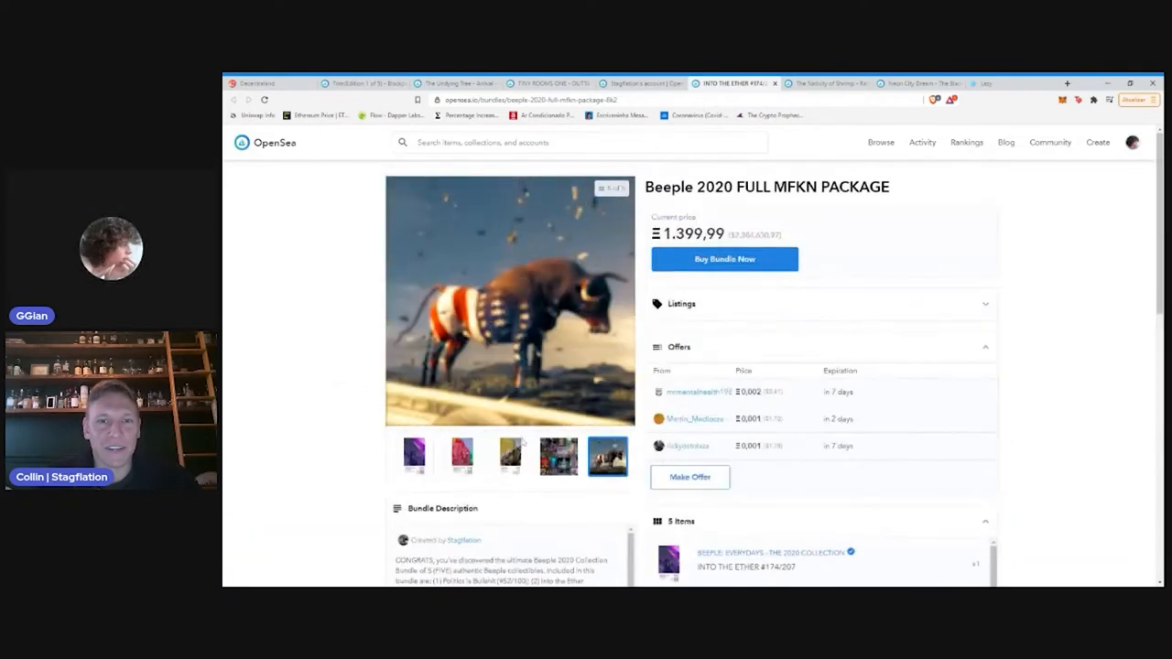
{"action": "scroll", "scroll_direction": "down", "scroll_amount": 3}
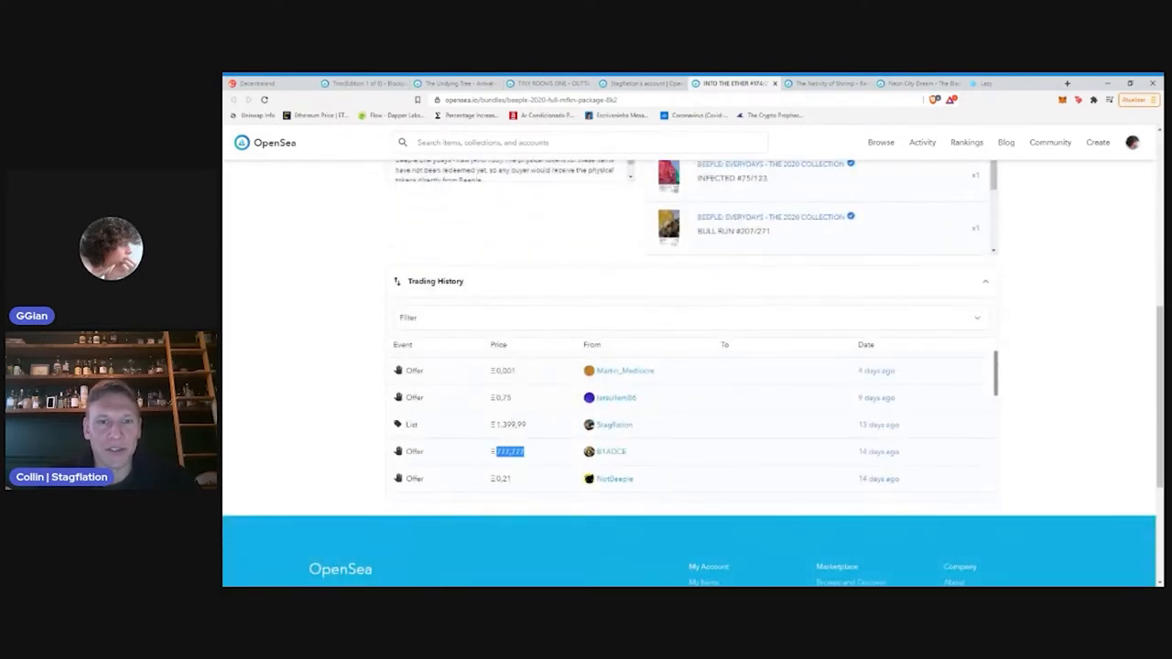
{"action": "scroll", "scroll_direction": "down", "scroll_amount": 3}
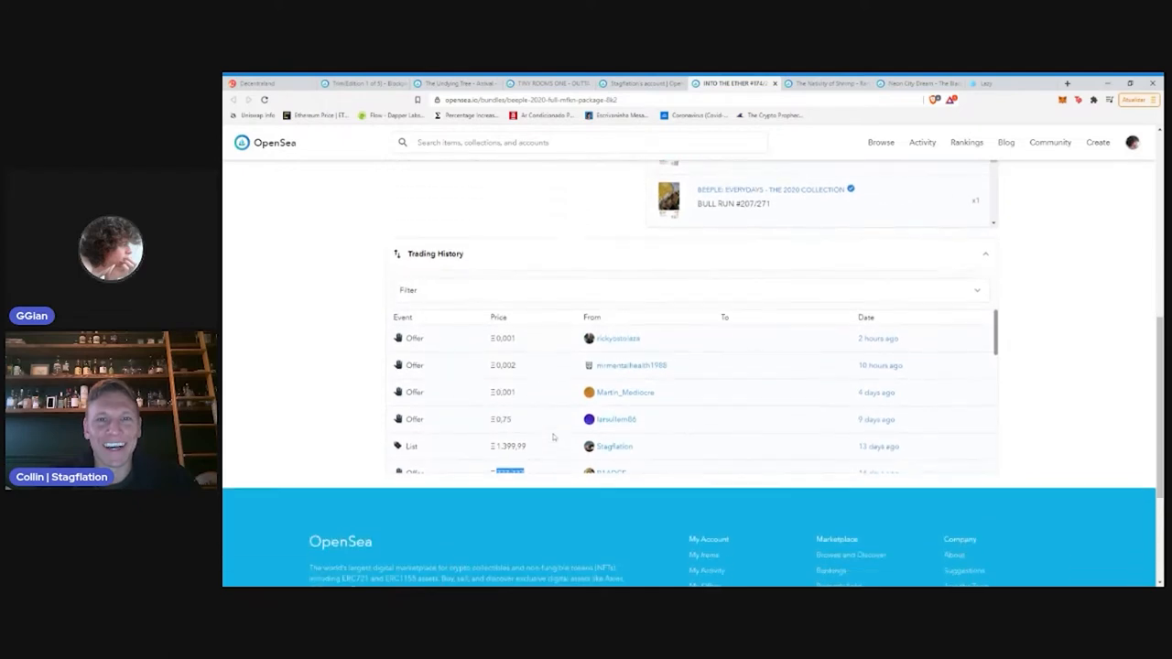
{"action": "scroll", "scroll_direction": "down", "scroll_amount": 3}
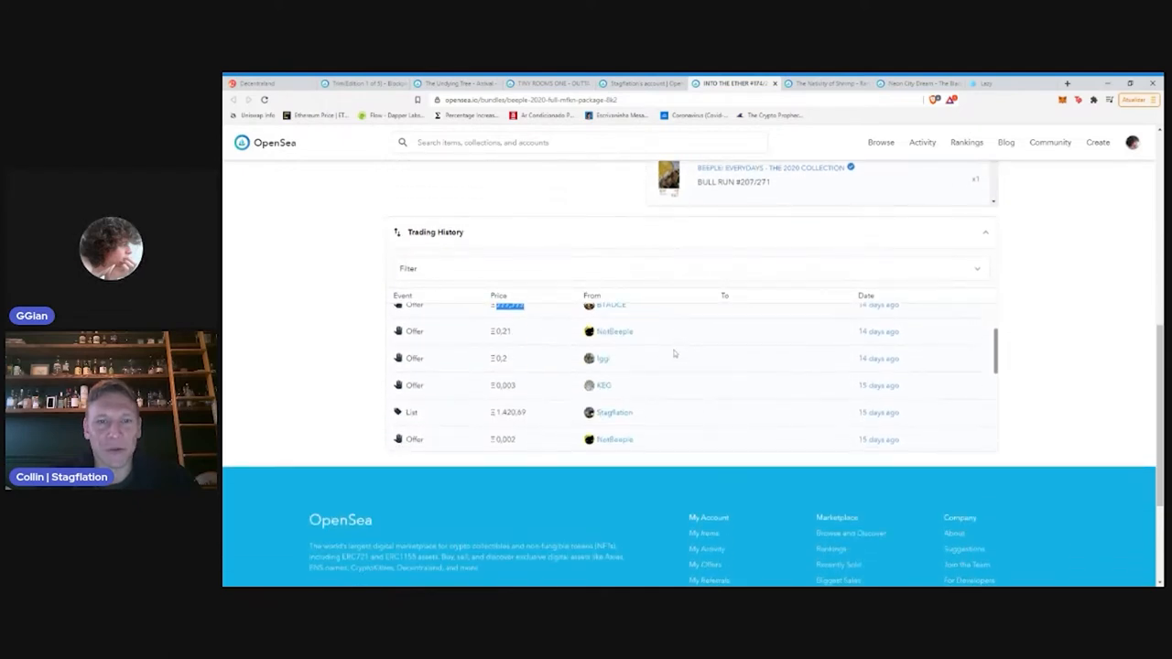
{"action": "scroll", "scroll_direction": "down", "scroll_amount": 3}
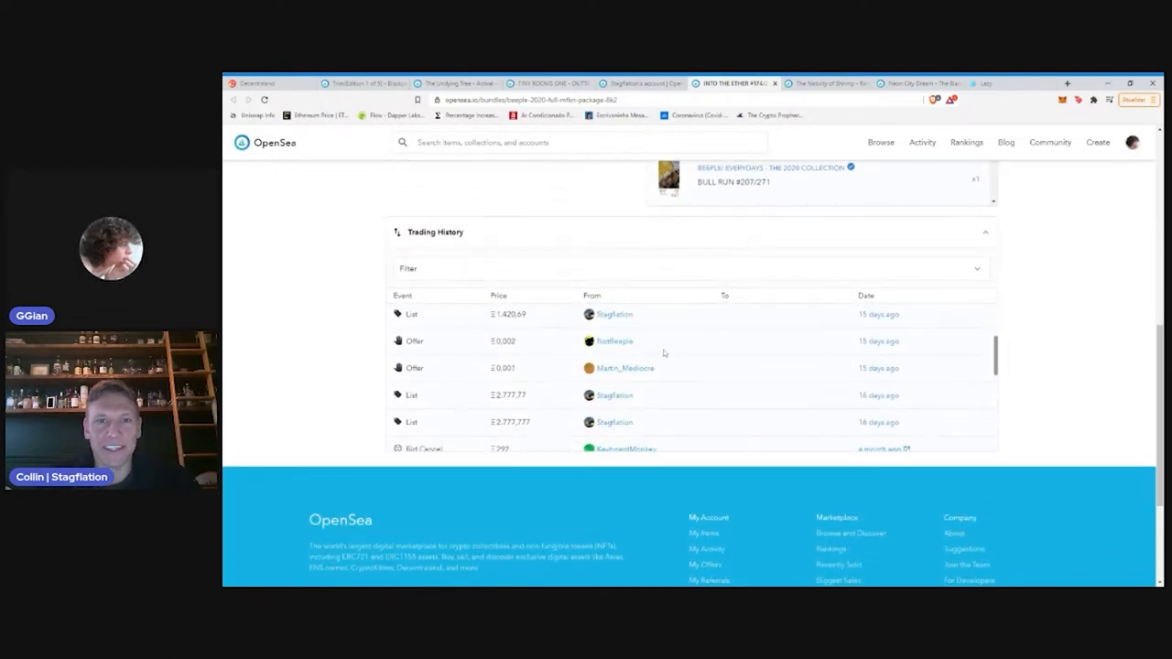
{"action": "scroll", "scroll_direction": "down", "scroll_amount": 3}
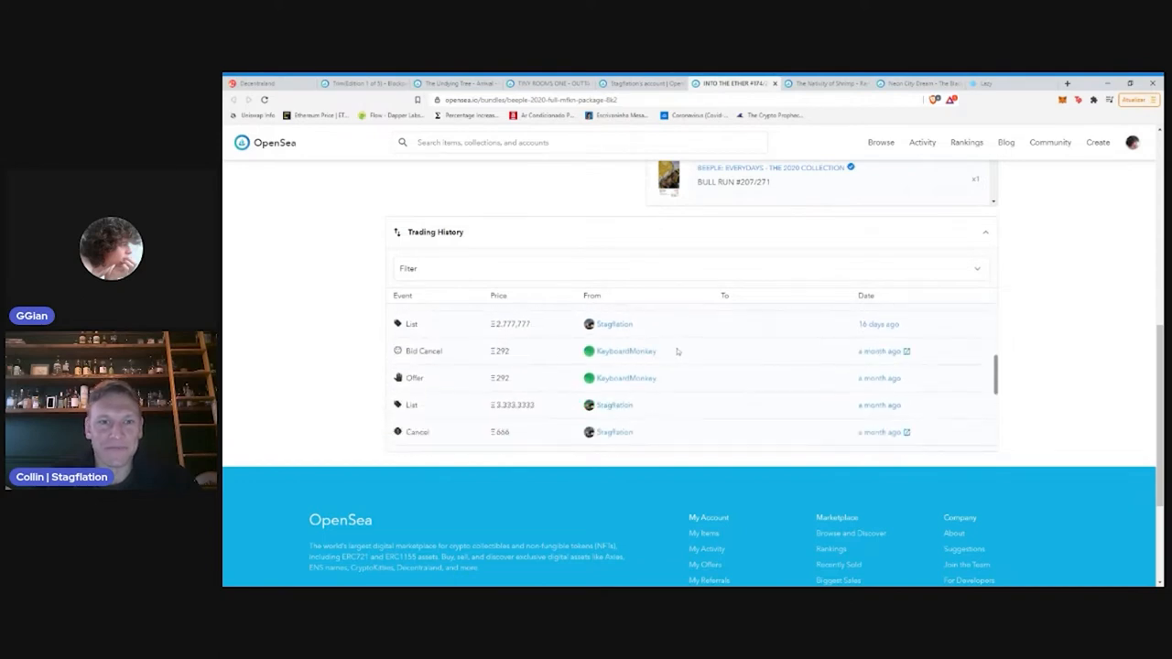
{"action": "scroll", "scroll_direction": "down", "scroll_amount": 3}
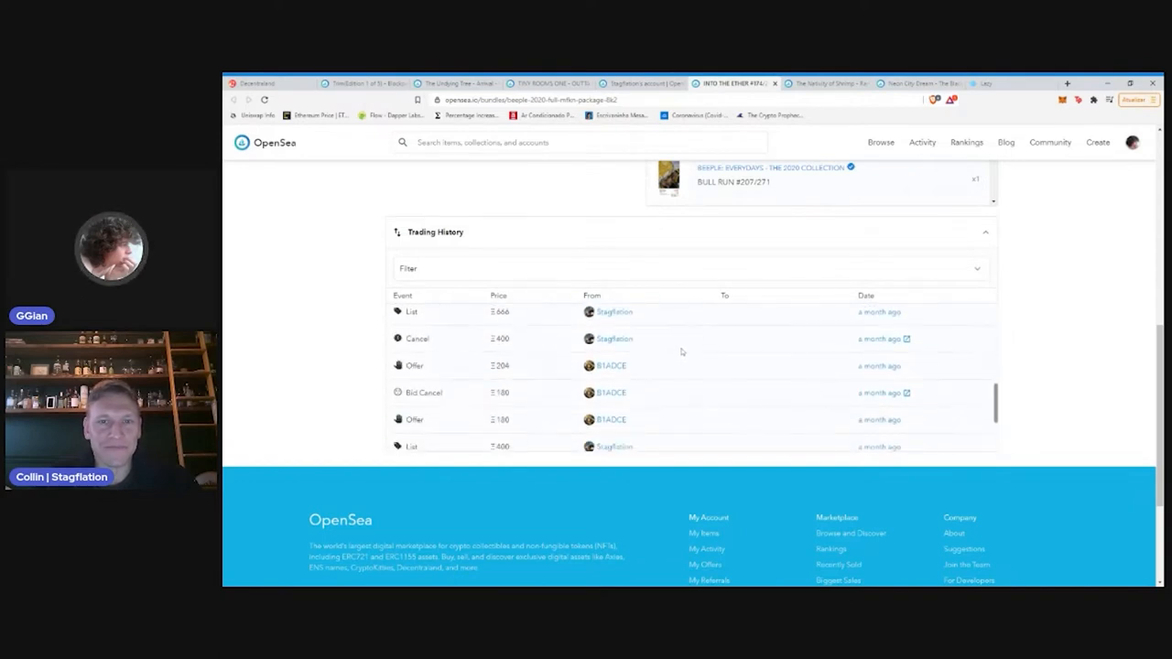
{"action": "scroll", "scroll_direction": "down", "scroll_amount": 3}
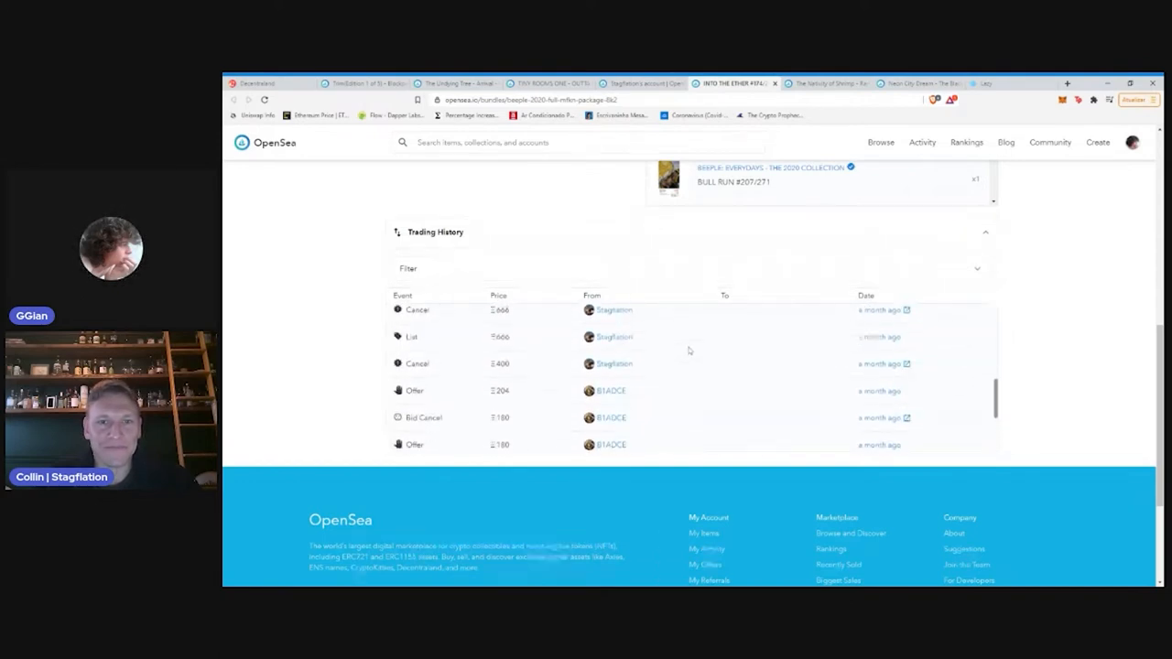
{"action": "scroll", "scroll_direction": "down", "scroll_amount": 3}
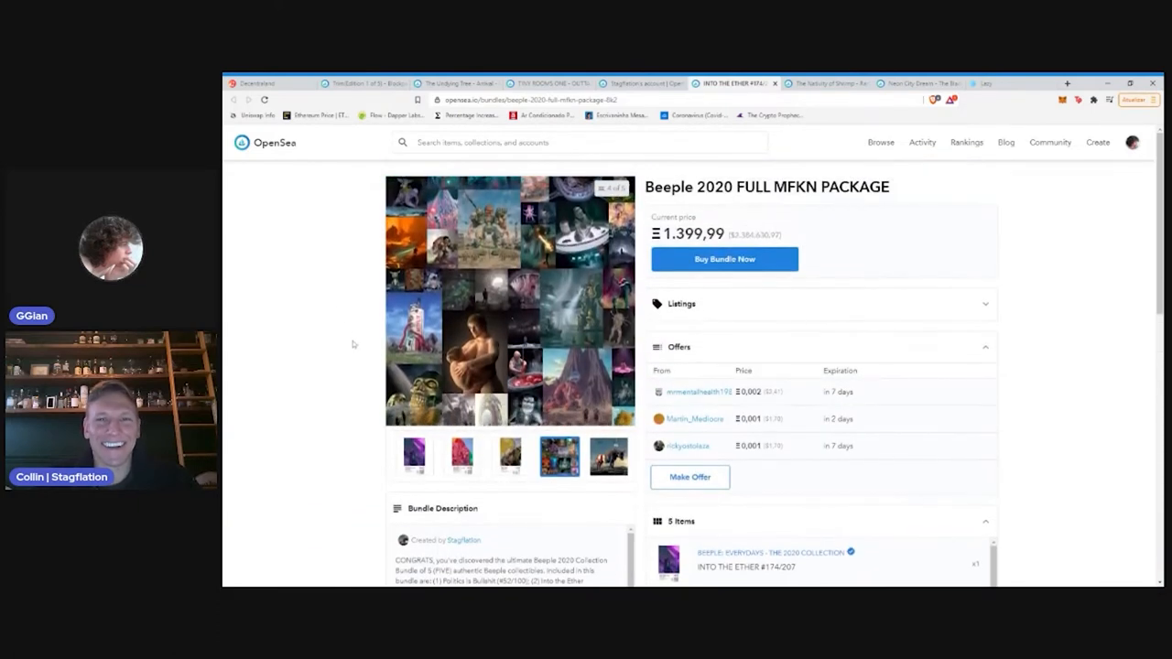
{"action": "left_click", "coordinate": [509, 457]}
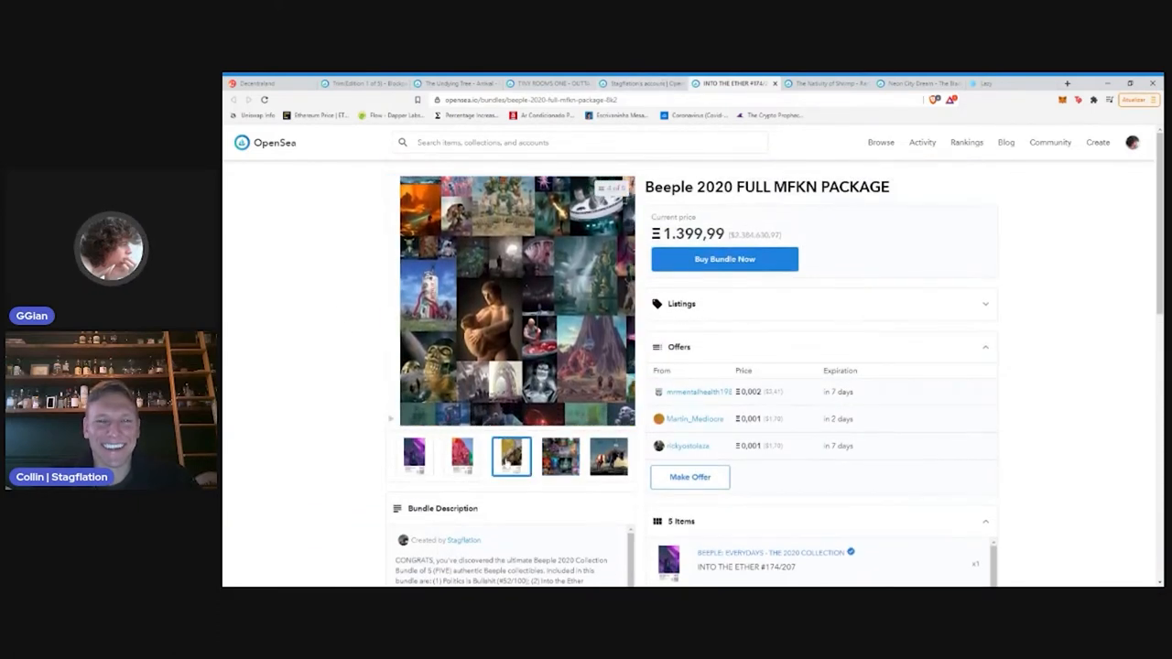
{"action": "left_click", "coordinate": [414, 458]}
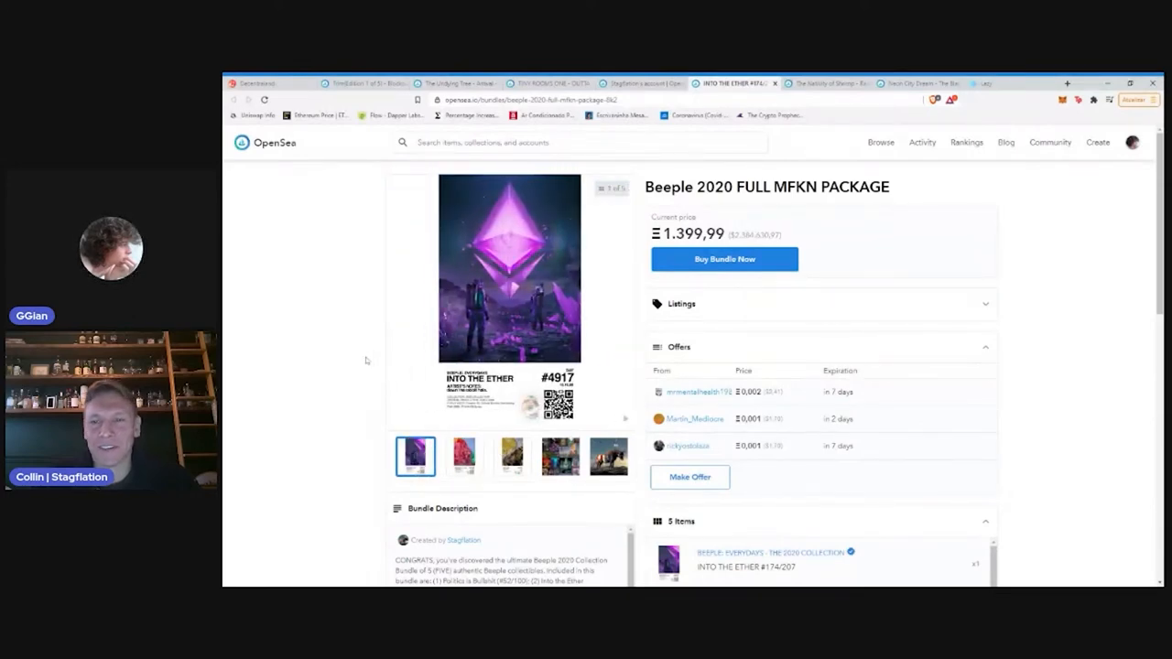
{"action": "mouse_move", "coordinate": [421, 307]}
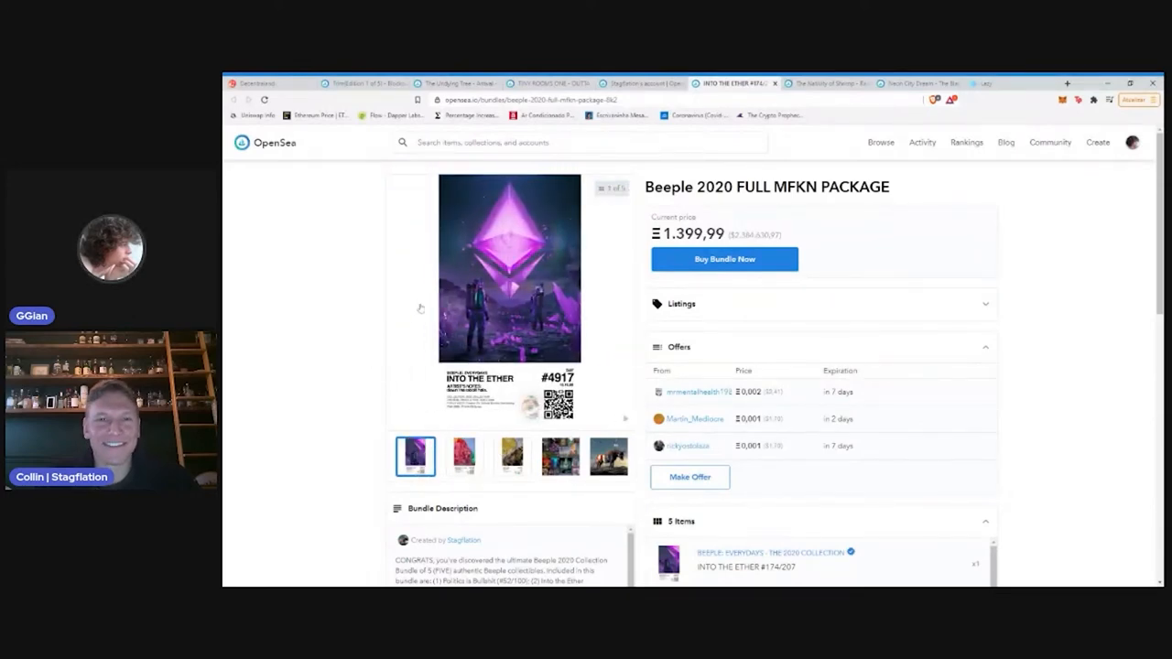
{"action": "scroll", "scroll_direction": "down", "scroll_amount": 3}
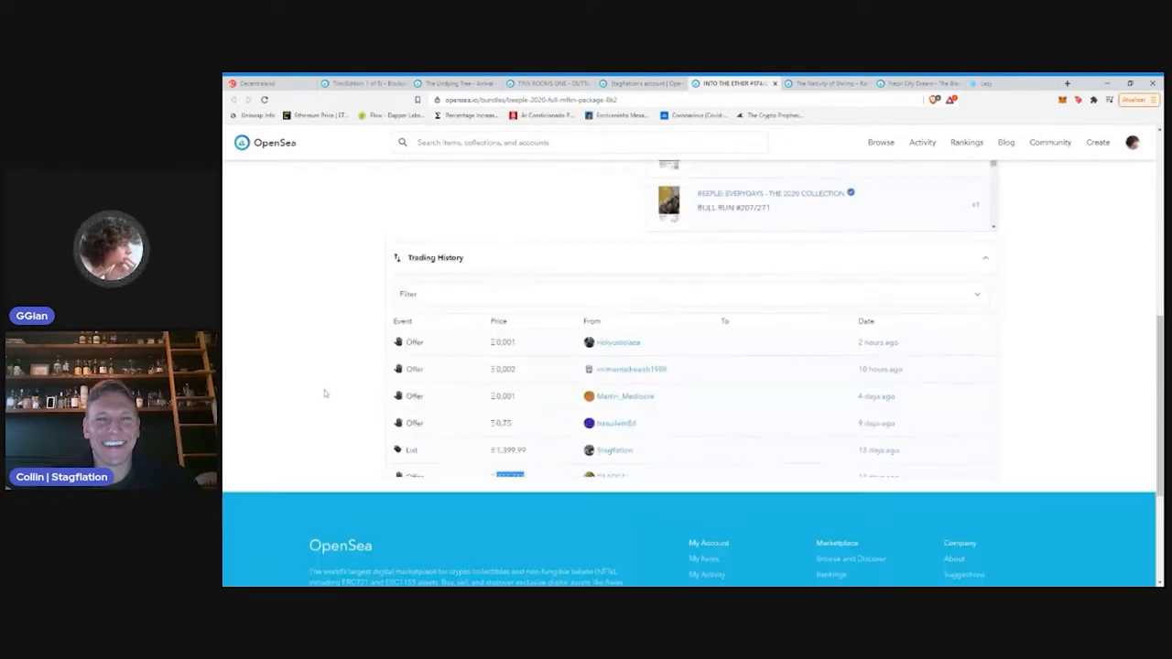
{"action": "scroll", "scroll_direction": "down", "scroll_amount": 3}
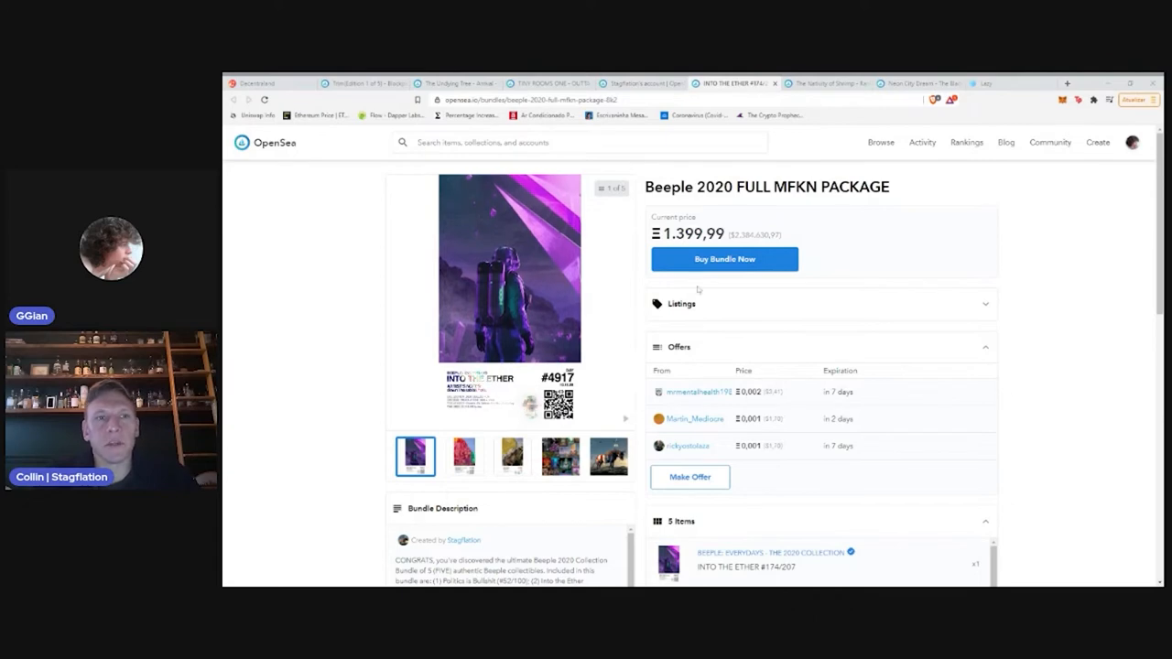
View The Undying Tree - Arrival, then browse down the collector's grid toward the Alone Time piece
{"action": "left_click", "coordinate": [370, 83]}
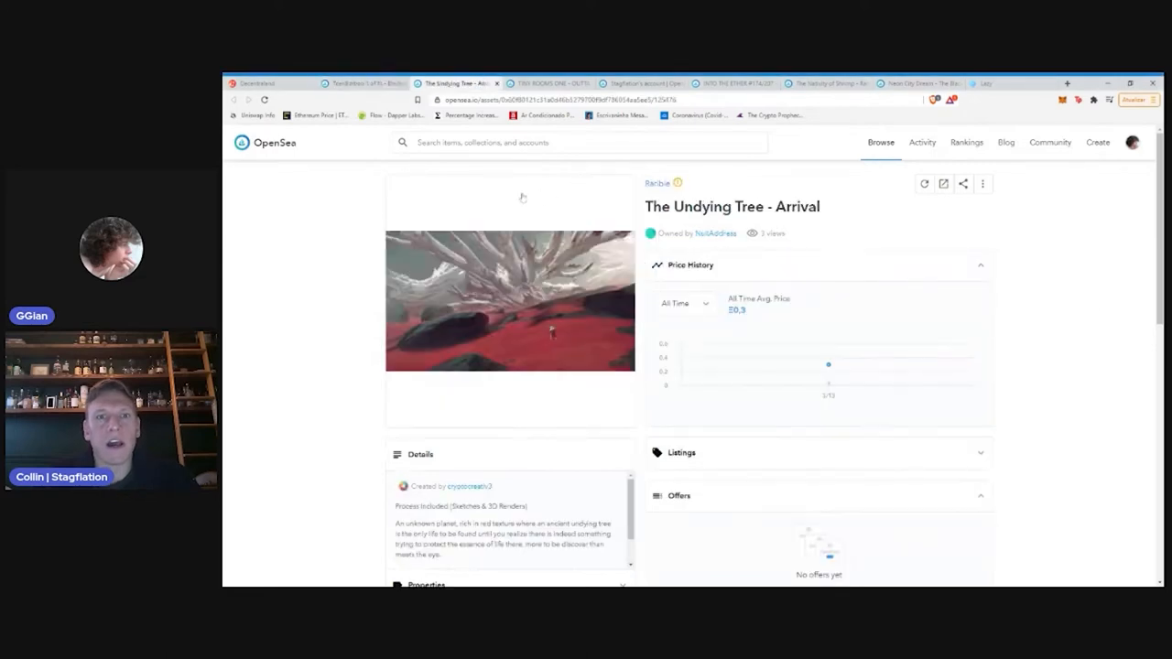
{"action": "mouse_move", "coordinate": [412, 216]}
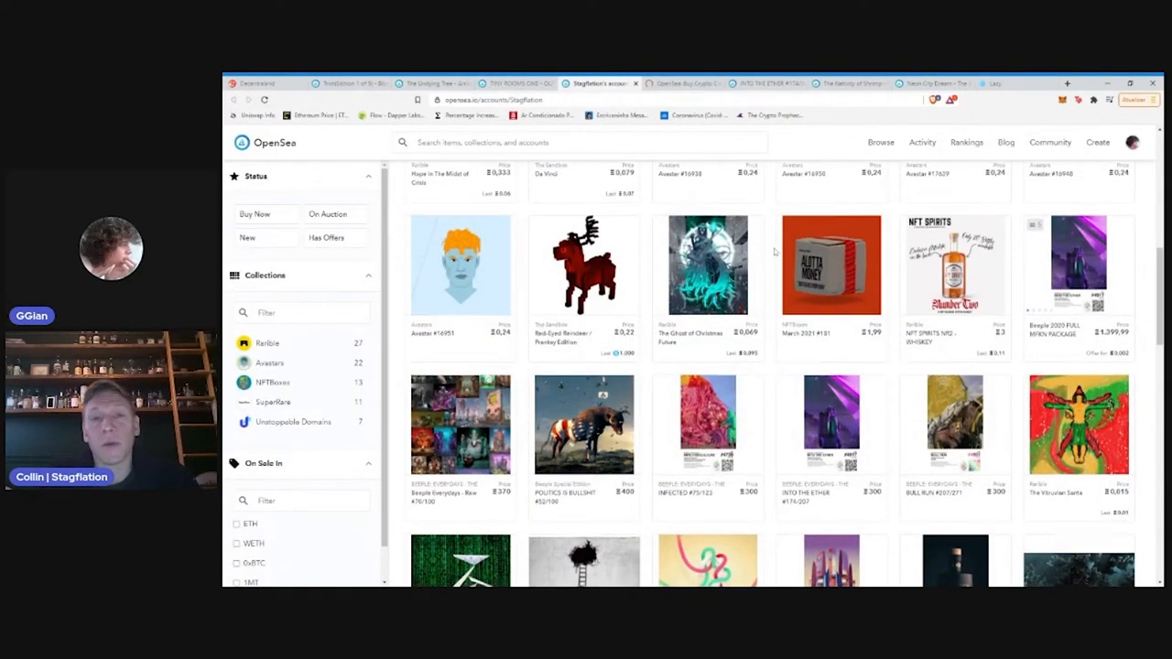
{"action": "scroll", "scroll_direction": "down", "scroll_amount": 3}
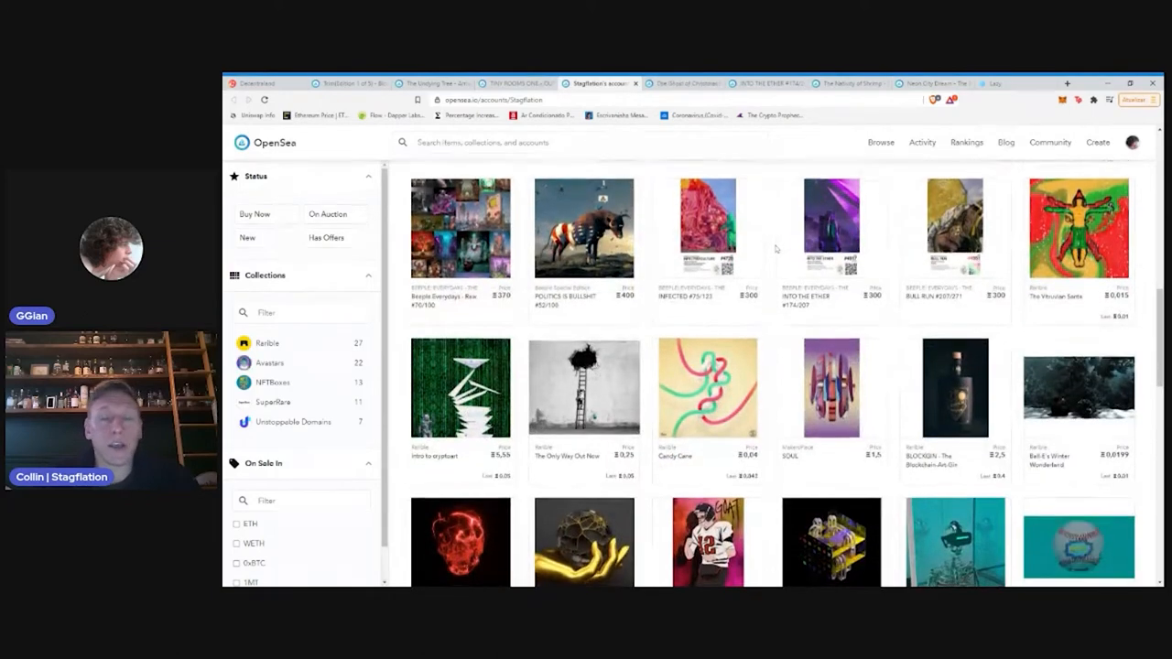
{"action": "scroll", "scroll_direction": "down", "scroll_amount": 3}
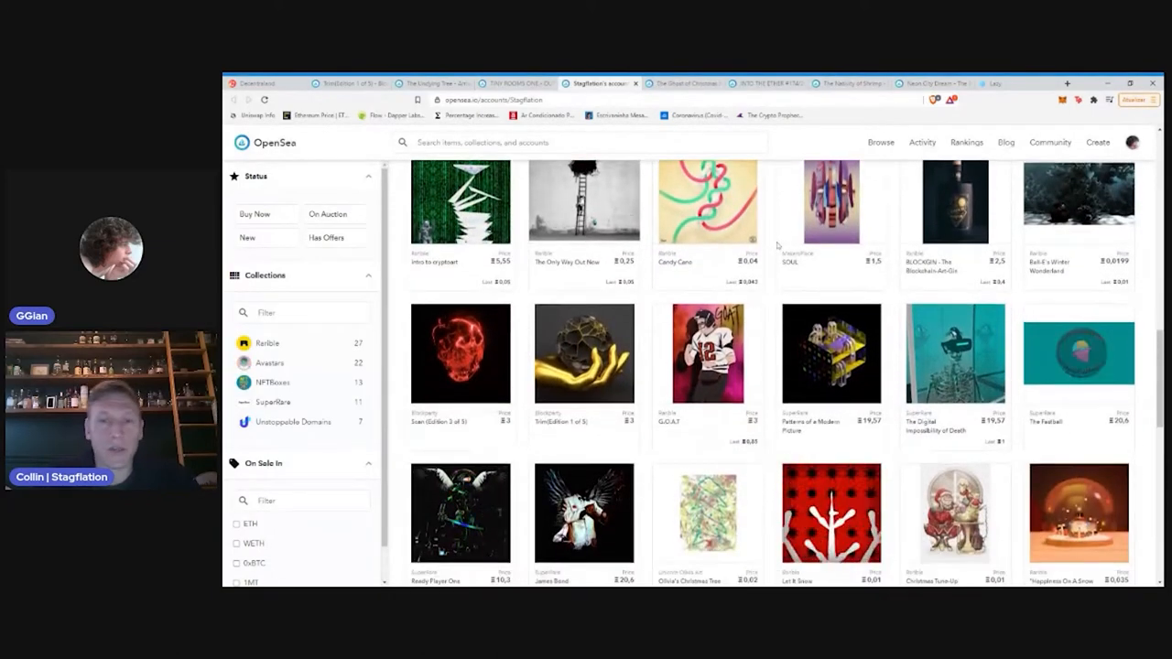
{"action": "scroll", "scroll_direction": "down", "scroll_amount": 3}
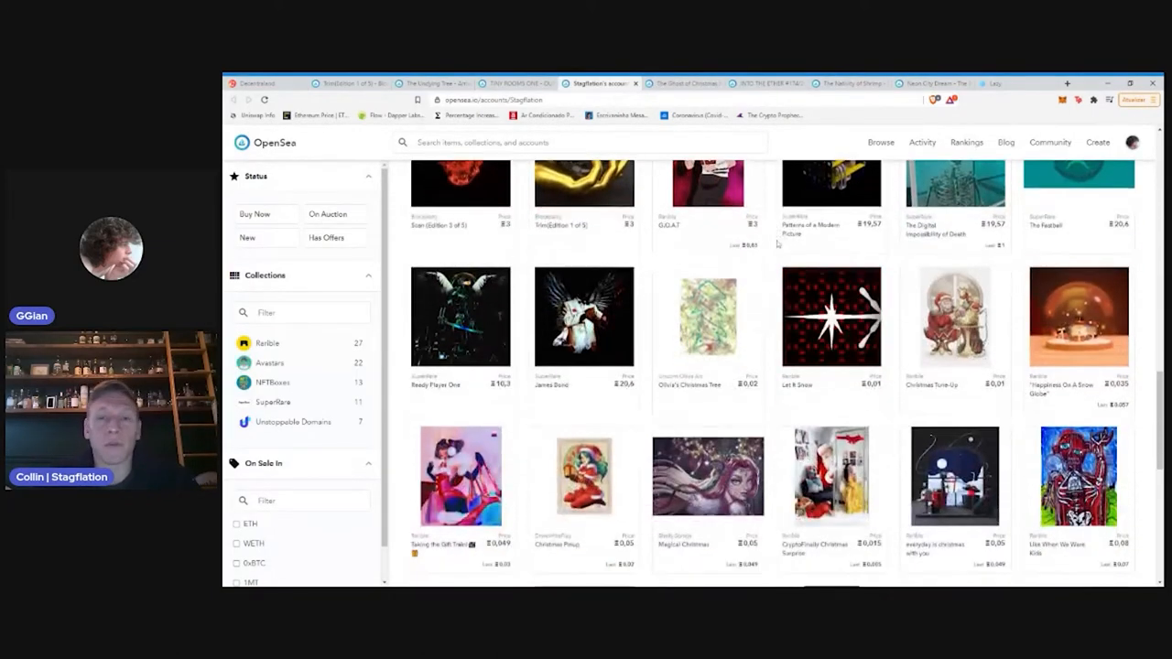
{"action": "scroll", "scroll_direction": "down", "scroll_amount": 3}
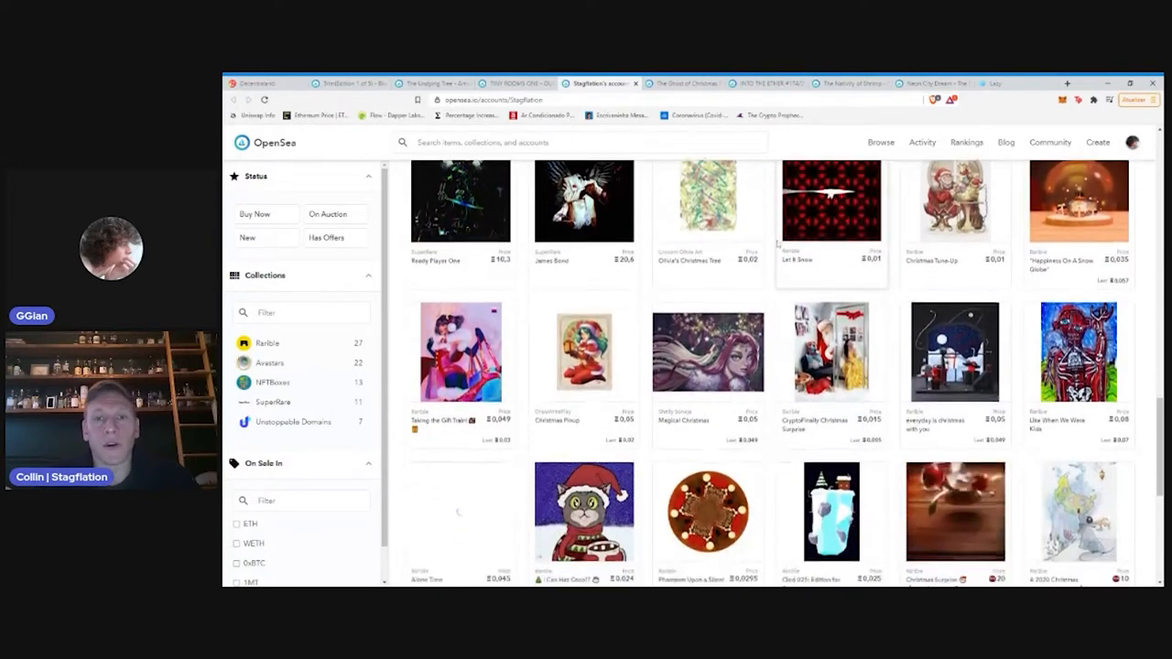
{"action": "scroll", "scroll_direction": "down", "scroll_amount": 3}
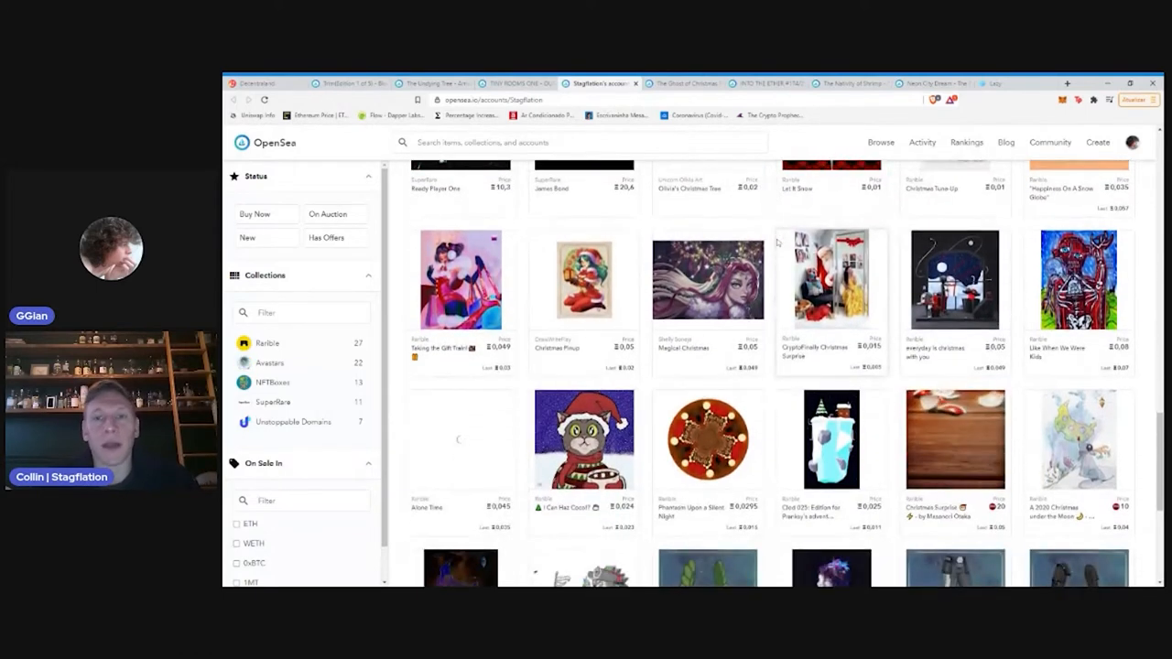
{"action": "scroll", "scroll_direction": "down", "scroll_amount": 3}
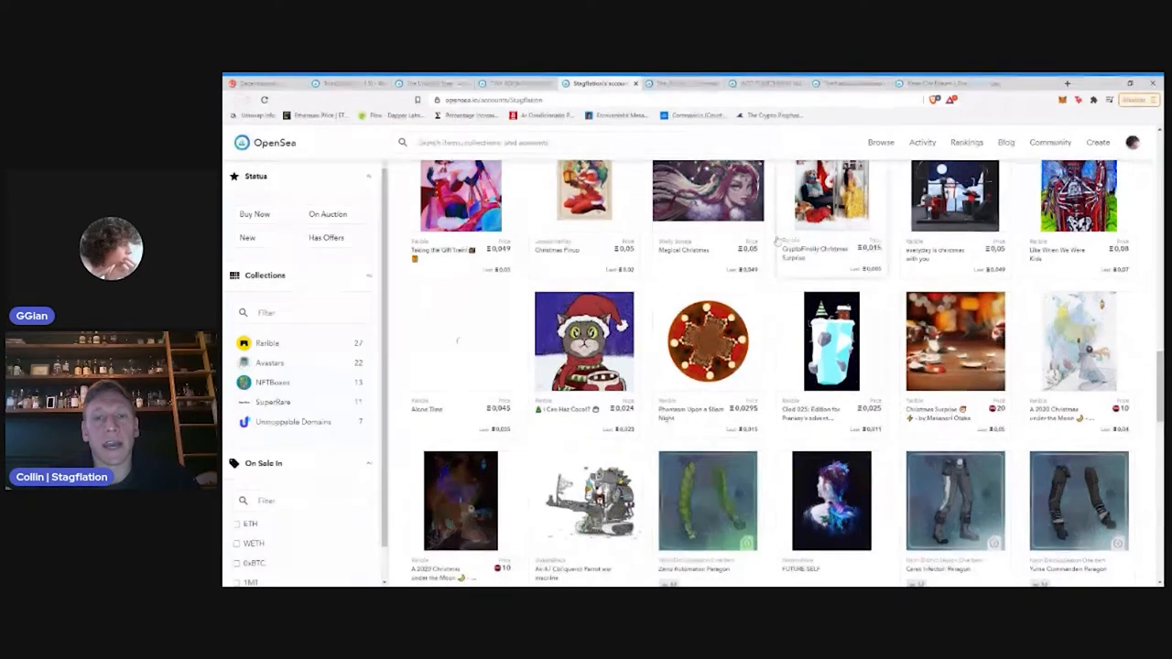
{"action": "scroll", "scroll_direction": "down", "scroll_amount": 3}
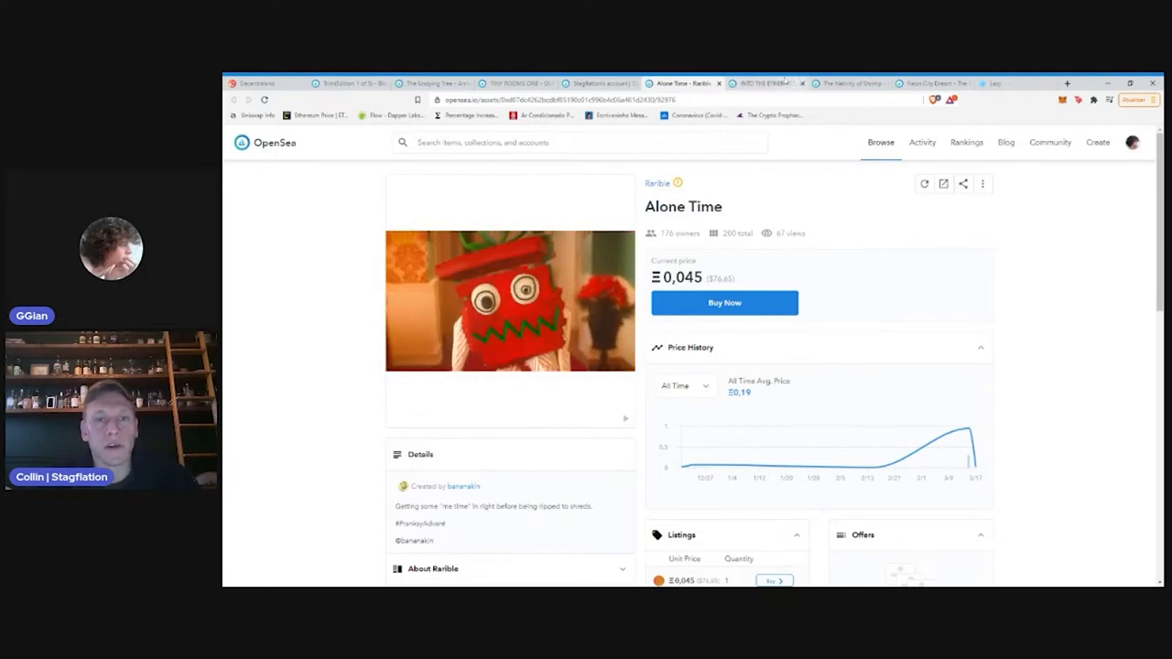
Switch to The Nativity of Shrimp item page showing its price history
{"action": "left_click", "coordinate": [765, 82]}
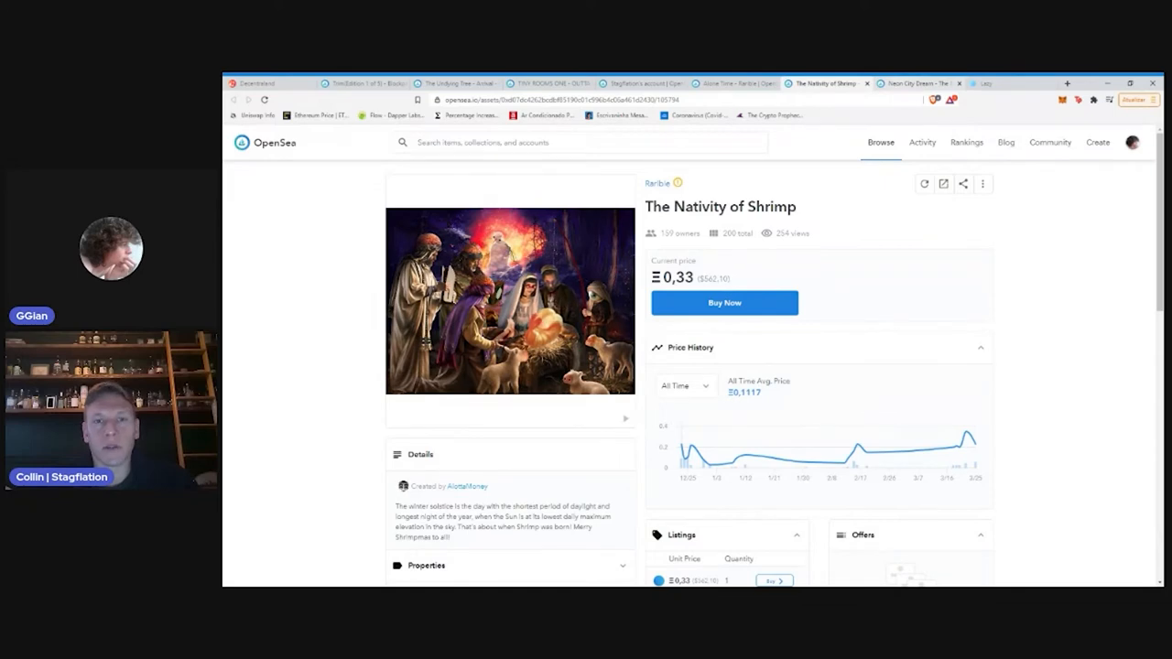
Reselect The Nativity of Shrimp listing tab, leaving its price history on screen
{"action": "left_click", "coordinate": [919, 85]}
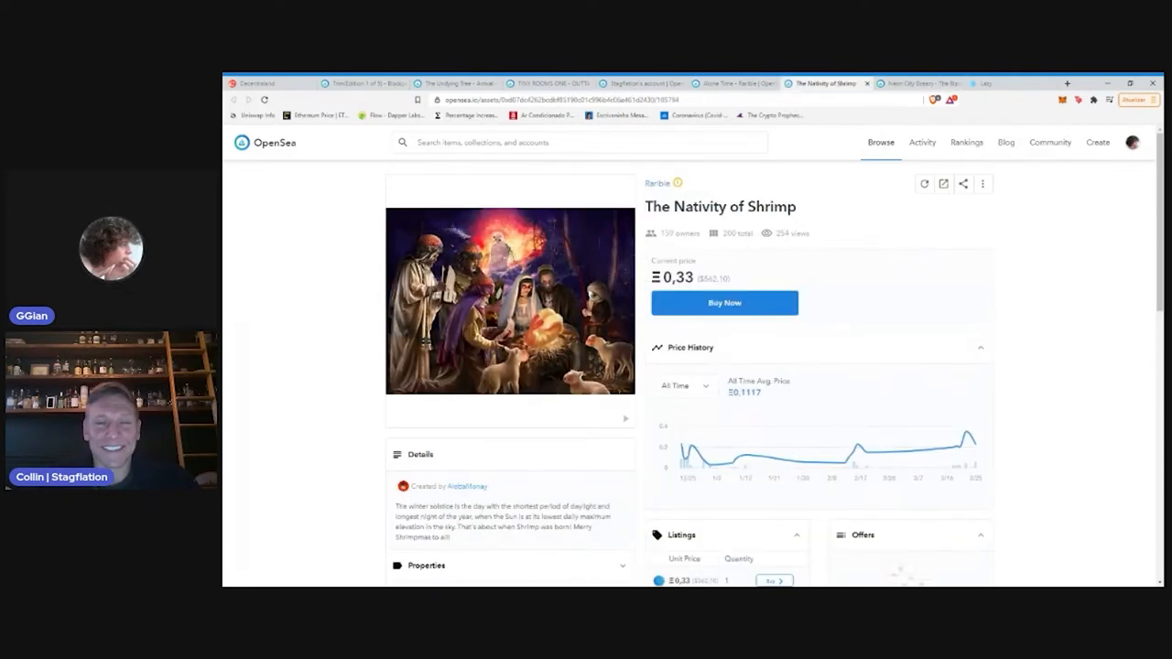
Return to the collector's account grid and browse down to the Ak-47 Conqueror Parrot war machine piece
{"action": "left_click", "coordinate": [736, 85]}
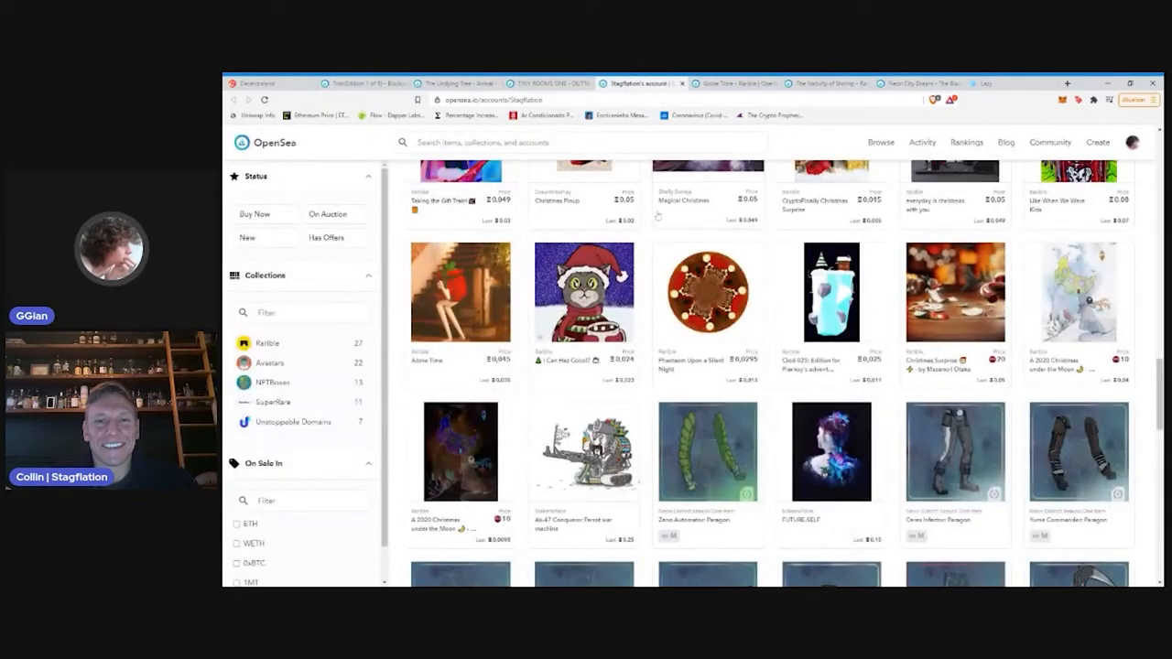
{"action": "scroll", "scroll_direction": "down", "scroll_amount": 3}
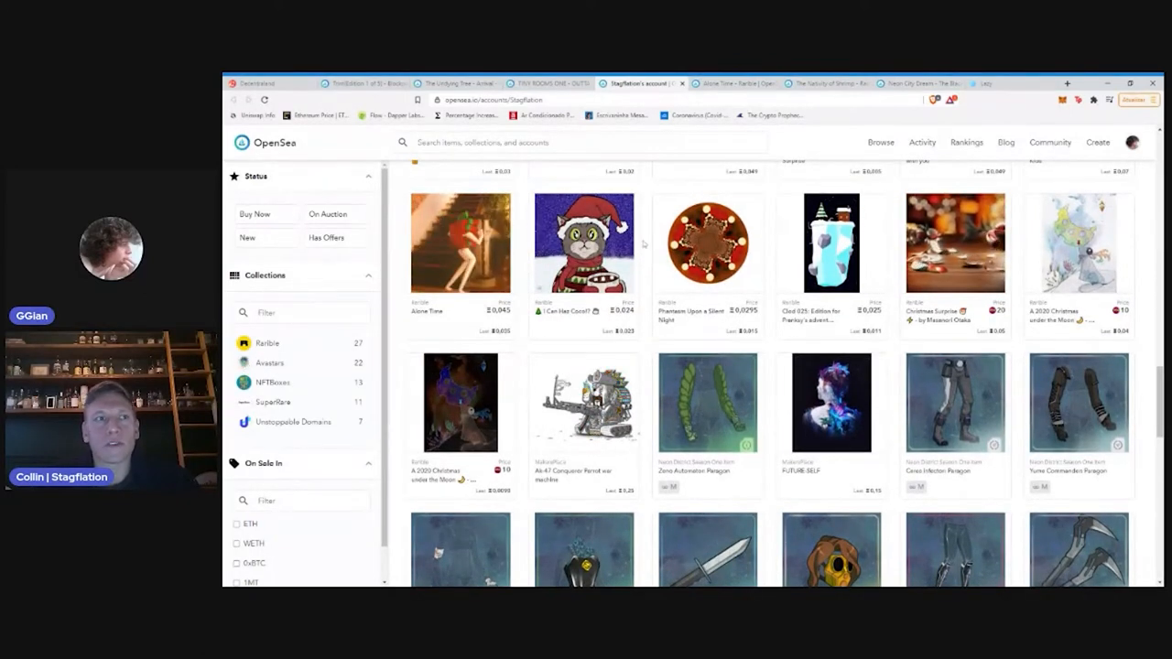
{"action": "scroll", "scroll_direction": "down", "scroll_amount": 3}
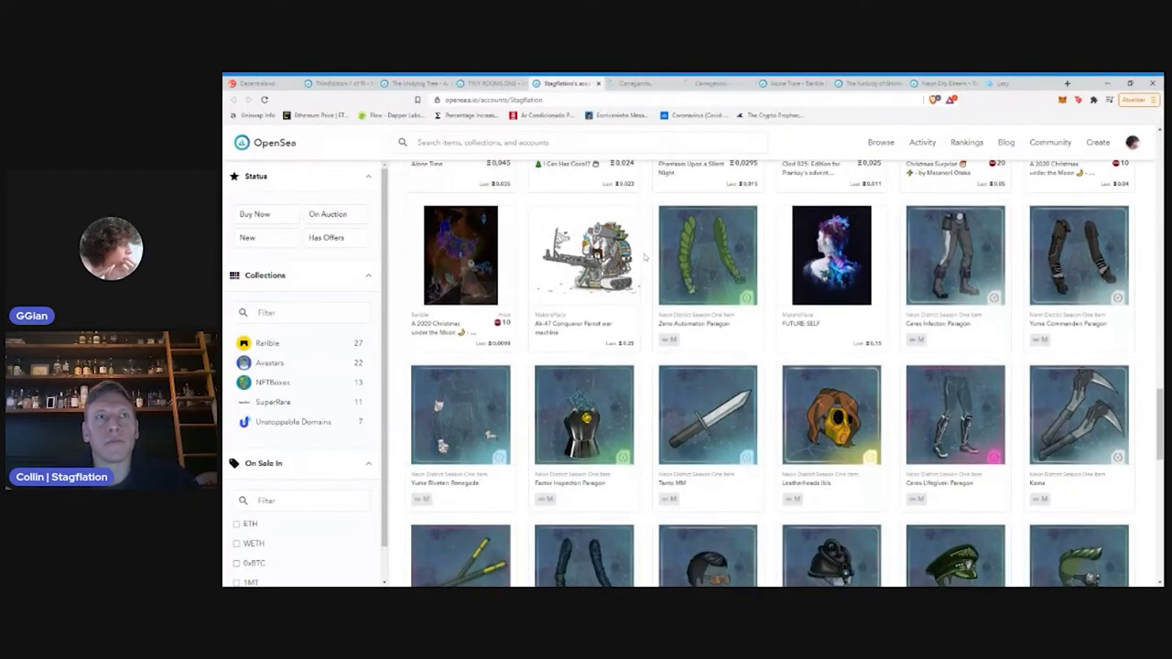
{"action": "scroll", "scroll_direction": "down", "scroll_amount": 3}
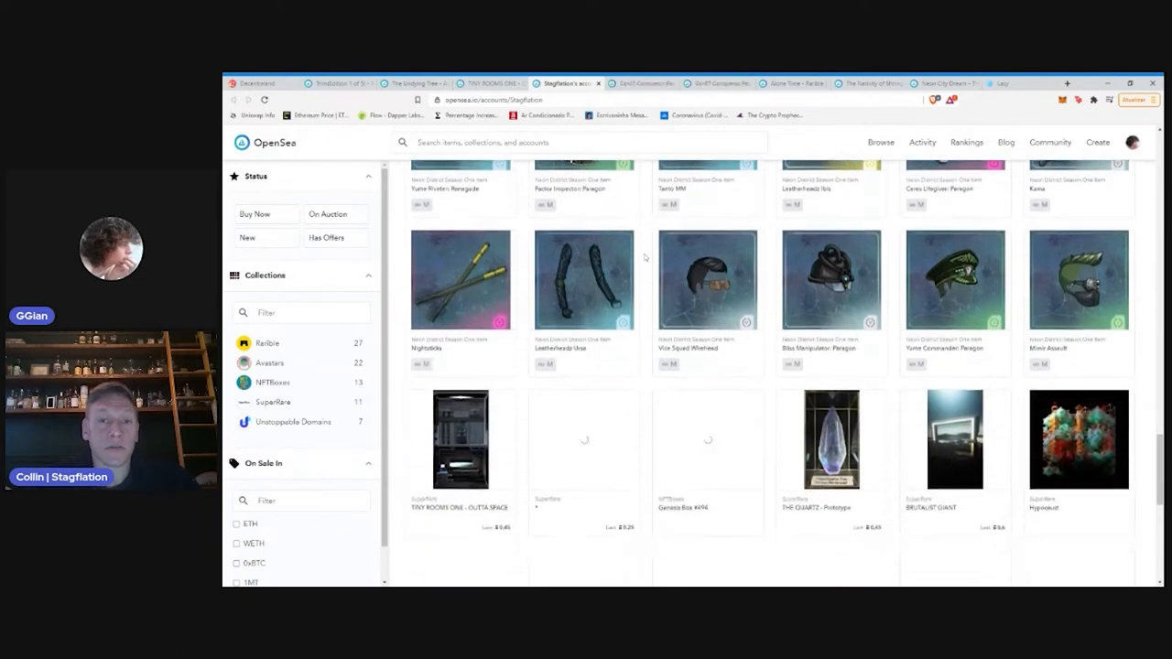
{"action": "scroll", "scroll_direction": "down", "scroll_amount": 3}
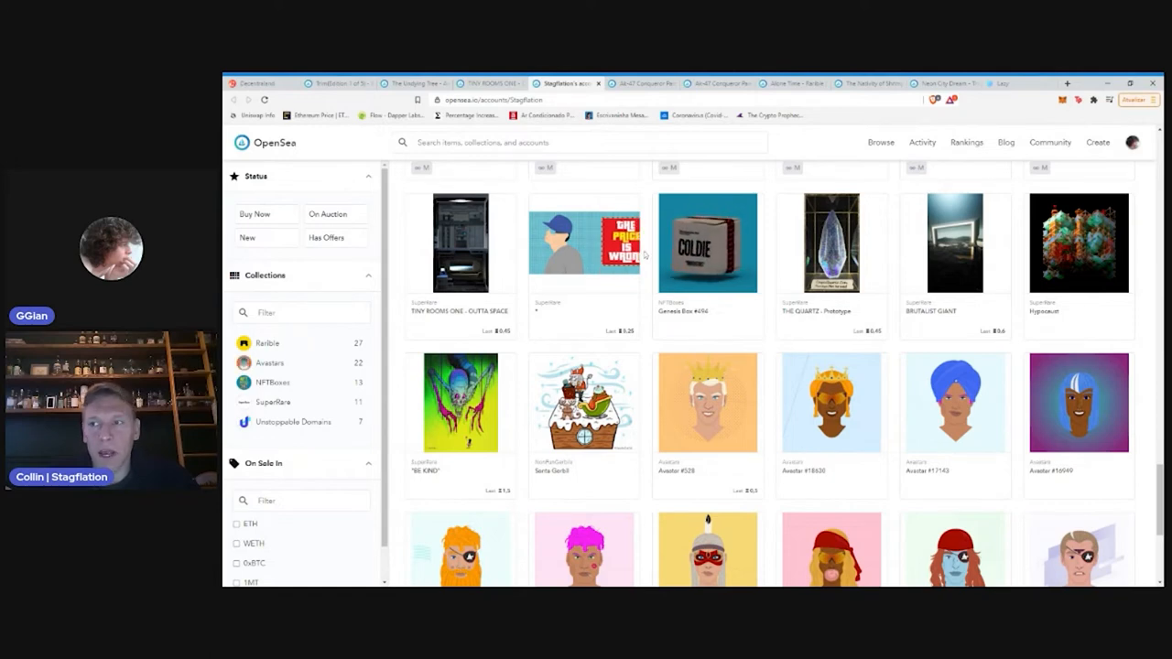
{"action": "scroll", "scroll_direction": "down", "scroll_amount": 3}
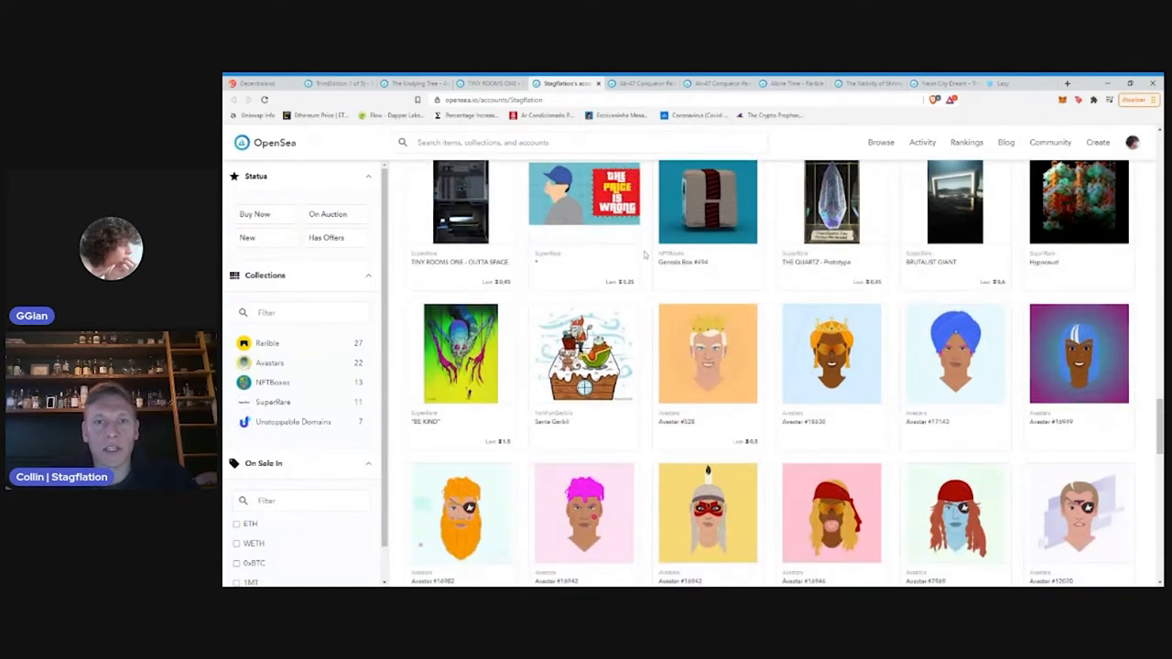
{"action": "scroll", "scroll_direction": "down", "scroll_amount": 3}
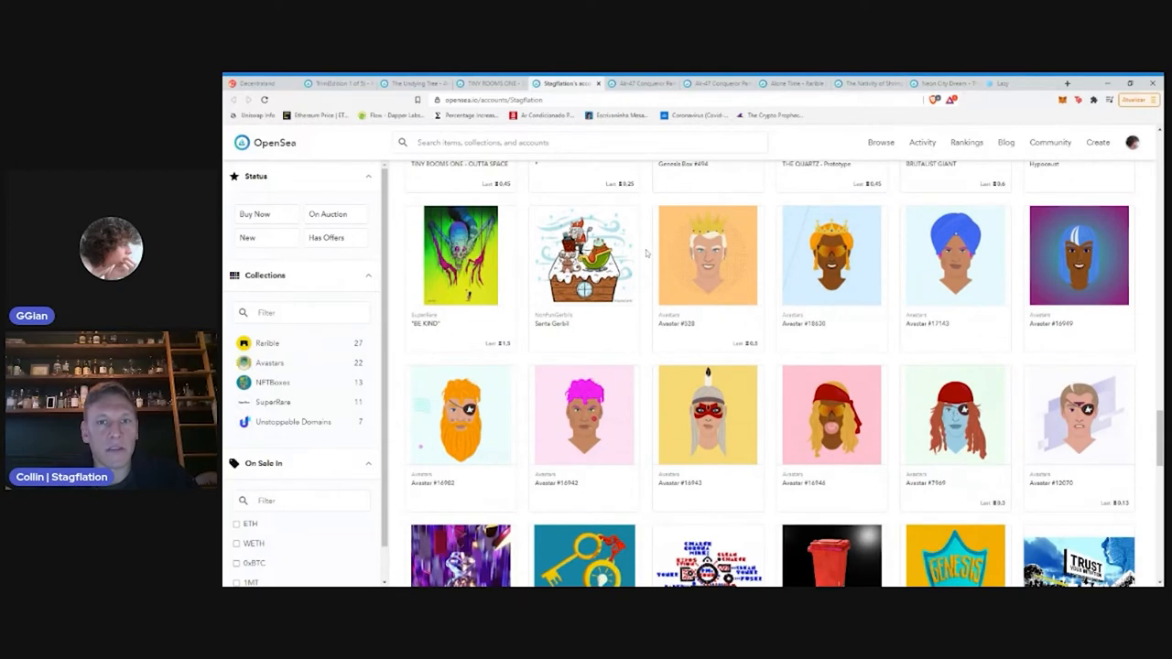
{"action": "scroll", "scroll_direction": "down", "scroll_amount": 3}
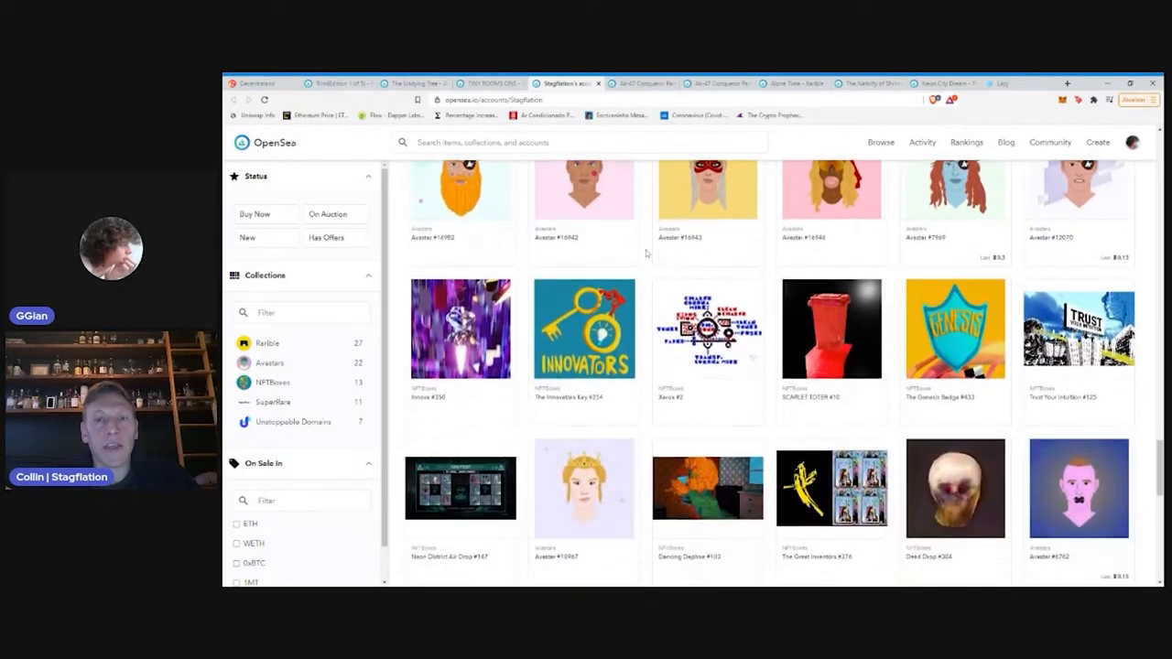
{"action": "scroll", "scroll_direction": "down", "scroll_amount": 3}
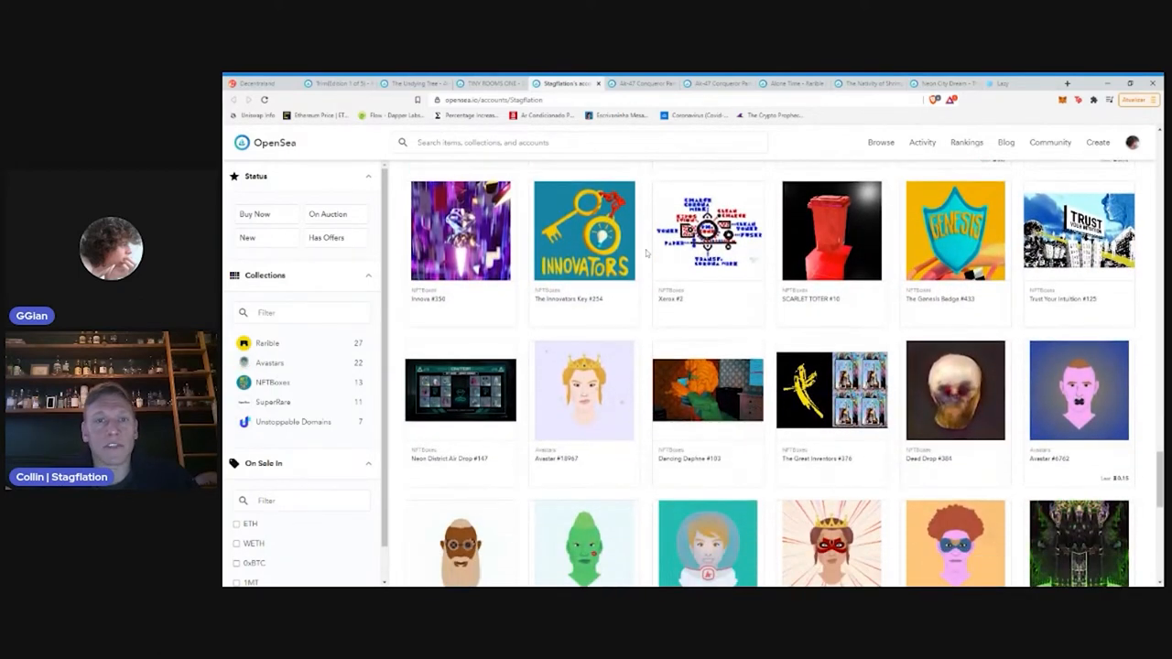
{"action": "scroll", "scroll_direction": "down", "scroll_amount": 3}
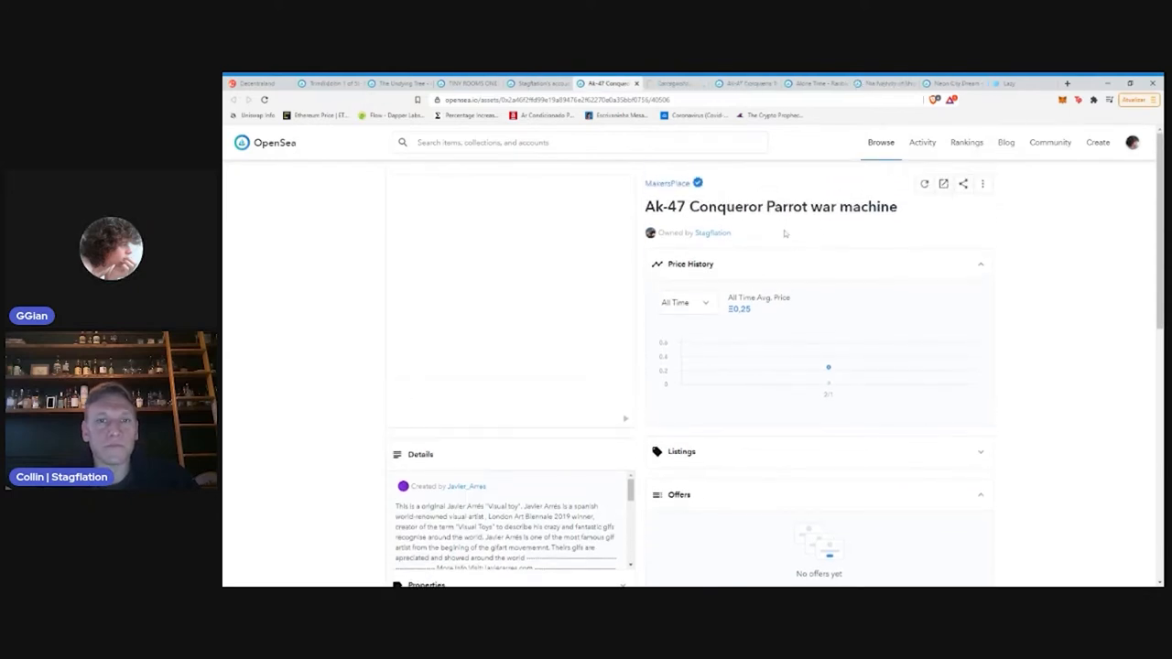
Scroll the Ak-47 Conqueror Parrot war machine page to show creator, edition and description
{"action": "scroll", "scroll_direction": "down", "scroll_amount": 3}
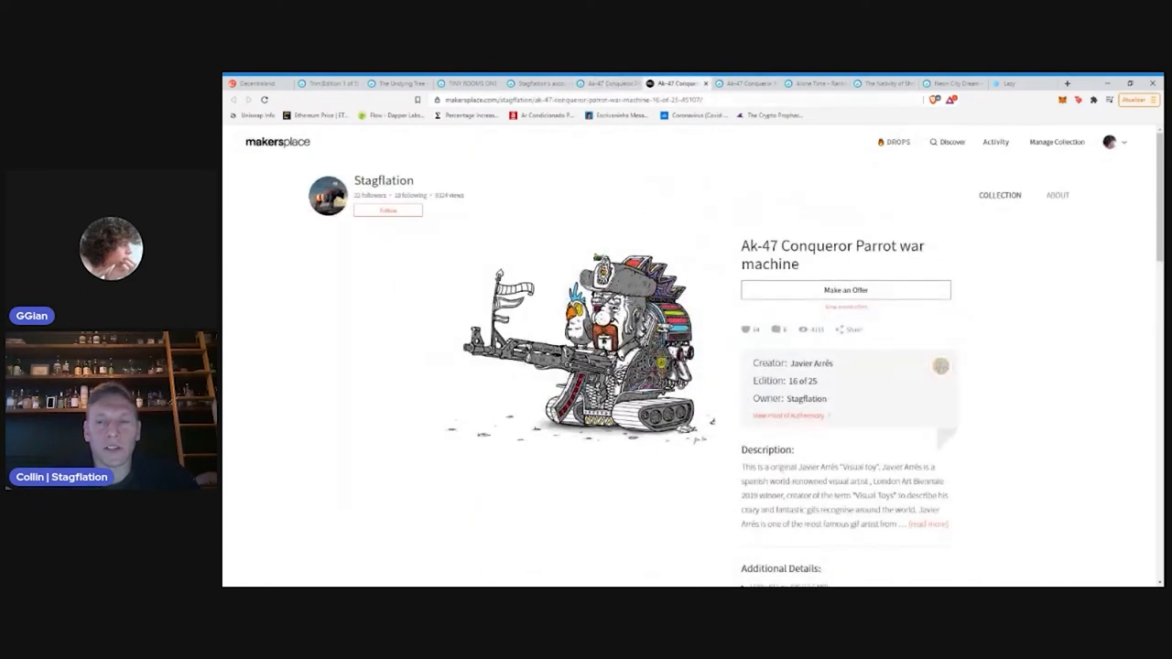
Switch from MakersPlace to the Lazy pinned NFTs gallery
{"action": "left_click", "coordinate": [1007, 84]}
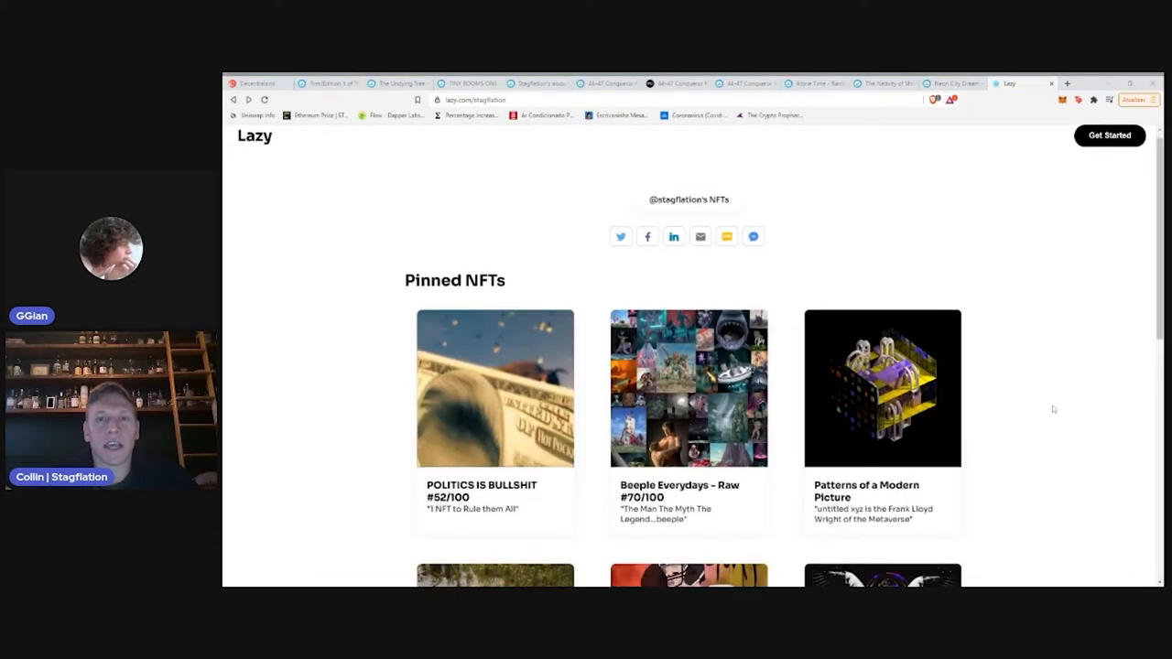
Scroll down the Lazy profile through the Pinned NFTs and All NFTs galleries toward BRUTALIST GIANT
{"action": "scroll", "scroll_direction": "down", "scroll_amount": 3}
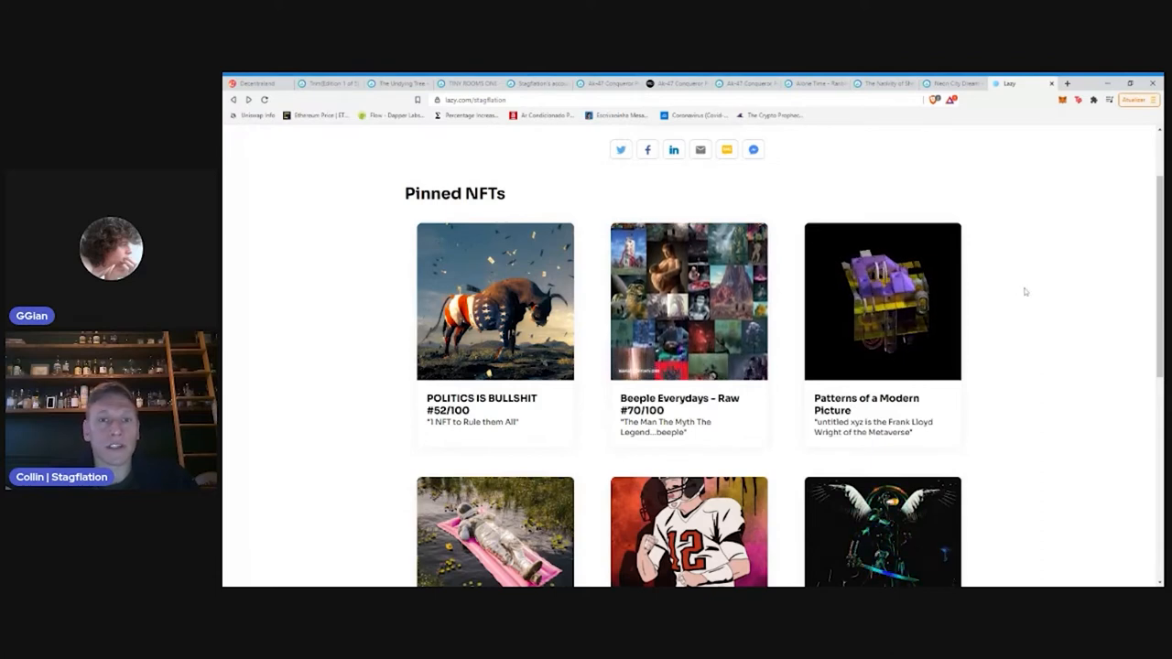
{"action": "scroll", "scroll_direction": "down", "scroll_amount": 3}
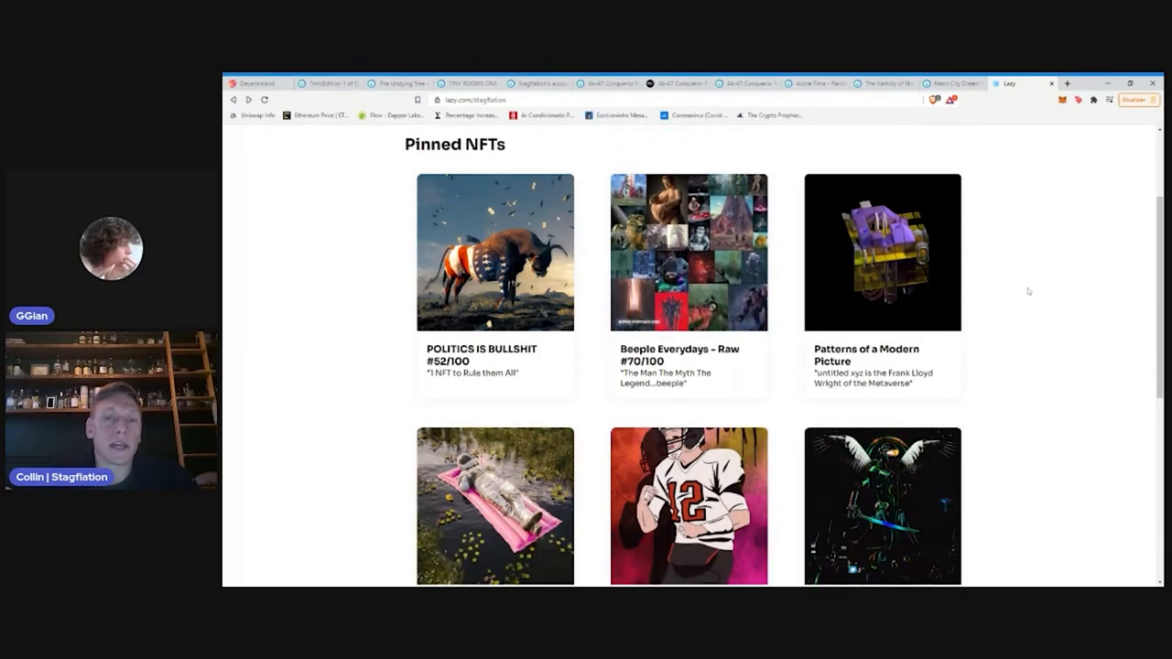
{"action": "scroll", "scroll_direction": "down", "scroll_amount": 3}
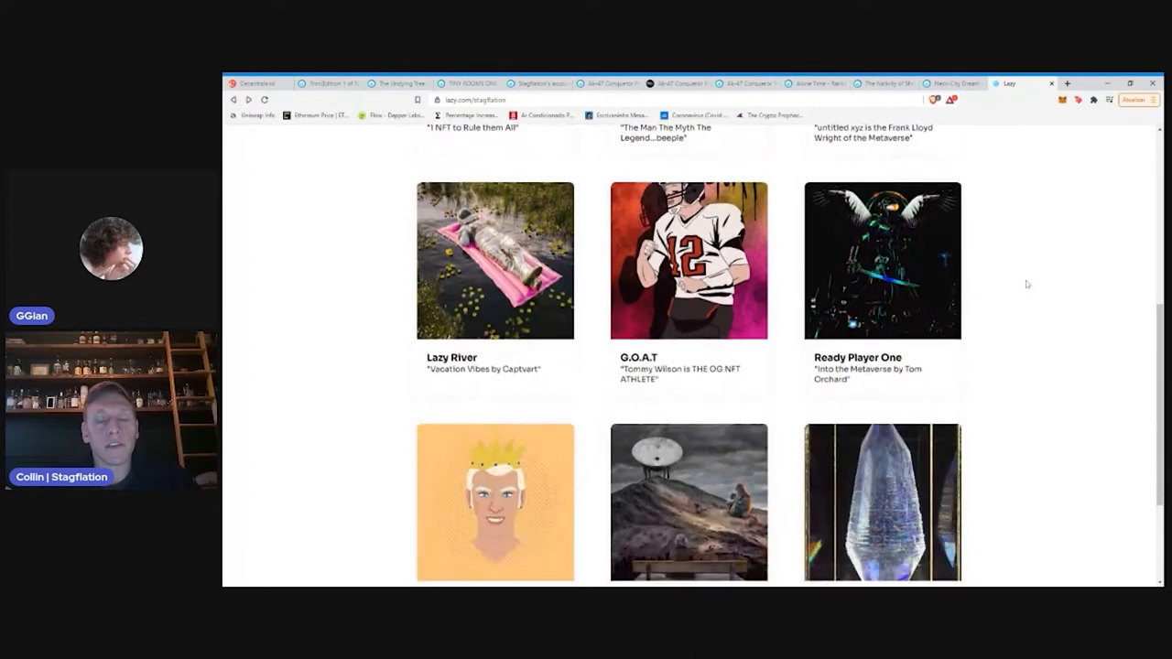
{"action": "mouse_move", "coordinate": [1146, 441]}
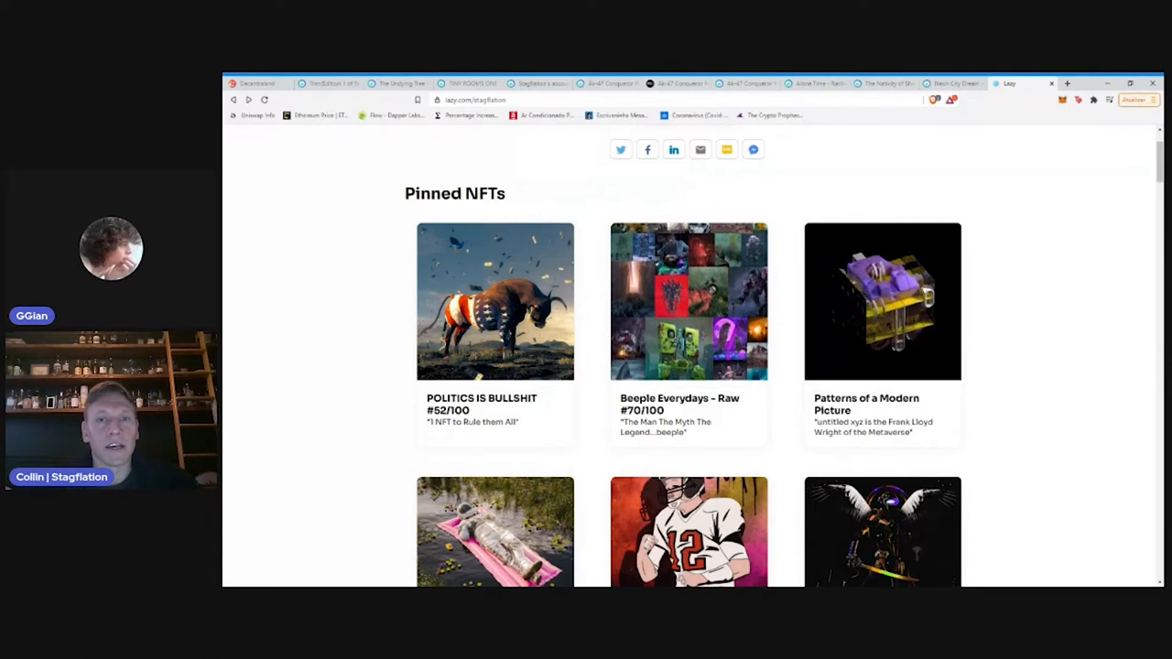
{"action": "scroll", "scroll_direction": "down", "scroll_amount": 3}
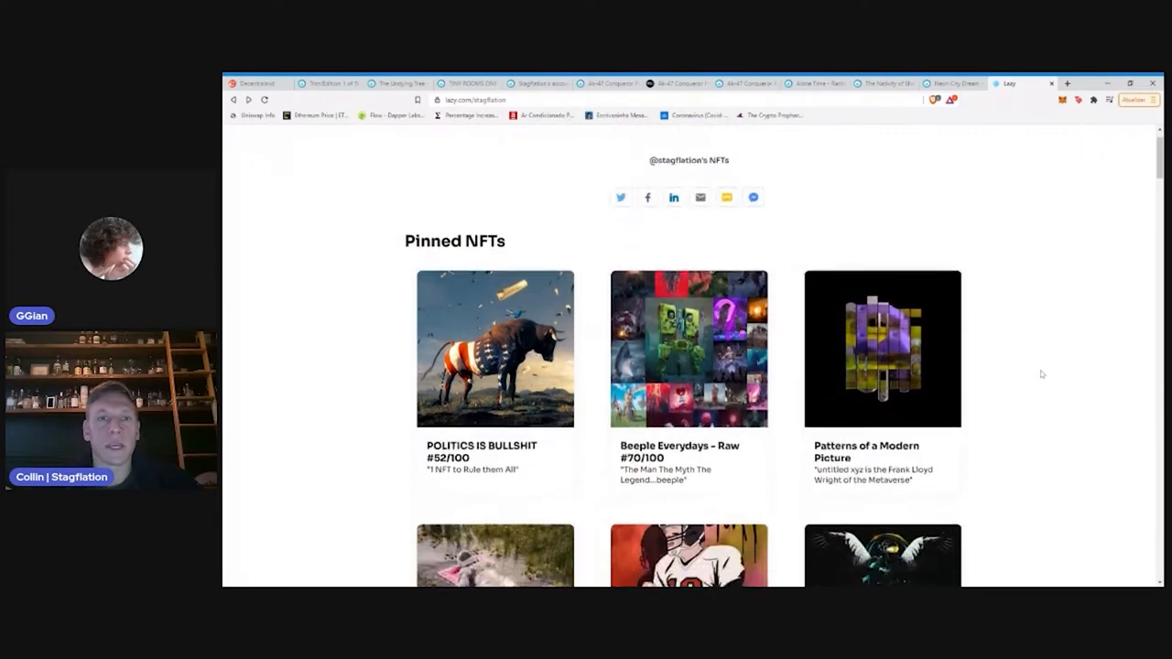
{"action": "scroll", "scroll_direction": "down", "scroll_amount": 3}
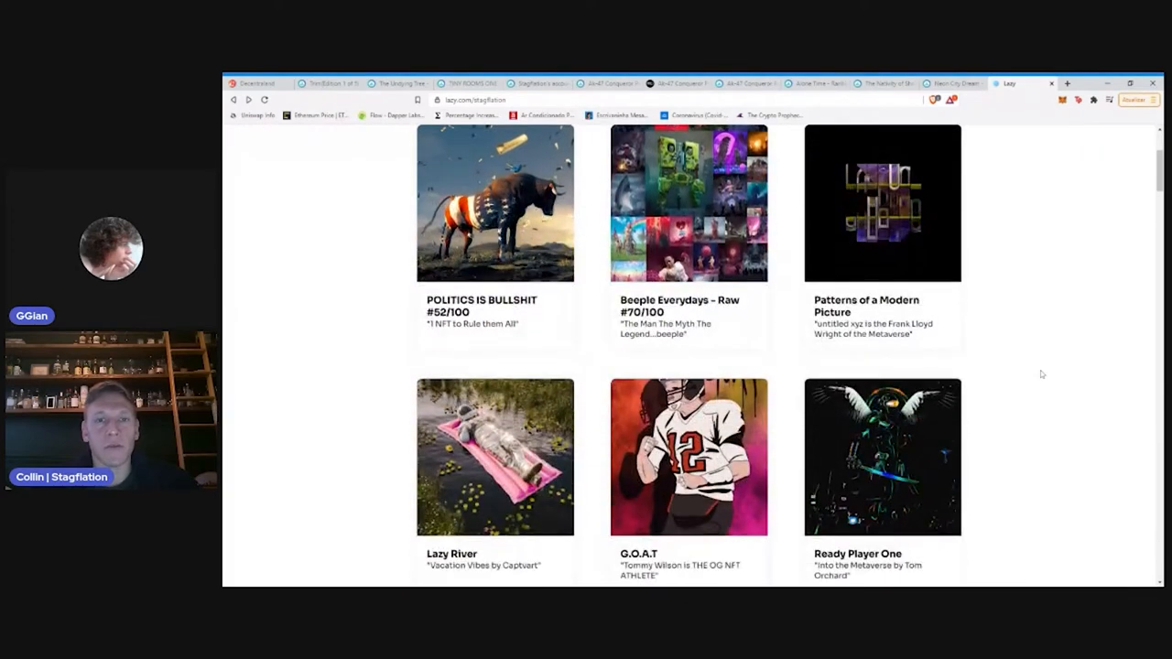
{"action": "scroll", "scroll_direction": "down", "scroll_amount": 3}
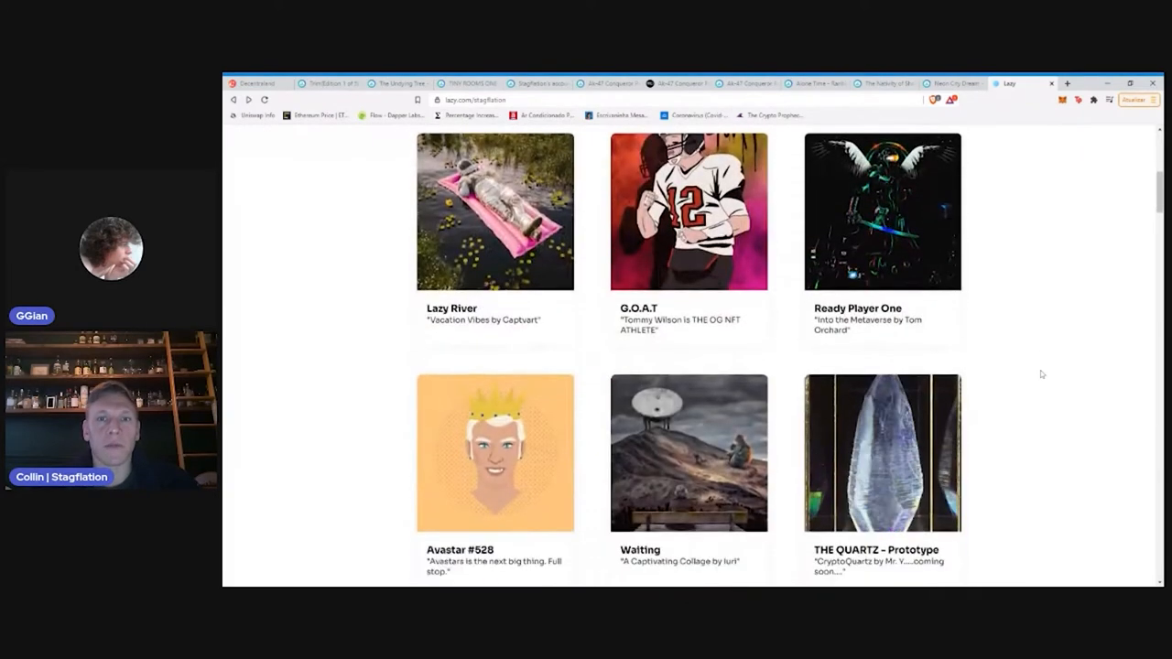
{"action": "scroll", "scroll_direction": "down", "scroll_amount": 3}
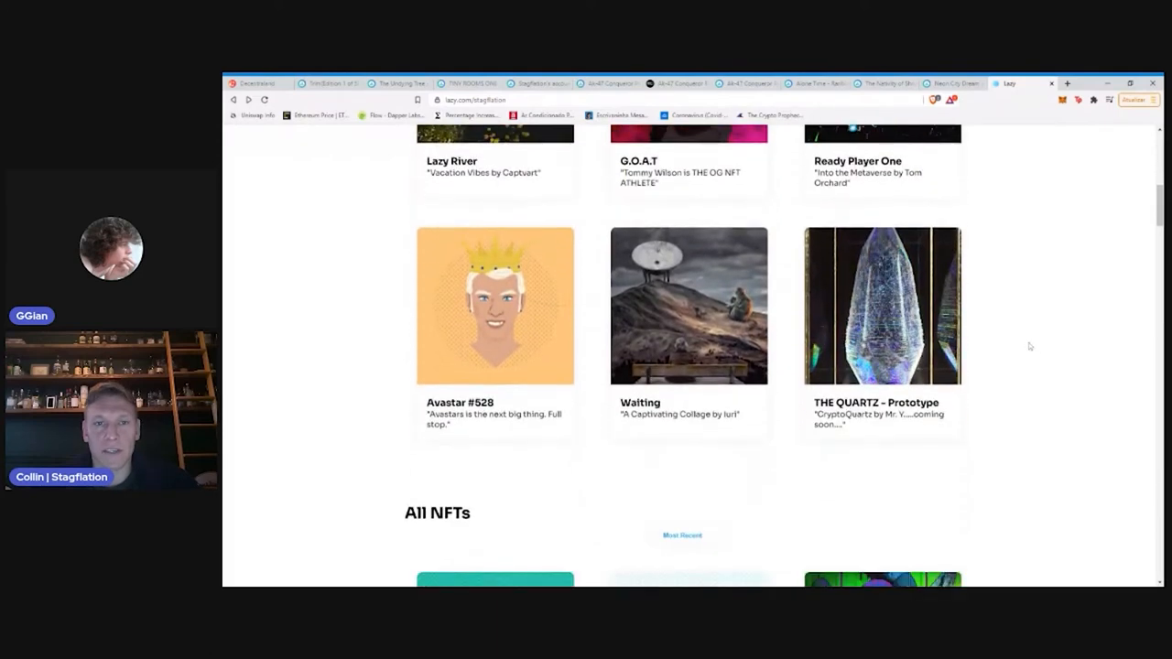
{"action": "scroll", "scroll_direction": "down", "scroll_amount": 3}
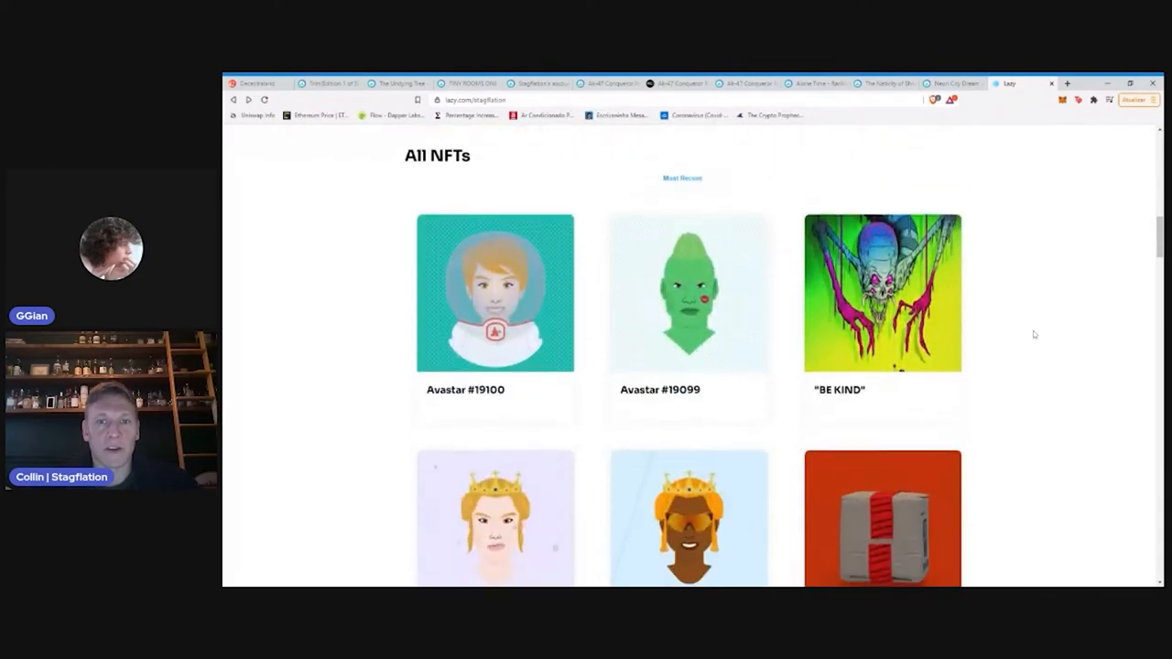
{"action": "scroll", "scroll_direction": "down", "scroll_amount": 3}
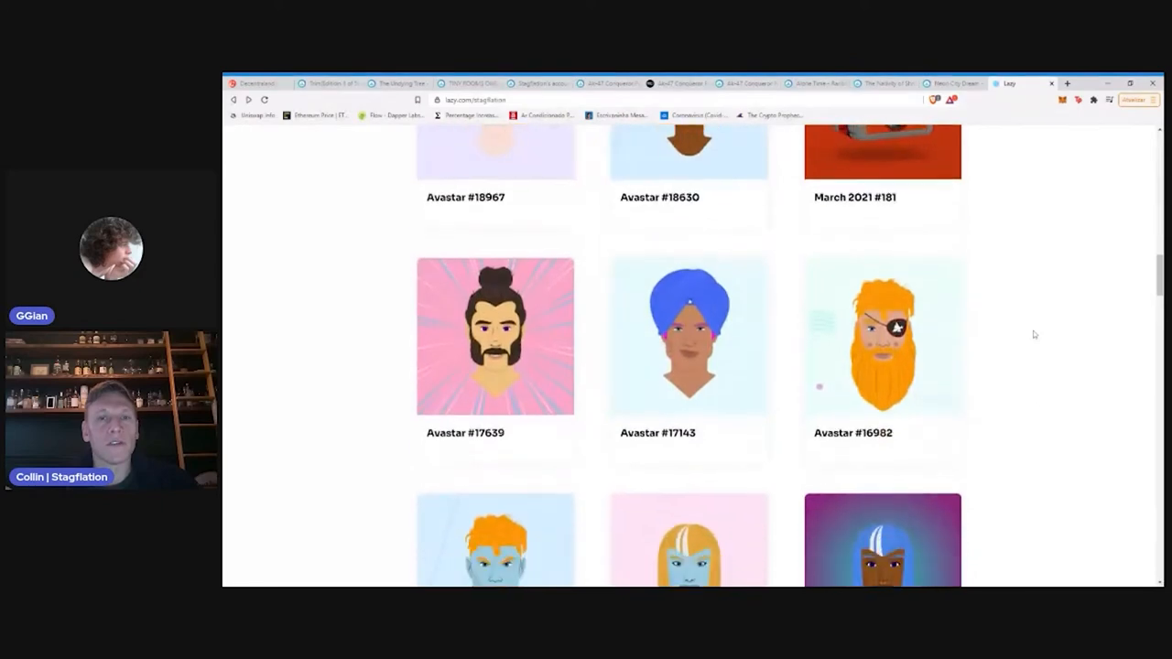
{"action": "scroll", "scroll_direction": "down", "scroll_amount": 3}
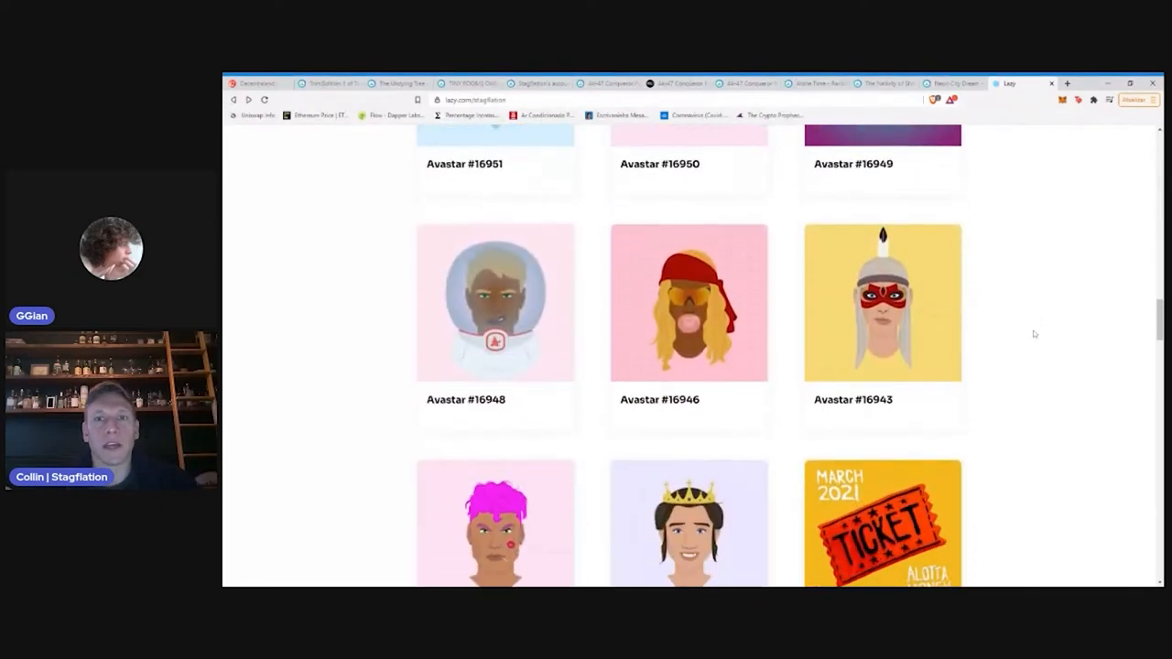
{"action": "scroll", "scroll_direction": "down", "scroll_amount": 3}
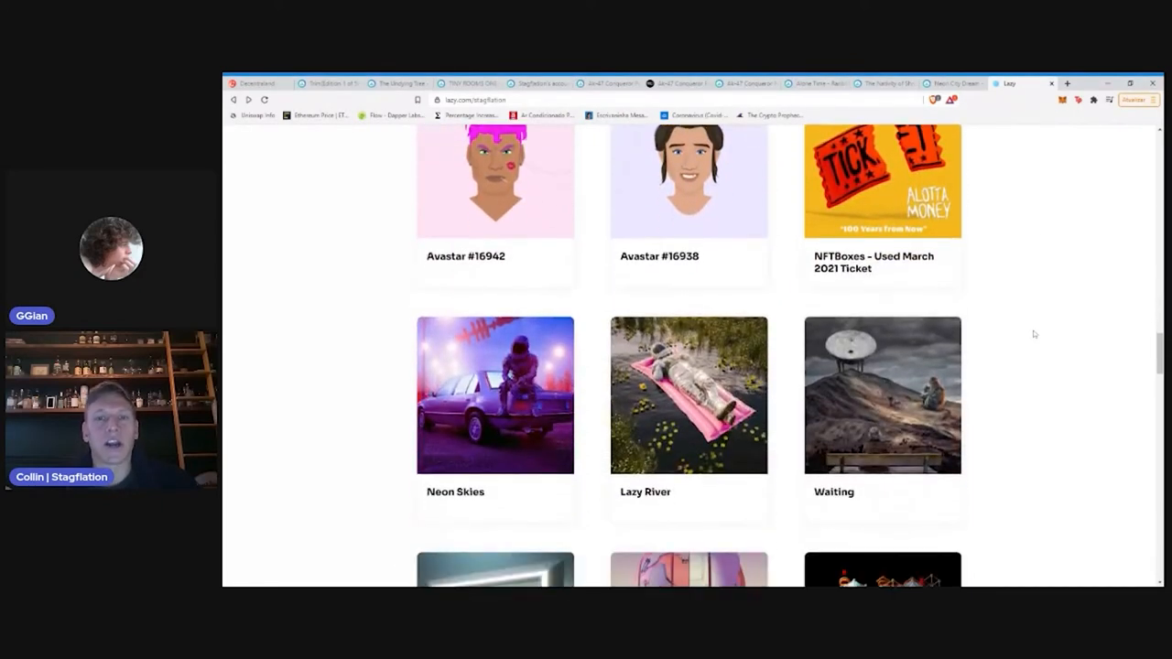
{"action": "scroll", "scroll_direction": "down", "scroll_amount": 3}
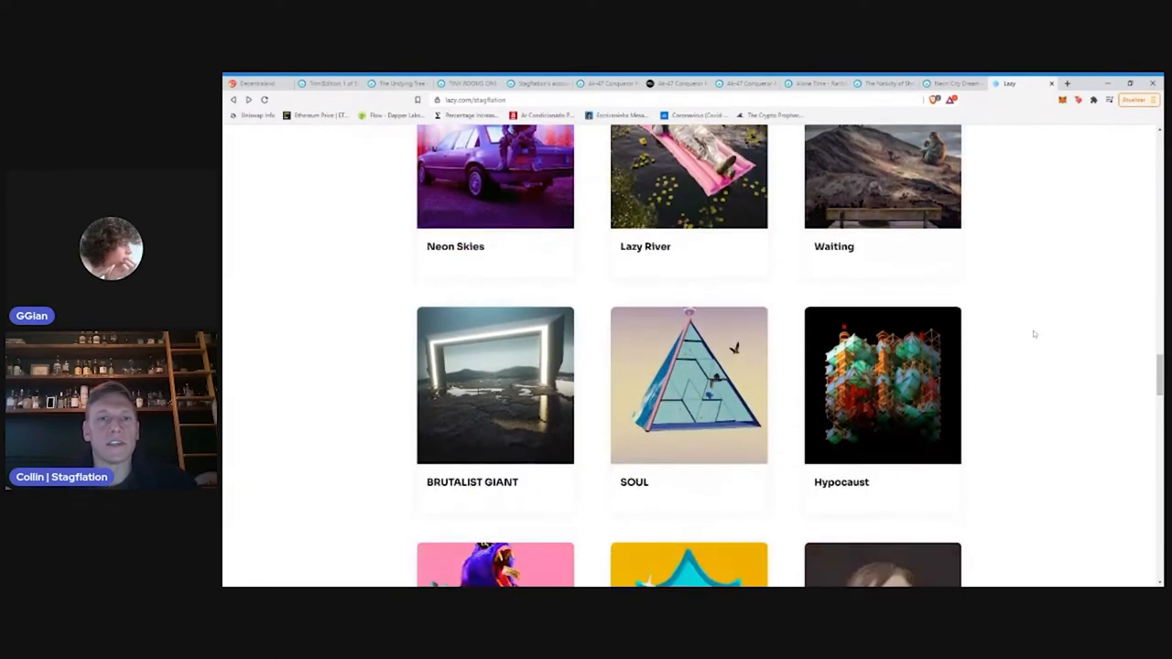
{"action": "scroll", "scroll_direction": "down", "scroll_amount": 3}
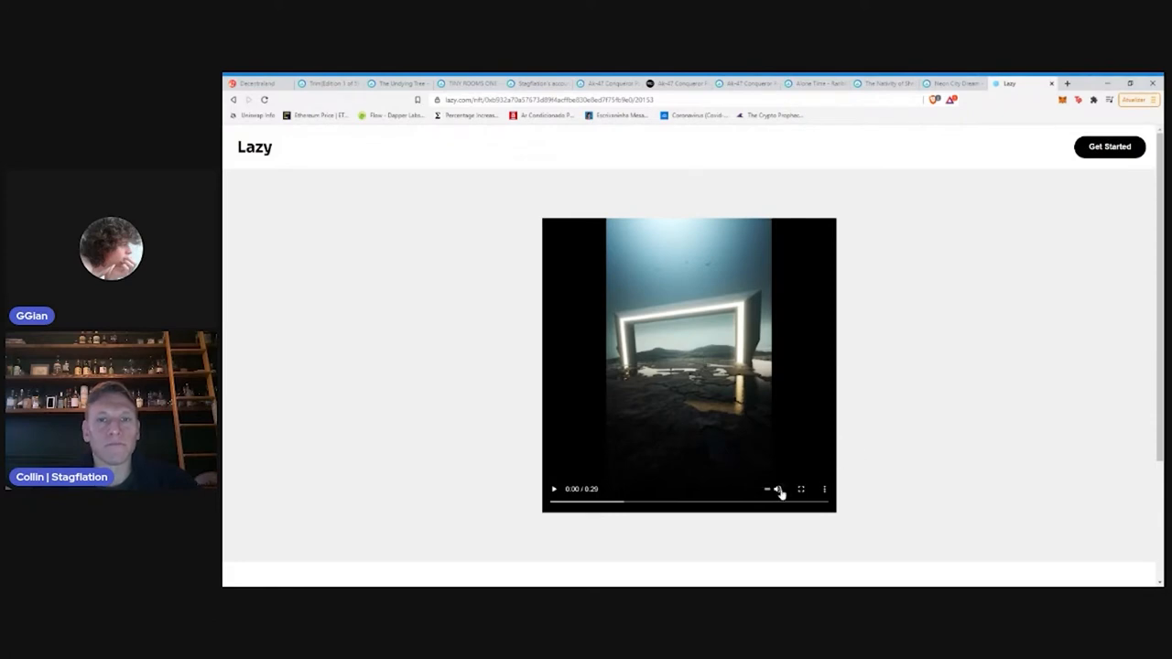
Play the BRUTALIST GIANT video clip through to its full 0:29 length
{"action": "left_click", "coordinate": [777, 489]}
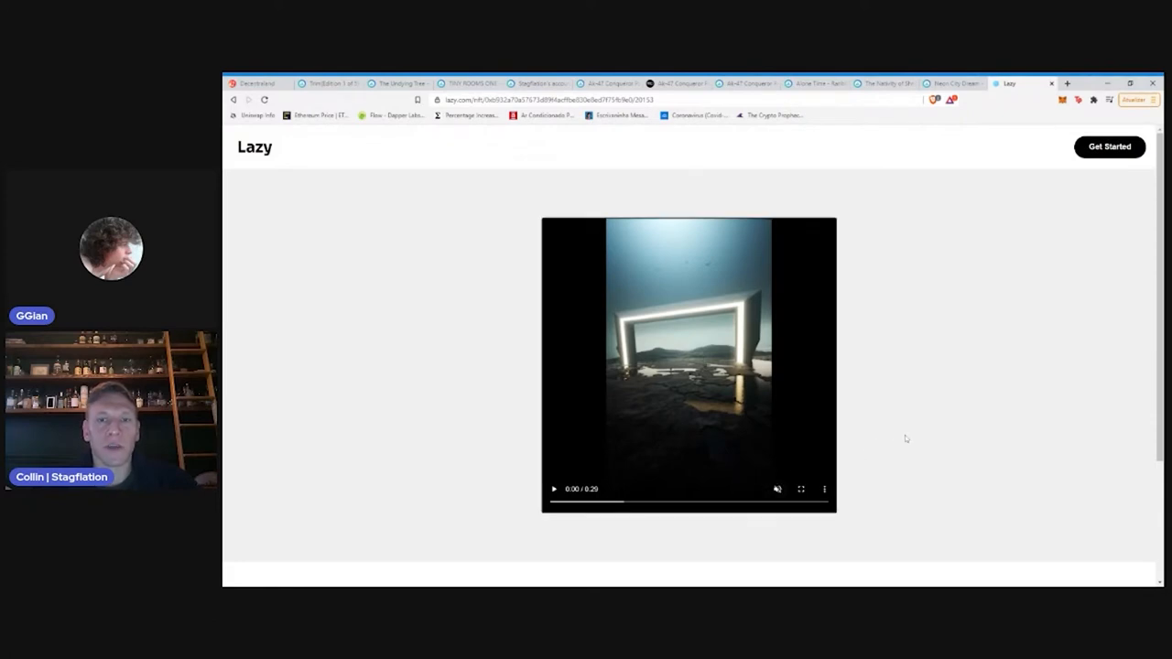
{"action": "left_click", "coordinate": [552, 489]}
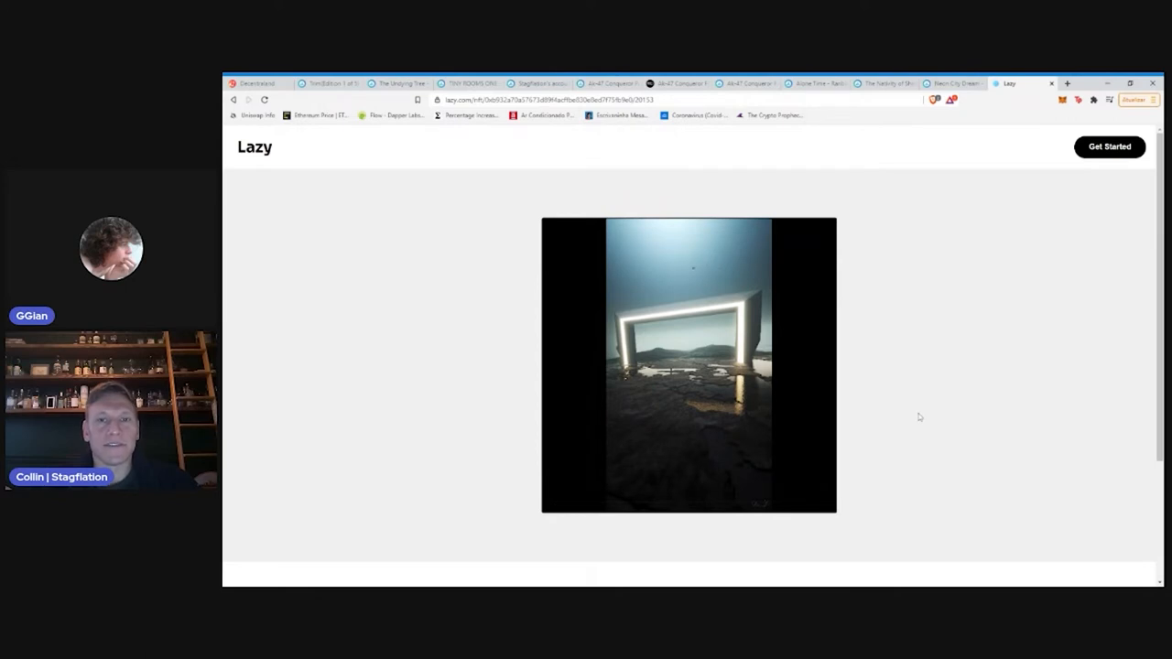
{"action": "left_click", "coordinate": [688, 363]}
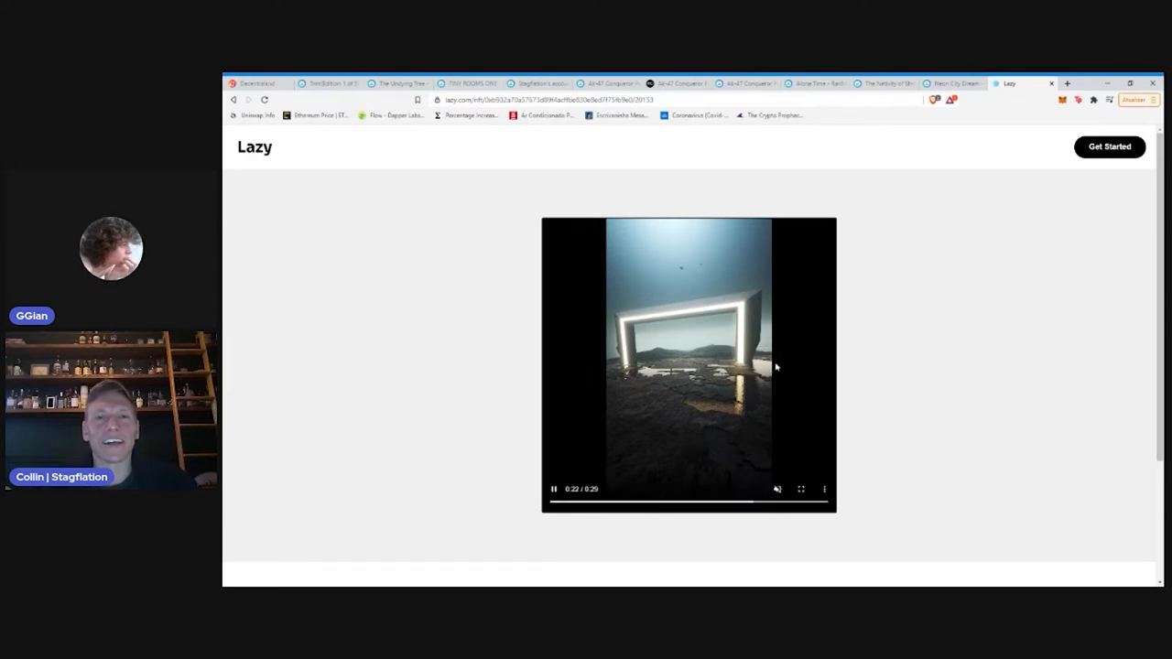
{"action": "mouse_move", "coordinate": [789, 370]}
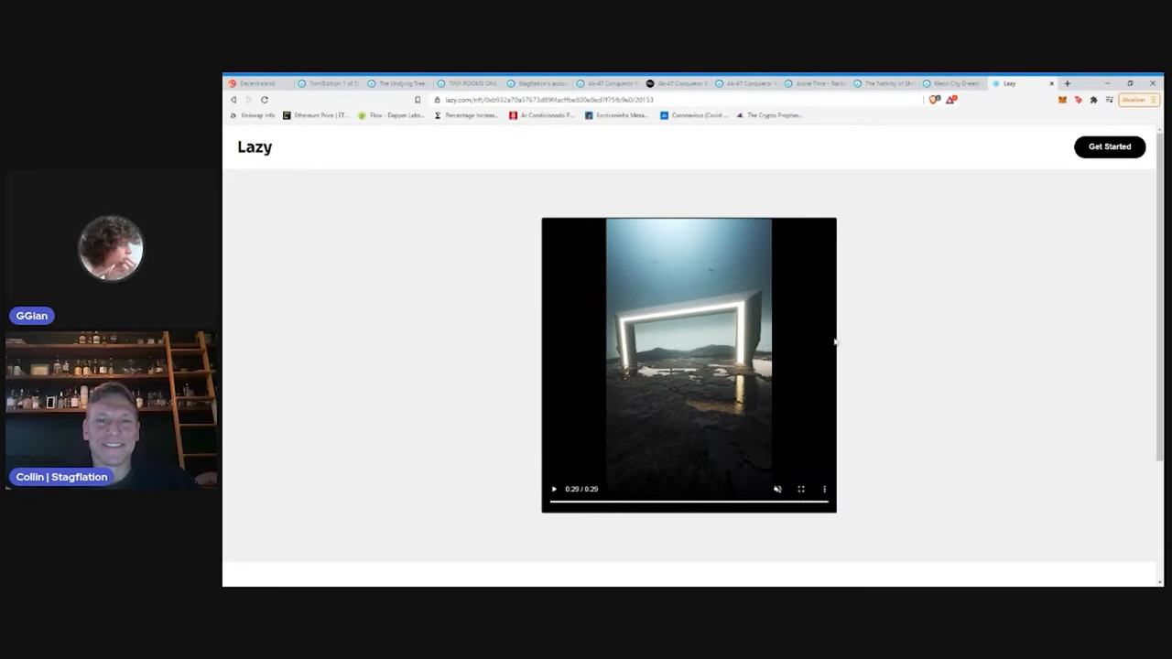
{"action": "scroll", "scroll_direction": "down", "scroll_amount": 3}
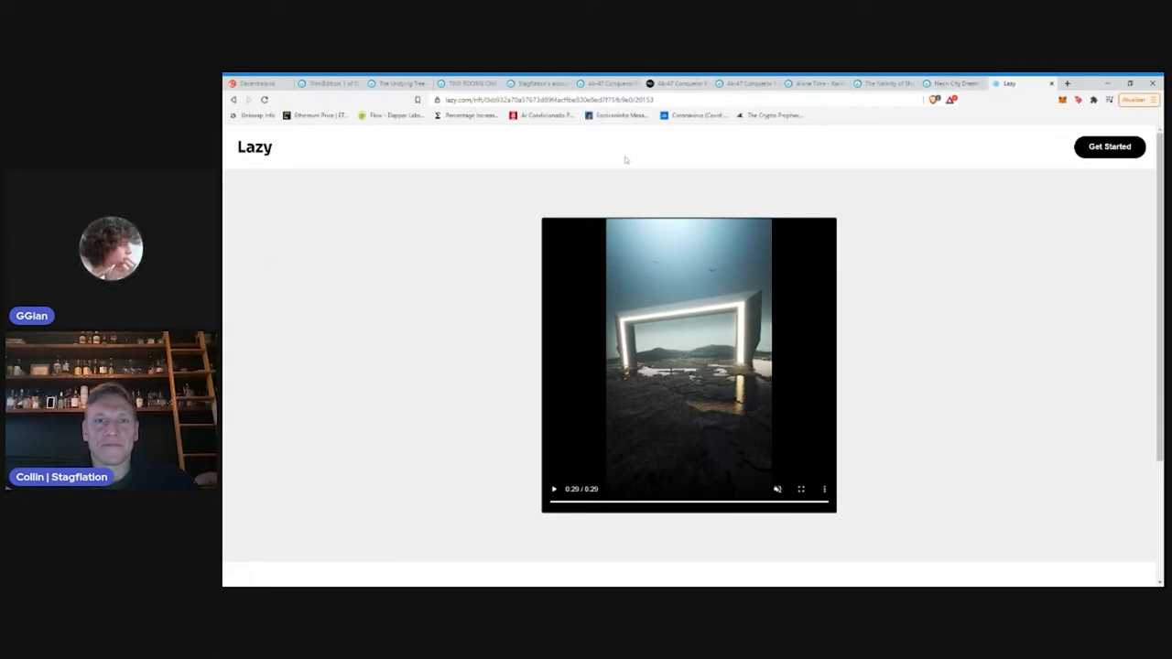
{"action": "mouse_move", "coordinate": [878, 143]}
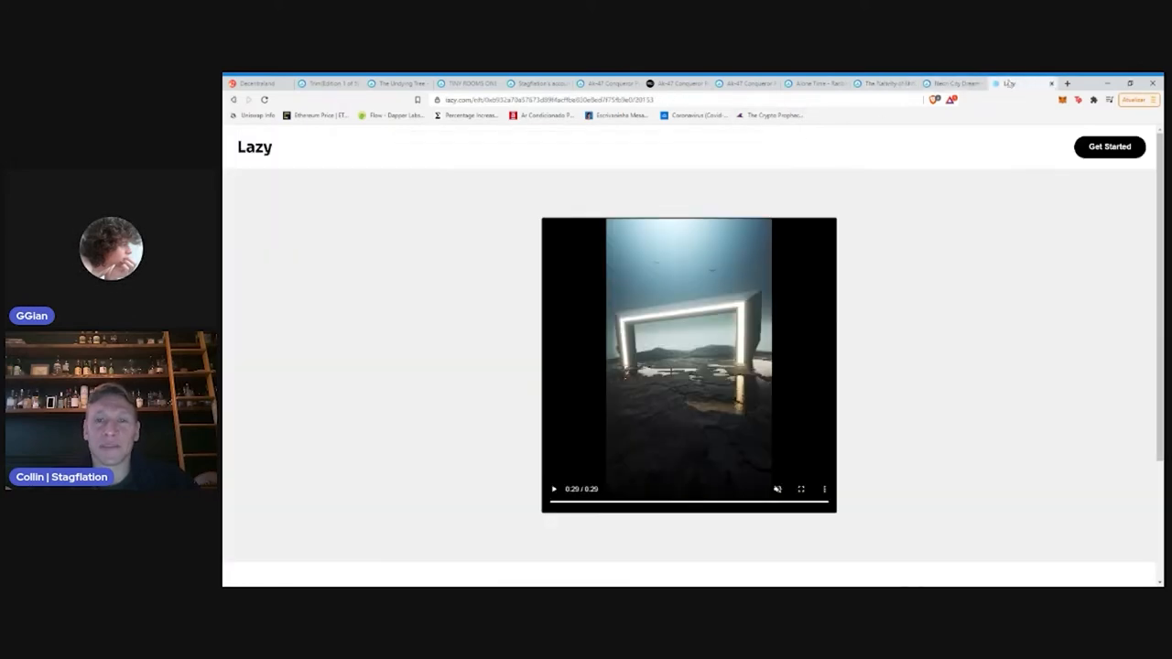
Revisit The Nativity of Shrimp listing with its 0.33 price, then return to the Decentraland tab
{"action": "left_click", "coordinate": [882, 84]}
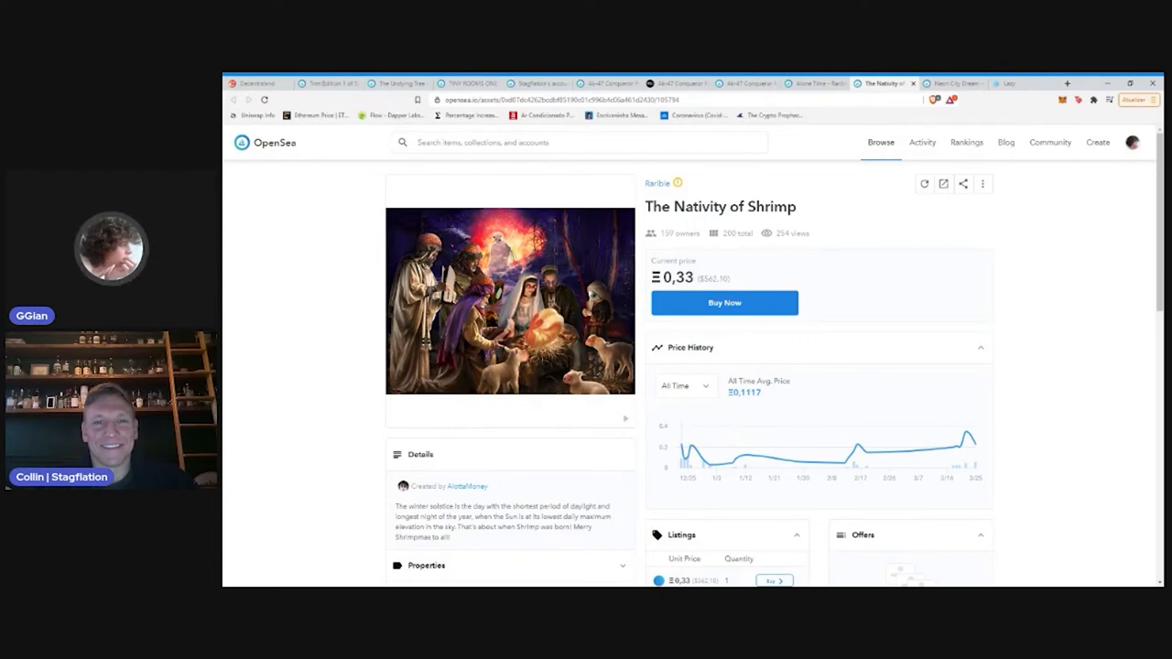
{"action": "mouse_move", "coordinate": [557, 284]}
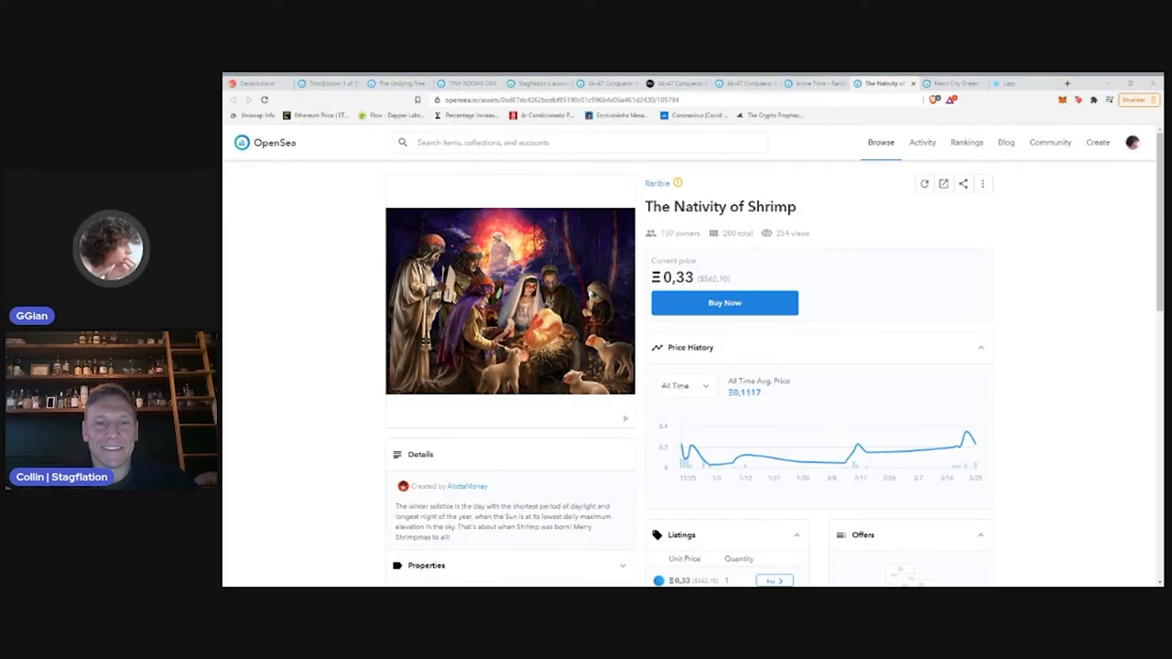
{"action": "mouse_move", "coordinate": [725, 304]}
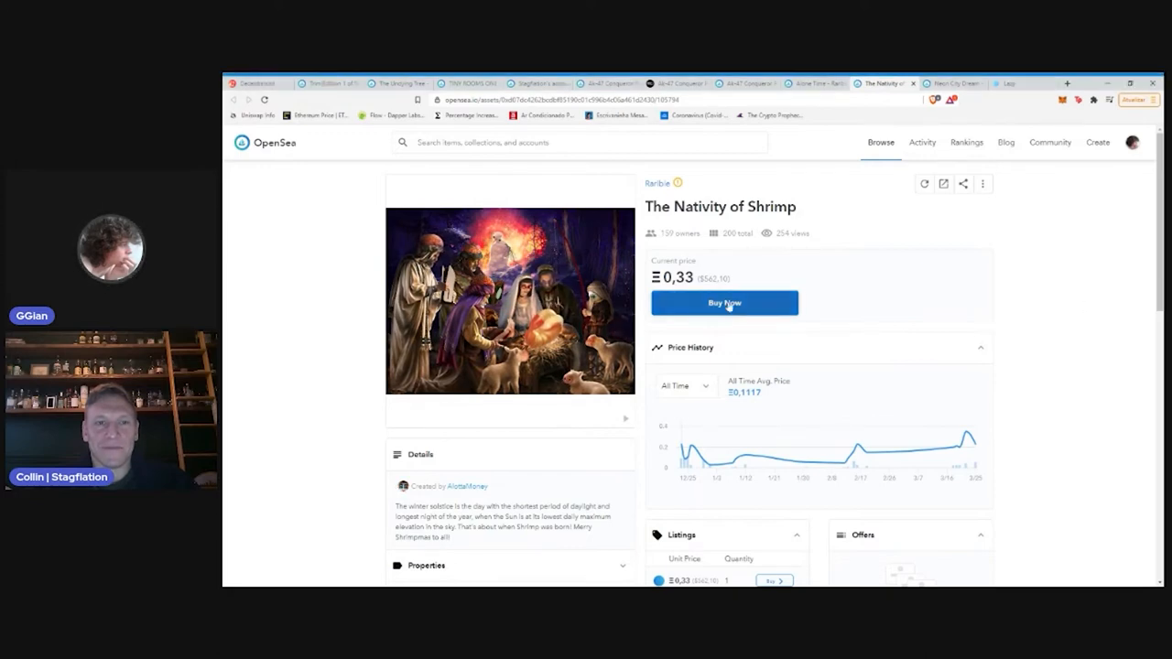
{"action": "left_click", "coordinate": [257, 80]}
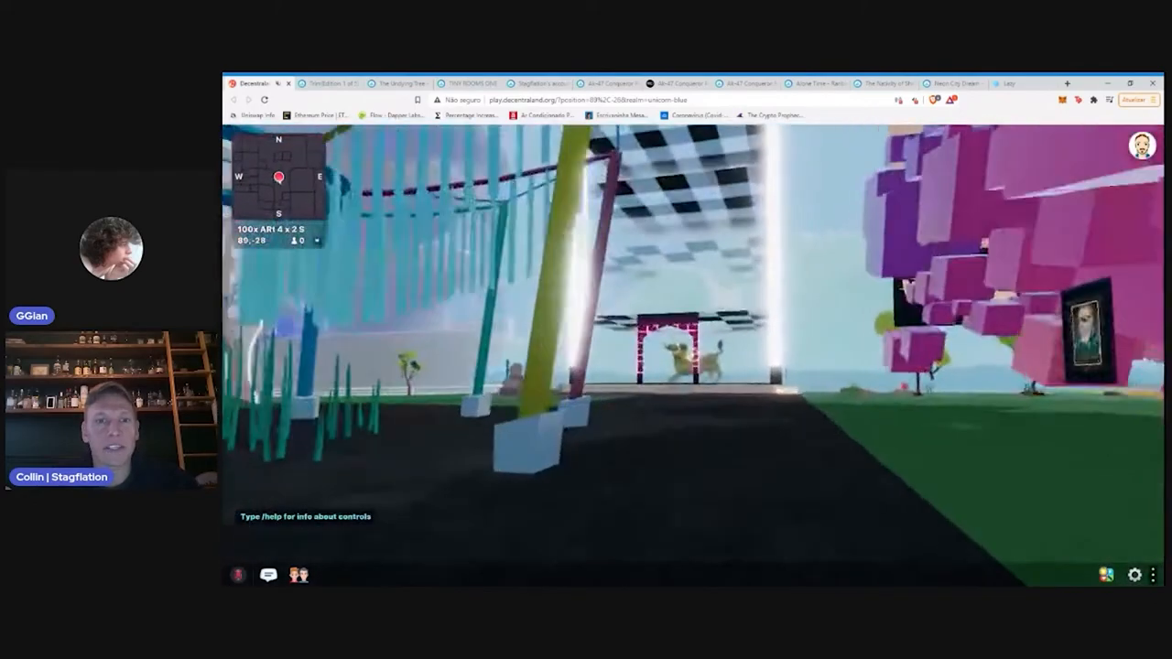
Walk forward through the Decentraland gallery plaza with the W movement key
{"action": "key", "text": "w"}
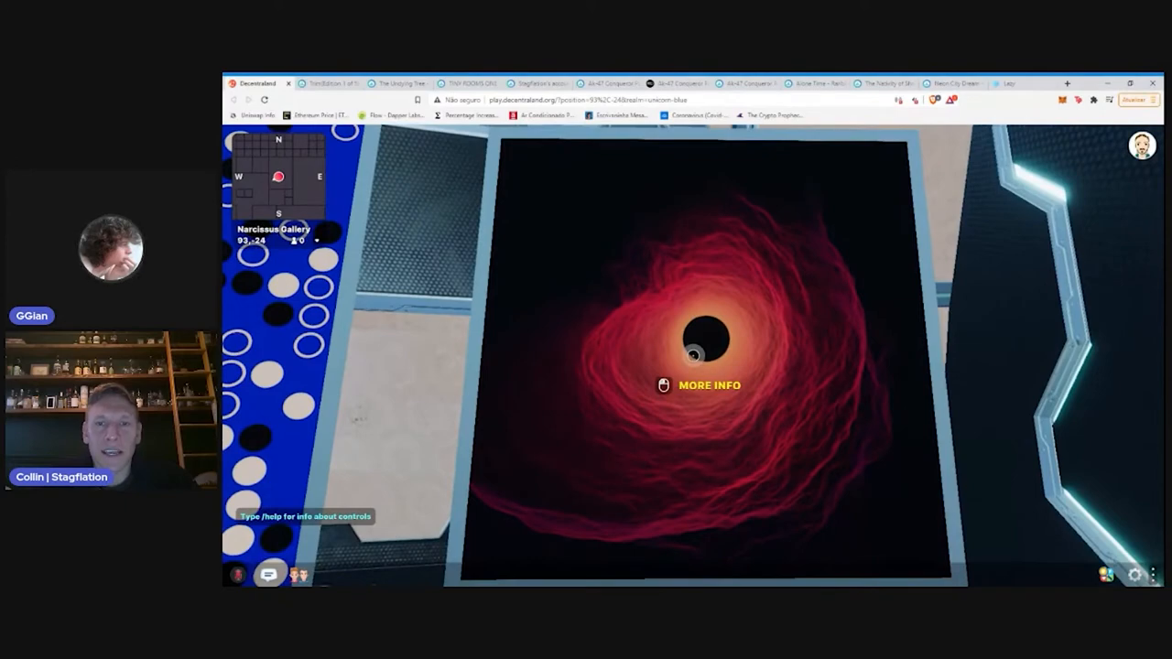
Show the Singularity #741 details card, then switch via the Trim listing to the Lazy page
{"action": "left_click", "coordinate": [703, 384]}
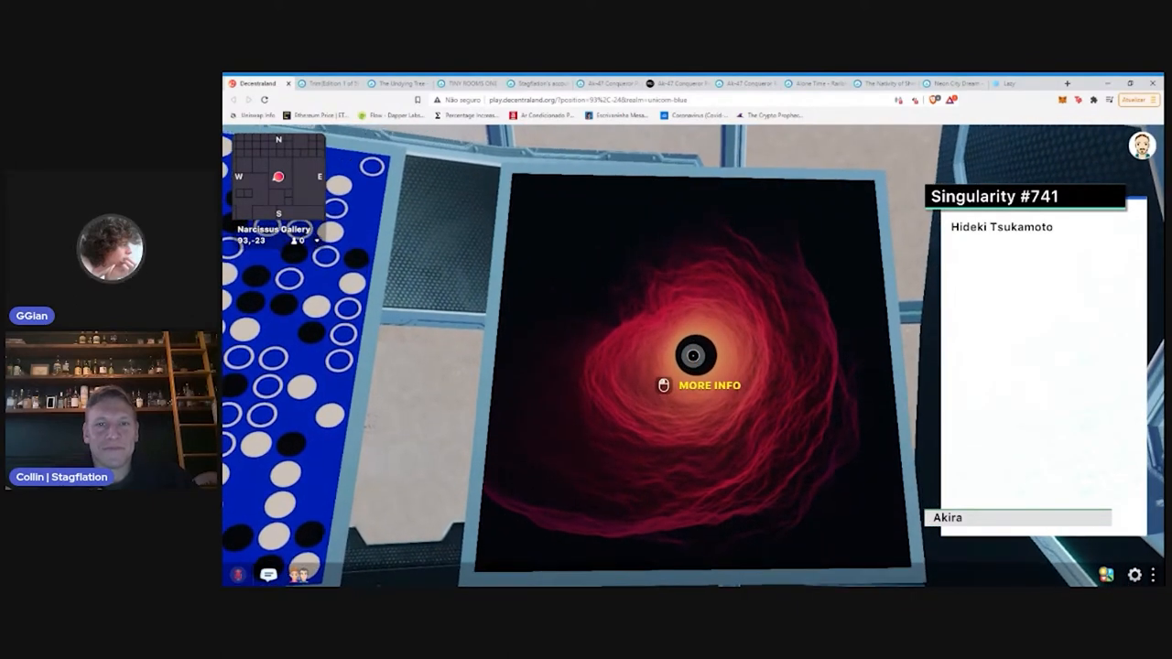
{"action": "left_click", "coordinate": [338, 81]}
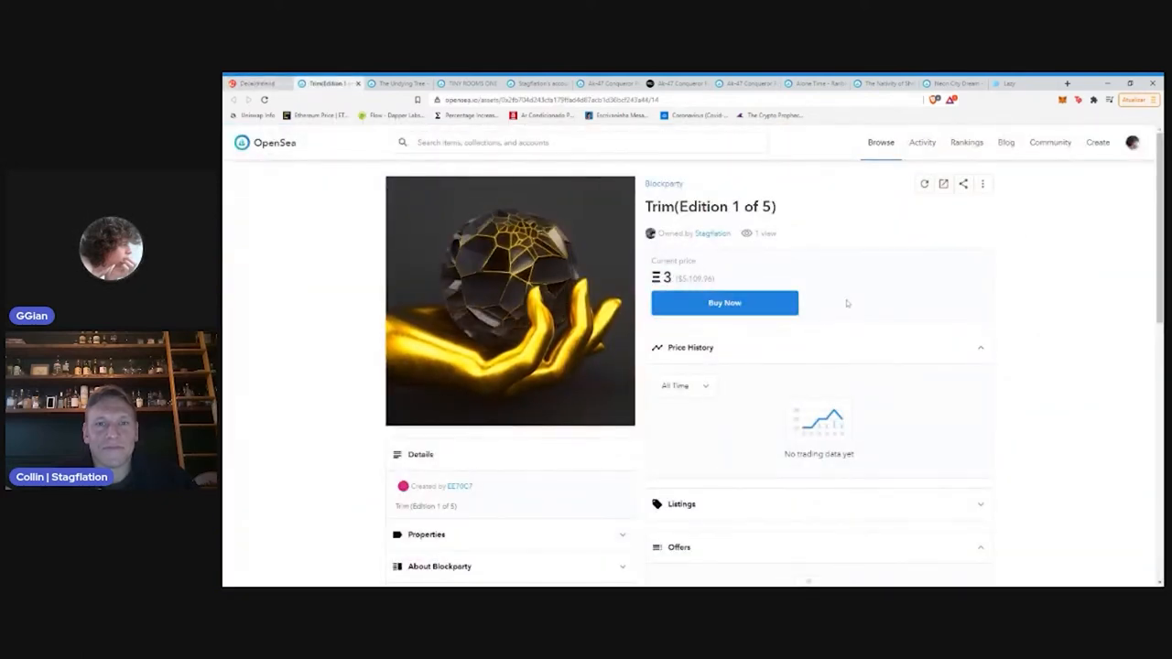
{"action": "left_click", "coordinate": [1007, 83]}
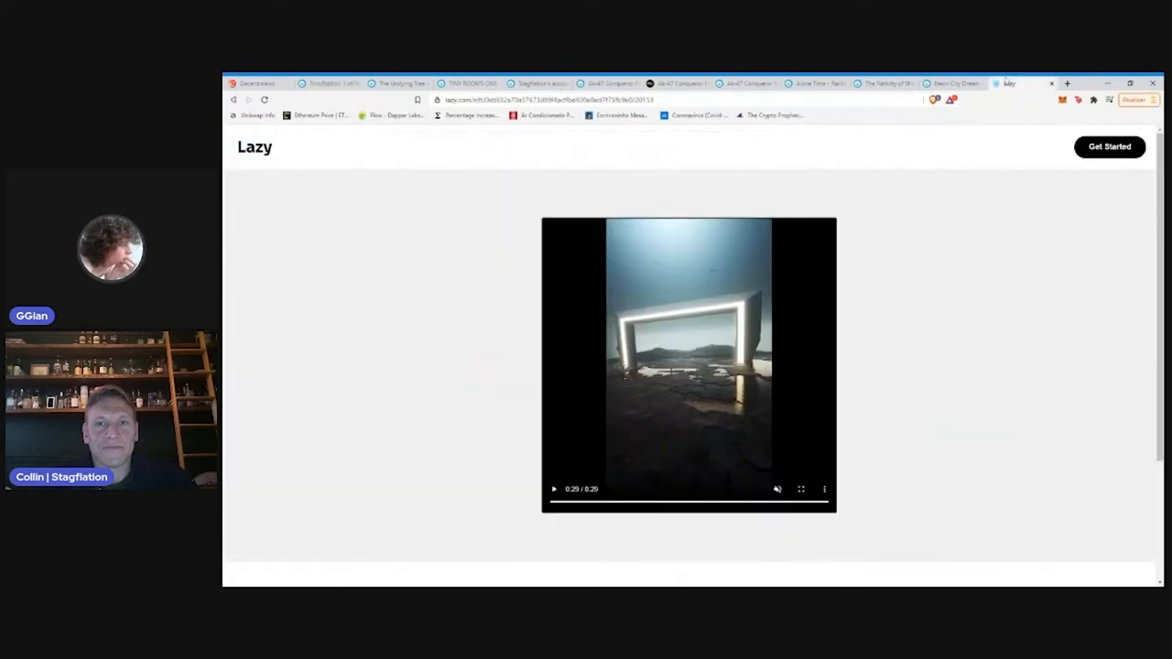
Pass the Neon City Dream listing and bring up the Lazy pinned NFTs gallery
{"action": "left_click", "coordinate": [960, 82]}
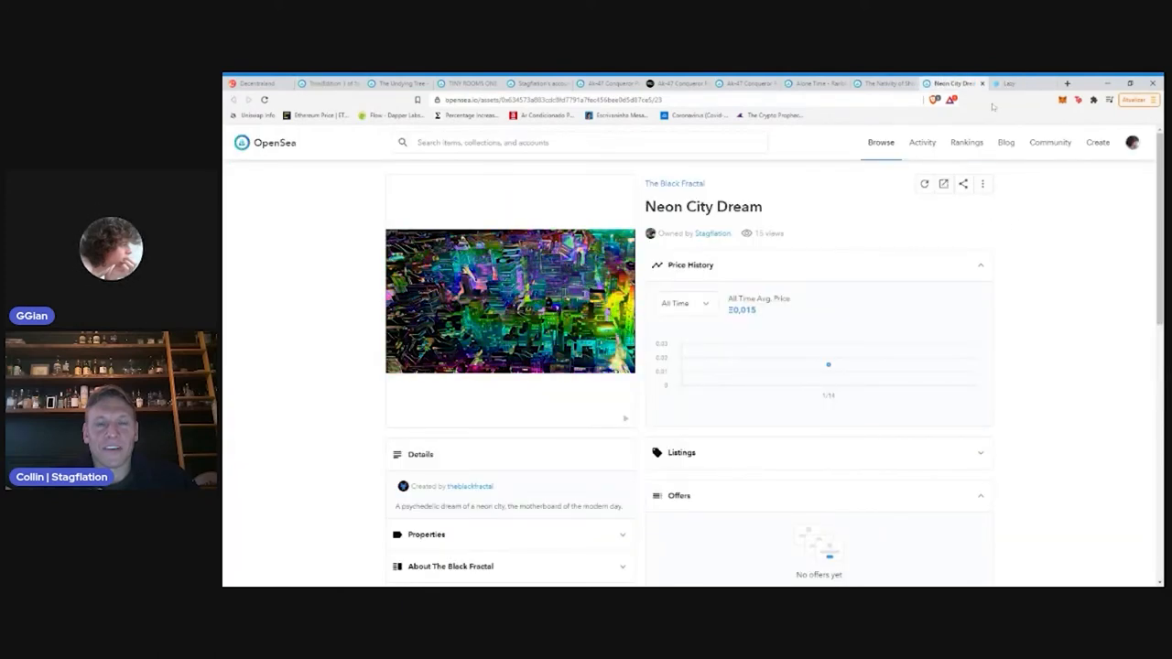
{"action": "left_click", "coordinate": [1018, 82]}
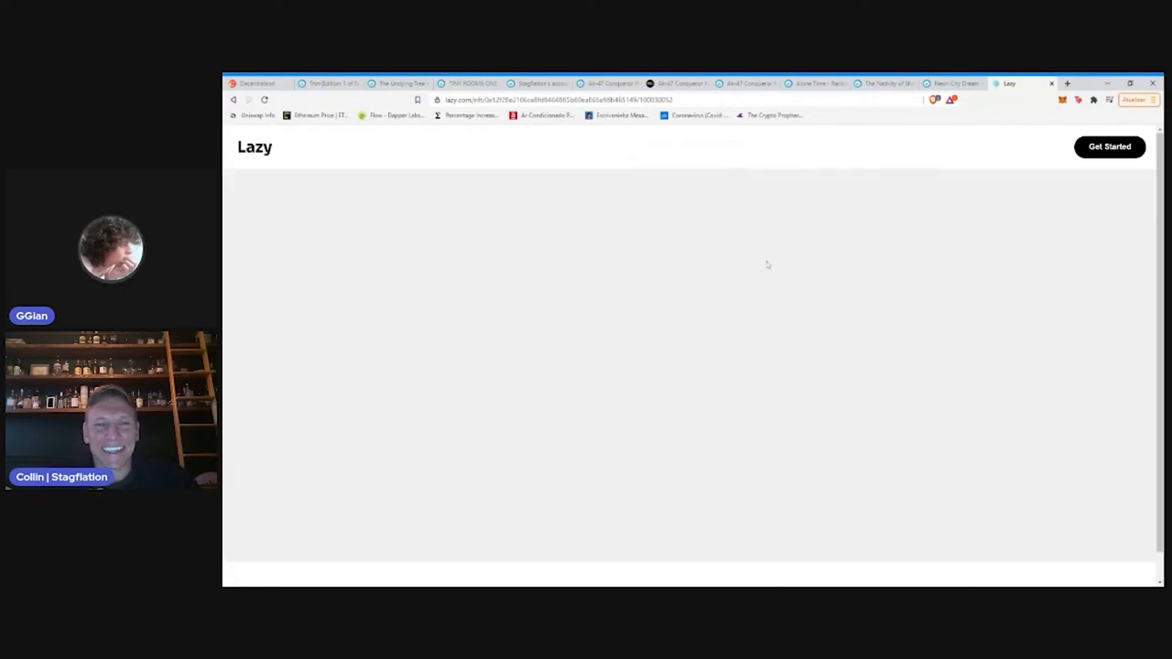
{"action": "mouse_move", "coordinate": [1000, 362]}
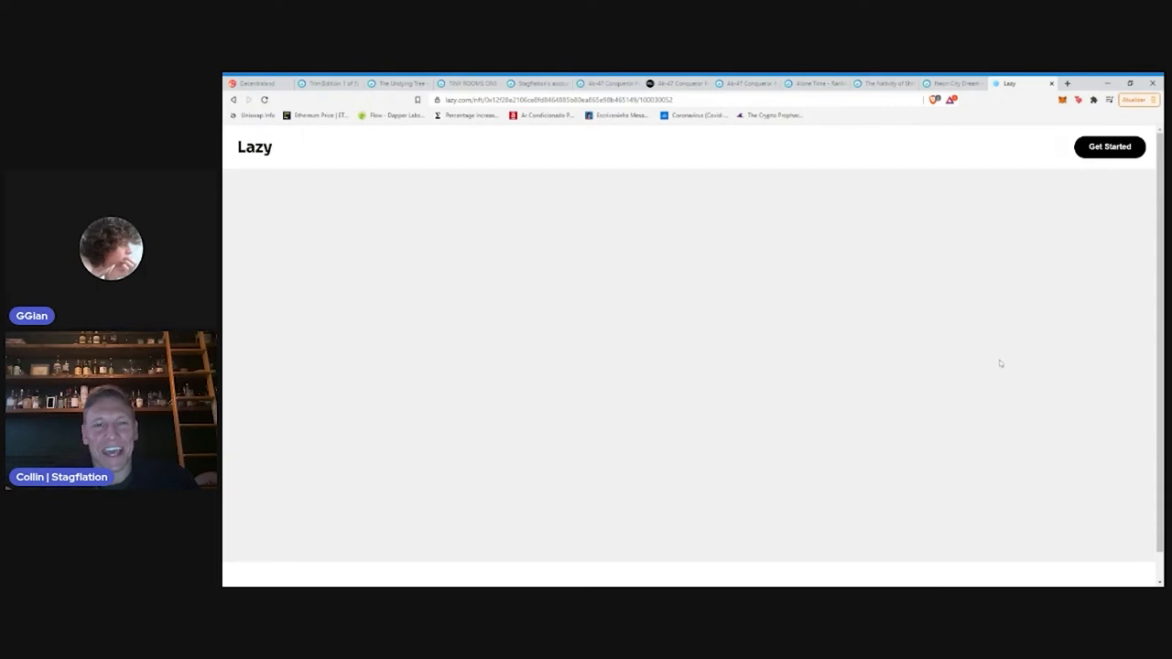
{"action": "scroll", "scroll_direction": "down", "scroll_amount": 3}
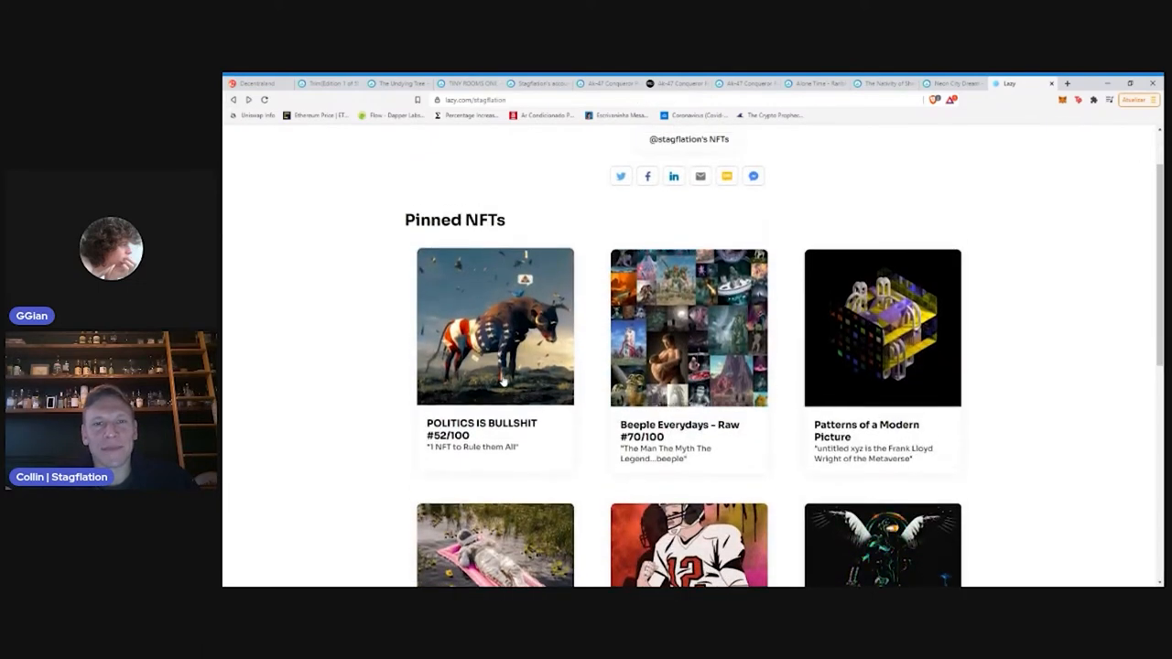
Open POLITICS IS BULLSHIT #52/100, play its animation, then return to the TINY ROOMS ONE listing
{"action": "left_click", "coordinate": [495, 326]}
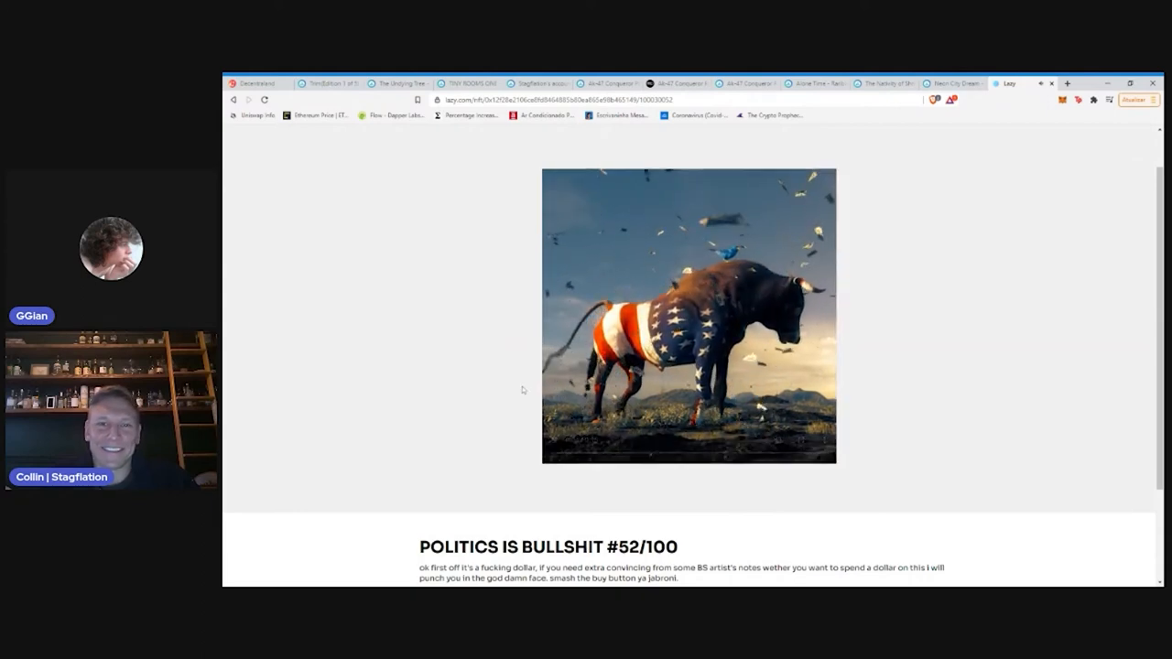
{"action": "left_click", "coordinate": [690, 321]}
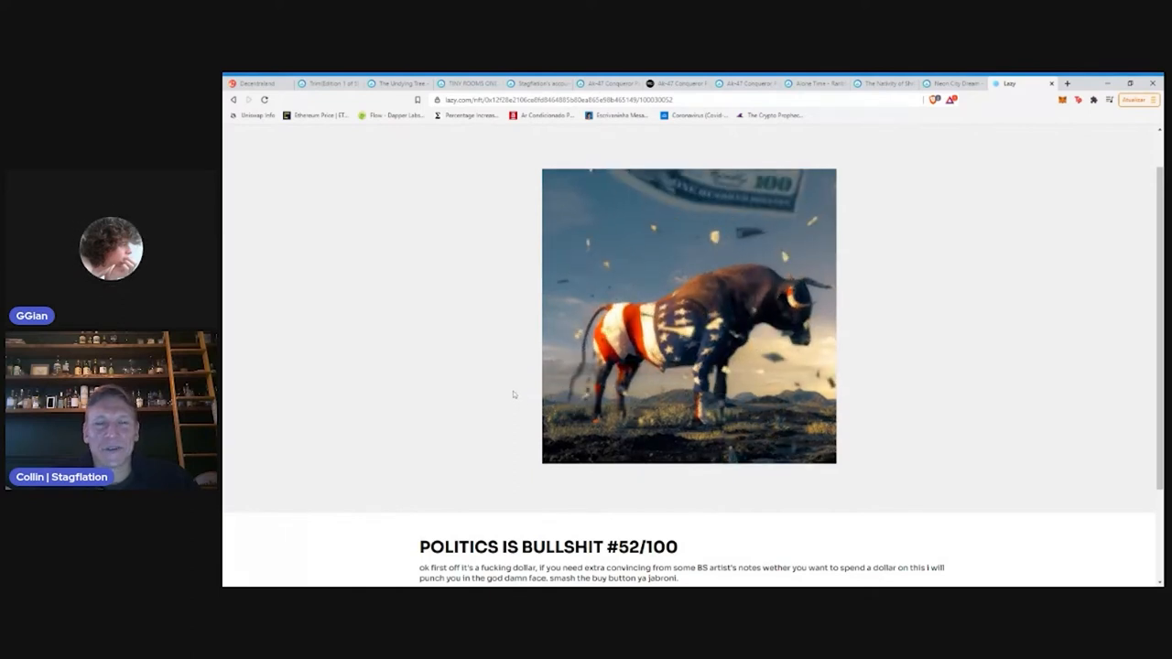
{"action": "left_click", "coordinate": [688, 315]}
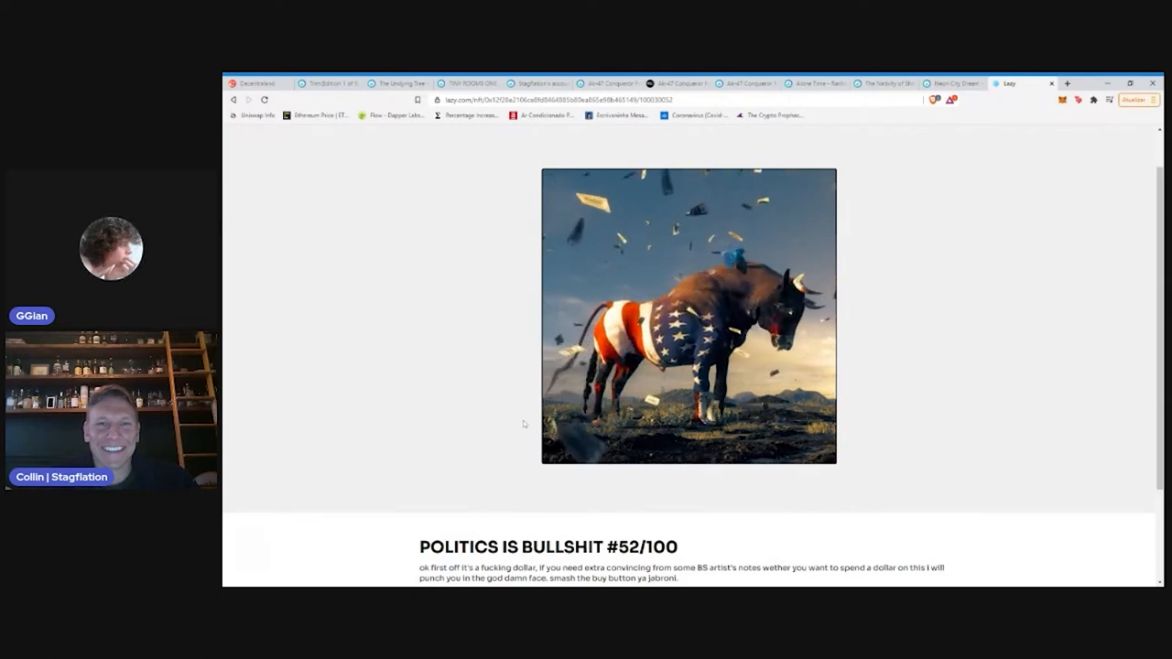
{"action": "left_click", "coordinate": [688, 321]}
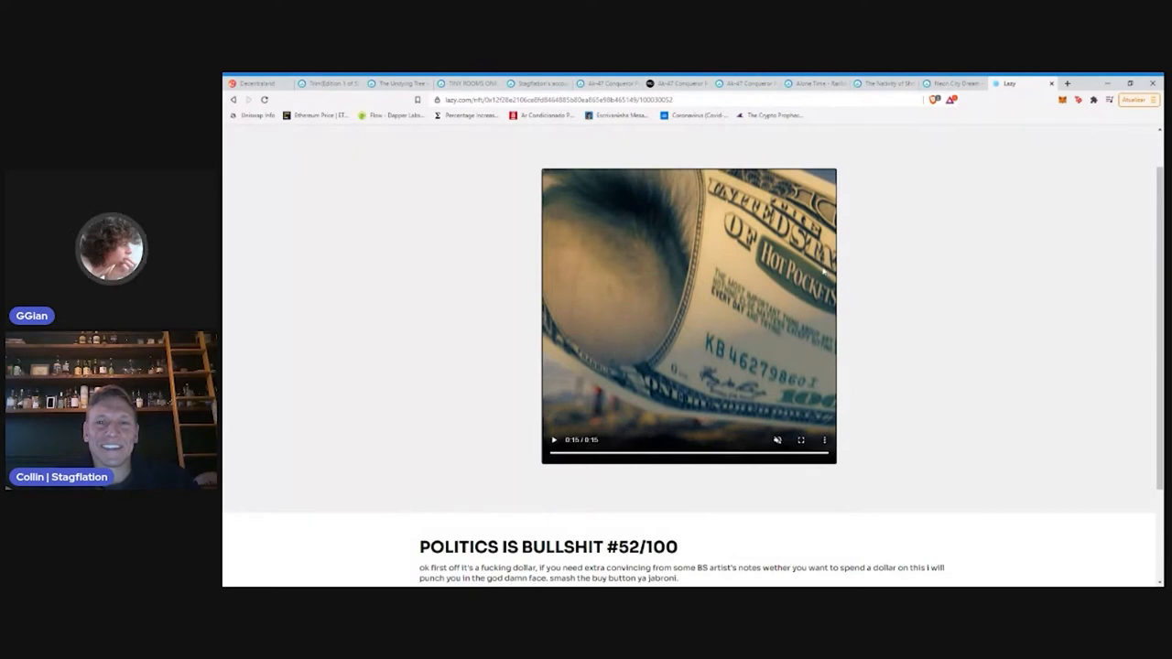
{"action": "mouse_move", "coordinate": [825, 271]}
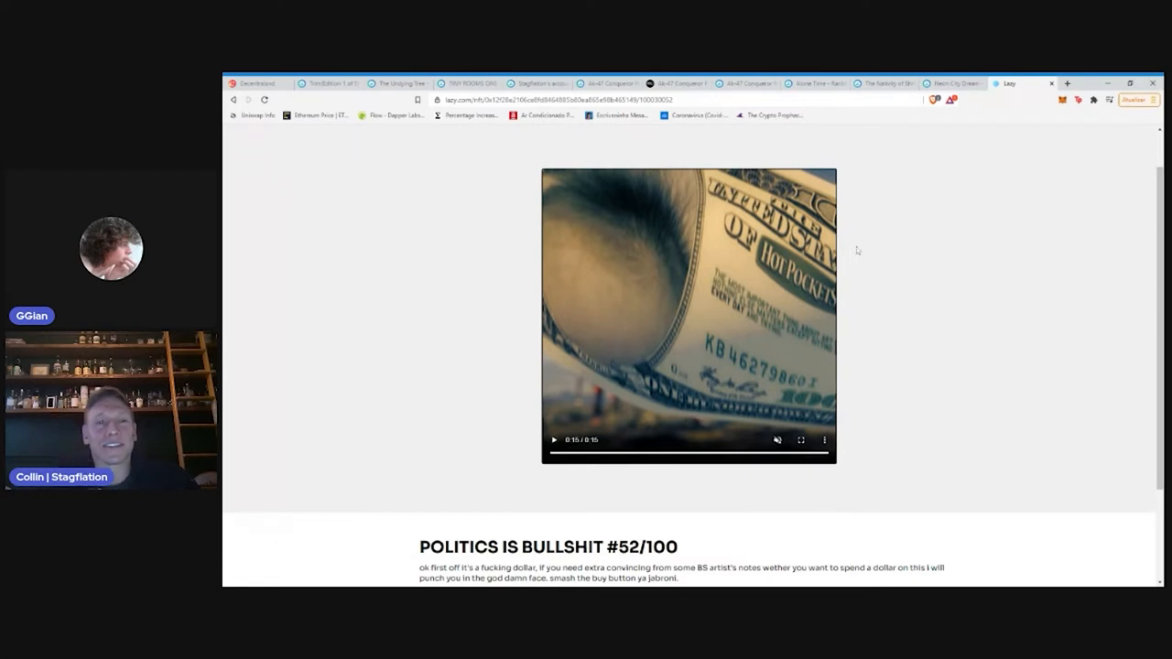
{"action": "mouse_move", "coordinate": [905, 205]}
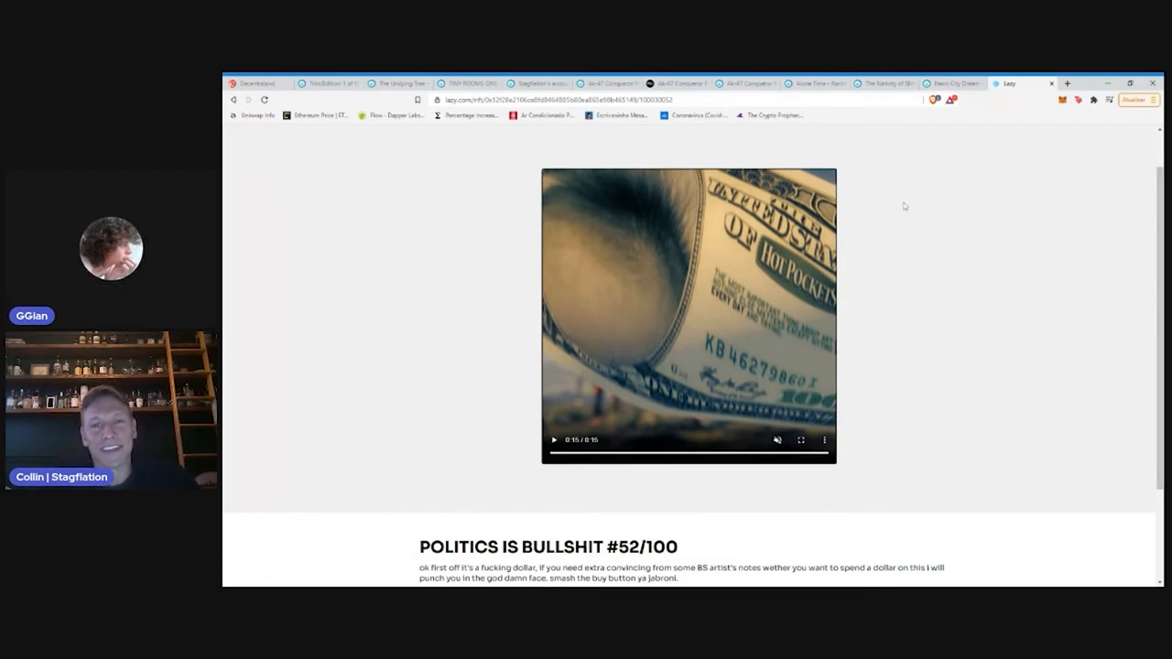
{"action": "mouse_move", "coordinate": [956, 143]}
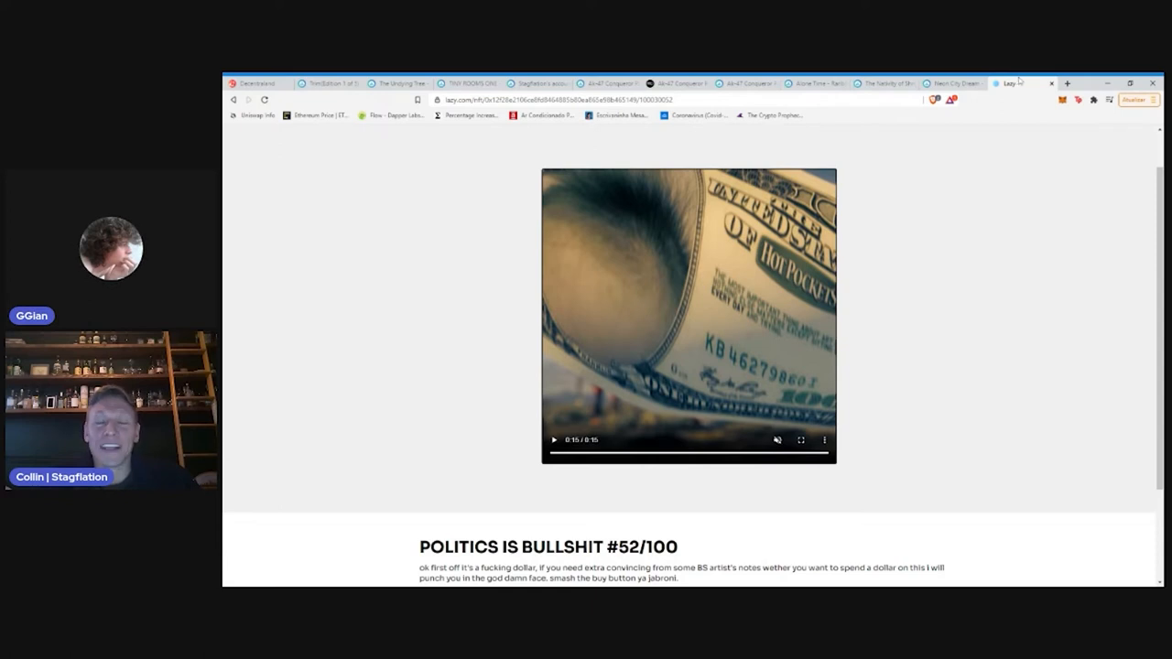
{"action": "left_click", "coordinate": [961, 85]}
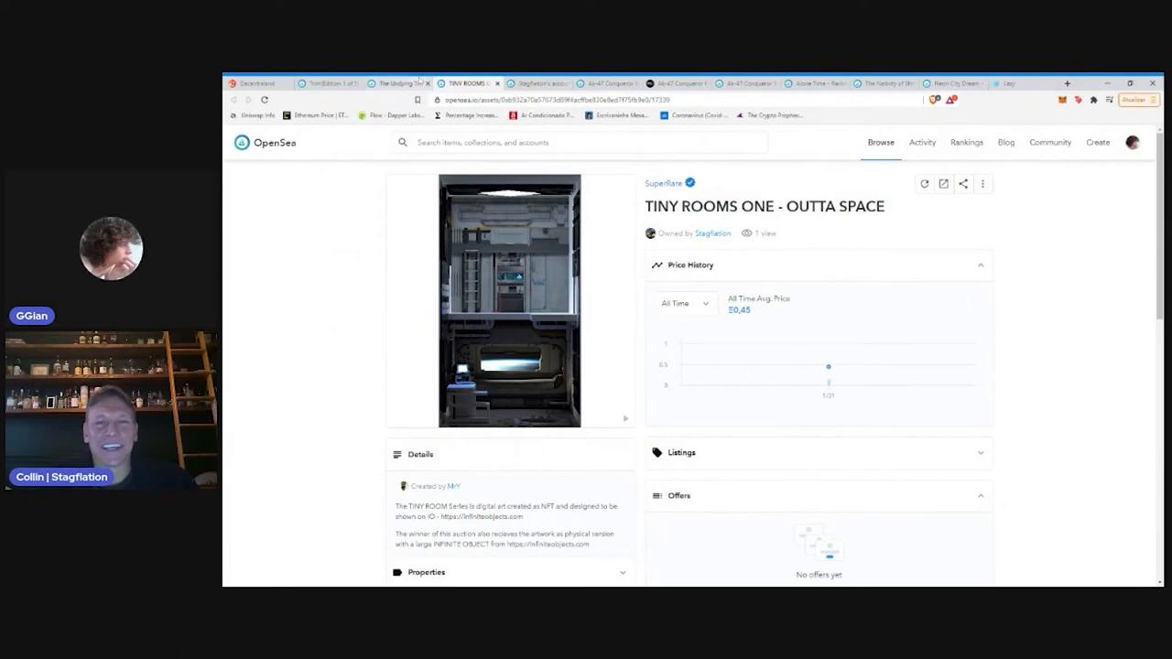
Close the finished Trim, TINY ROOMS ONE, Ak-47 Conqueror Parrot and Alone Time item pages
{"action": "left_click", "coordinate": [330, 84]}
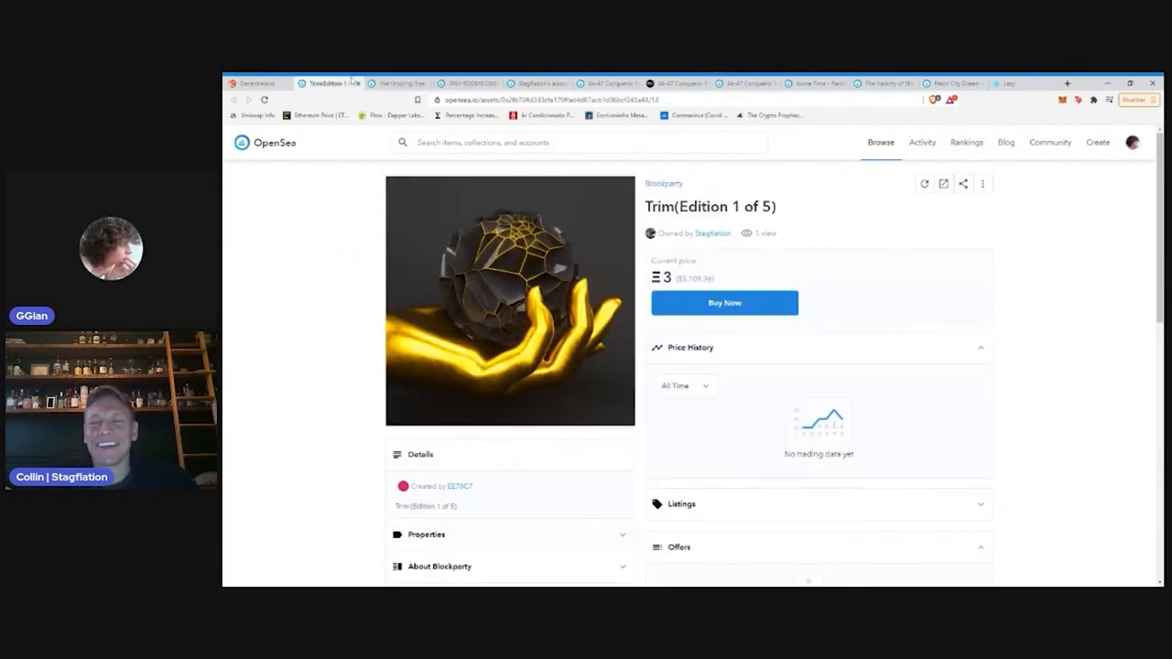
{"action": "left_click", "coordinate": [329, 84]}
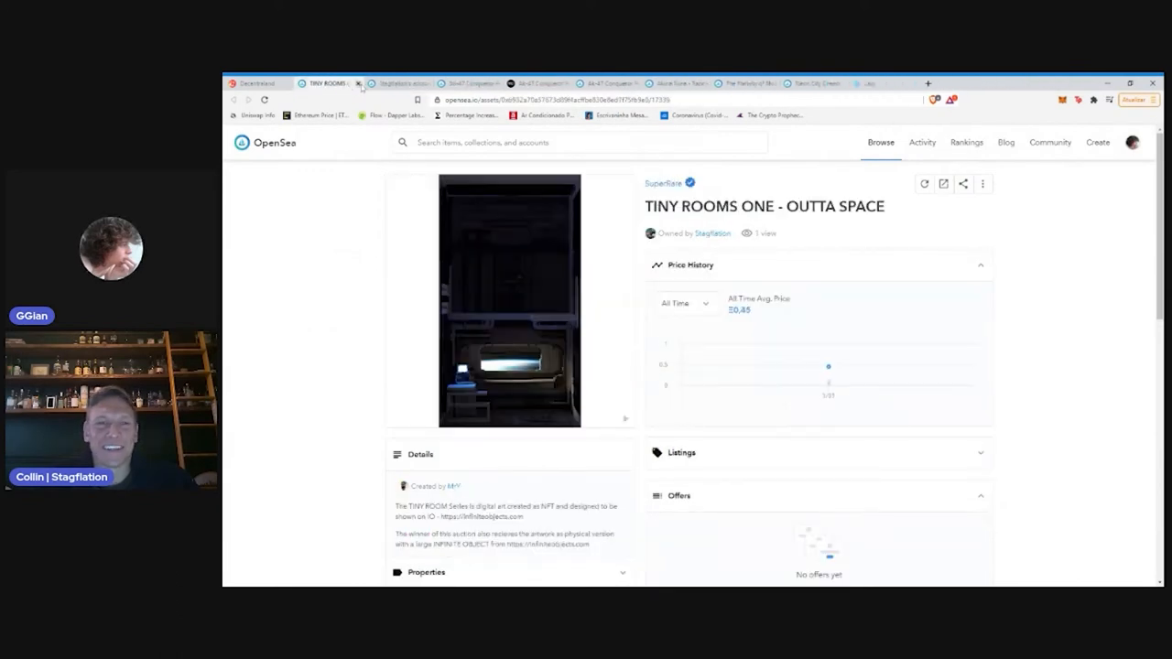
{"action": "left_click", "coordinate": [402, 82]}
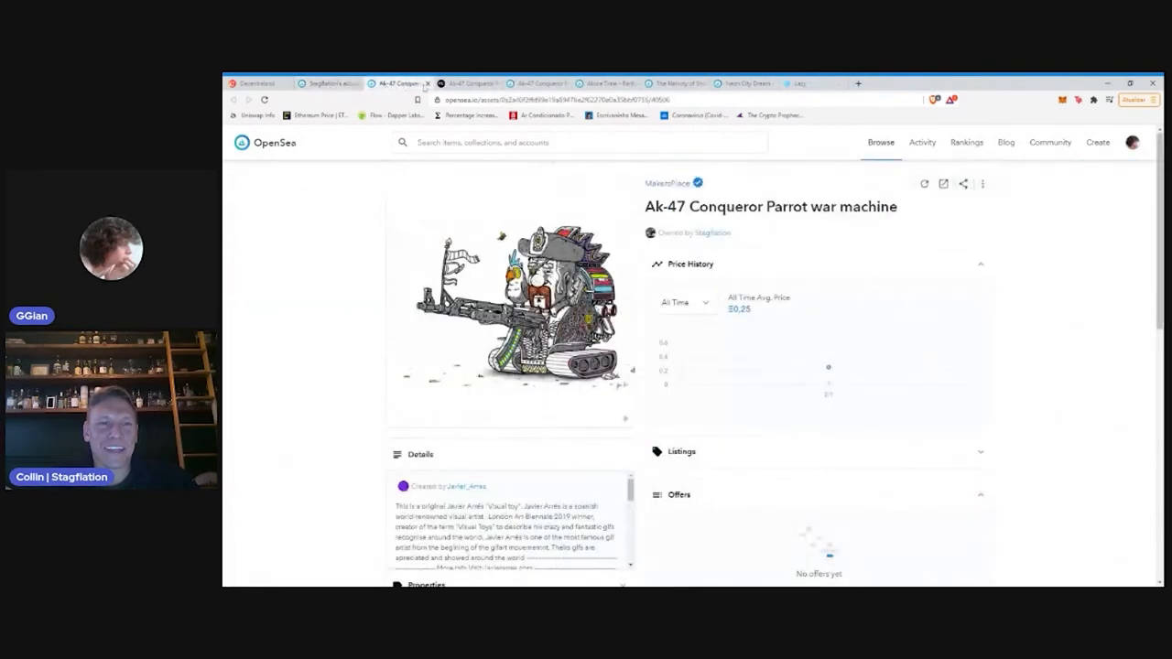
{"action": "left_click", "coordinate": [403, 81]}
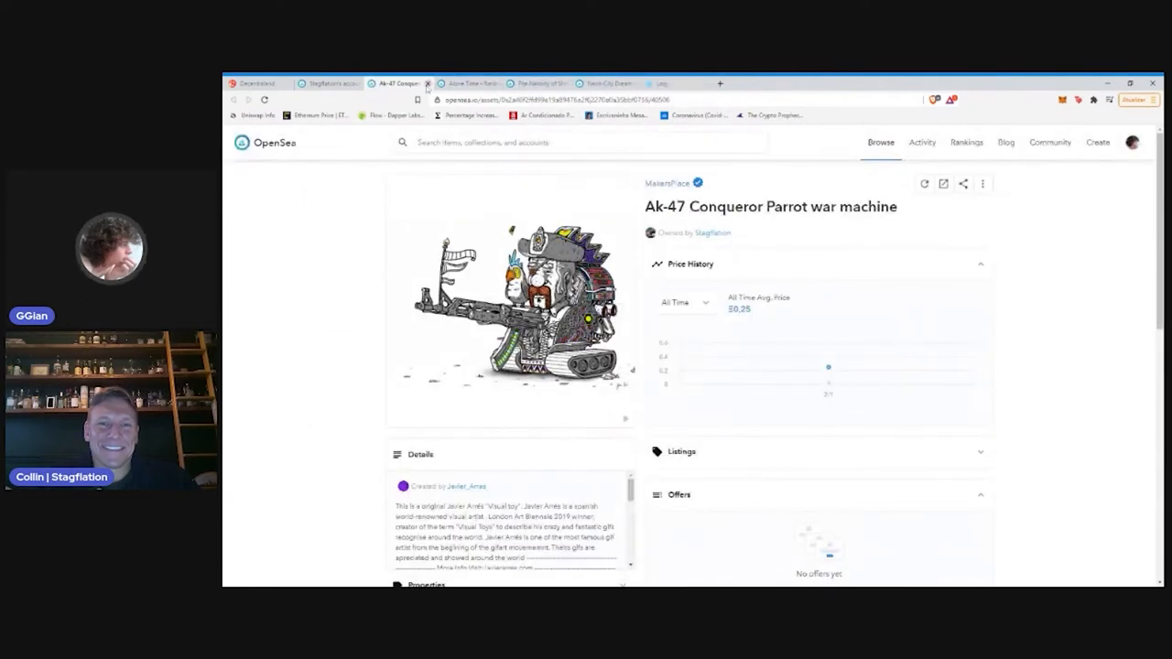
{"action": "left_click", "coordinate": [427, 84]}
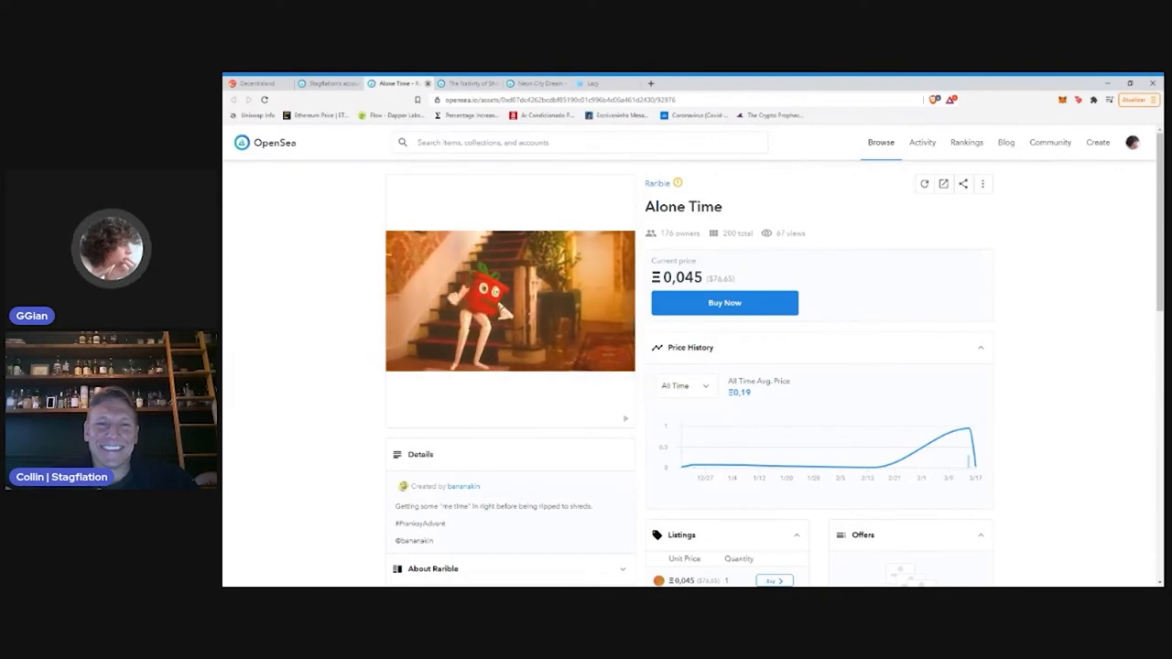
{"action": "left_click", "coordinate": [494, 84]}
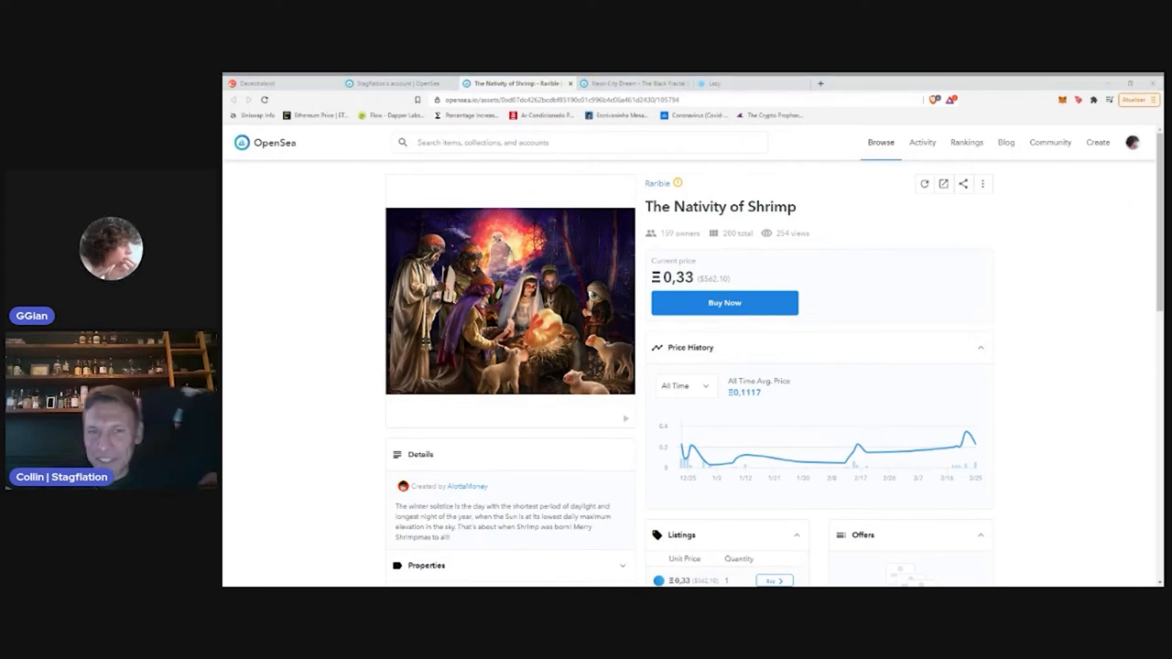
{"action": "mouse_move", "coordinate": [443, 180]}
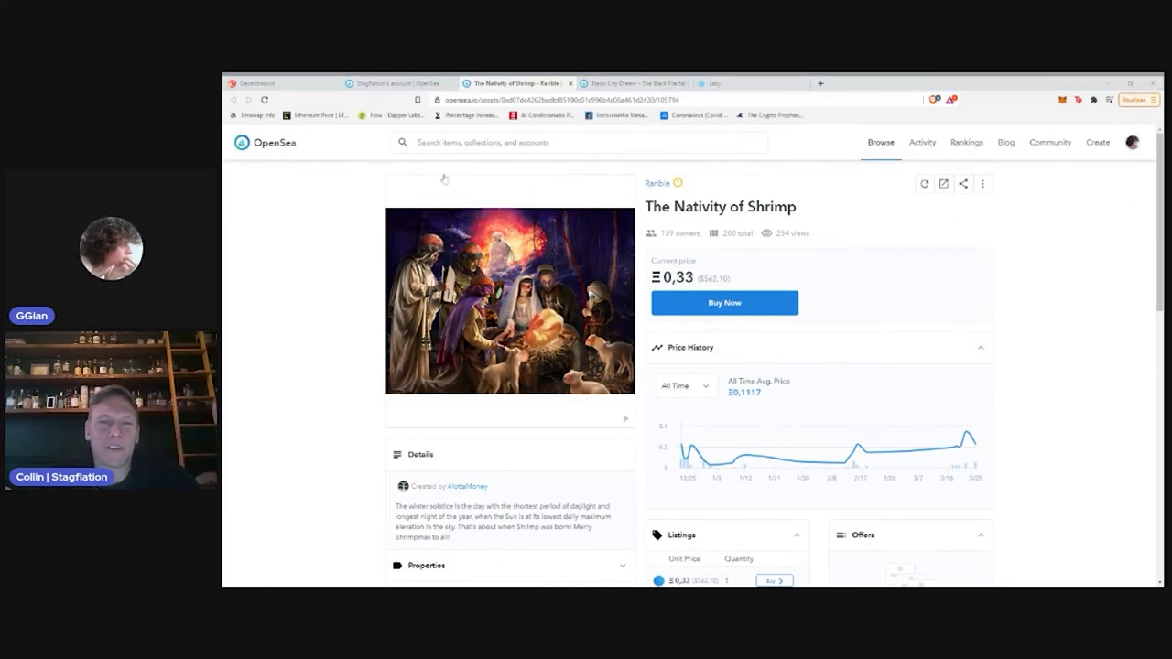
Return to the OpenSea account gallery, glancing at the Lazy page, and browse the item grid
{"action": "left_click", "coordinate": [396, 82]}
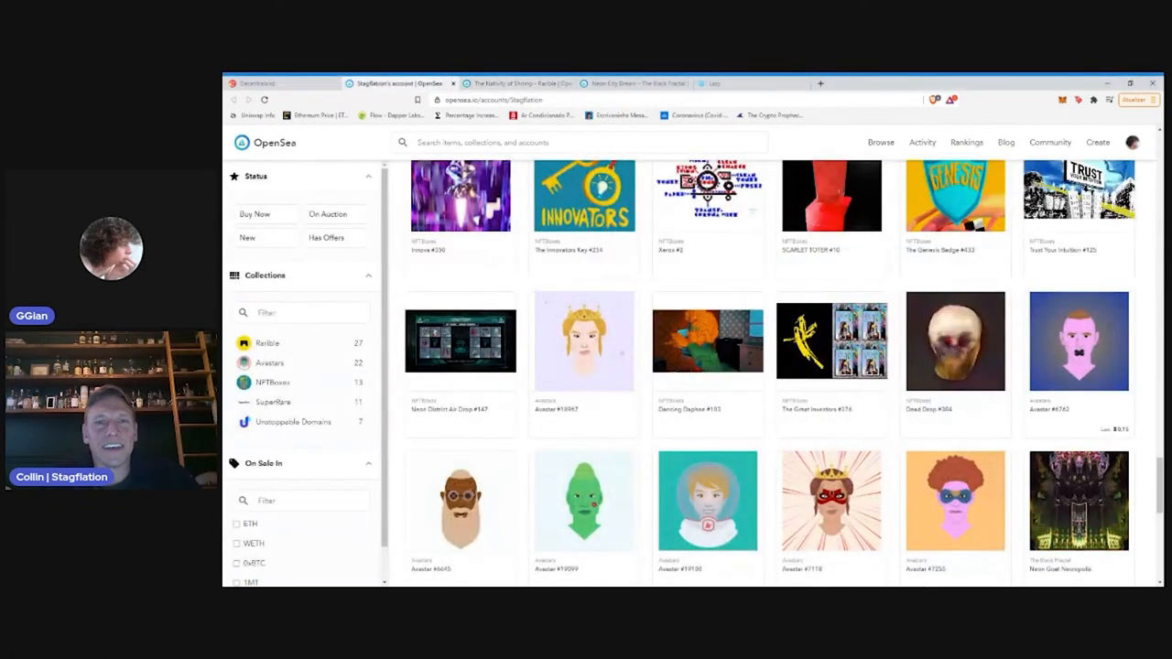
{"action": "left_click", "coordinate": [742, 84]}
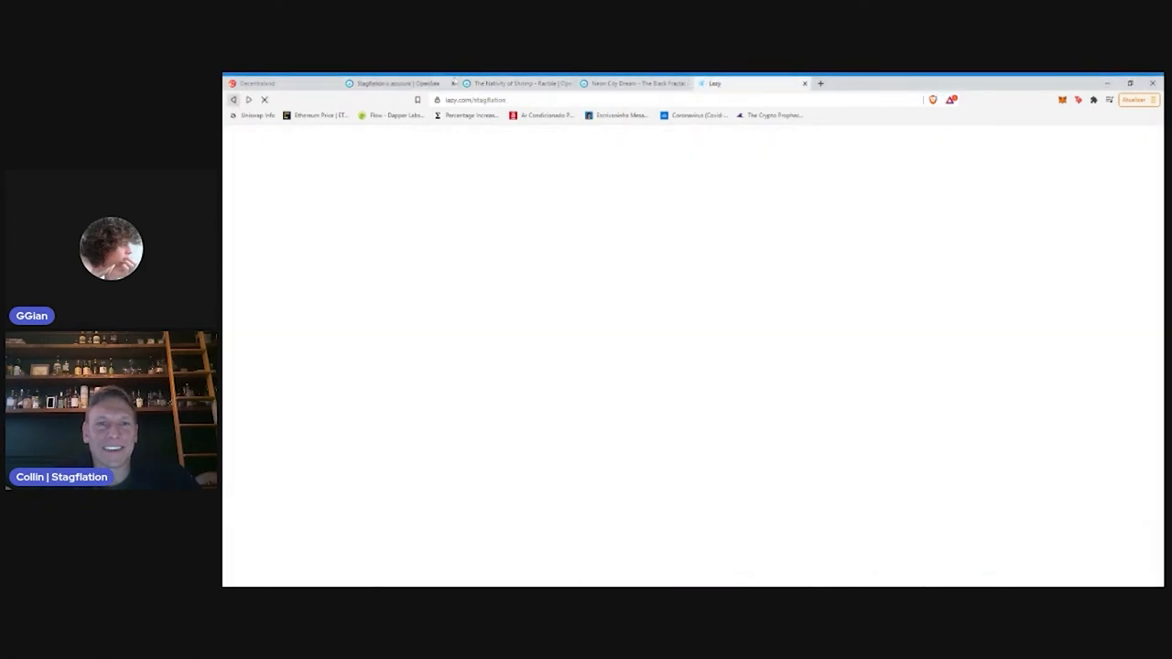
{"action": "left_click", "coordinate": [517, 84]}
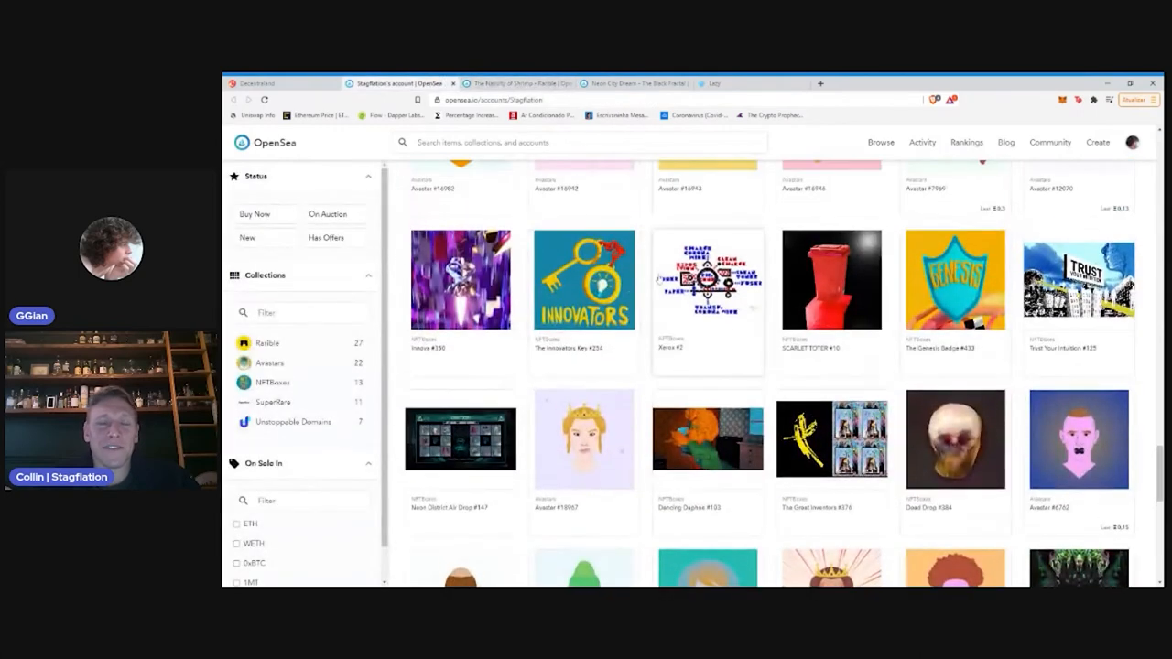
{"action": "scroll", "scroll_direction": "down", "scroll_amount": 3}
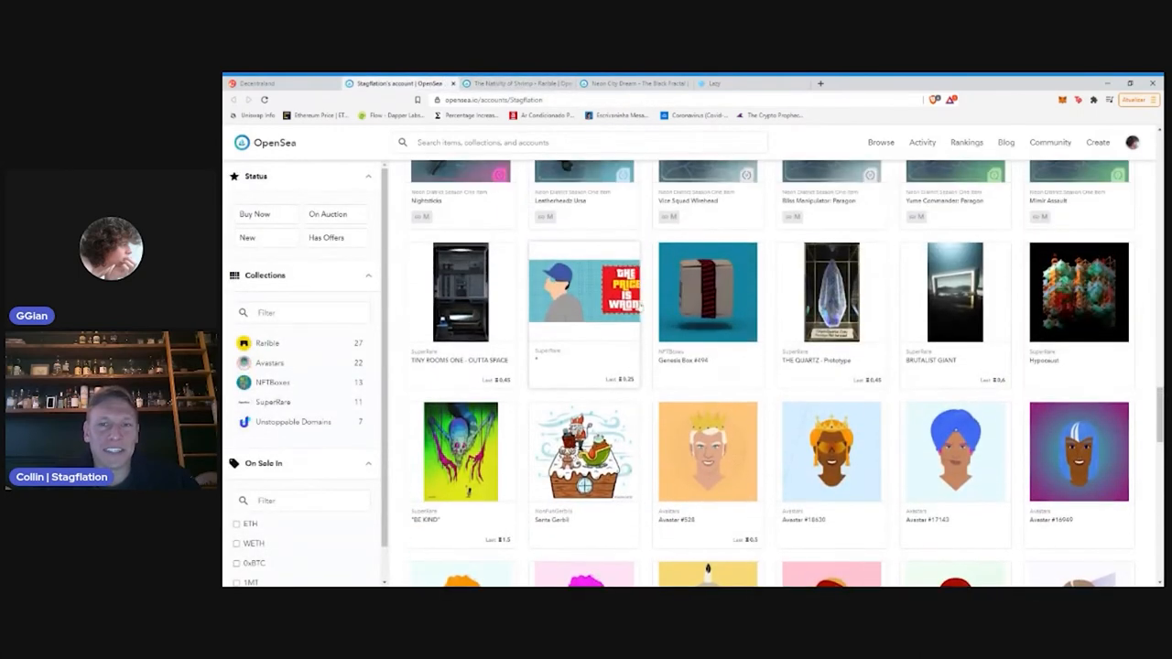
{"action": "scroll", "scroll_direction": "up", "scroll_amount": 3}
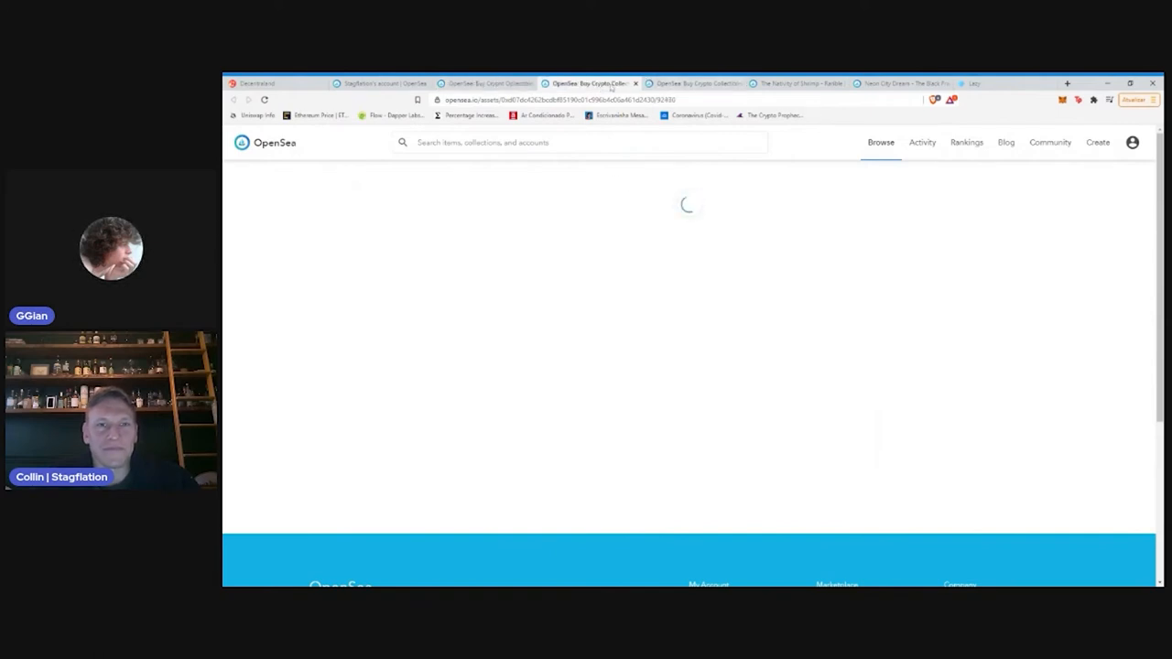
Get back to the account grid and scroll through the Christmas-themed pieces down to the Avastars
{"action": "left_click", "coordinate": [695, 84]}
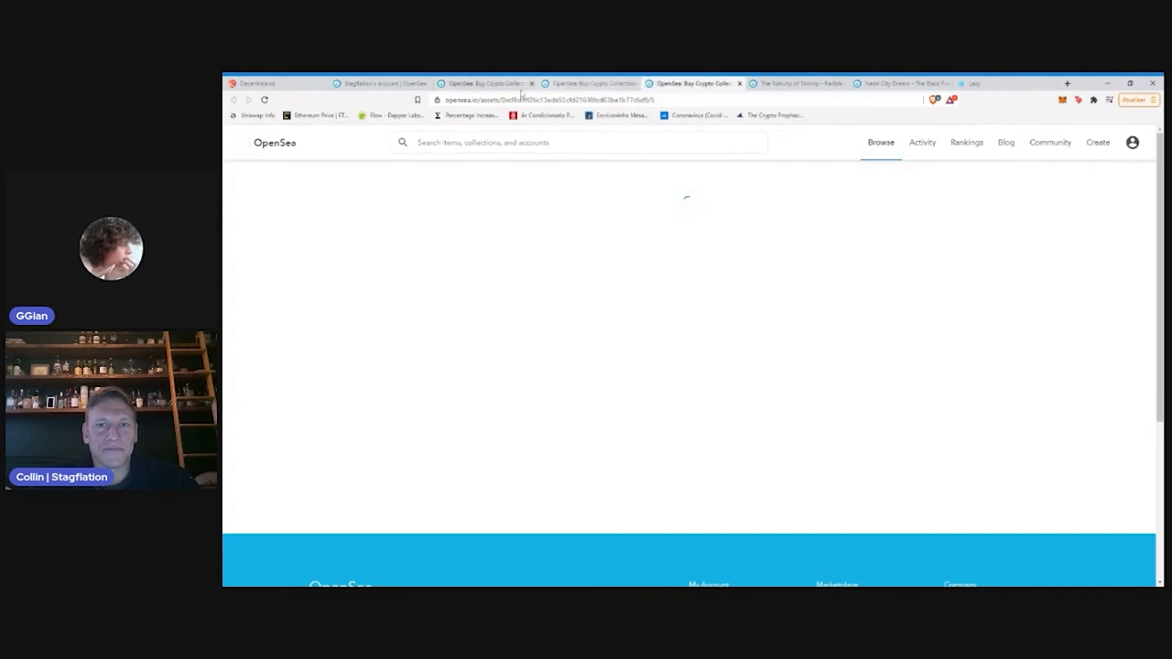
{"action": "left_click", "coordinate": [376, 84]}
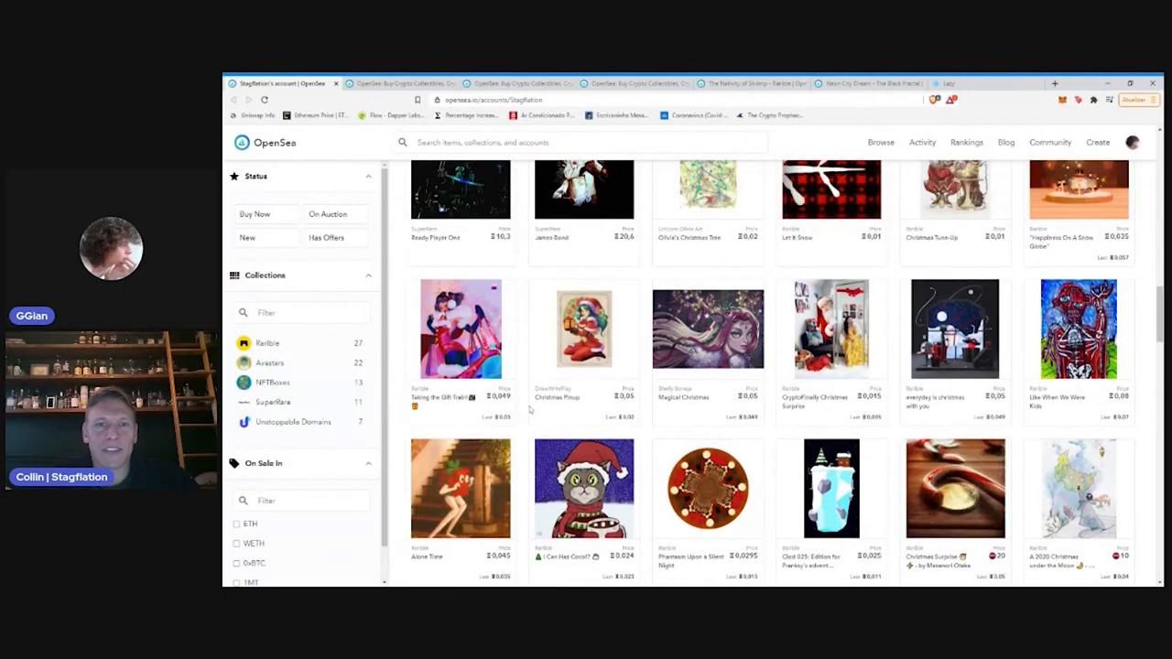
{"action": "scroll", "scroll_direction": "down", "scroll_amount": 3}
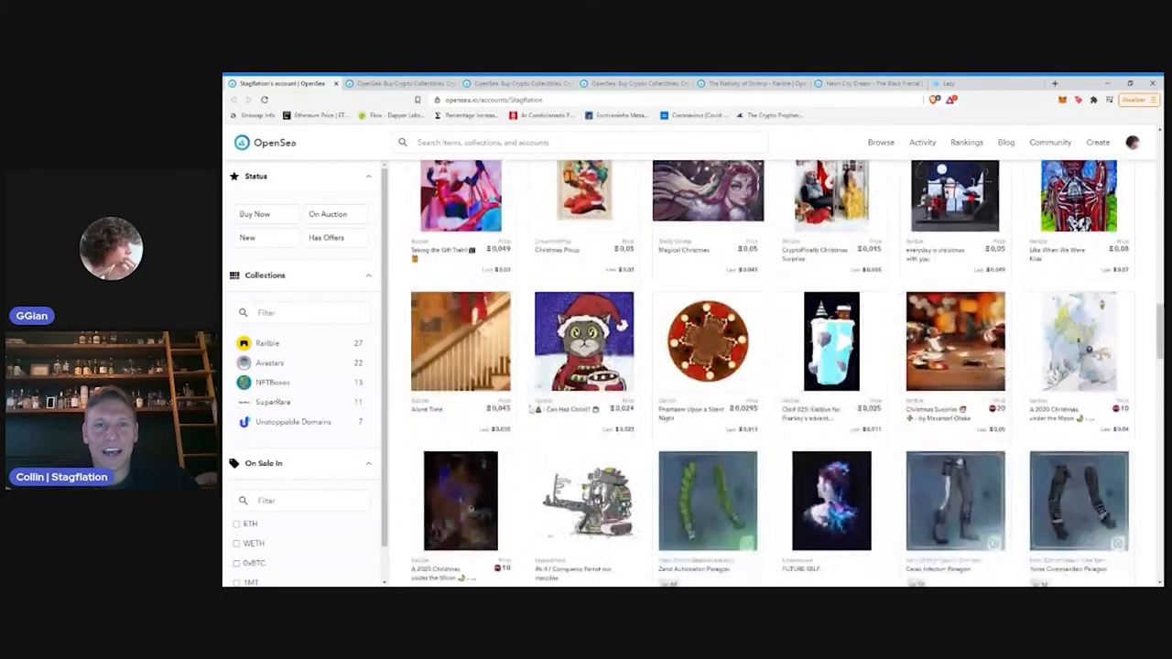
{"action": "scroll", "scroll_direction": "down", "scroll_amount": 3}
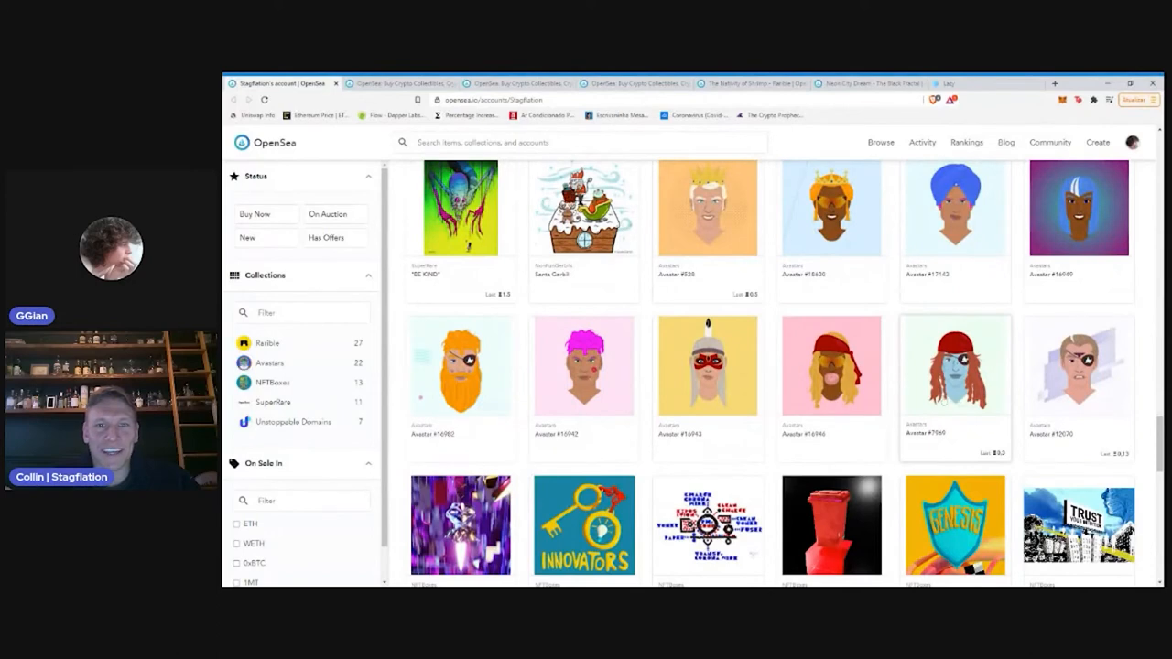
{"action": "mouse_move", "coordinate": [721, 269]}
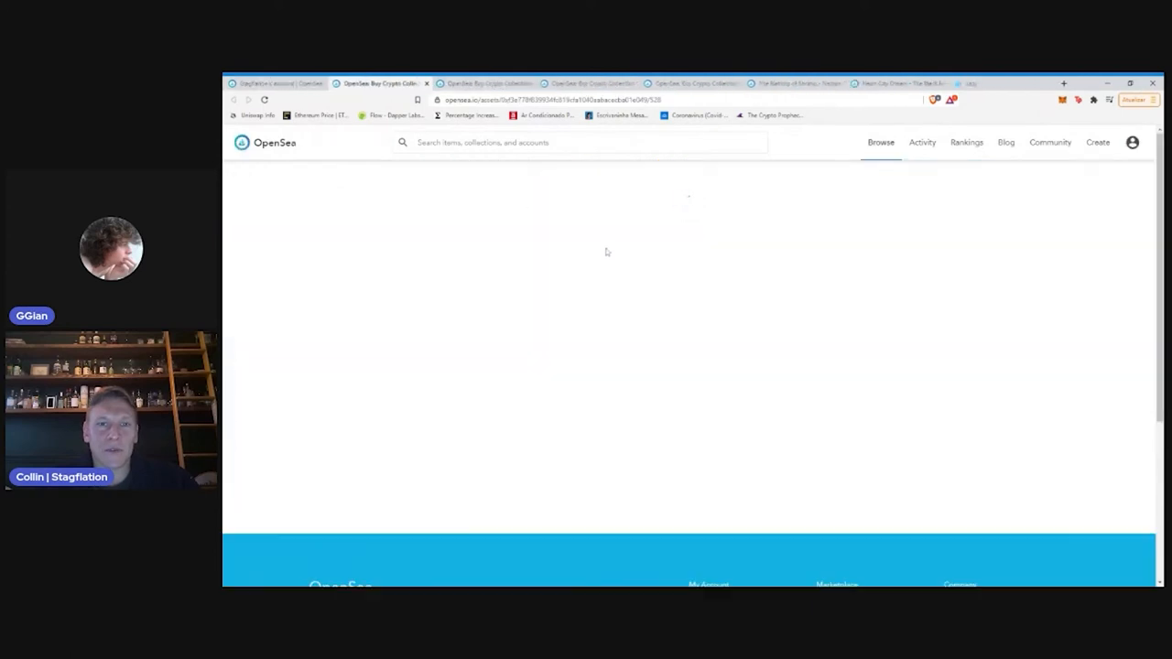
{"action": "mouse_move", "coordinate": [611, 249]}
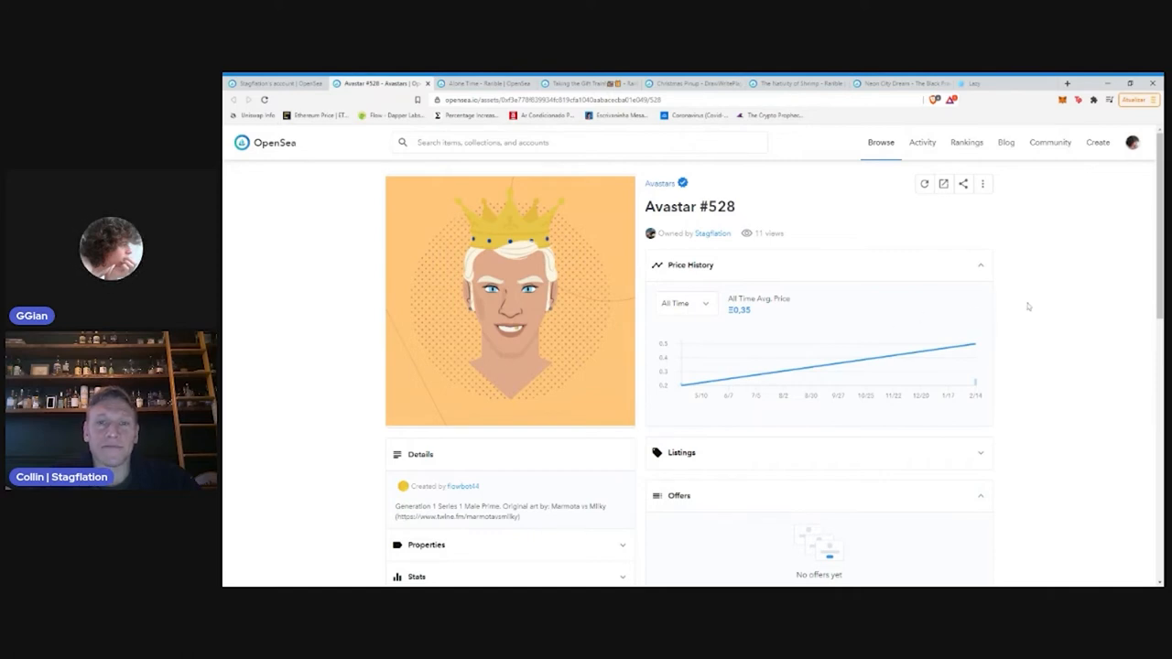
{"action": "mouse_move", "coordinate": [1018, 296]}
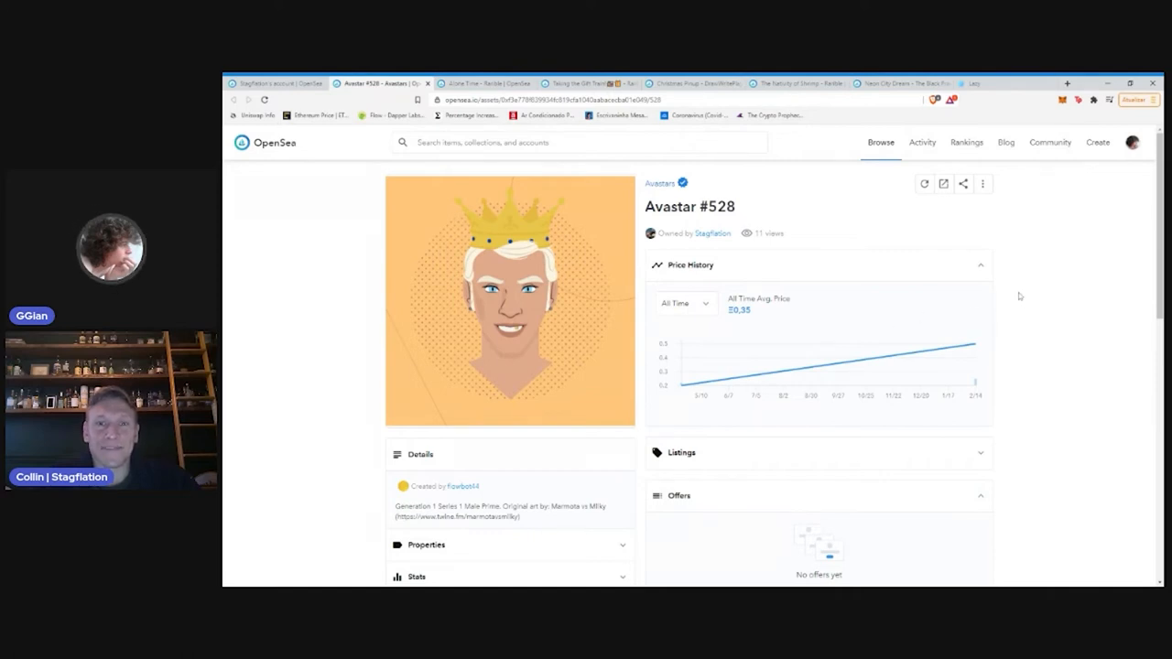
{"action": "mouse_move", "coordinate": [1032, 265]}
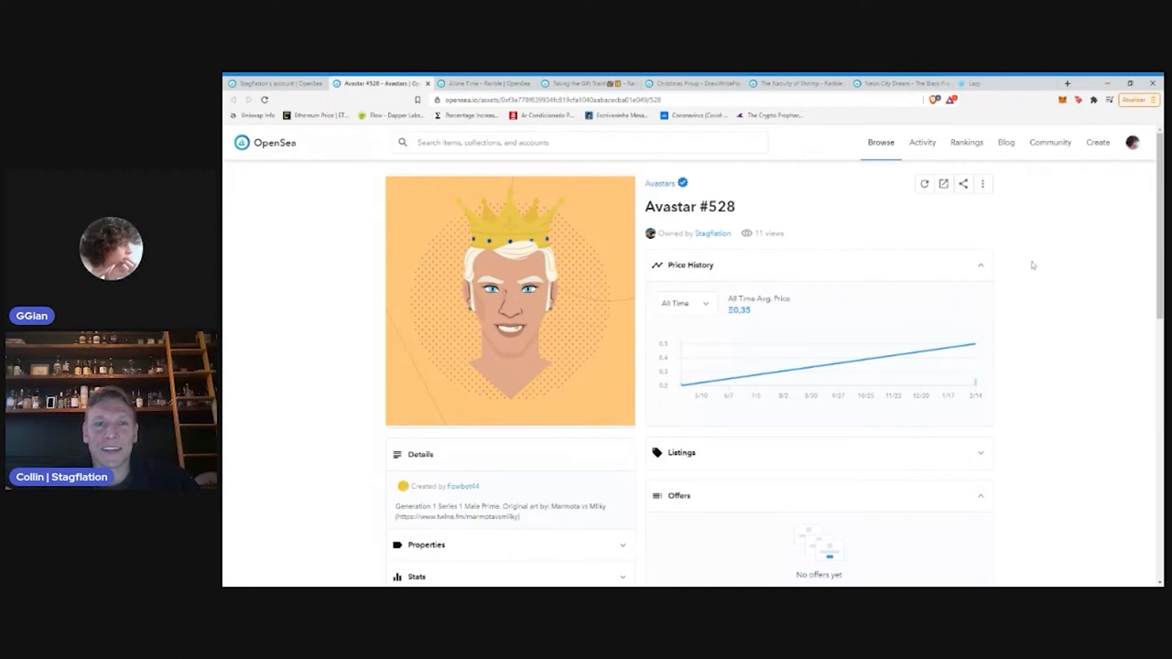
Scroll the gallery down to the Avastar #528 card ahead of opening its item page
{"action": "scroll", "scroll_direction": "down", "scroll_amount": 3}
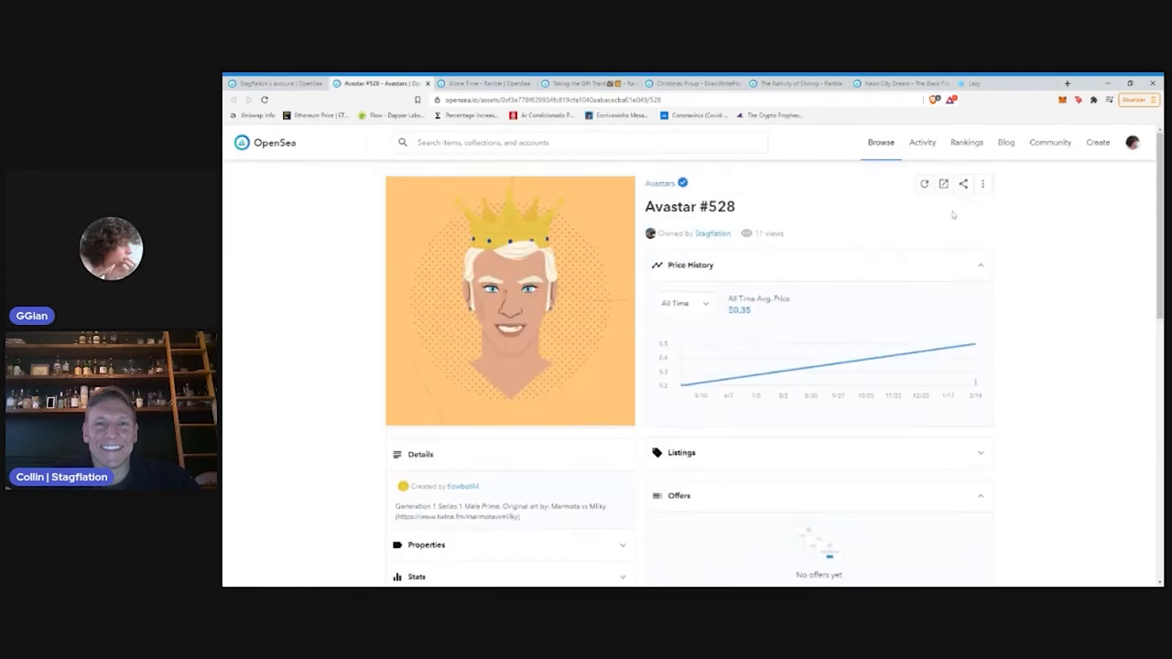
{"action": "mouse_move", "coordinate": [944, 183]}
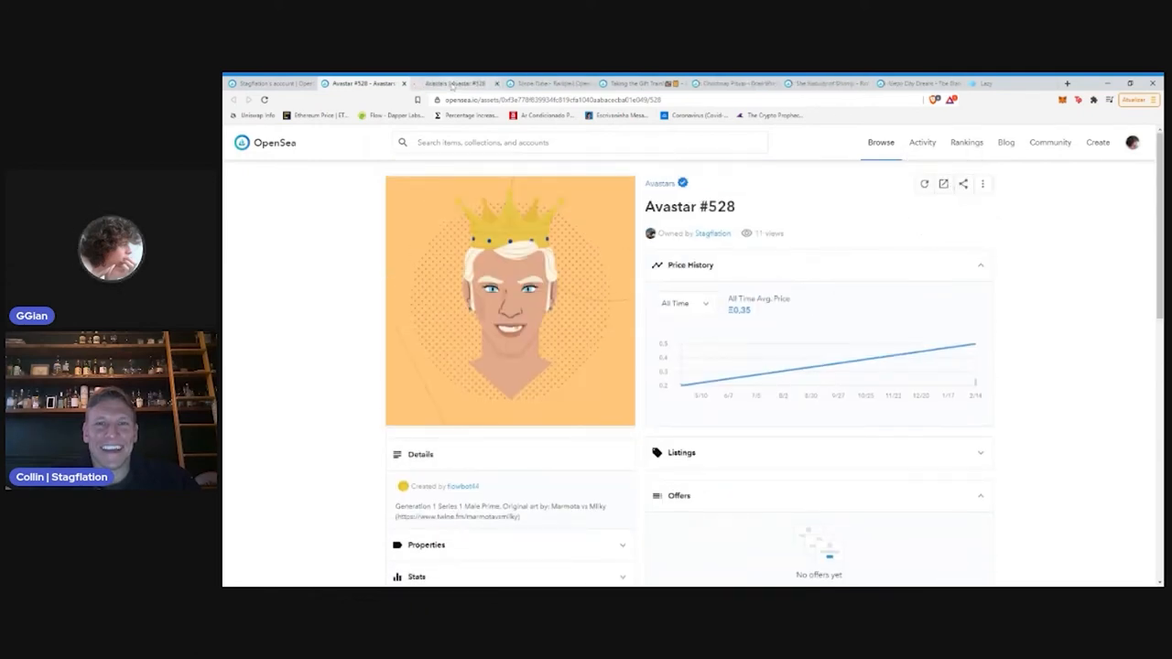
View Avastar #528's crowned portrait with its traits and rarity list on avastars.io
{"action": "left_click", "coordinate": [458, 84]}
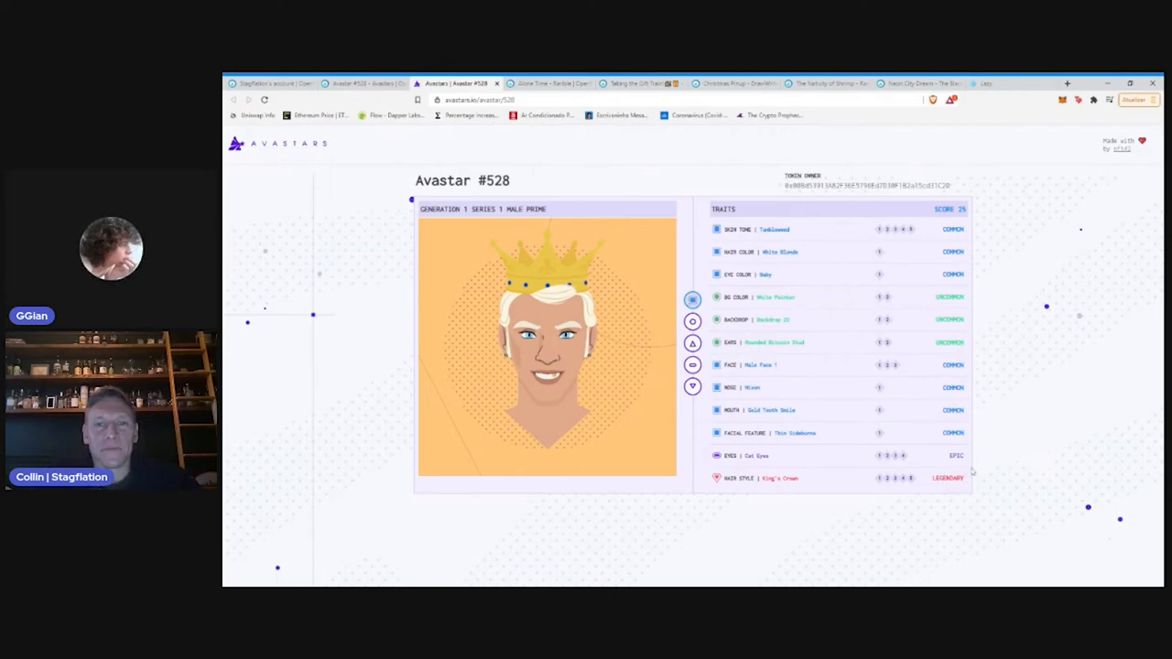
{"action": "mouse_move", "coordinate": [985, 471]}
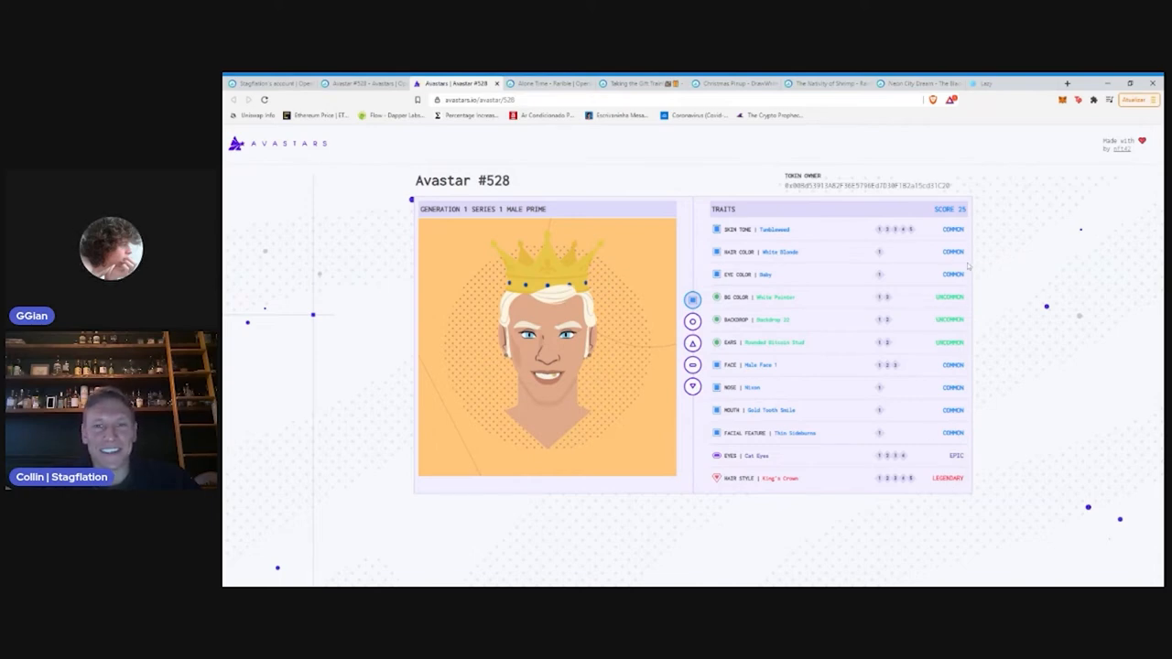
{"action": "mouse_move", "coordinate": [954, 300]}
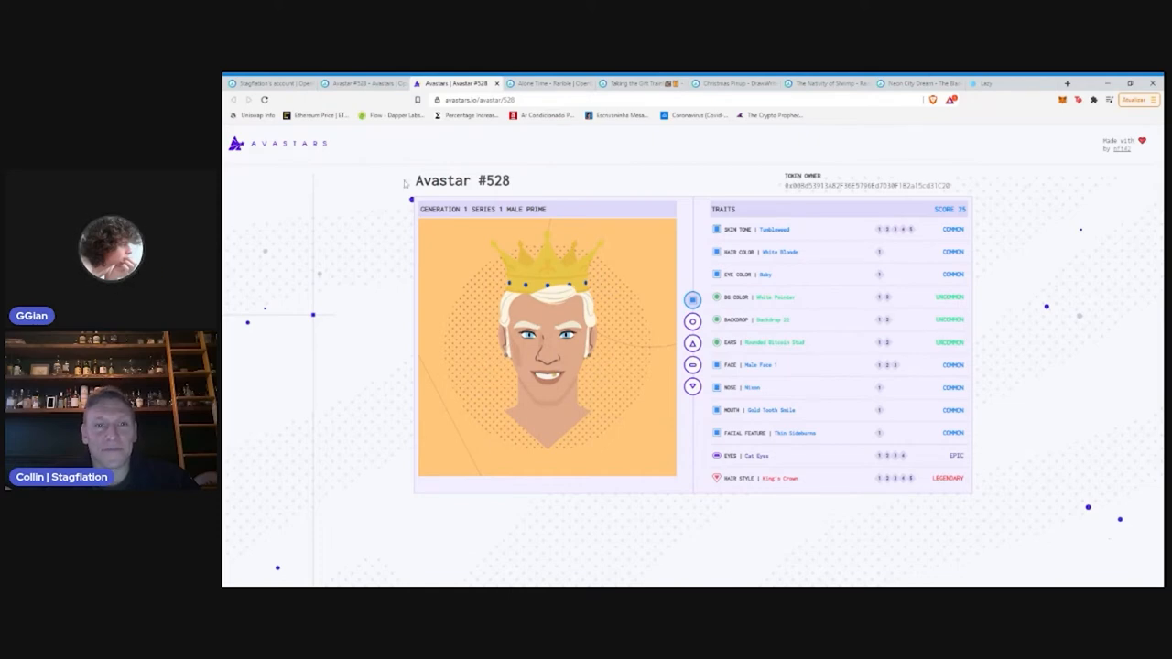
Return to the collector's OpenSea gallery and browse down past the Avastars rows
{"action": "left_click", "coordinate": [480, 83]}
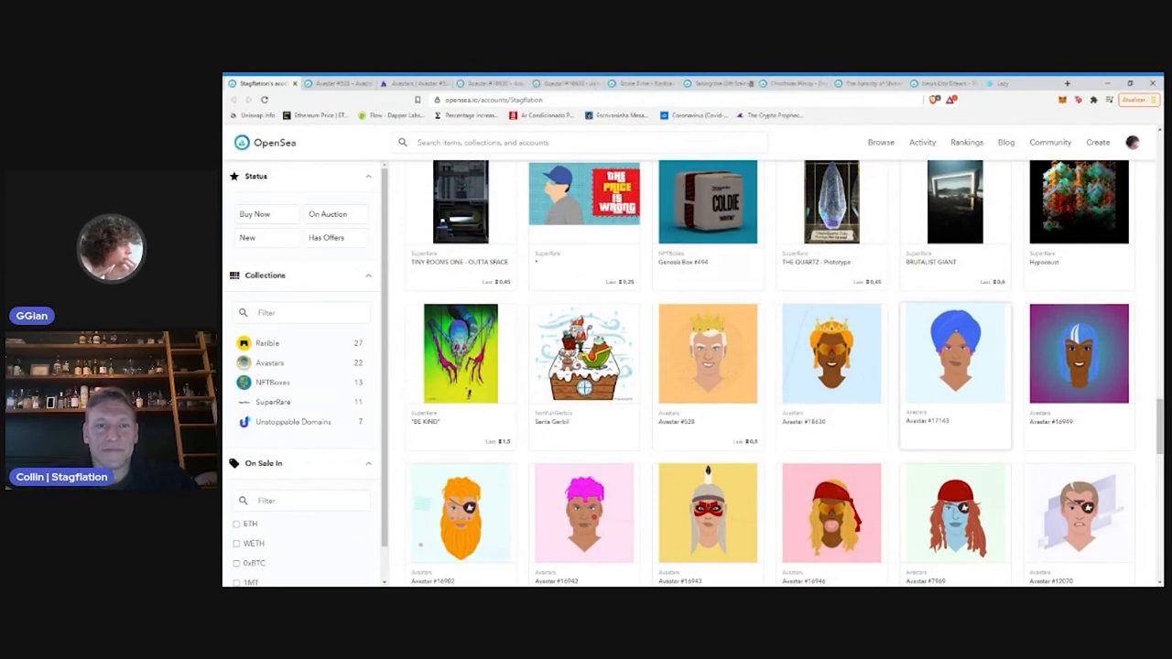
{"action": "scroll", "scroll_direction": "down", "scroll_amount": 3}
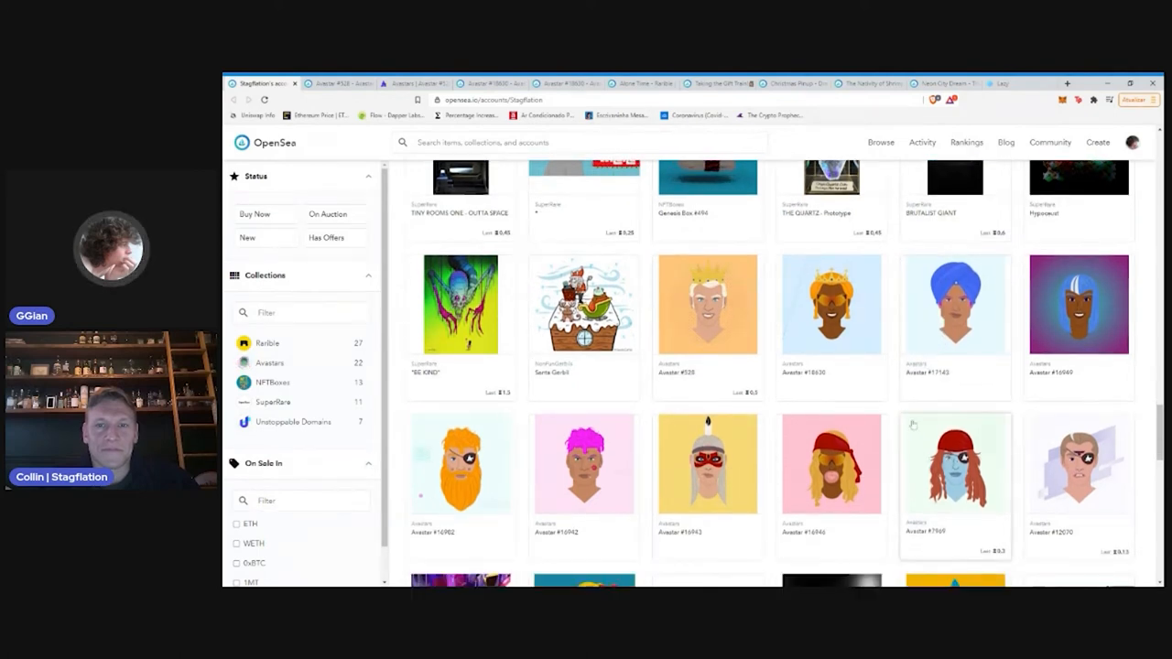
{"action": "mouse_move", "coordinate": [895, 414]}
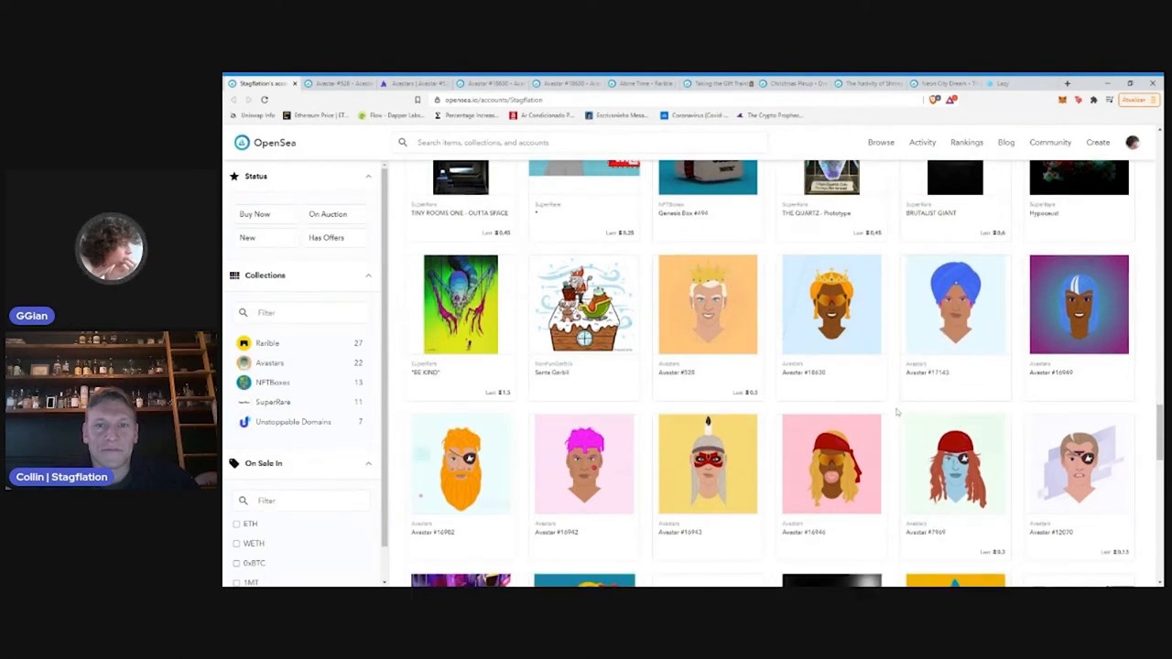
{"action": "scroll", "scroll_direction": "down", "scroll_amount": 3}
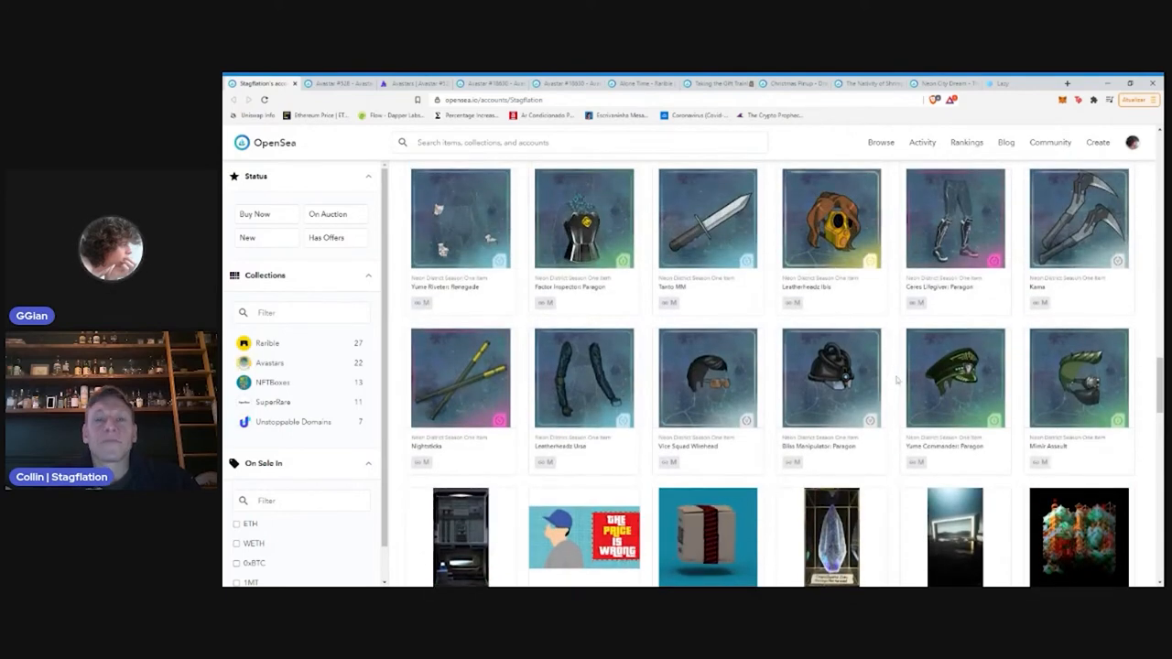
{"action": "scroll", "scroll_direction": "down", "scroll_amount": 3}
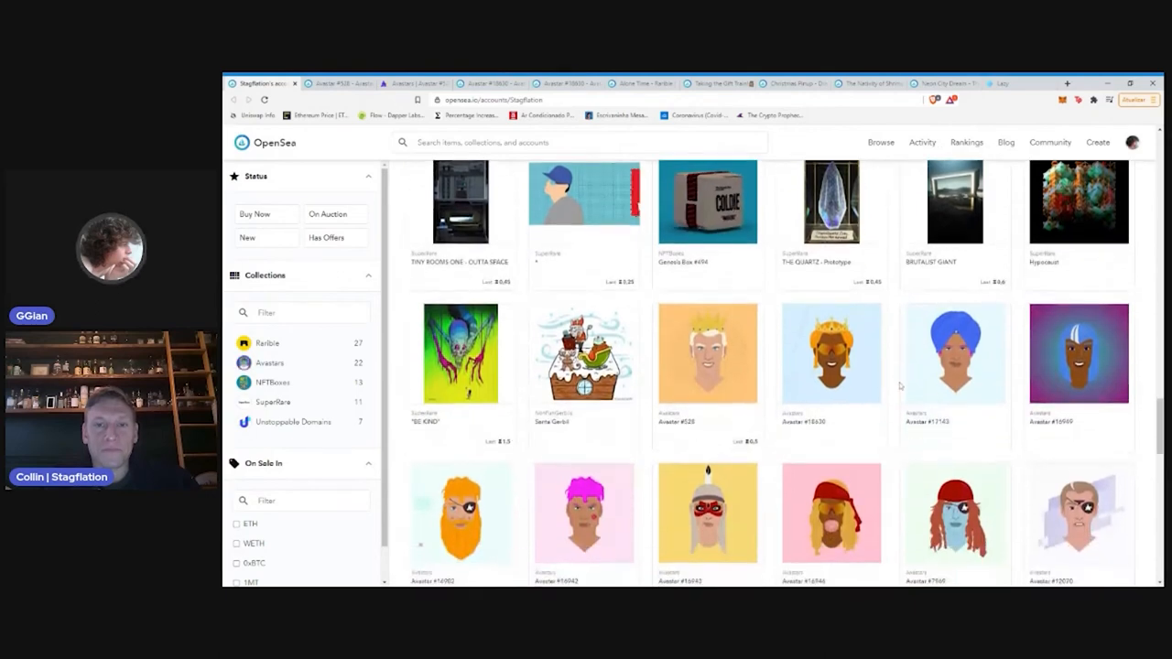
{"action": "scroll", "scroll_direction": "down", "scroll_amount": 3}
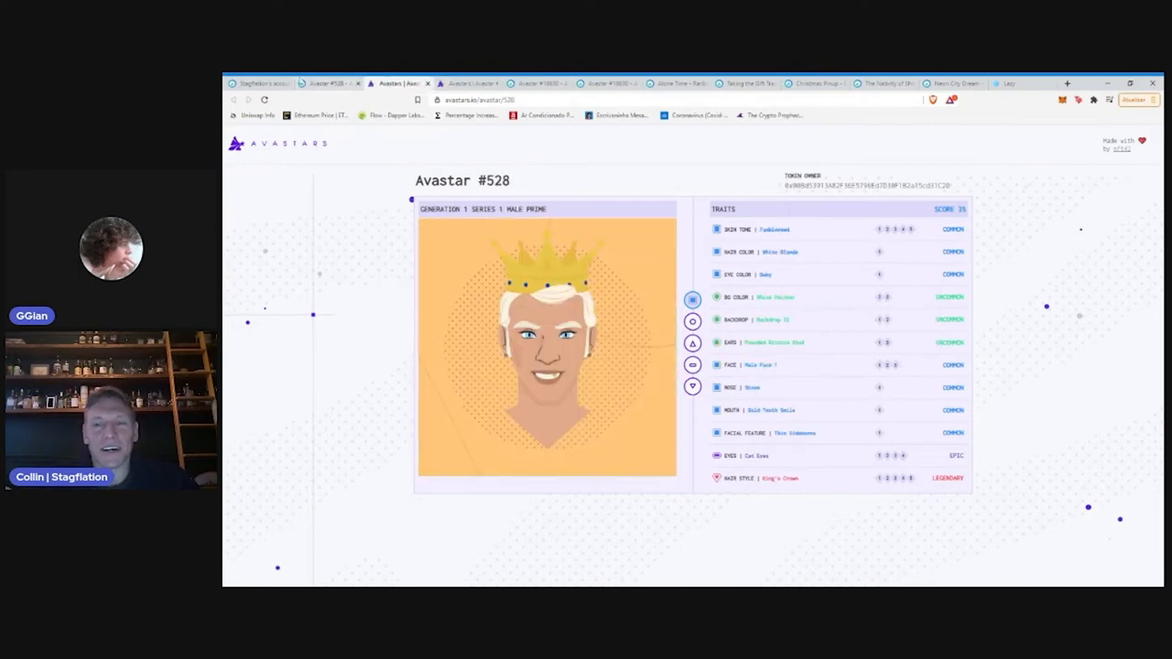
Browse the collected grid down through the Unstoppable Domains names to its final rows
{"action": "left_click", "coordinate": [268, 84]}
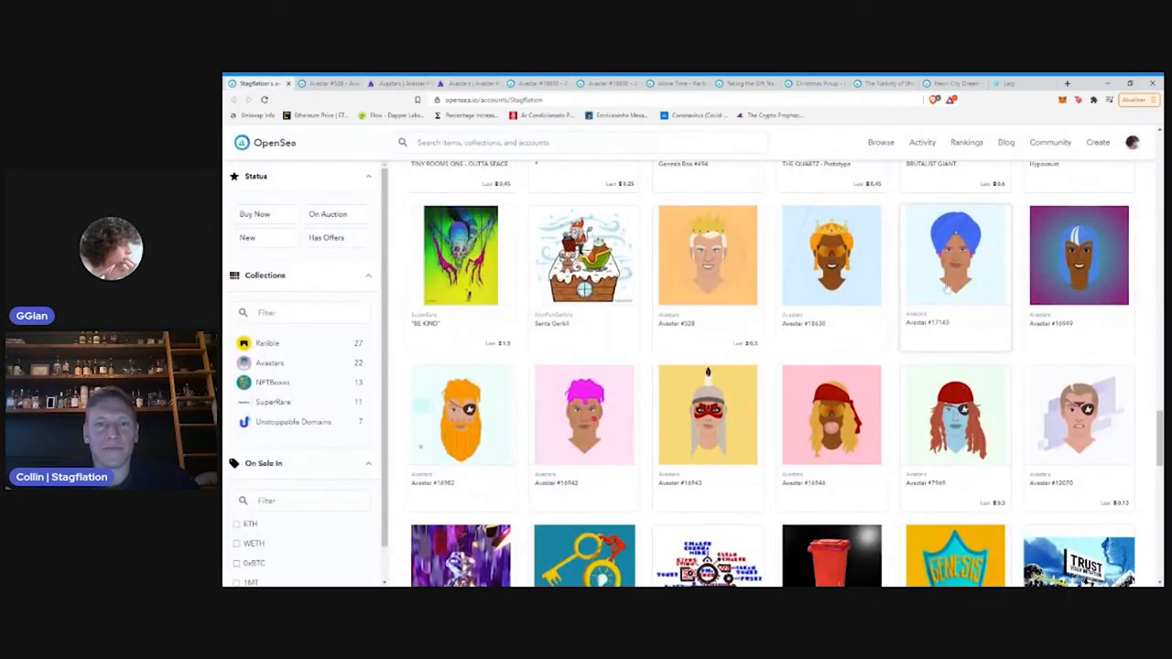
{"action": "scroll", "scroll_direction": "down", "scroll_amount": 3}
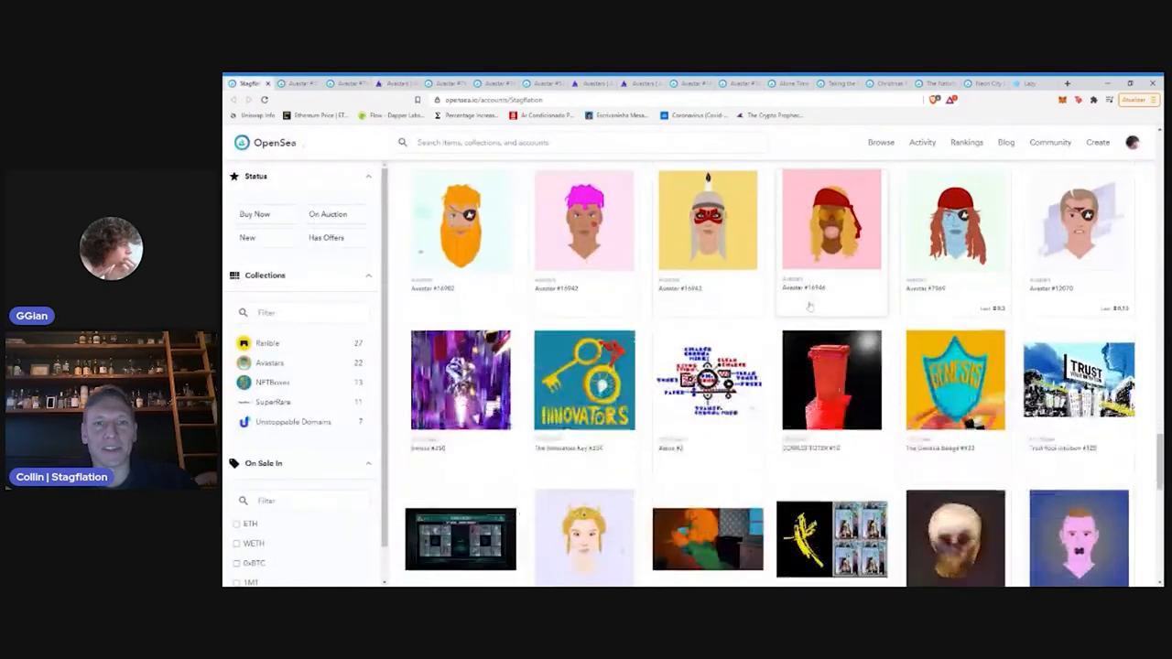
{"action": "scroll", "scroll_direction": "down", "scroll_amount": 3}
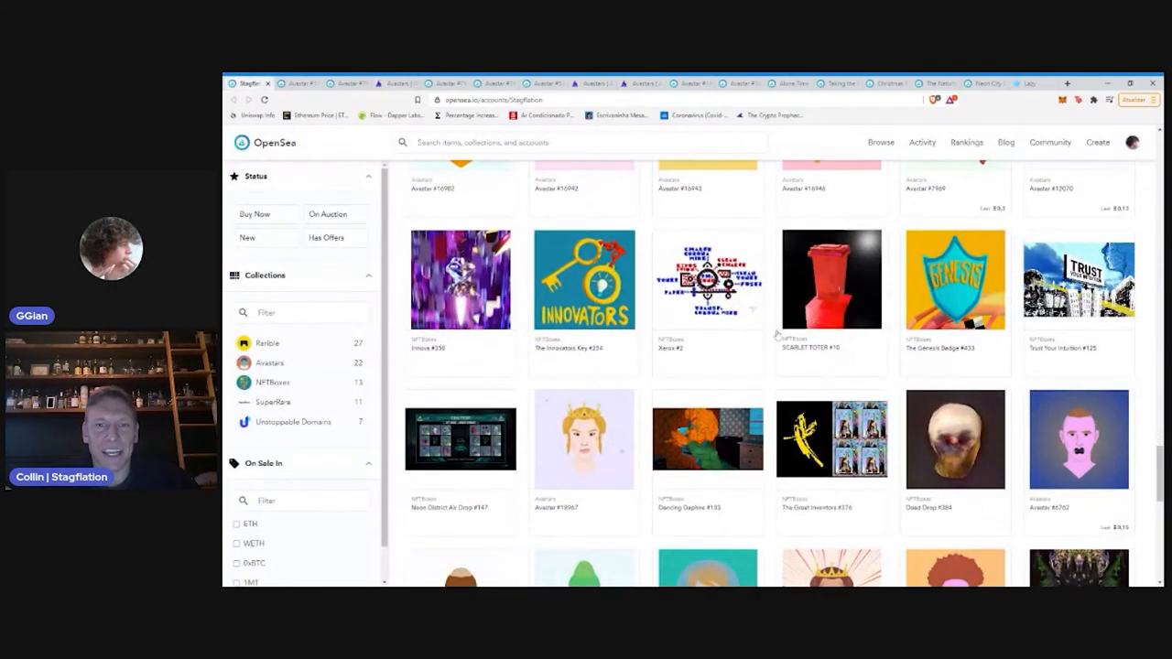
{"action": "scroll", "scroll_direction": "down", "scroll_amount": 3}
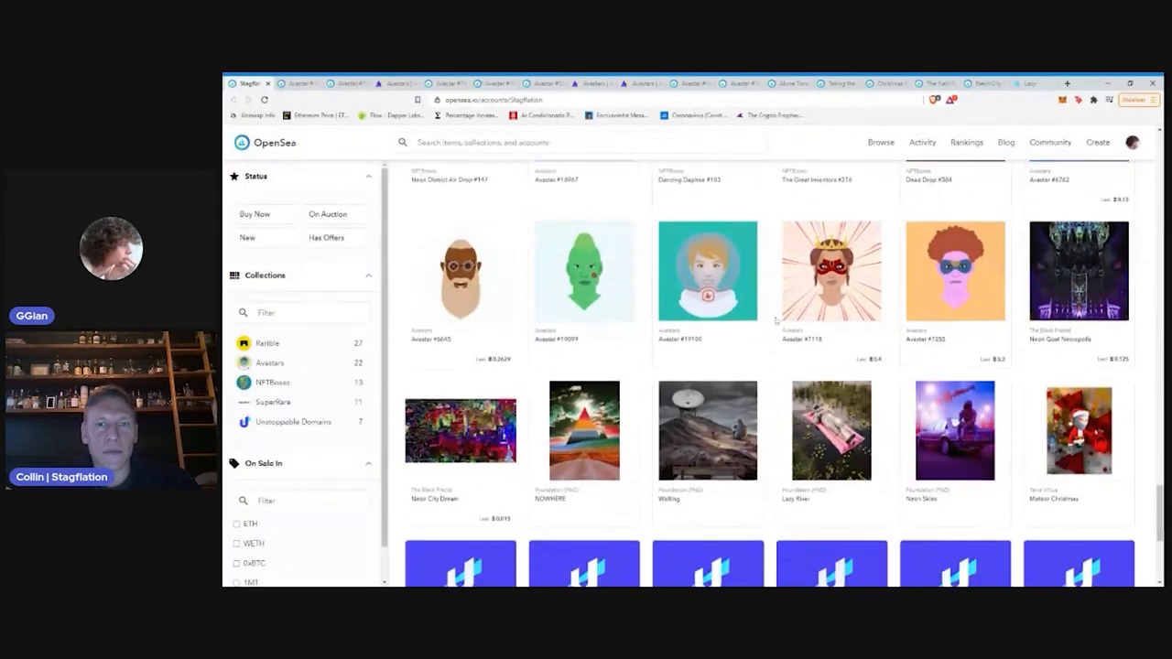
{"action": "scroll", "scroll_direction": "down", "scroll_amount": 3}
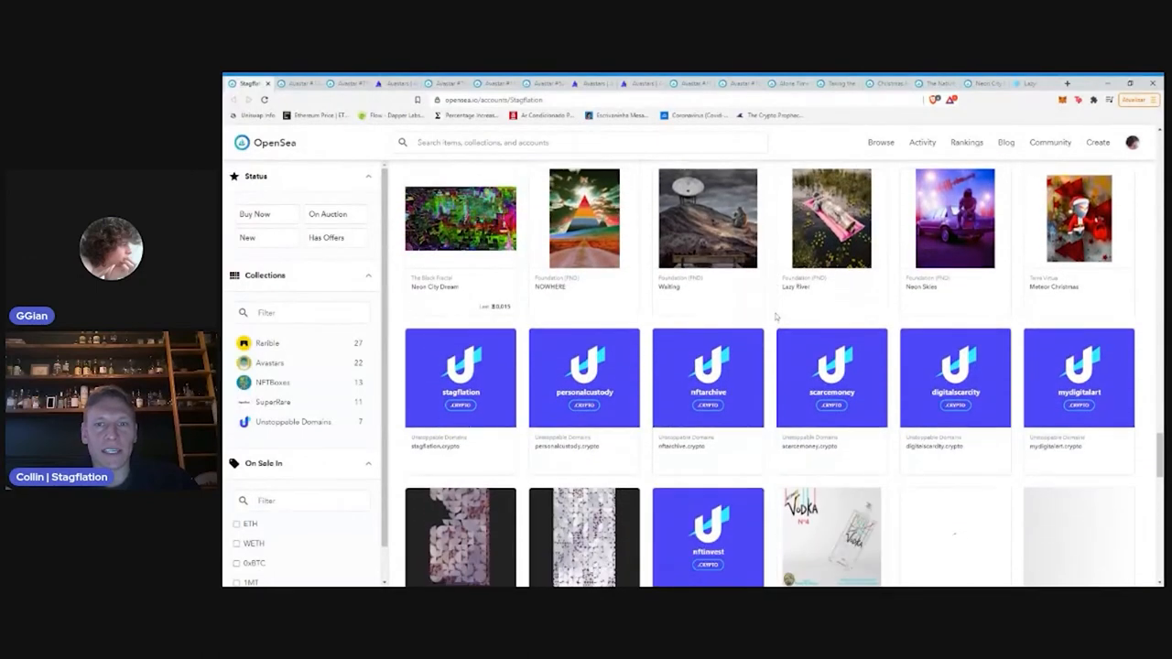
{"action": "scroll", "scroll_direction": "down", "scroll_amount": 3}
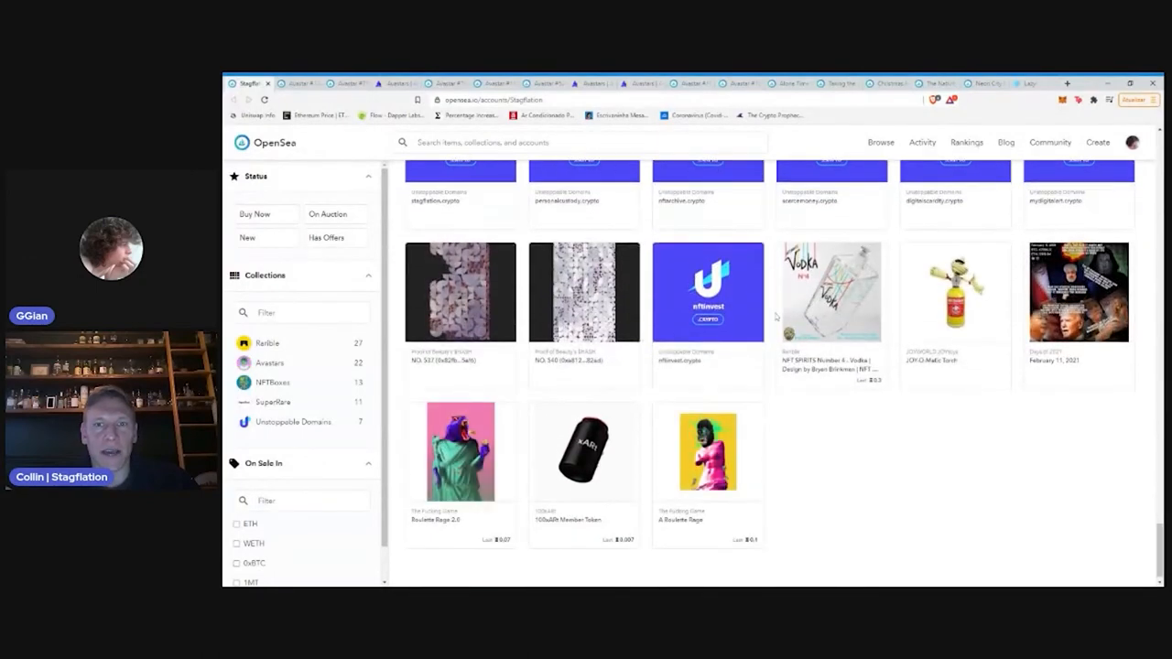
{"action": "scroll", "scroll_direction": "down", "scroll_amount": 3}
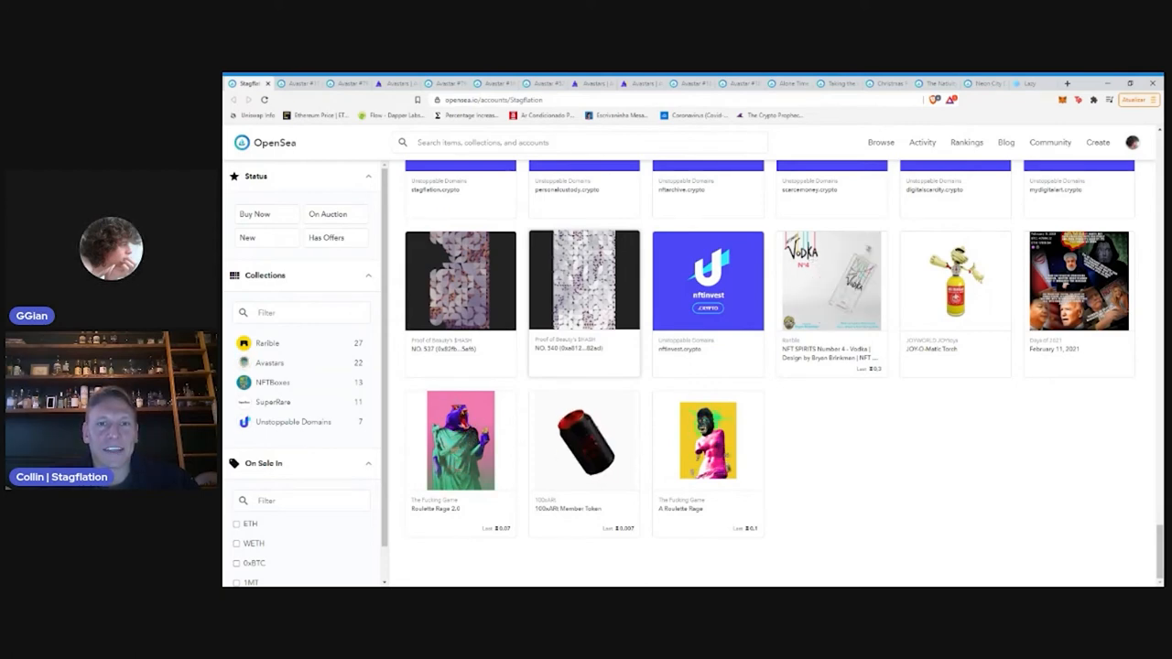
{"action": "mouse_move", "coordinate": [488, 300]}
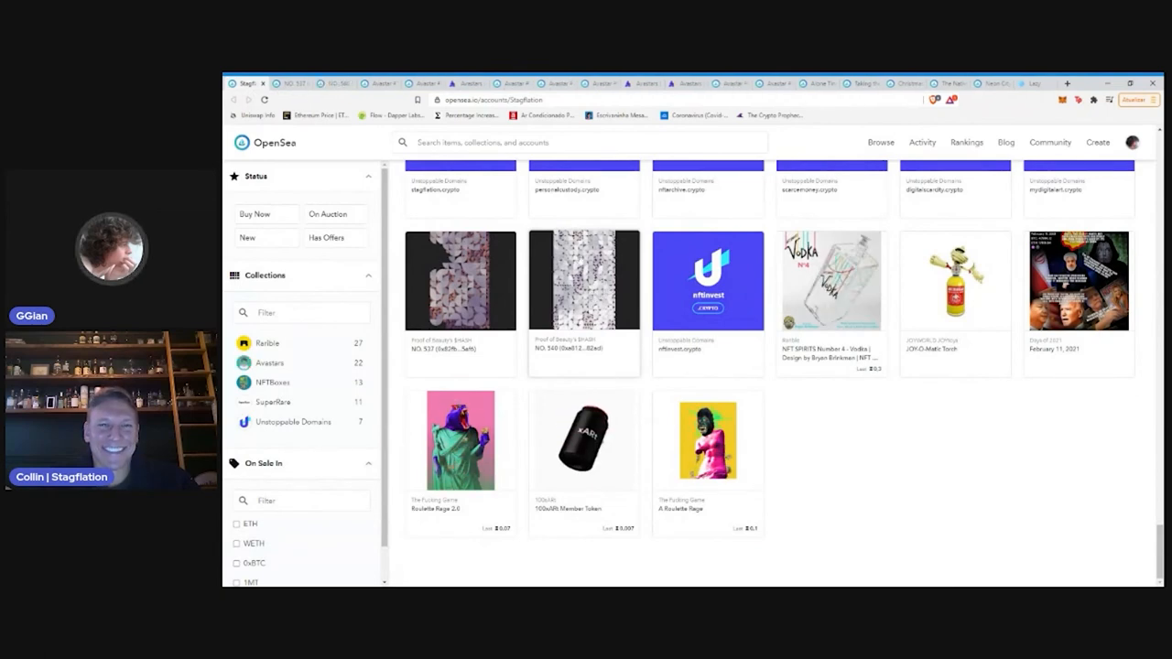
{"action": "left_click", "coordinate": [582, 280]}
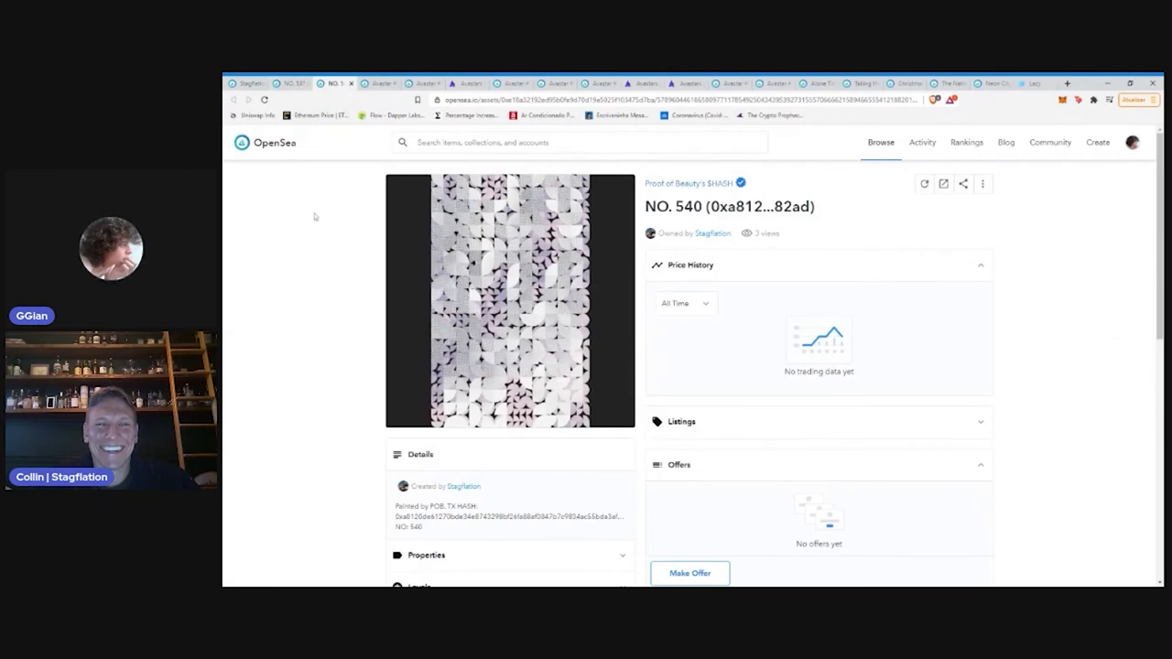
{"action": "mouse_move", "coordinate": [329, 308]}
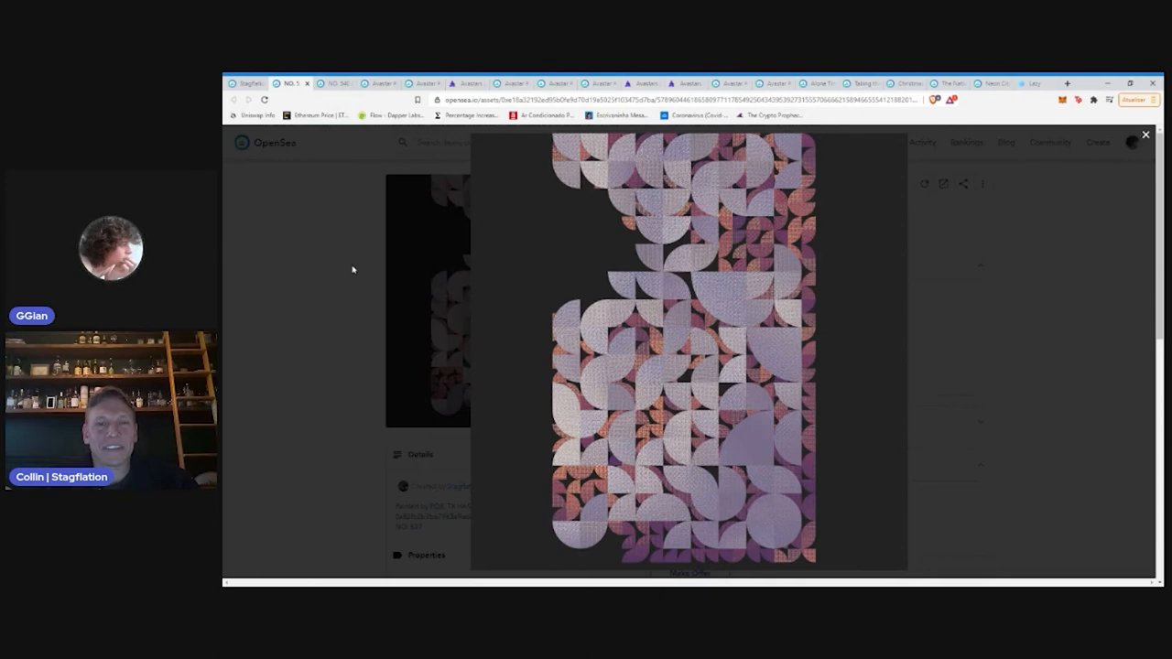
{"action": "left_click", "coordinate": [1142, 135]}
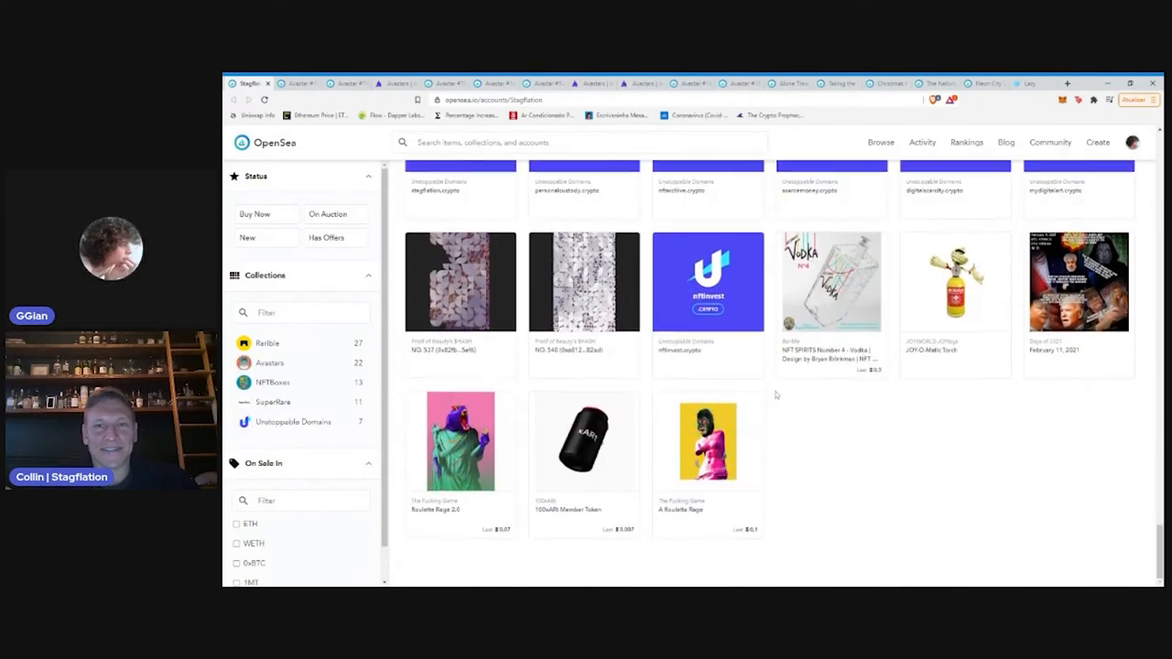
{"action": "scroll", "scroll_direction": "down", "scroll_amount": 3}
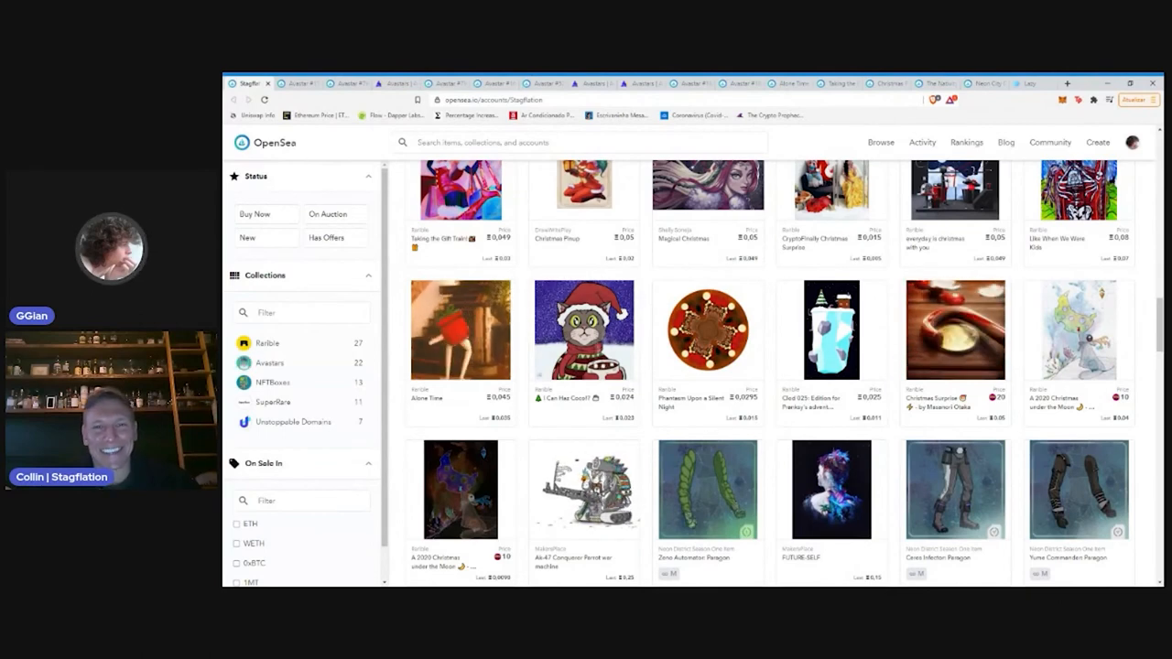
{"action": "scroll", "scroll_direction": "up", "scroll_amount": 3}
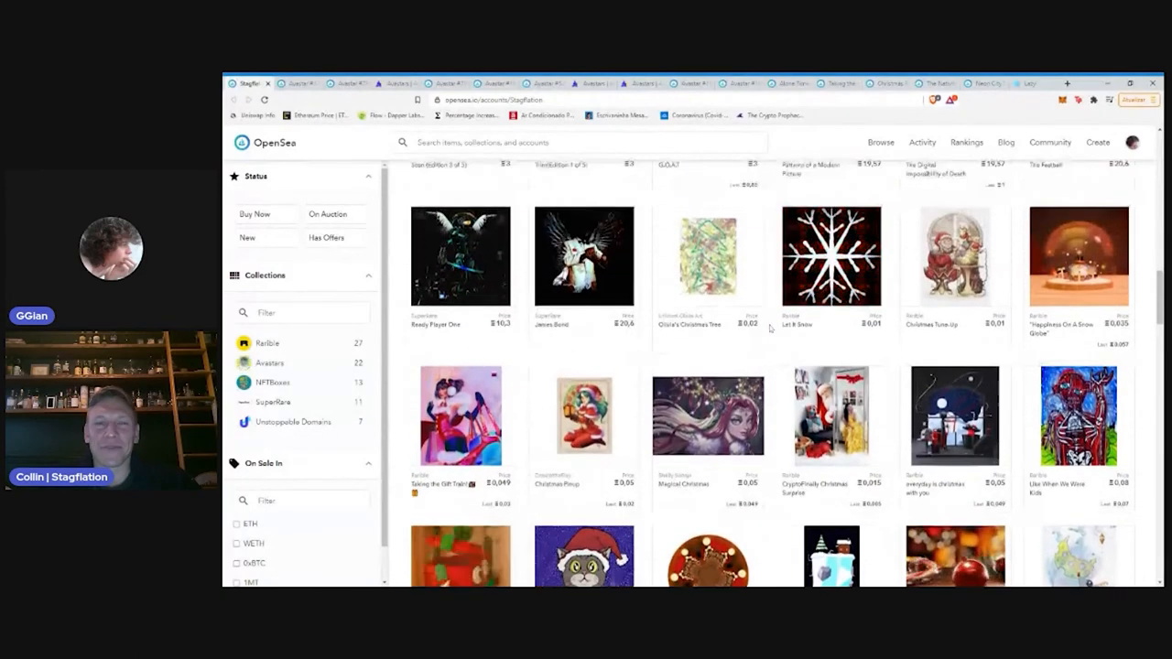
{"action": "scroll", "scroll_direction": "up", "scroll_amount": 3}
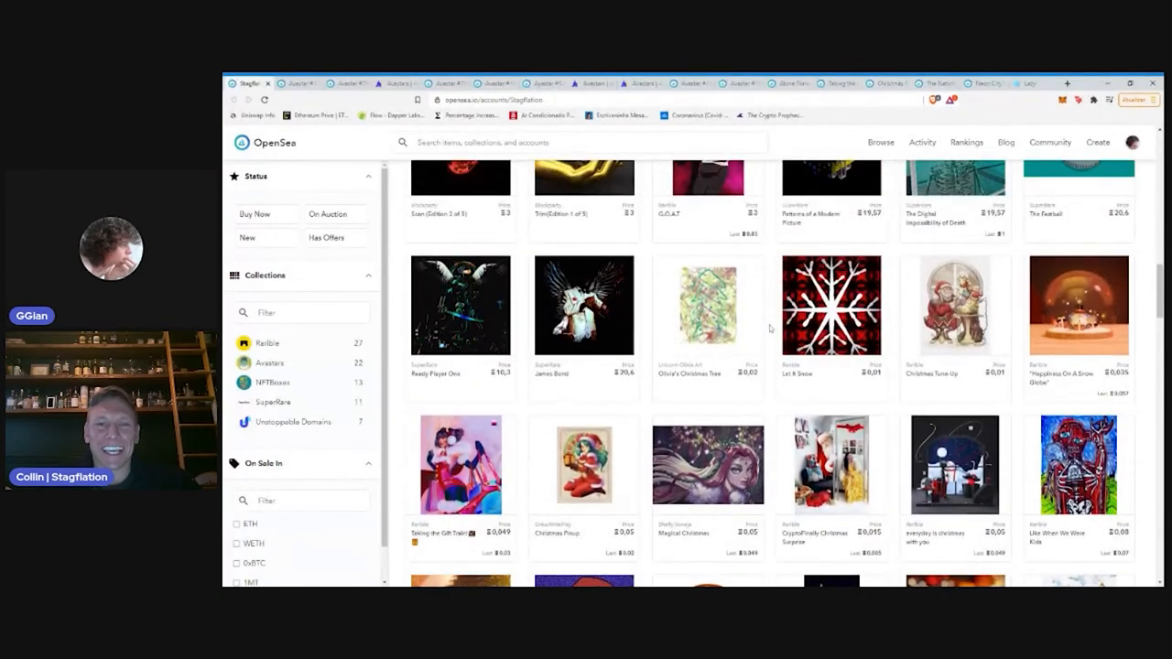
{"action": "scroll", "scroll_direction": "up", "scroll_amount": 3}
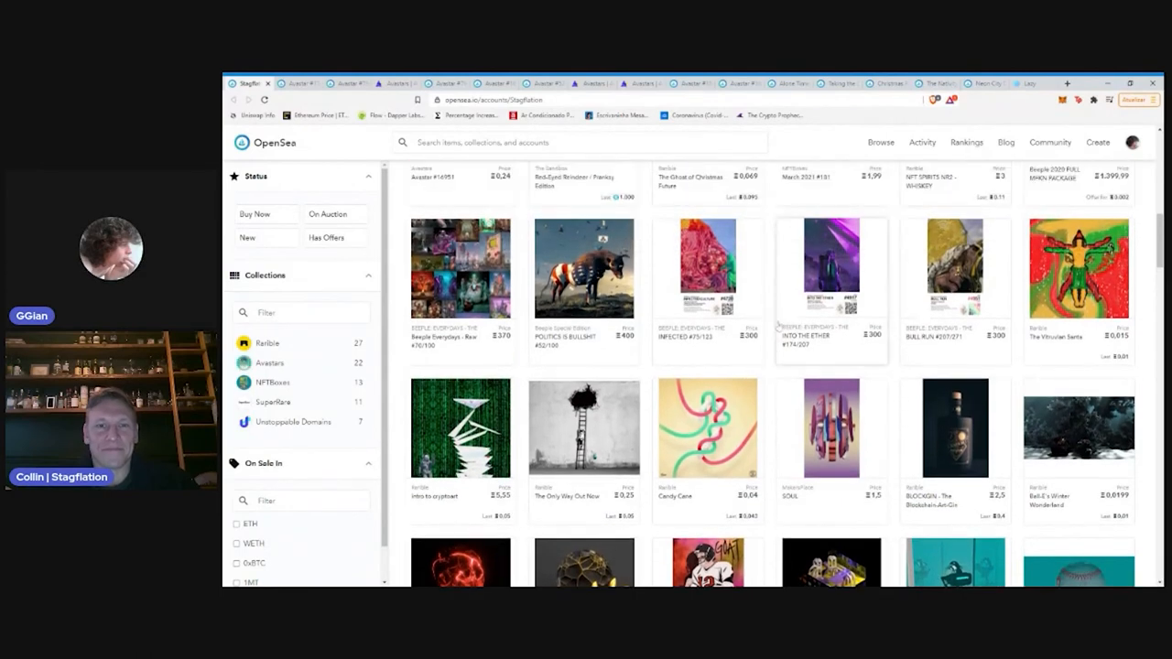
{"action": "scroll", "scroll_direction": "up", "scroll_amount": 3}
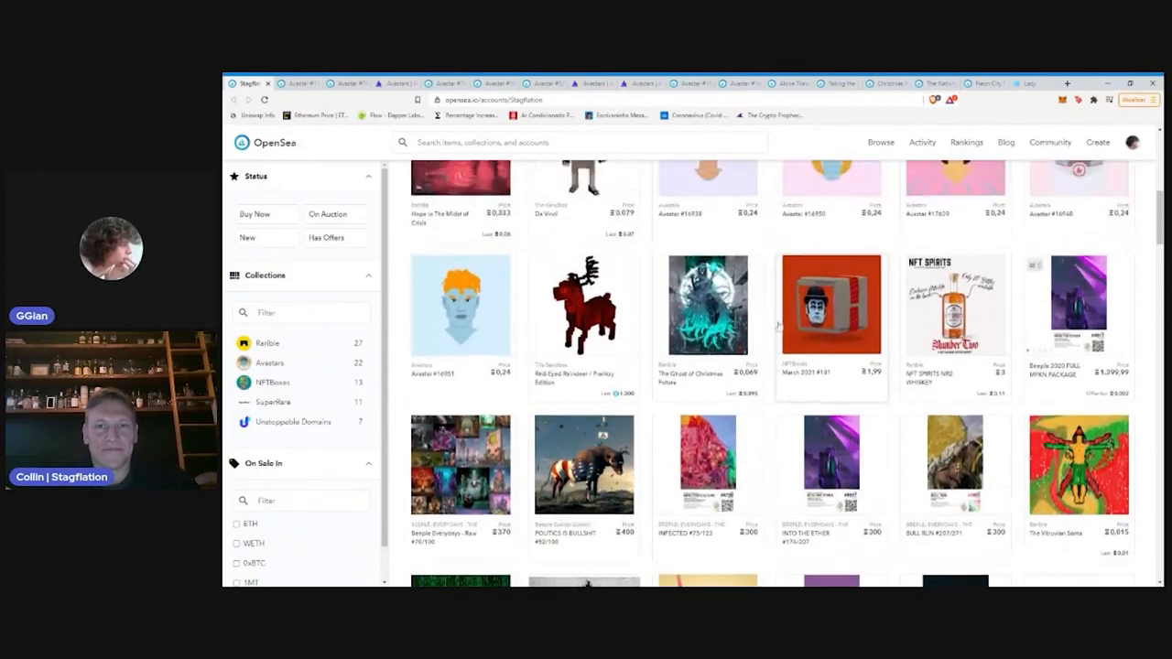
{"action": "scroll", "scroll_direction": "up", "scroll_amount": 3}
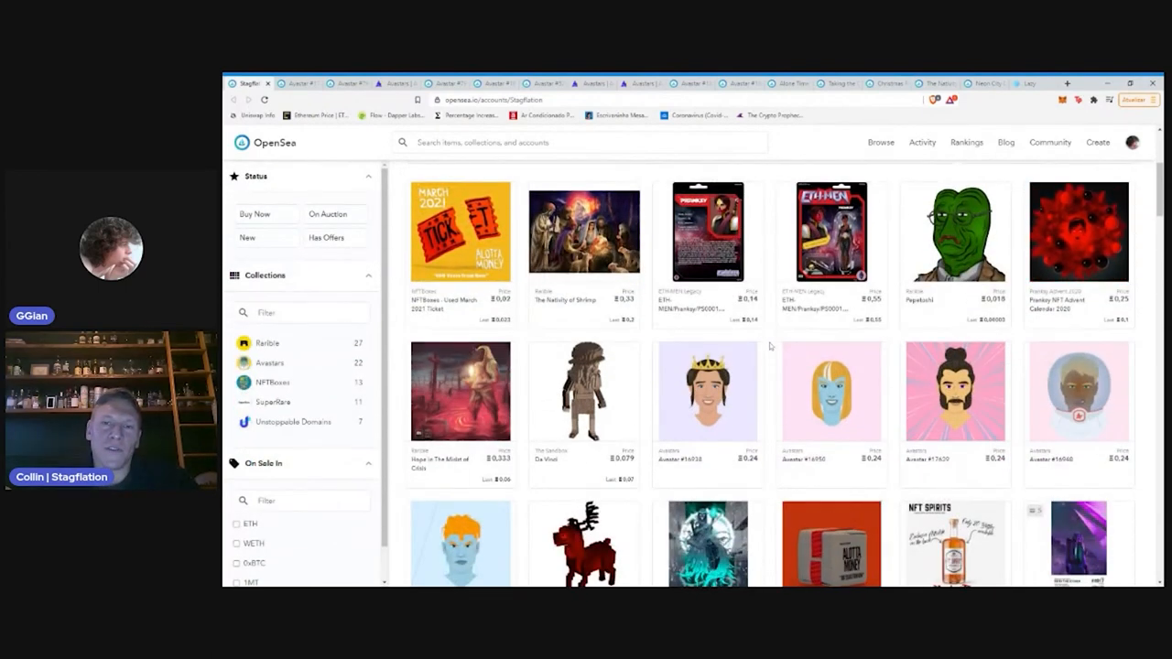
{"action": "scroll", "scroll_direction": "down", "scroll_amount": 3}
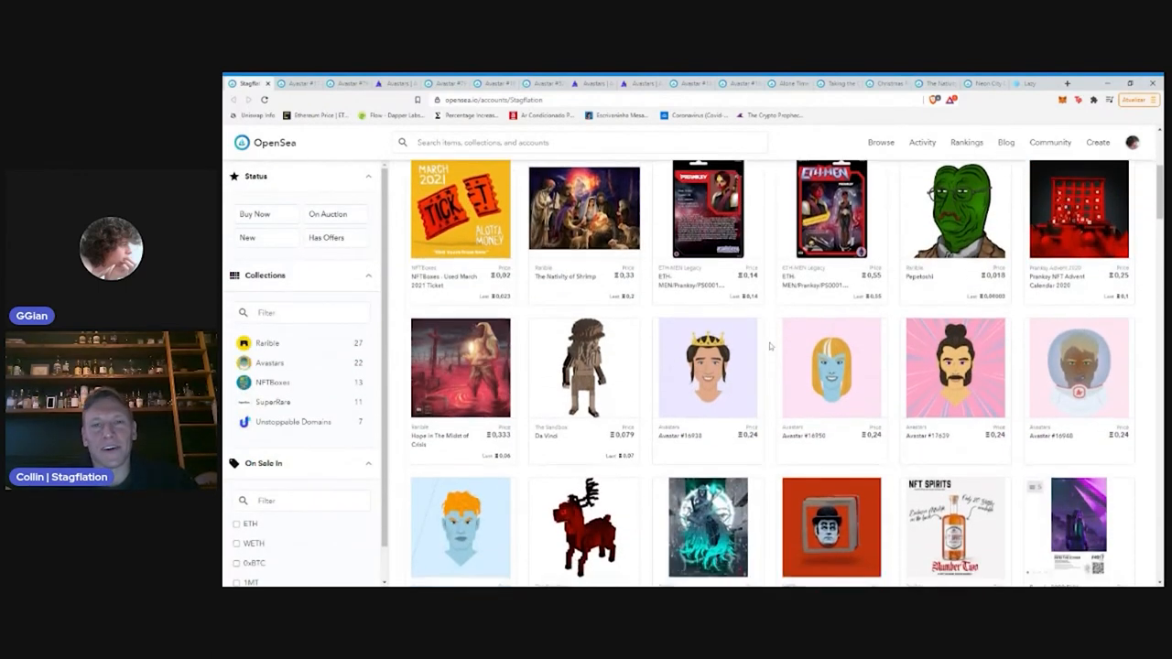
{"action": "scroll", "scroll_direction": "down", "scroll_amount": 3}
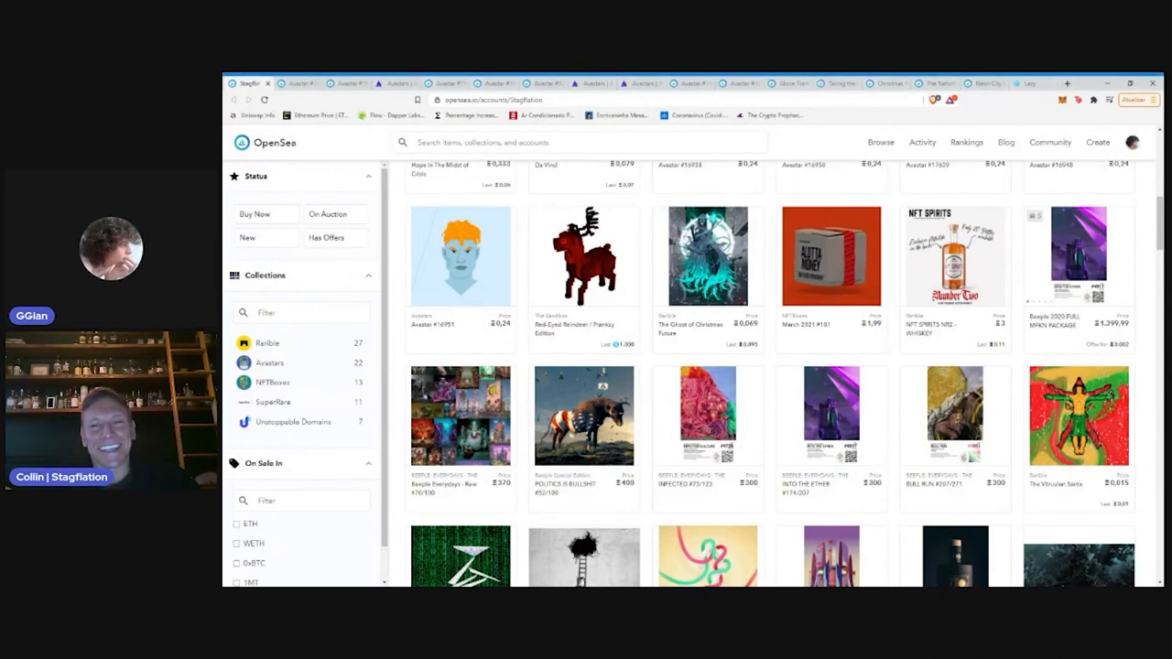
{"action": "scroll", "scroll_direction": "down", "scroll_amount": 3}
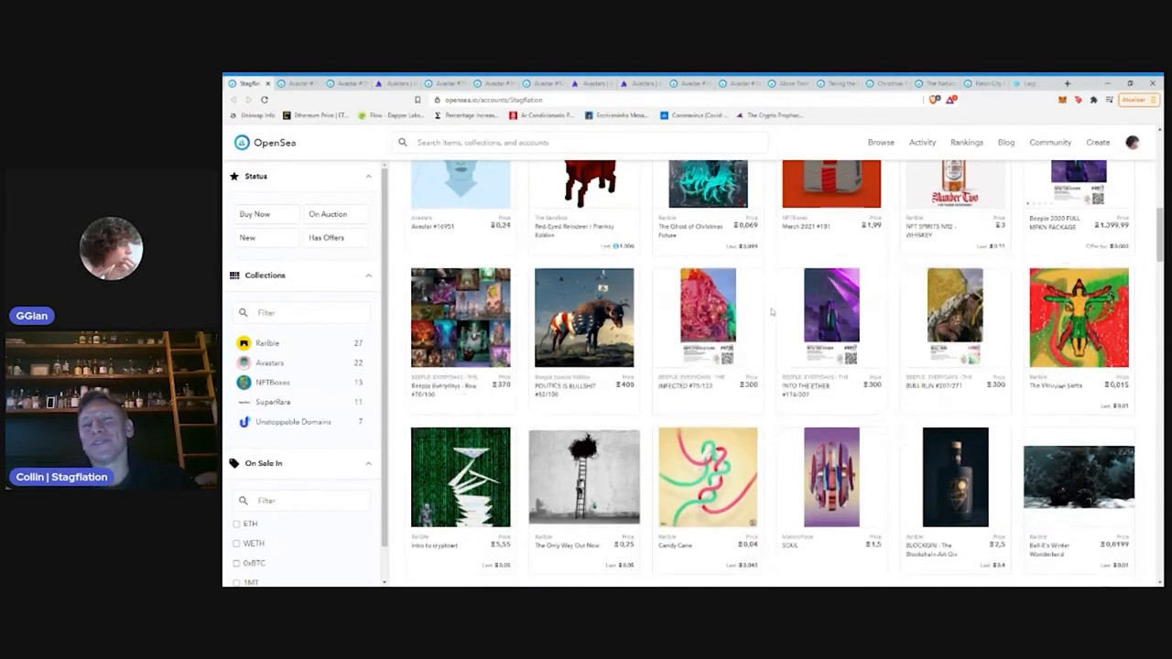
{"action": "scroll", "scroll_direction": "down", "scroll_amount": 3}
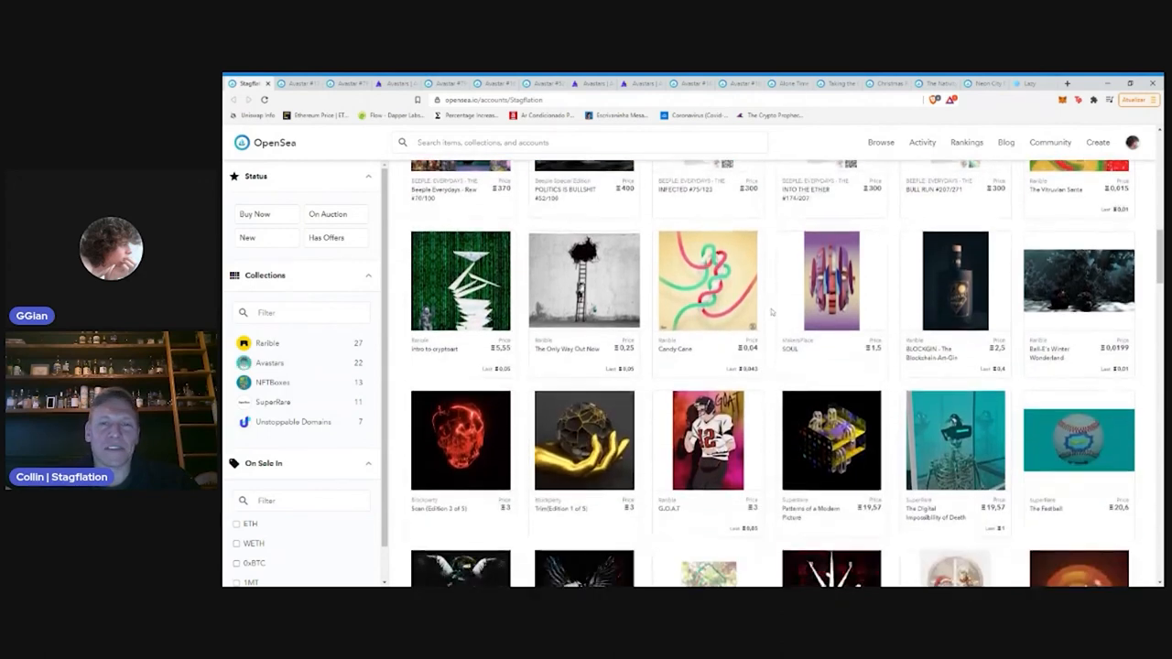
{"action": "scroll", "scroll_direction": "down", "scroll_amount": 3}
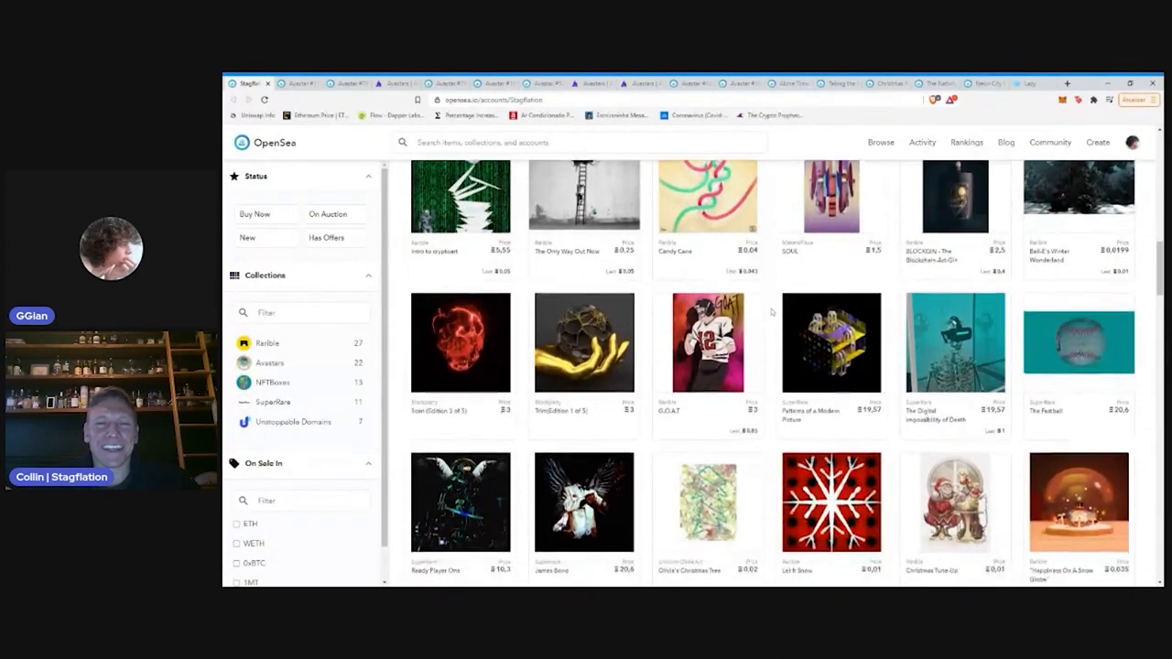
{"action": "scroll", "scroll_direction": "down", "scroll_amount": 3}
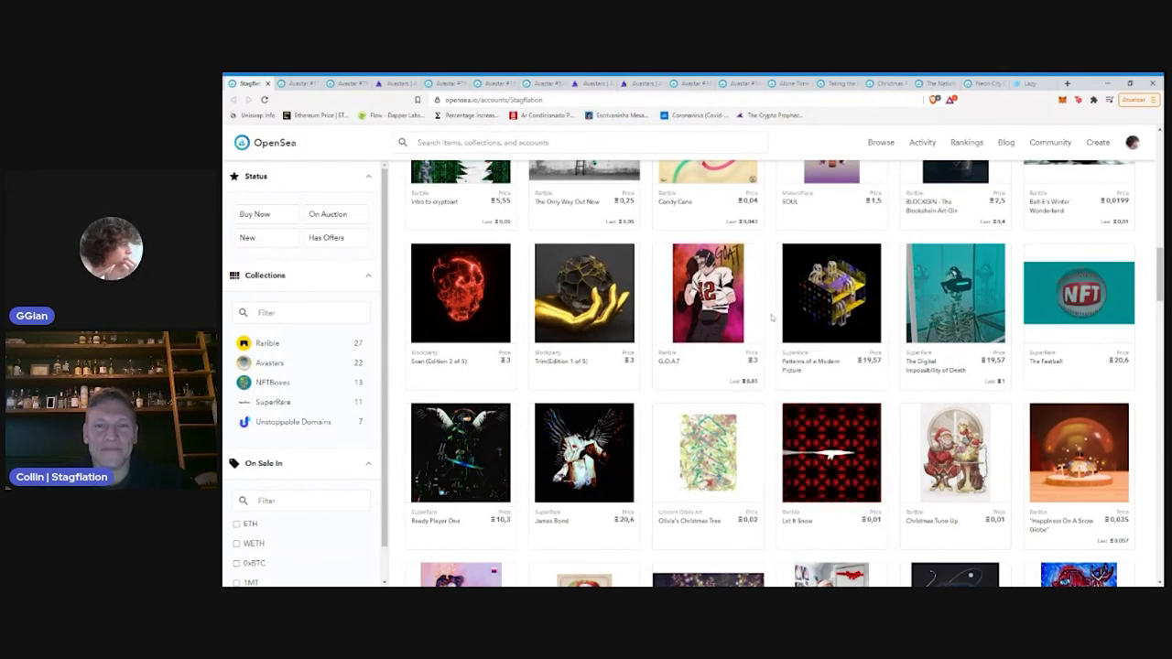
{"action": "scroll", "scroll_direction": "down", "scroll_amount": 3}
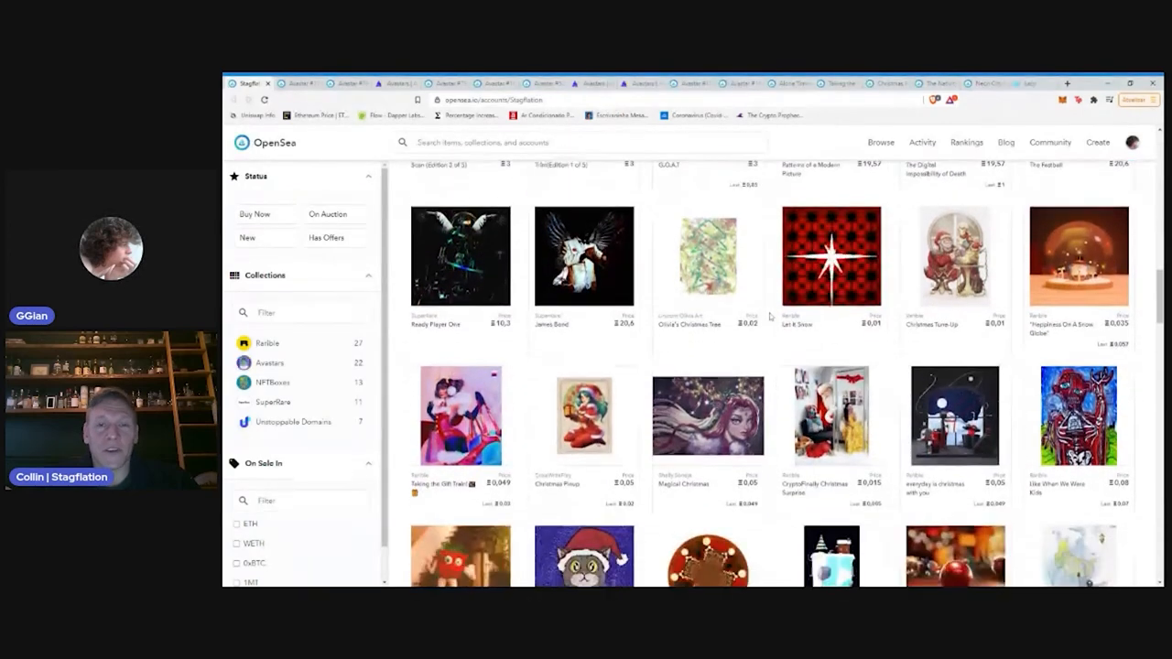
{"action": "scroll", "scroll_direction": "down", "scroll_amount": 3}
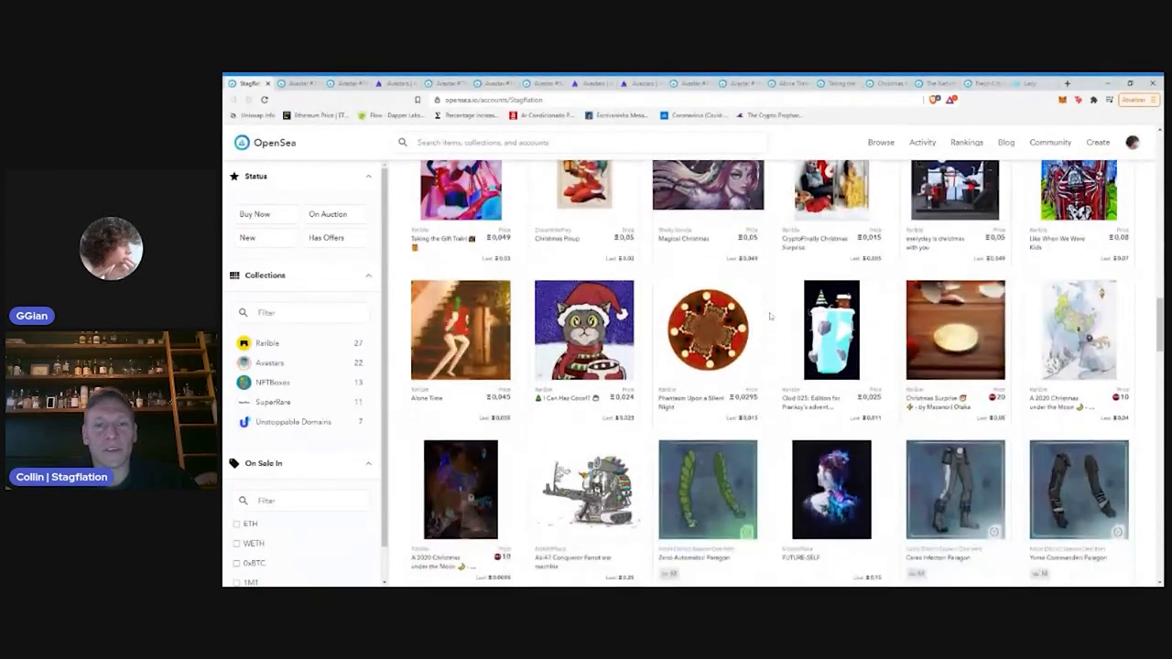
{"action": "scroll", "scroll_direction": "down", "scroll_amount": 3}
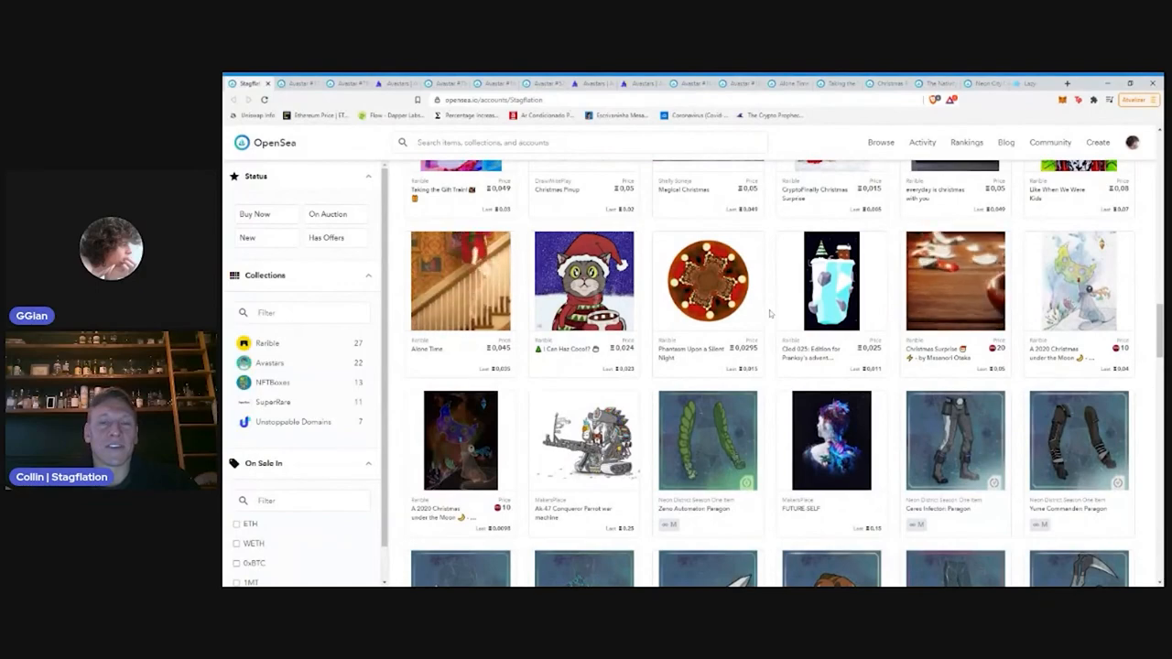
{"action": "scroll", "scroll_direction": "down", "scroll_amount": 3}
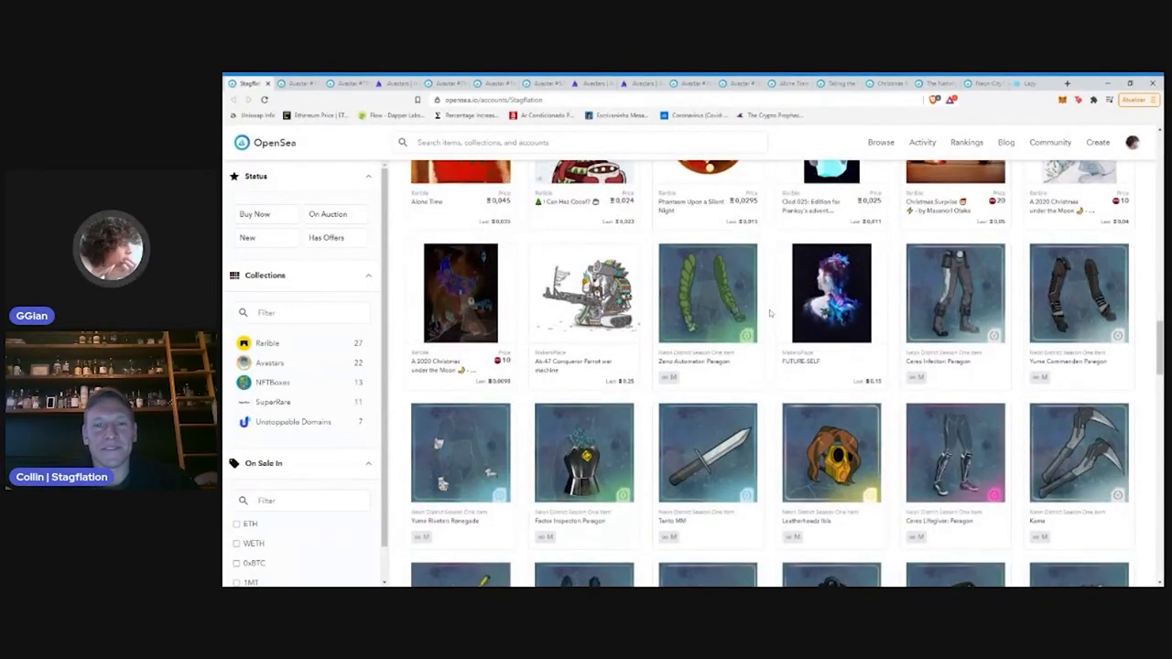
{"action": "scroll", "scroll_direction": "down", "scroll_amount": 3}
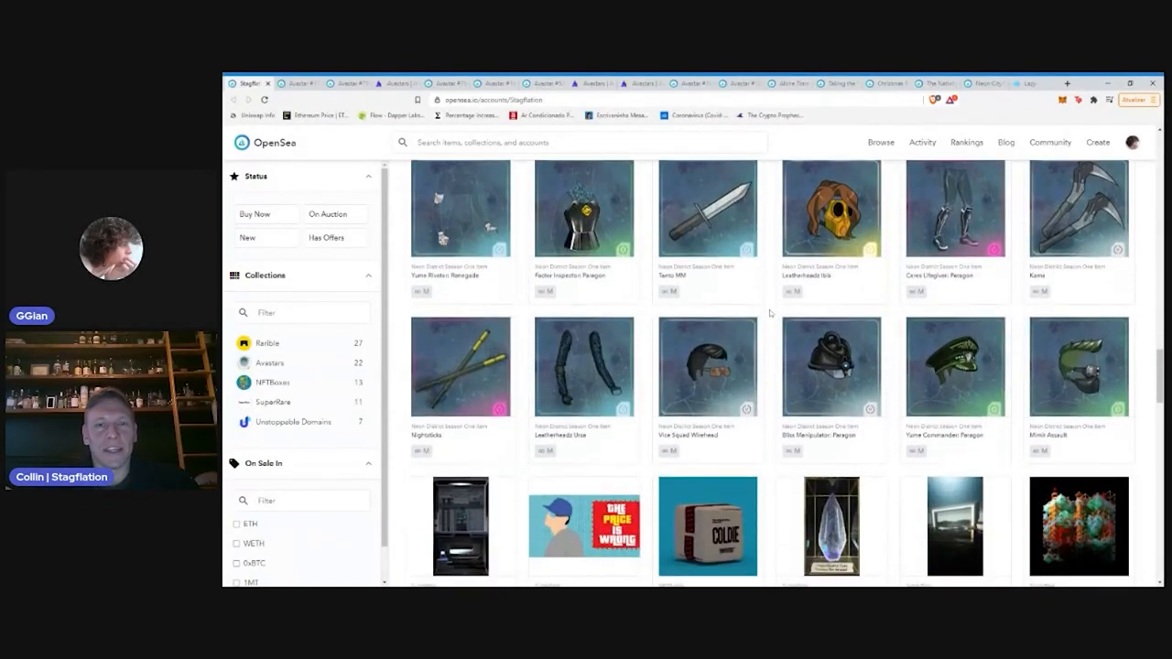
{"action": "scroll", "scroll_direction": "down", "scroll_amount": 3}
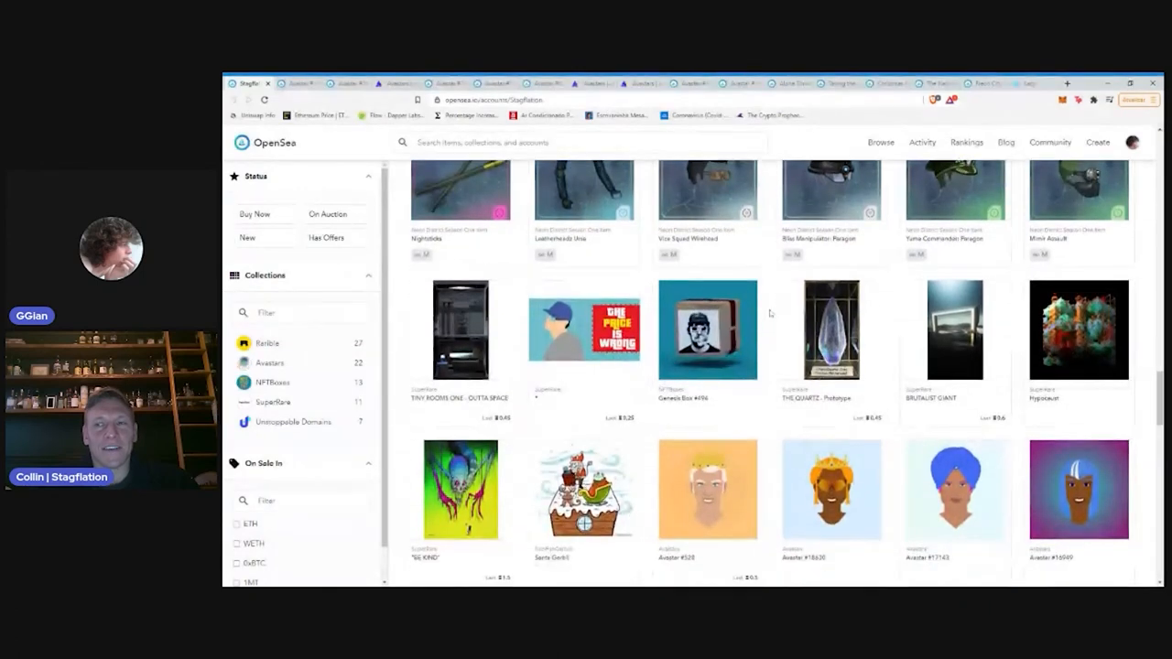
{"action": "scroll", "scroll_direction": "down", "scroll_amount": 3}
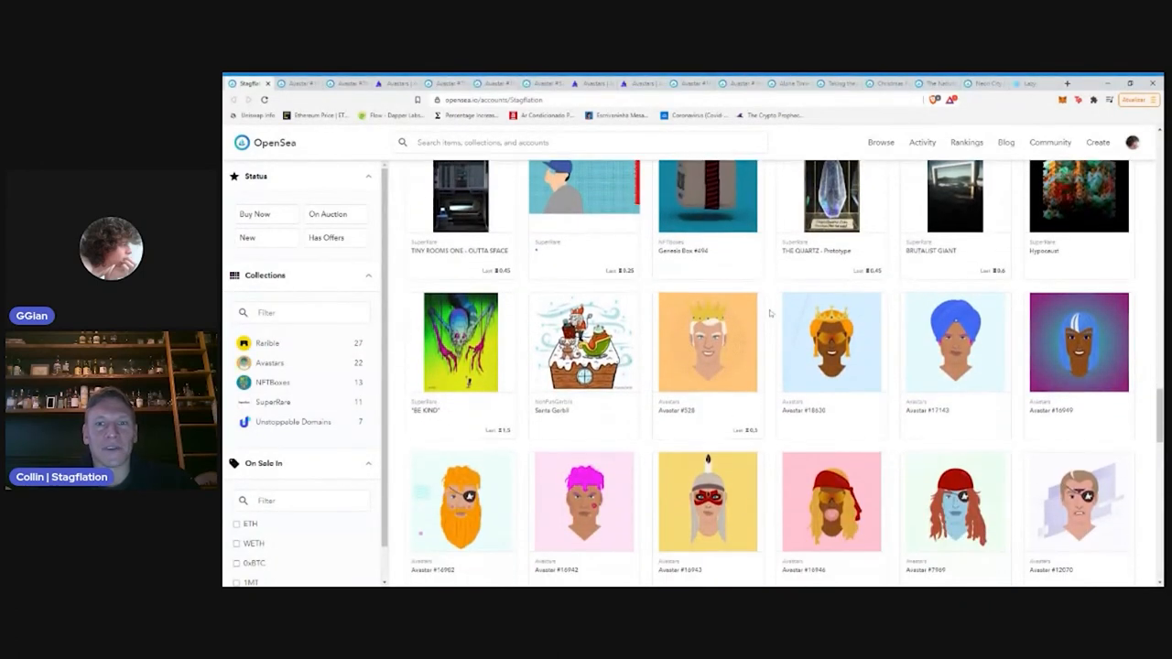
{"action": "scroll", "scroll_direction": "down", "scroll_amount": 3}
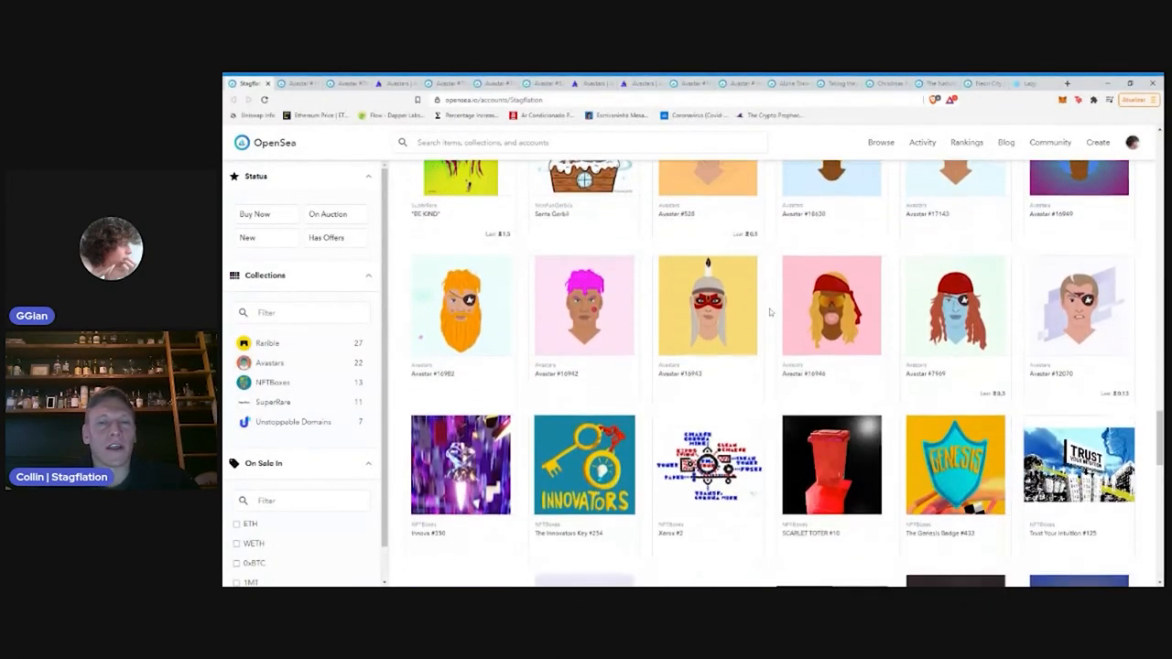
{"action": "scroll", "scroll_direction": "down", "scroll_amount": 3}
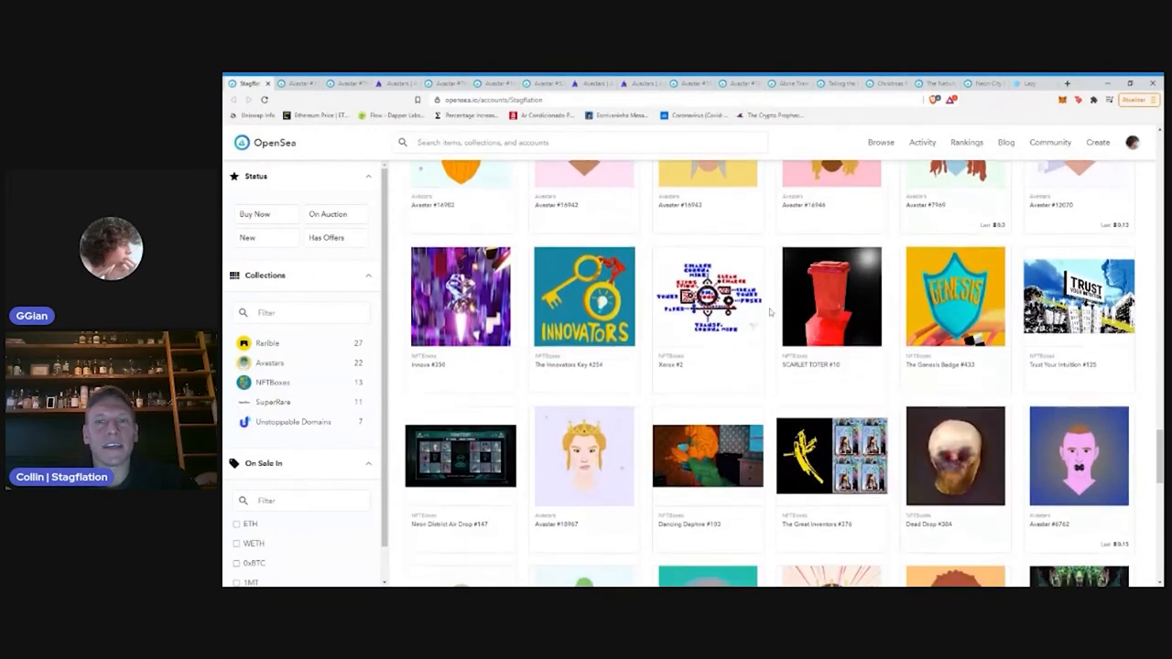
{"action": "scroll", "scroll_direction": "down", "scroll_amount": 3}
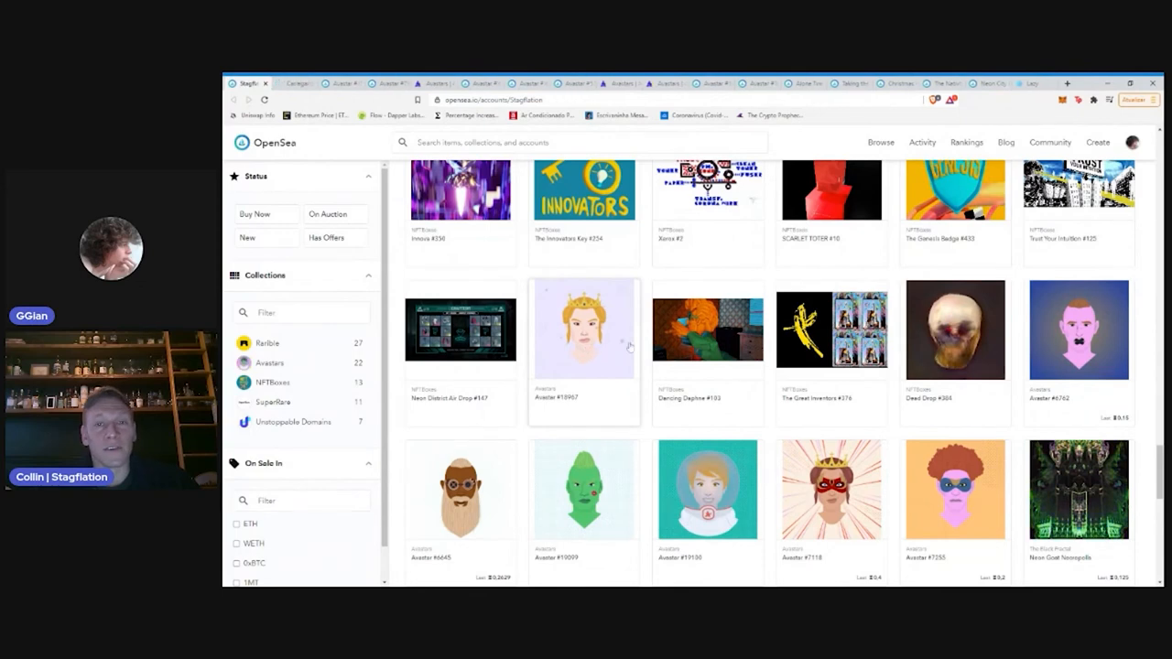
View the crowned Avastar #18630's item page from the OpenSea gallery grid
{"action": "left_click", "coordinate": [583, 329]}
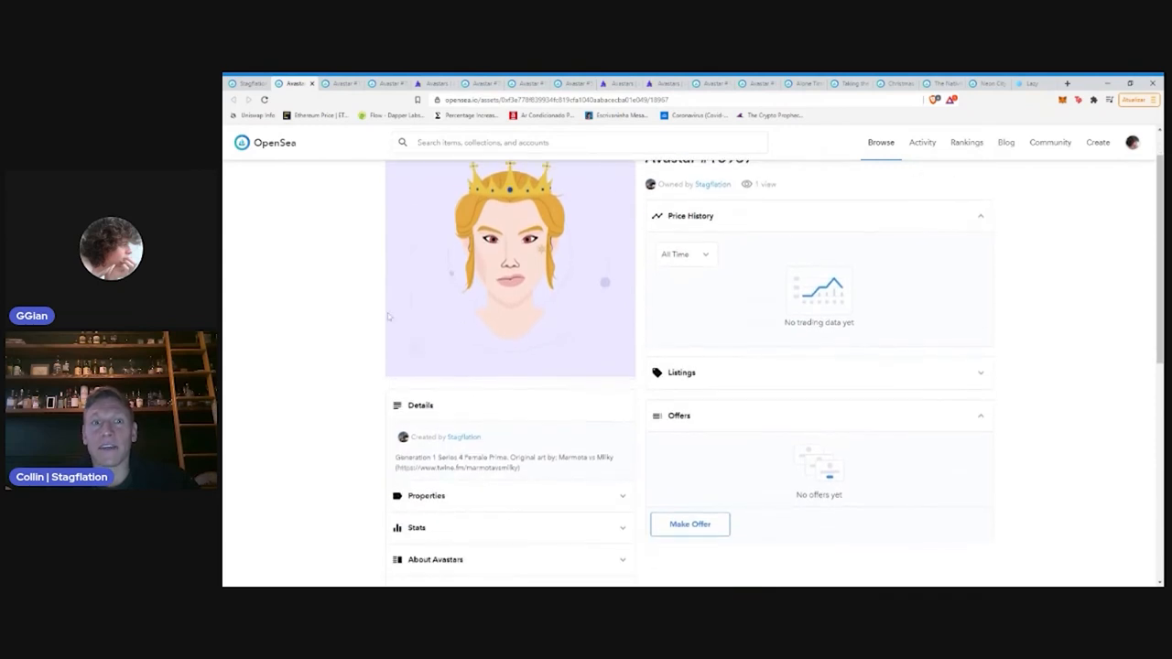
{"action": "scroll", "scroll_direction": "down", "scroll_amount": 3}
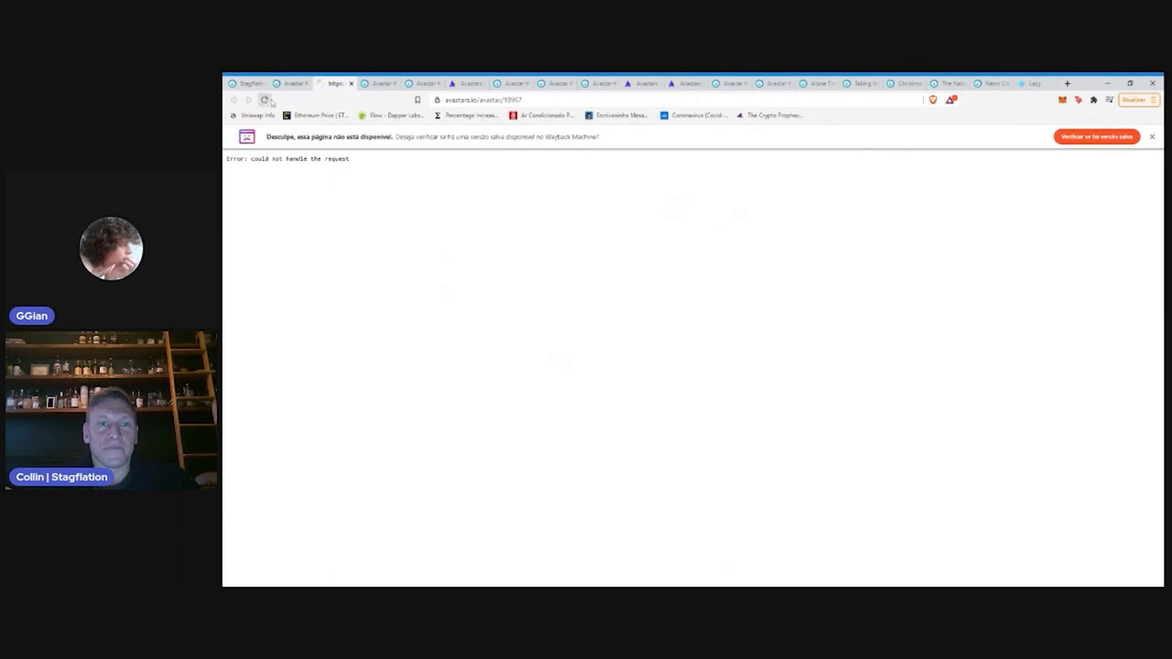
{"action": "left_click", "coordinate": [264, 99]}
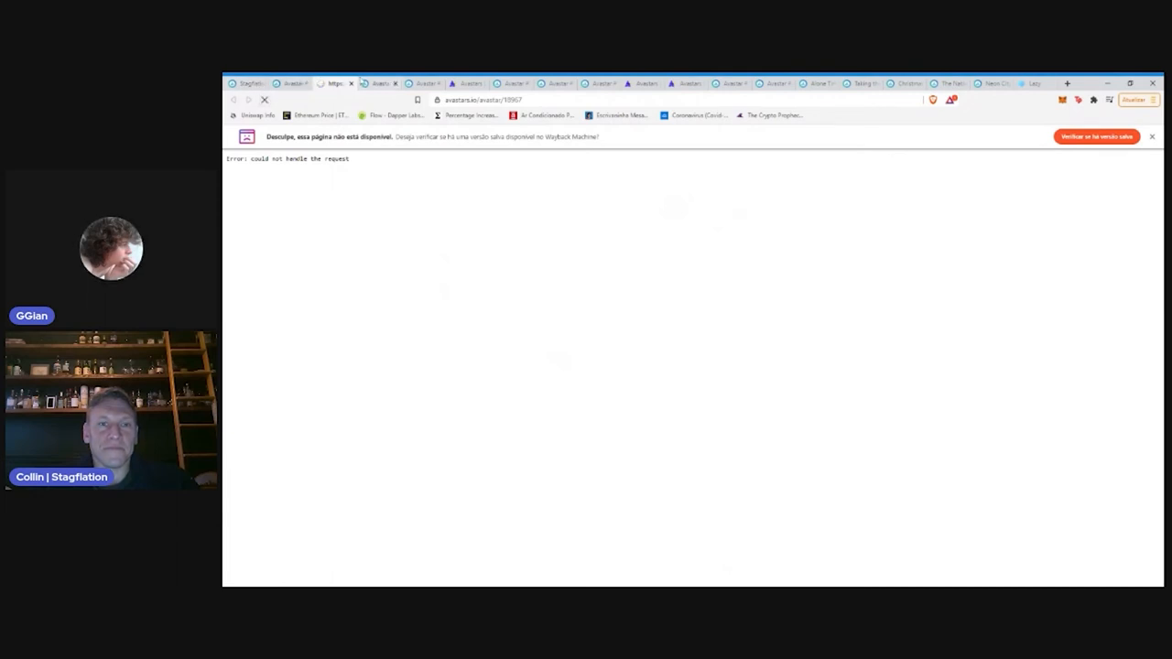
Check Avastar #18630's trait breakdown on avastars.io, then return to its OpenSea listing
{"action": "left_click", "coordinate": [384, 84]}
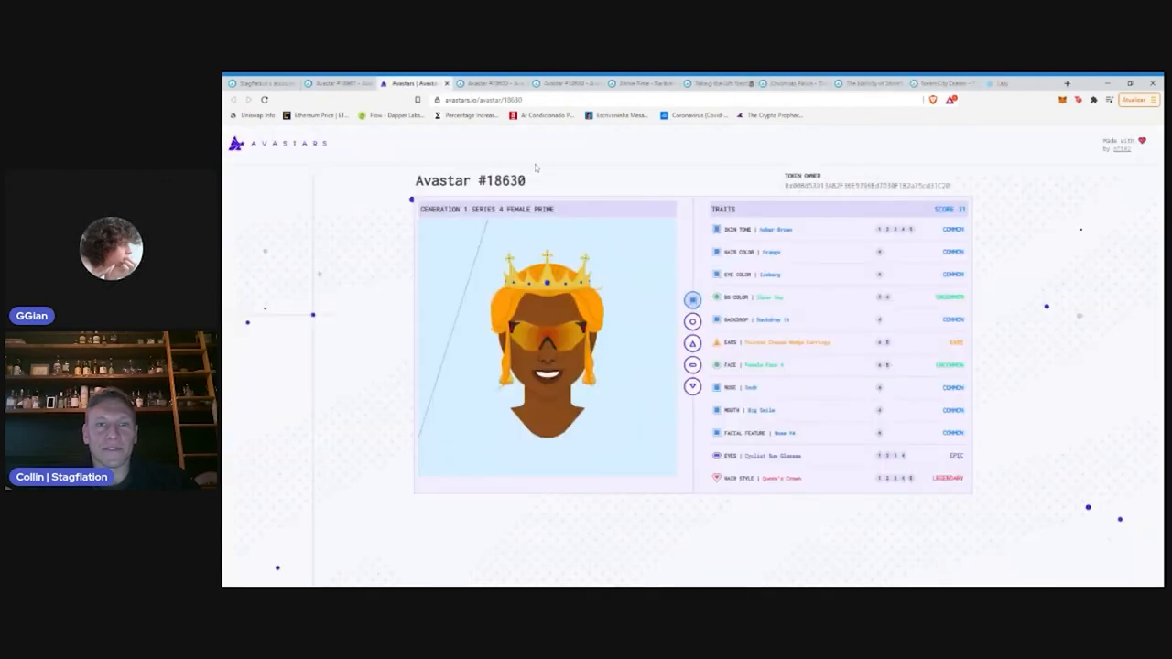
{"action": "left_click", "coordinate": [494, 84]}
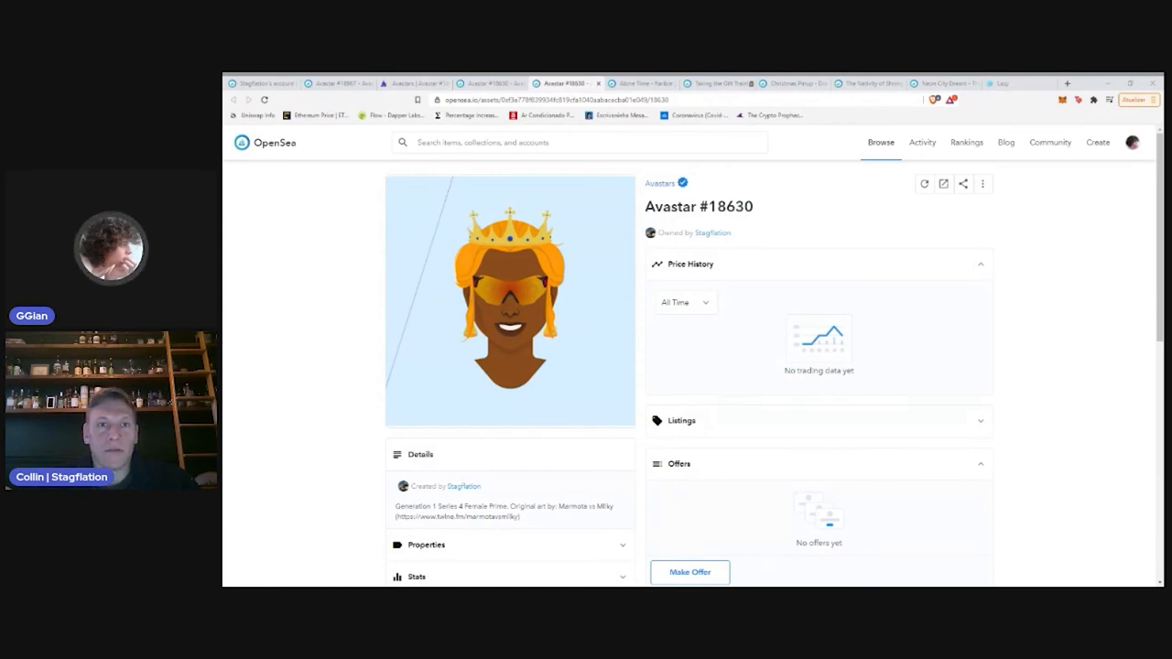
{"action": "left_click", "coordinate": [1062, 84]}
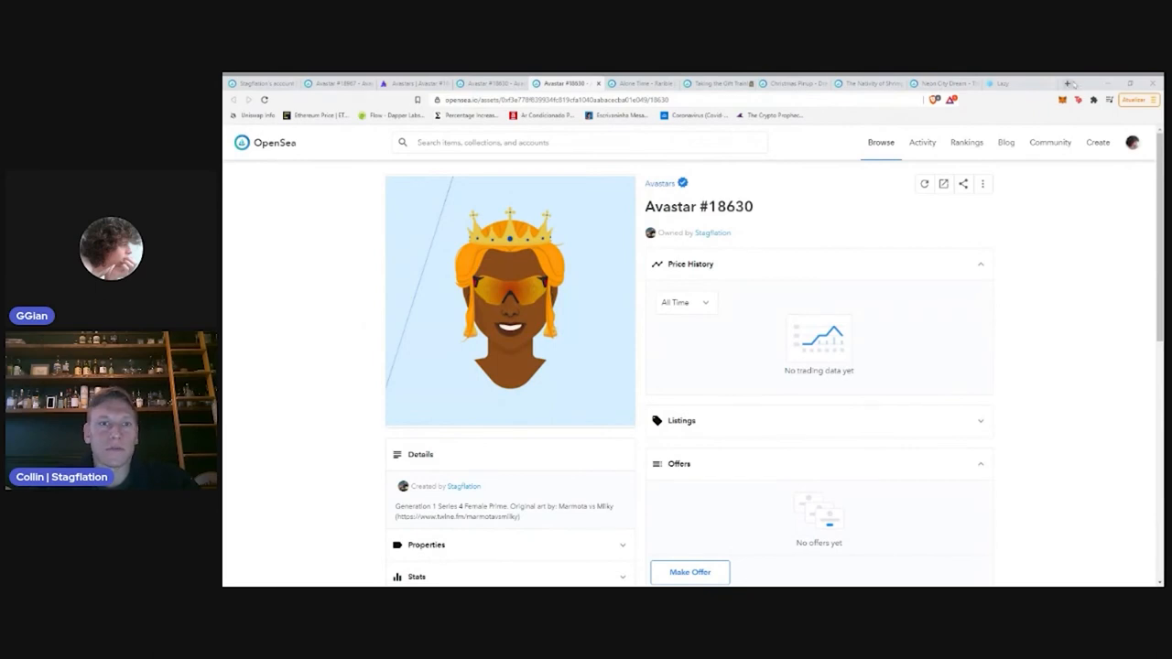
Follow the Nifty Gateway link from the Twitter profile to the collector's Nifties gallery
{"action": "left_click", "coordinate": [1023, 85]}
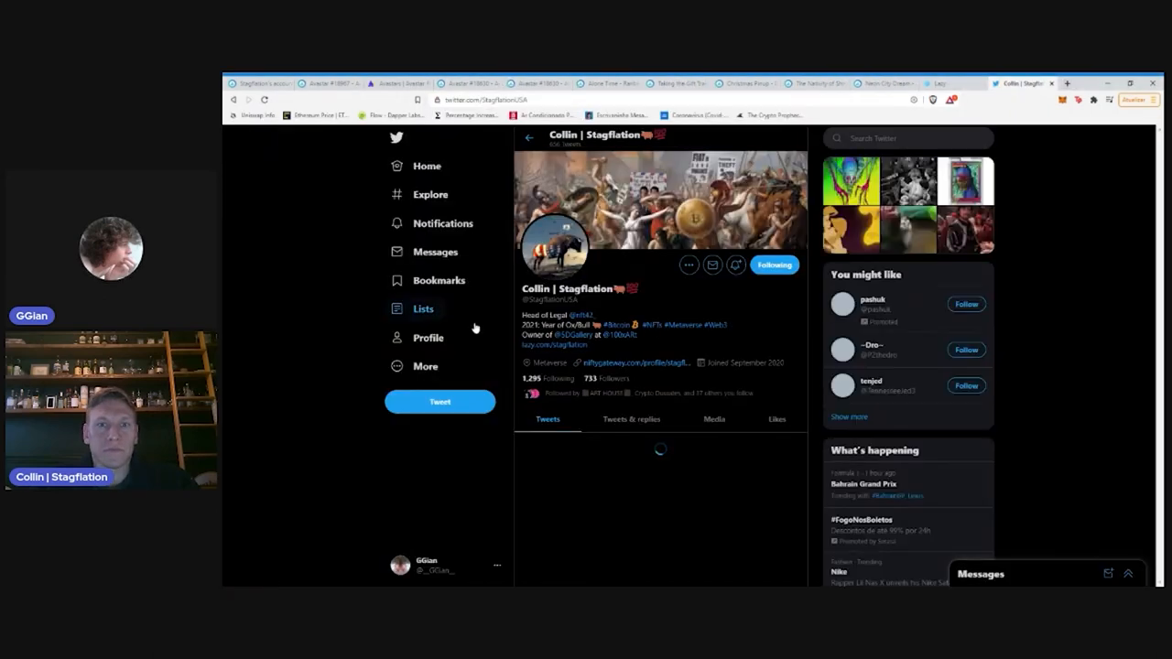
{"action": "left_click", "coordinate": [428, 336]}
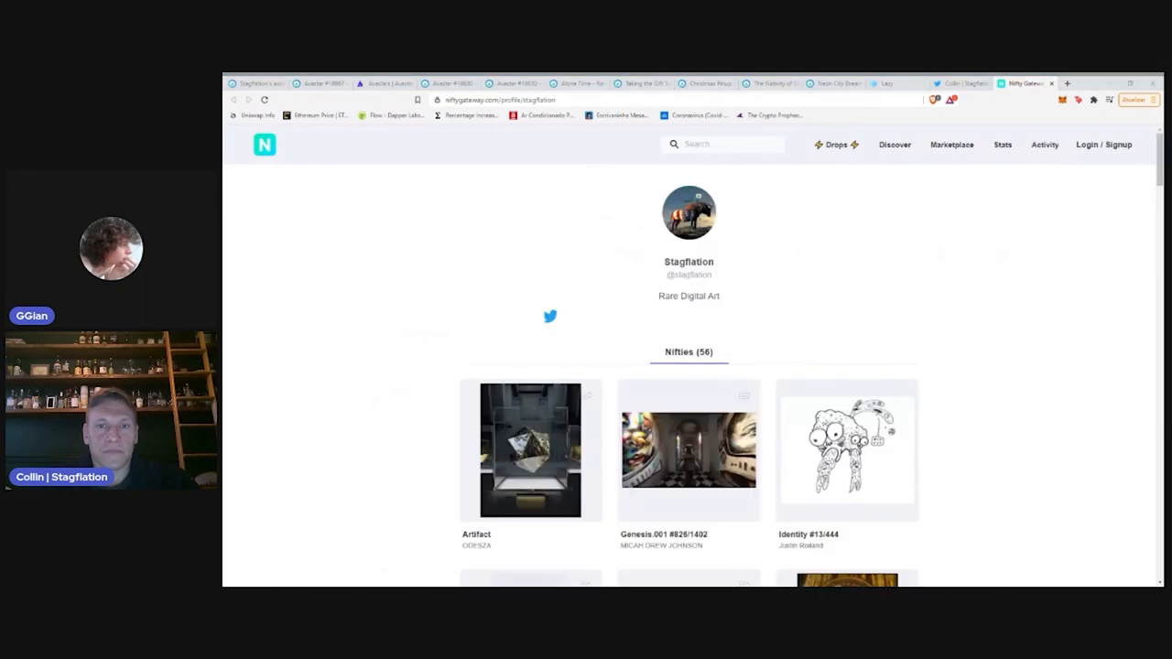
{"action": "scroll", "scroll_direction": "down", "scroll_amount": 3}
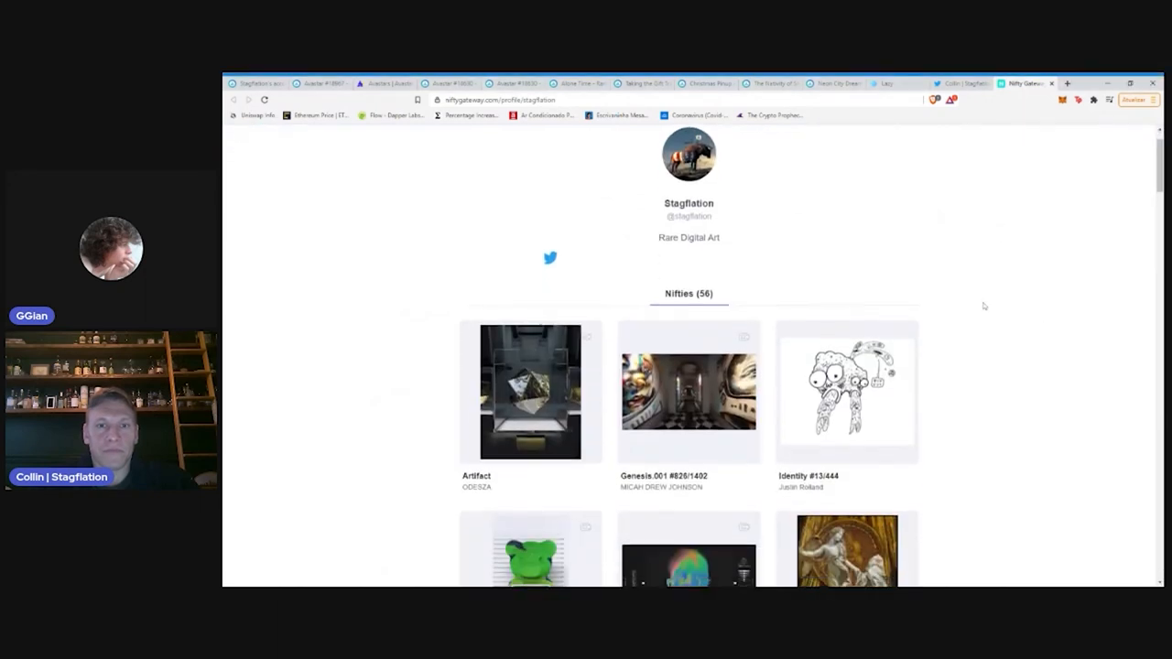
{"action": "scroll", "scroll_direction": "down", "scroll_amount": 3}
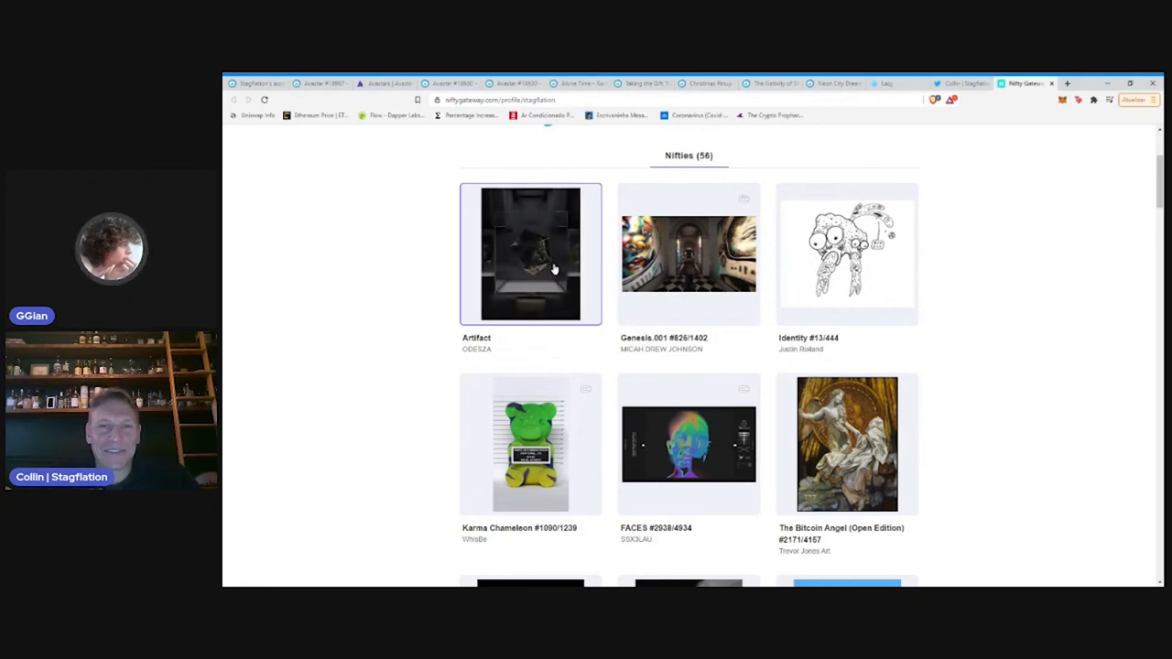
{"action": "scroll", "scroll_direction": "down", "scroll_amount": 3}
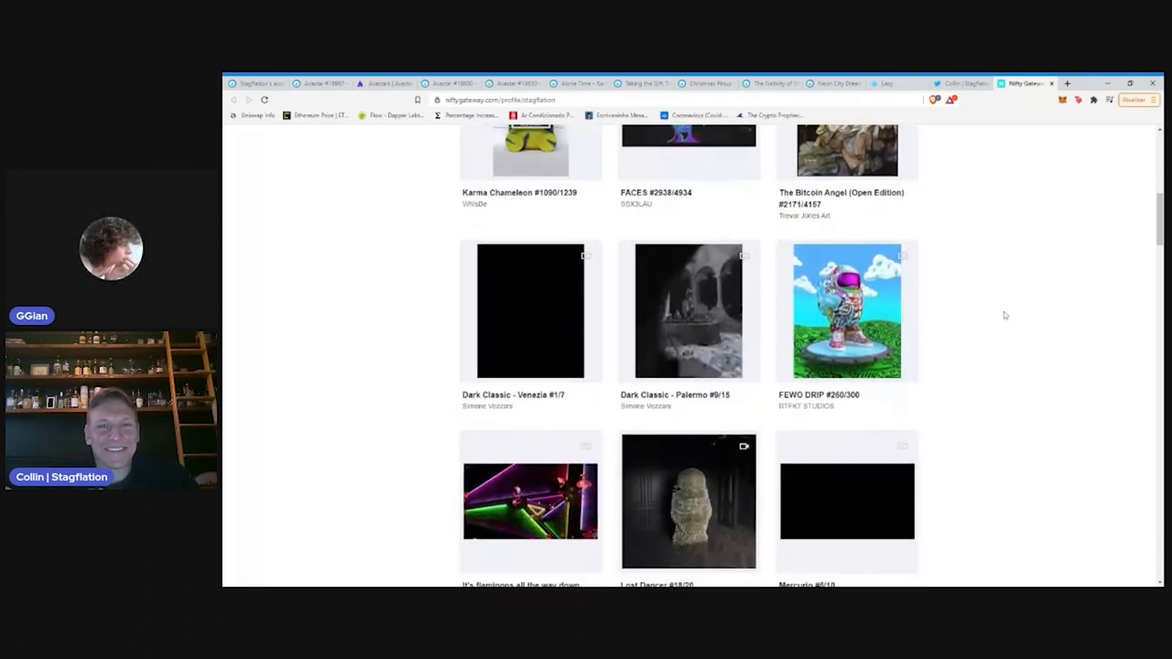
Browse down the Nifty Gateway grid through several rows of artworks to The One Who Laughs
{"action": "scroll", "scroll_direction": "down", "scroll_amount": 3}
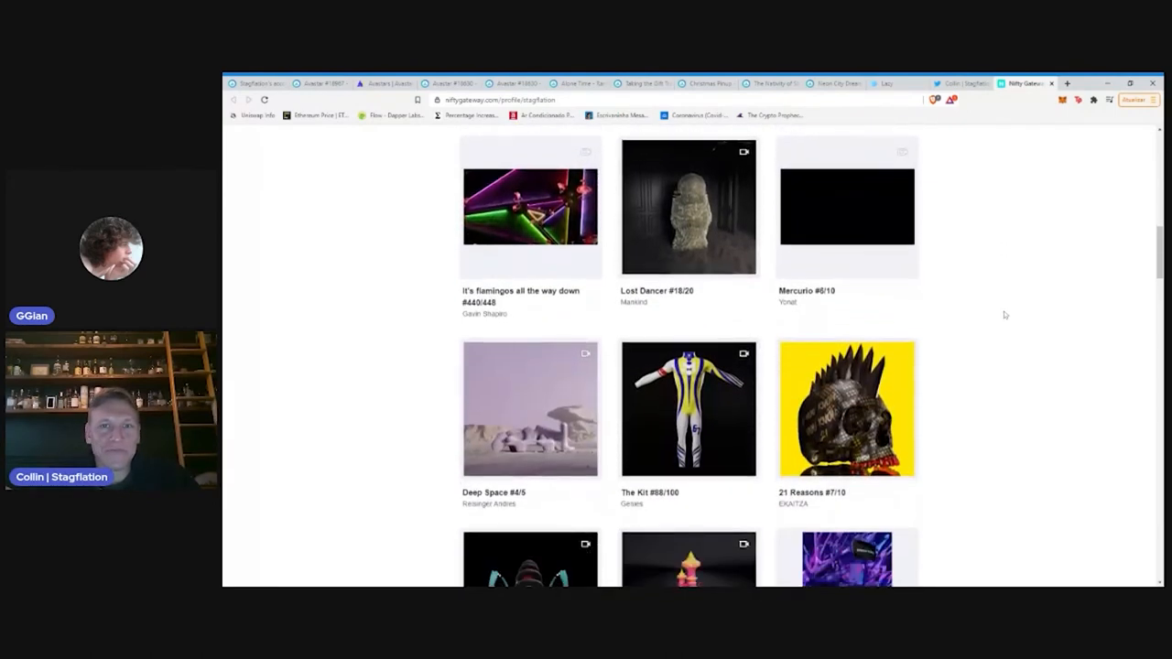
{"action": "scroll", "scroll_direction": "down", "scroll_amount": 3}
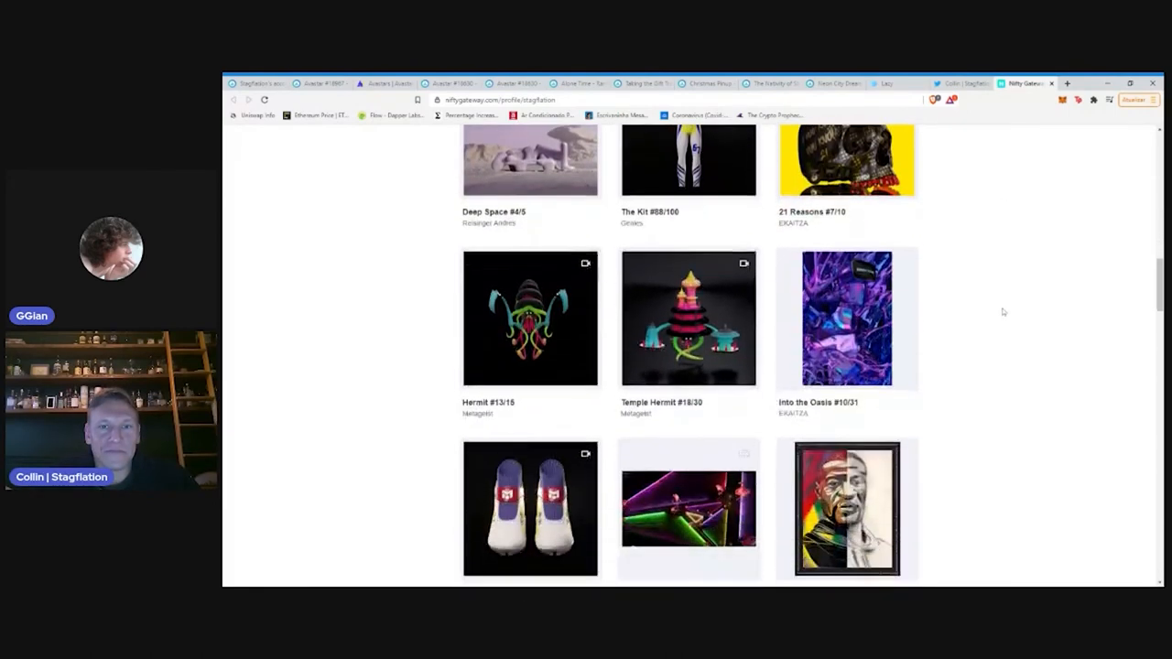
{"action": "scroll", "scroll_direction": "down", "scroll_amount": 3}
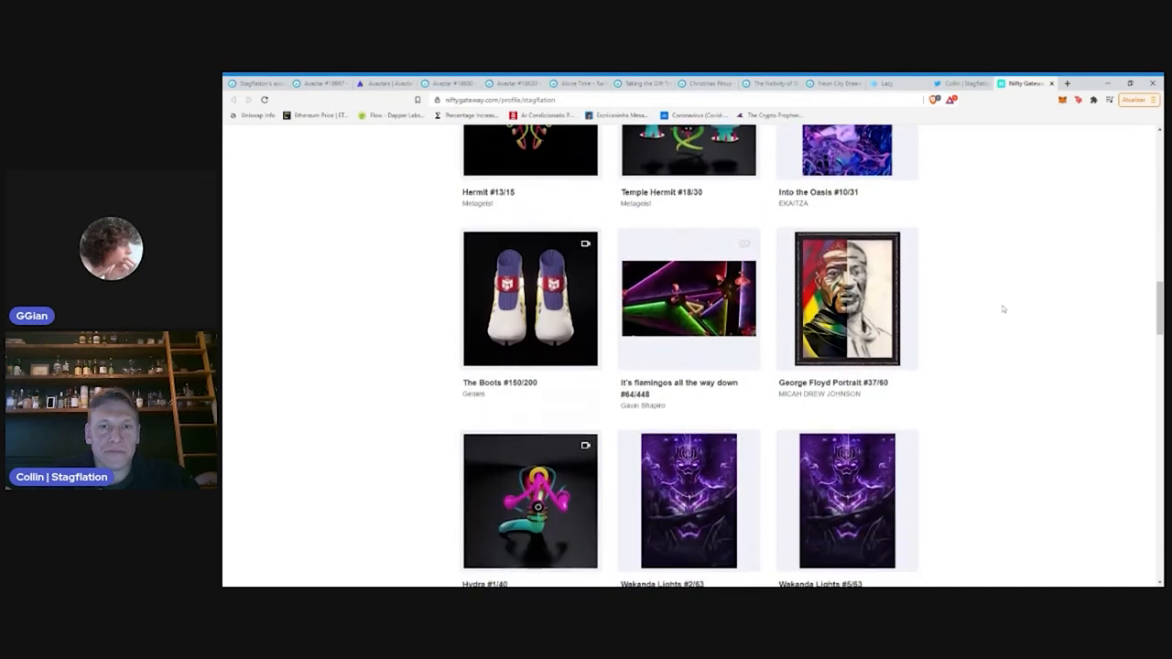
{"action": "scroll", "scroll_direction": "down", "scroll_amount": 3}
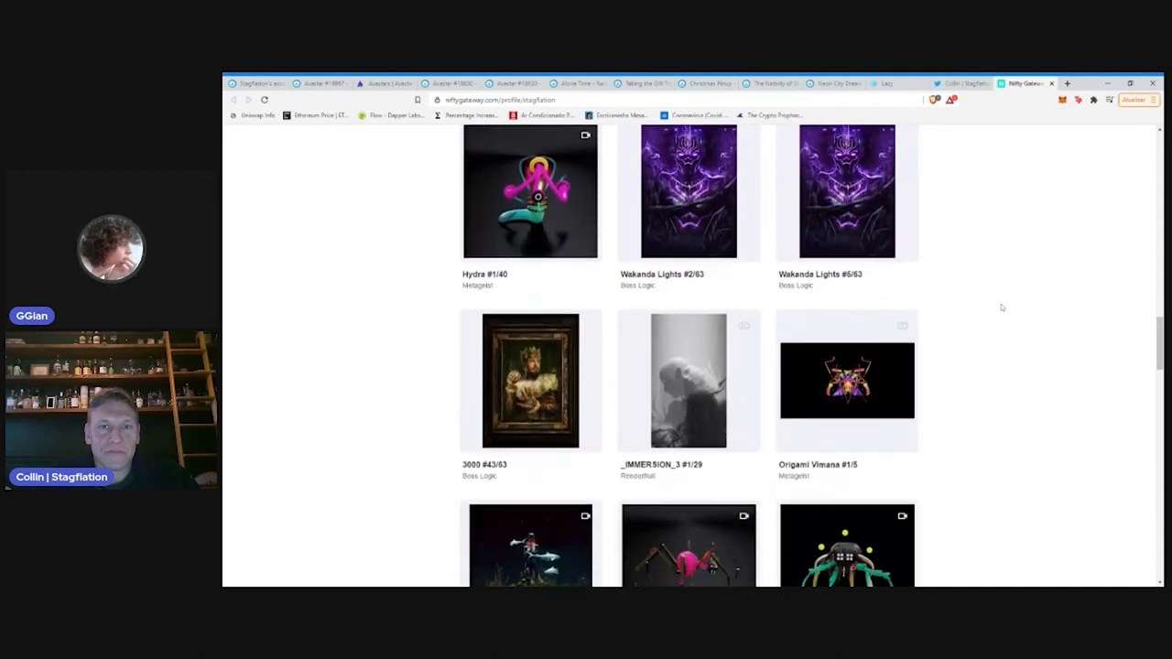
{"action": "scroll", "scroll_direction": "down", "scroll_amount": 3}
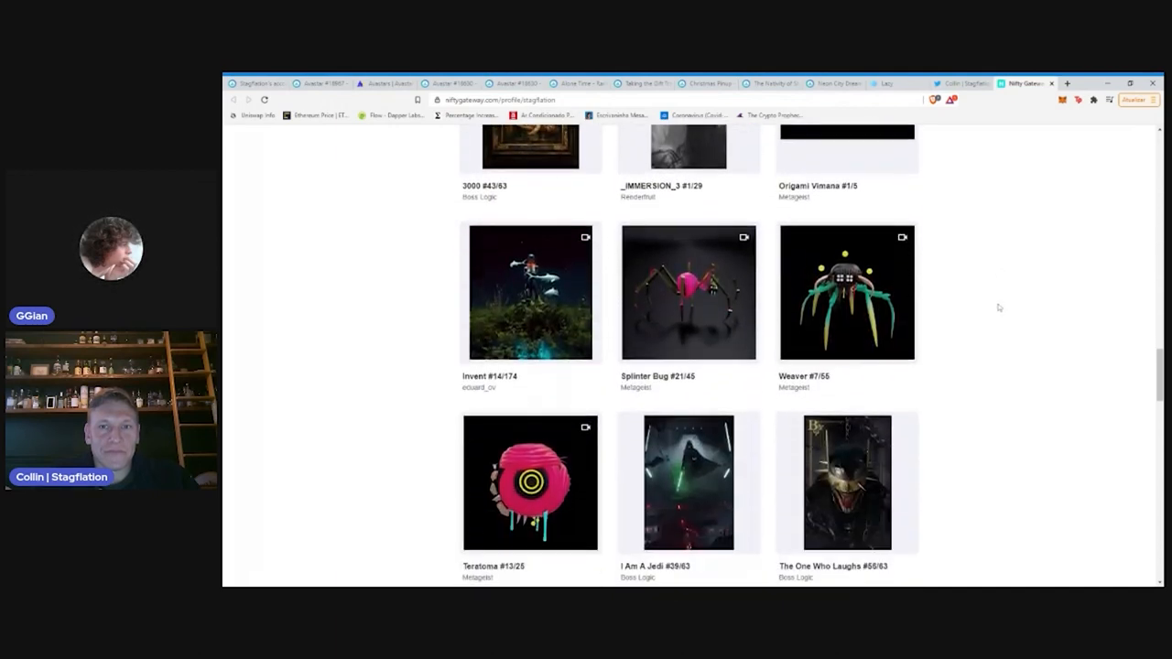
{"action": "scroll", "scroll_direction": "down", "scroll_amount": 3}
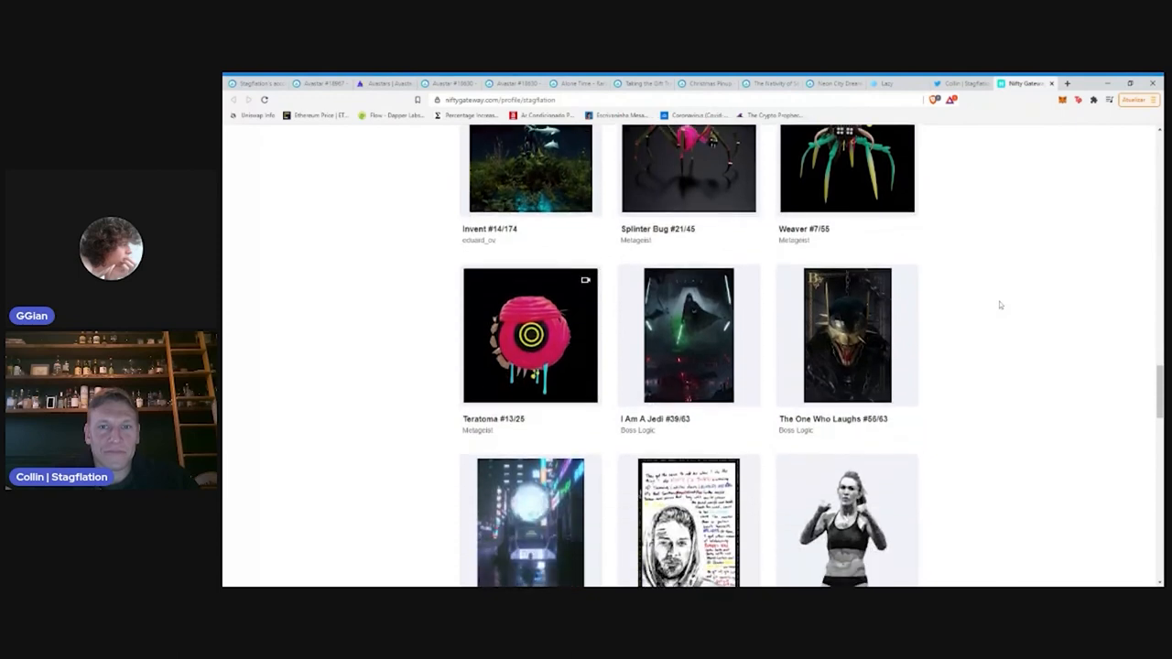
{"action": "scroll", "scroll_direction": "down", "scroll_amount": 3}
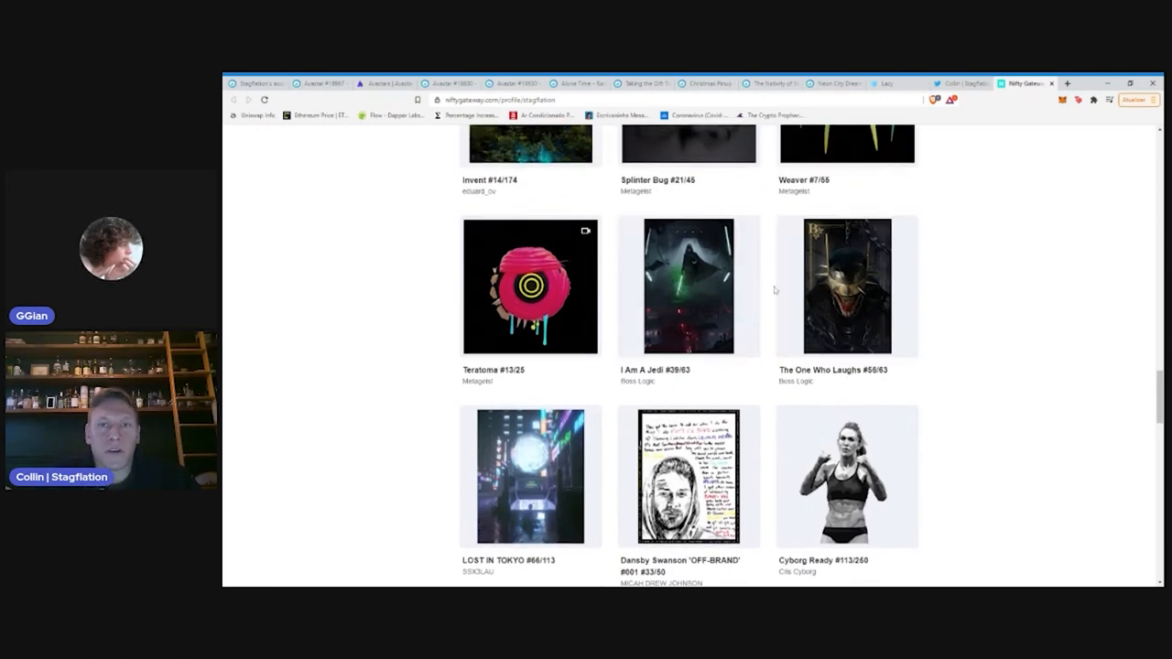
{"action": "left_click", "coordinate": [846, 286]}
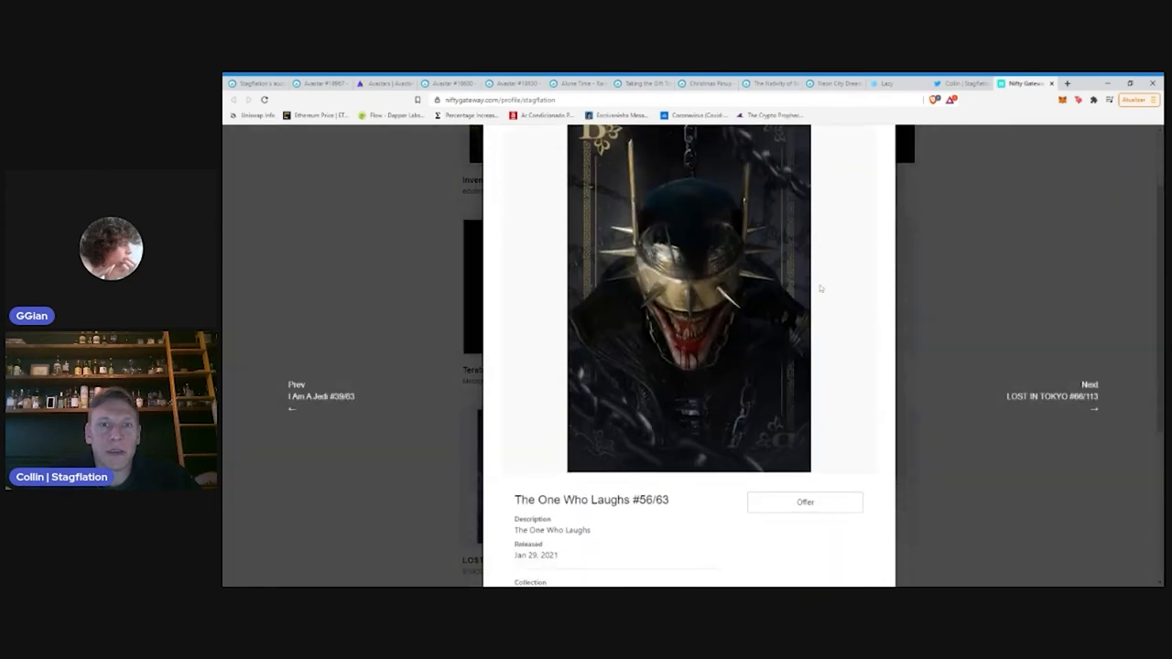
{"action": "scroll", "scroll_direction": "down", "scroll_amount": 3}
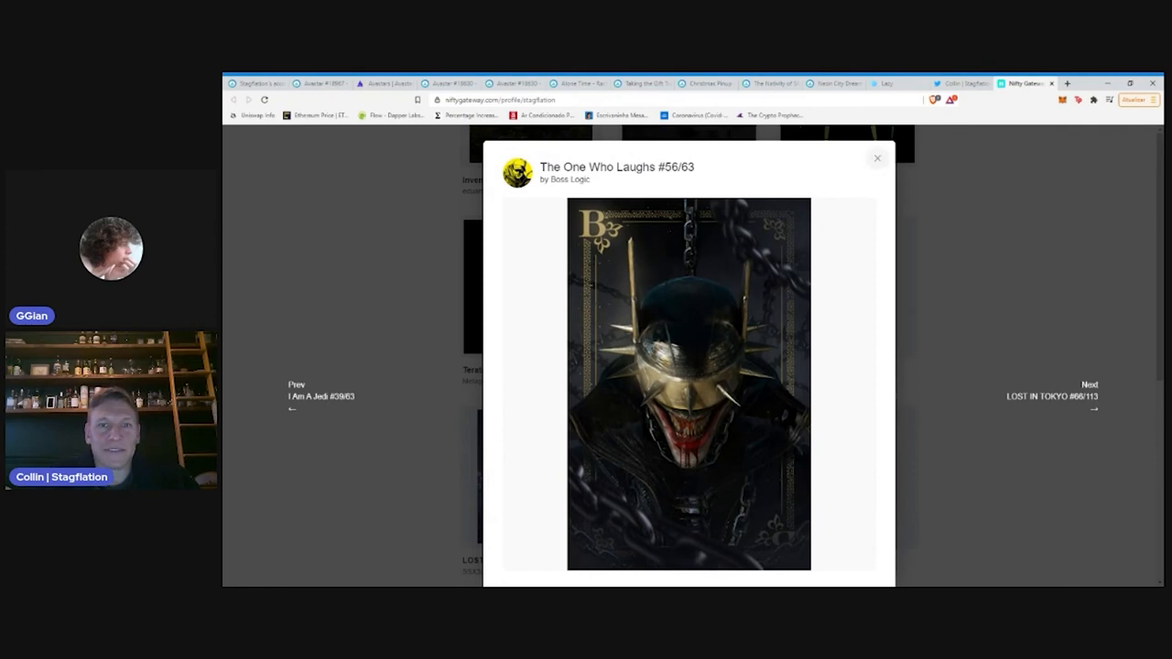
{"action": "left_click", "coordinate": [311, 395]}
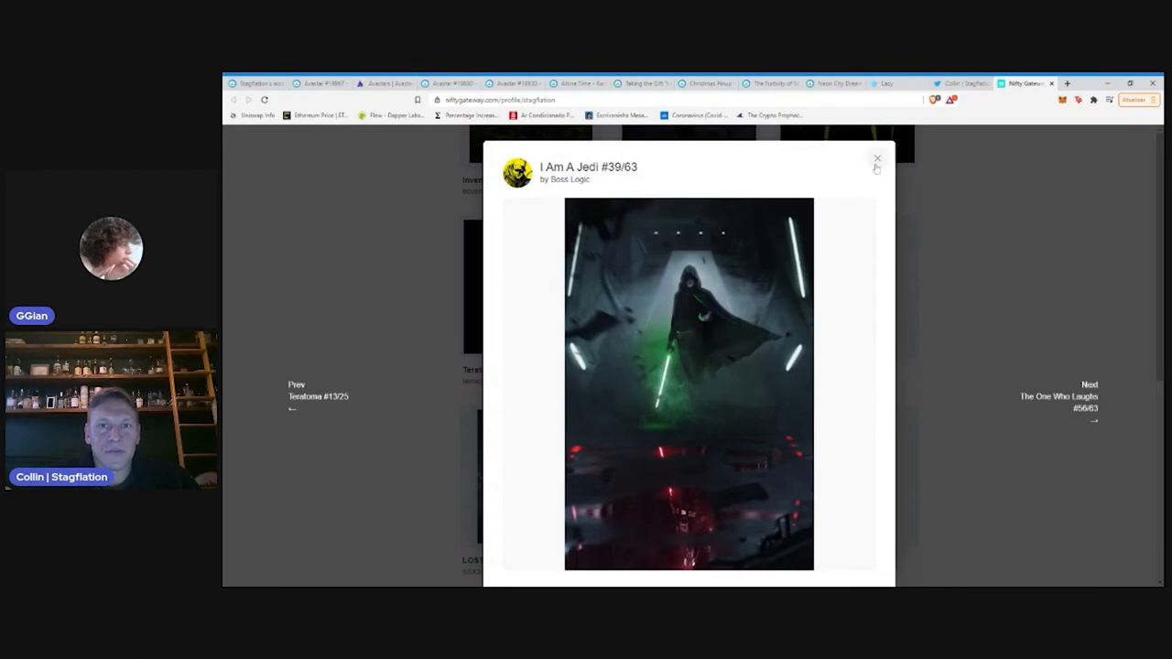
{"action": "left_click", "coordinate": [875, 157]}
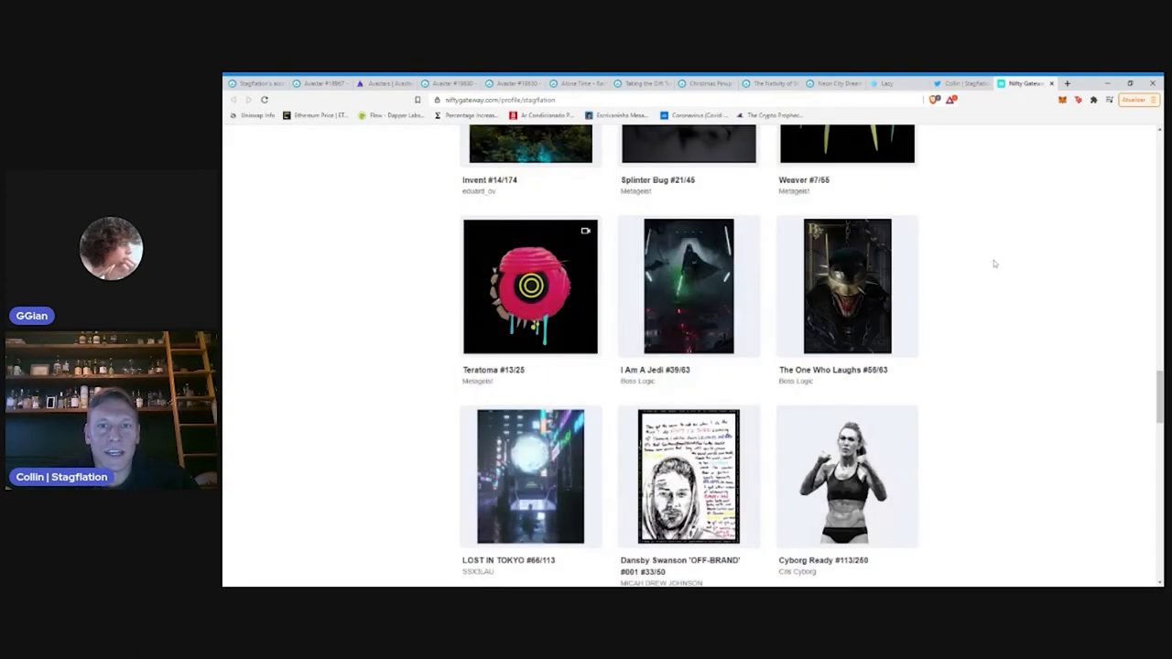
Browse further down and view the Master Node piece enlarged, then close it
{"action": "scroll", "scroll_direction": "down", "scroll_amount": 3}
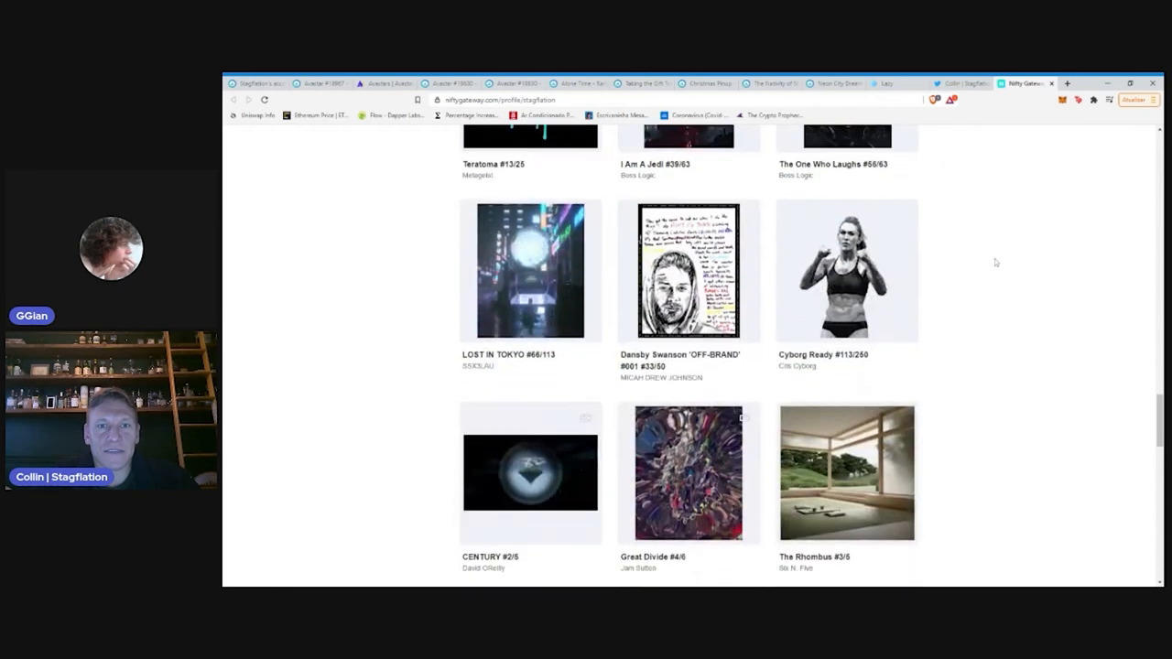
{"action": "scroll", "scroll_direction": "down", "scroll_amount": 3}
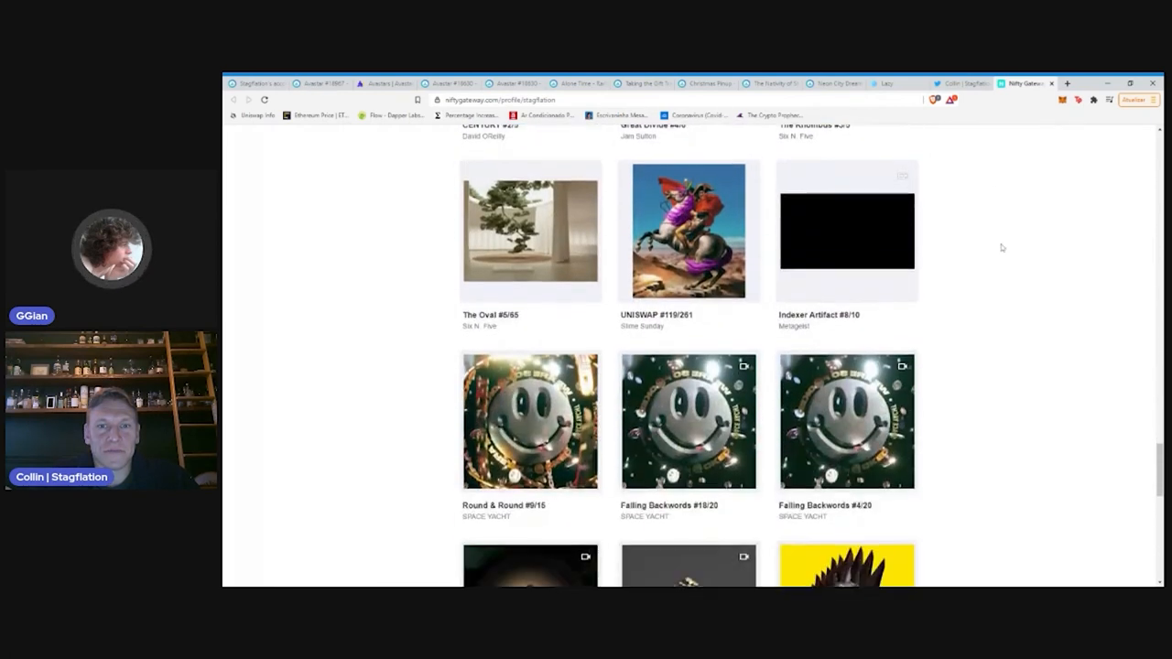
{"action": "scroll", "scroll_direction": "down", "scroll_amount": 3}
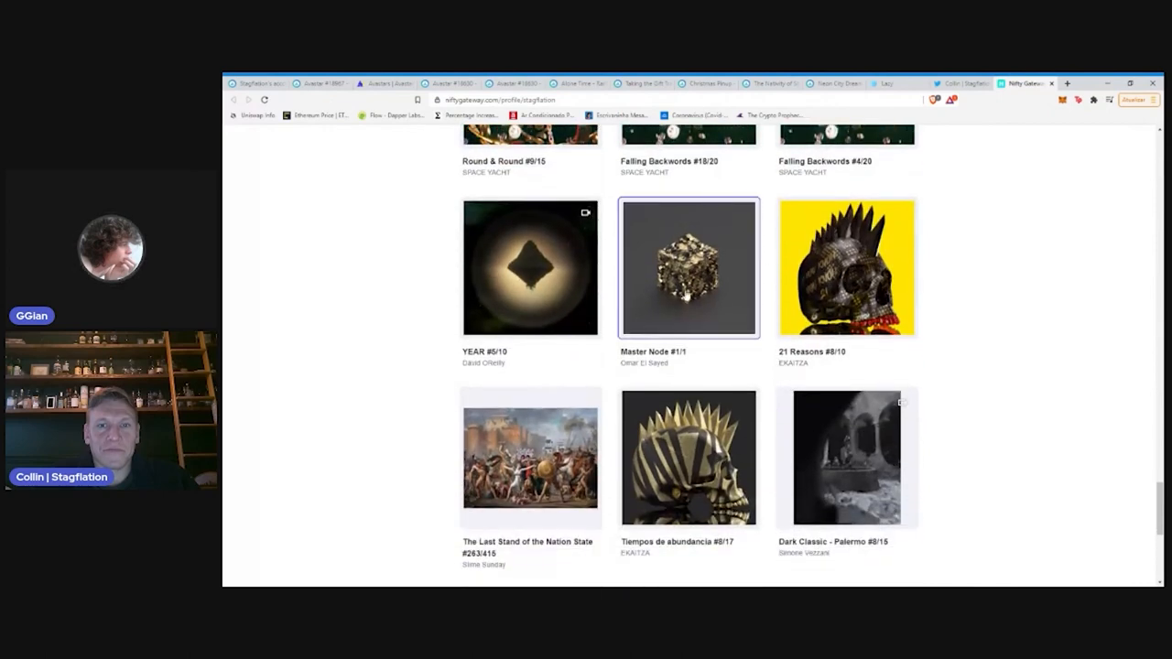
{"action": "left_click", "coordinate": [685, 267]}
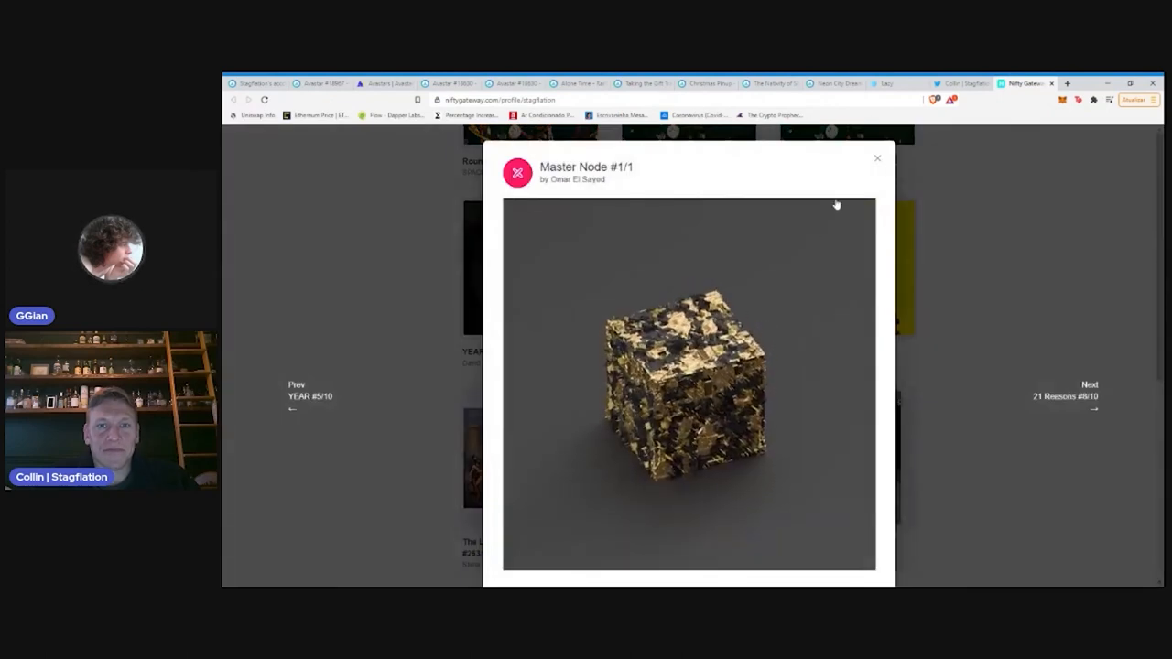
{"action": "left_click", "coordinate": [875, 157]}
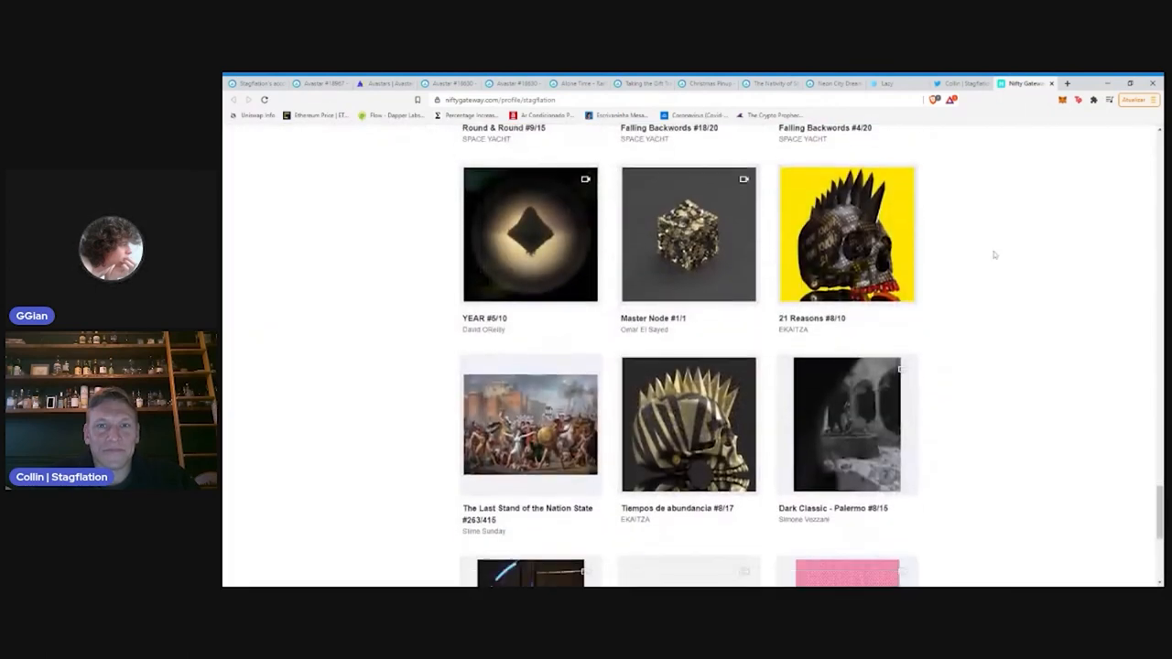
Bring up The Last Stand of the Nation State enlarged from the grid
{"action": "scroll", "scroll_direction": "down", "scroll_amount": 3}
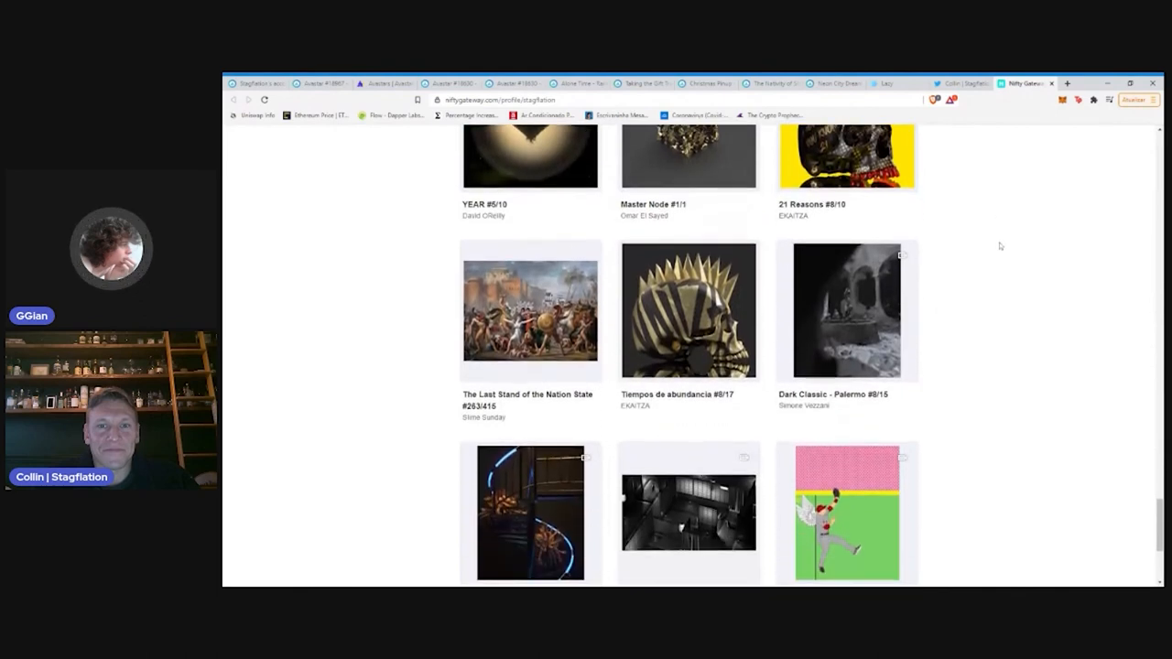
{"action": "scroll", "scroll_direction": "down", "scroll_amount": 3}
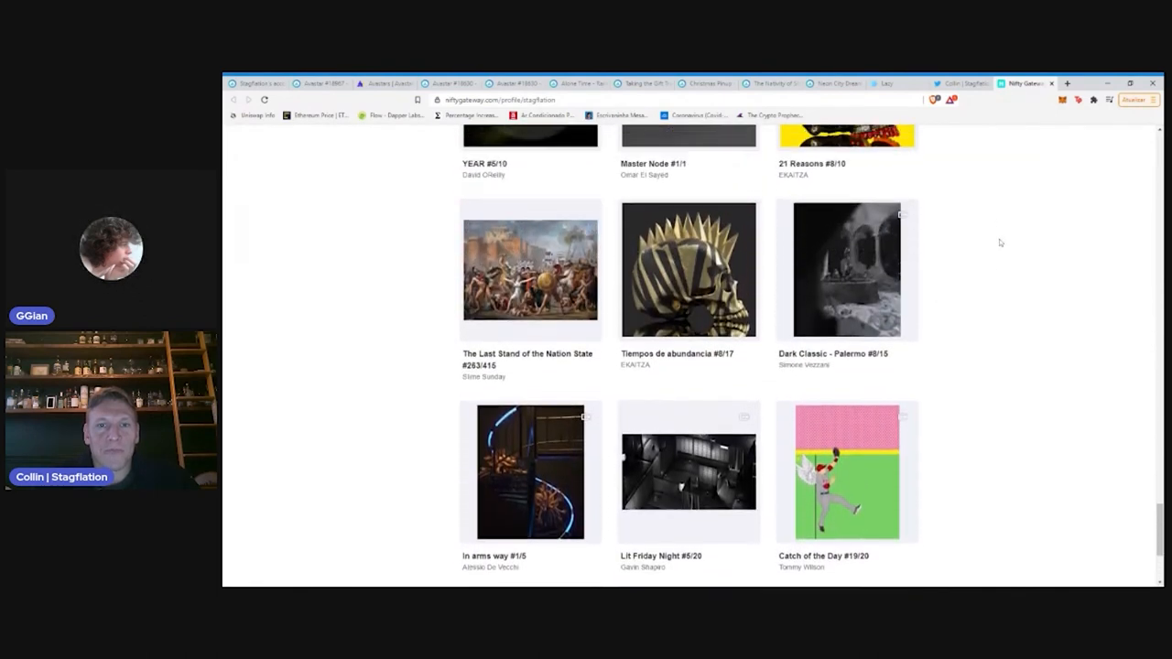
{"action": "left_click", "coordinate": [529, 271]}
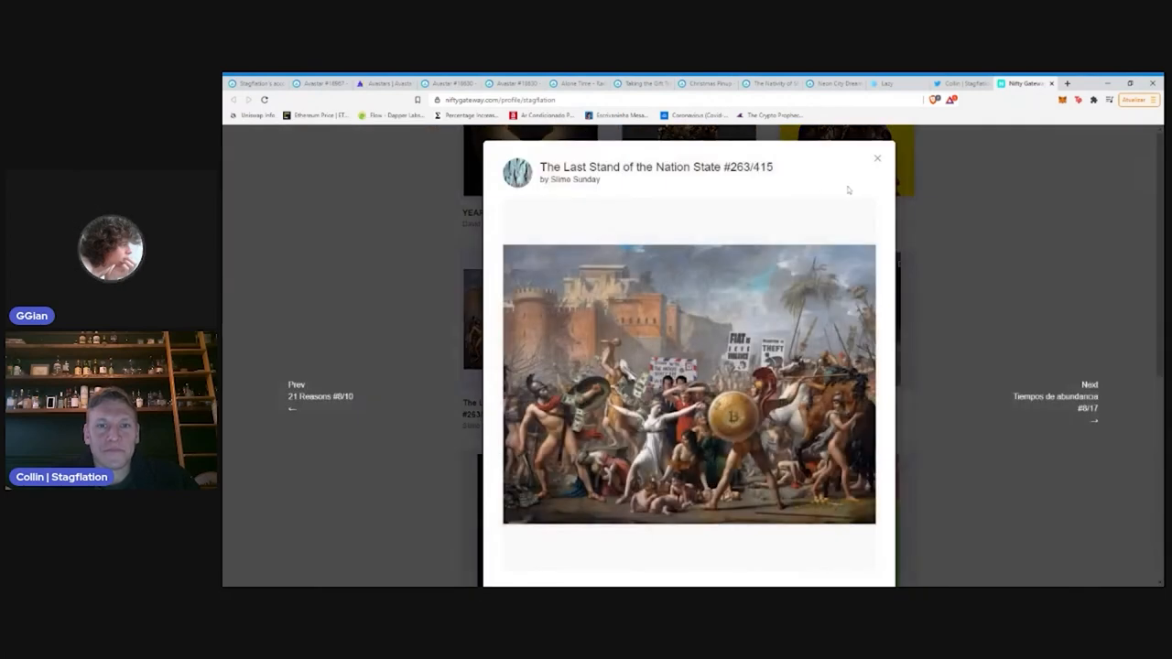
{"action": "mouse_move", "coordinate": [1008, 268]}
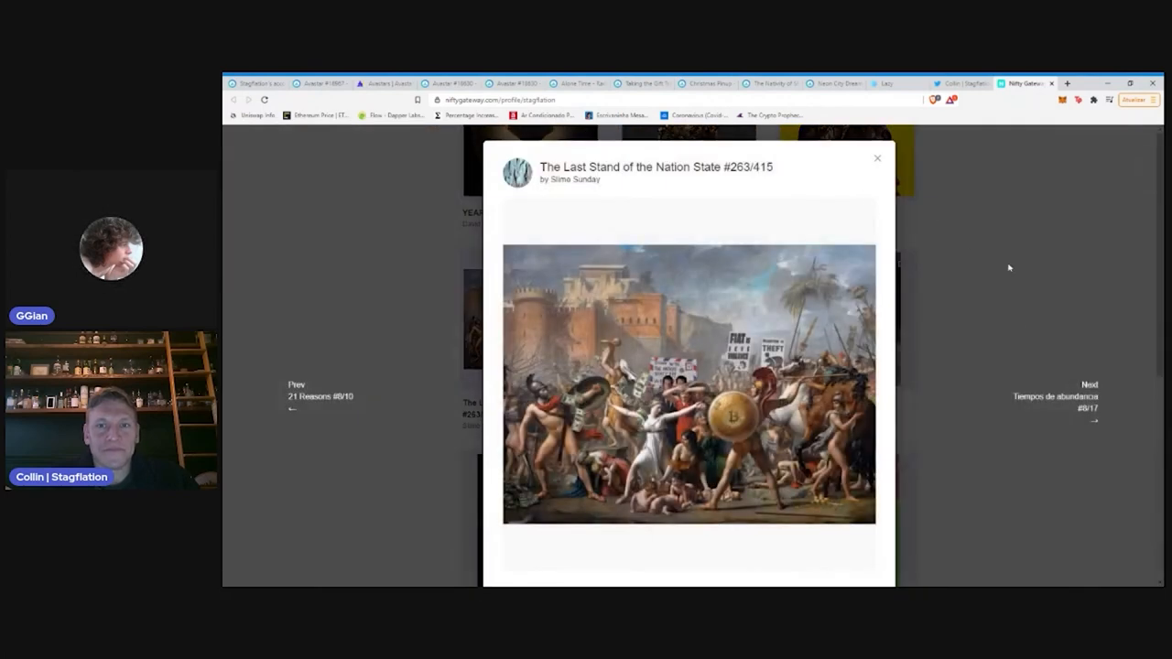
{"action": "mouse_move", "coordinate": [956, 223]}
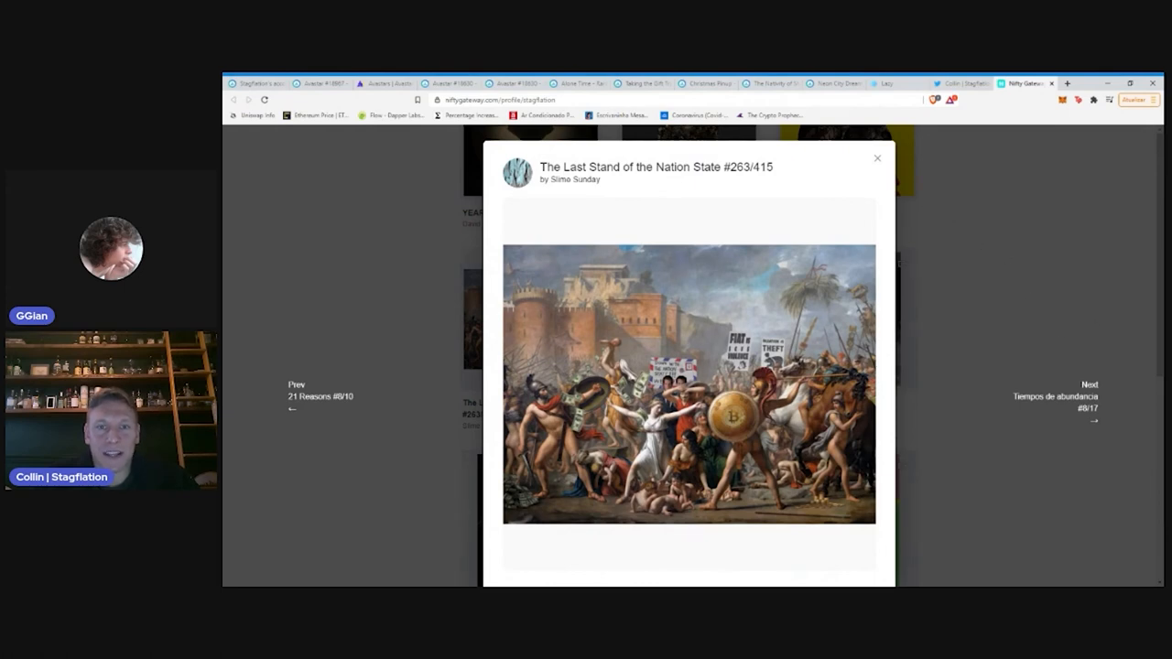
Reopen The Last Stand of the Nation State #263/415 enlarged, view it, and close back to the grid
{"action": "left_click", "coordinate": [877, 158]}
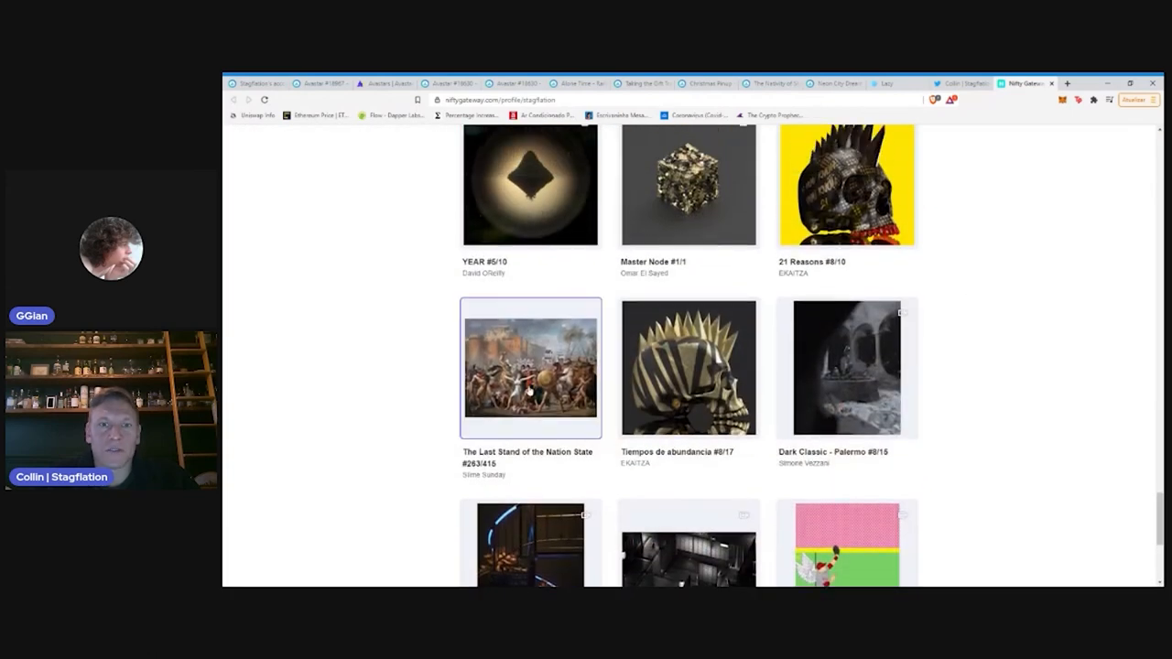
{"action": "left_click", "coordinate": [529, 370]}
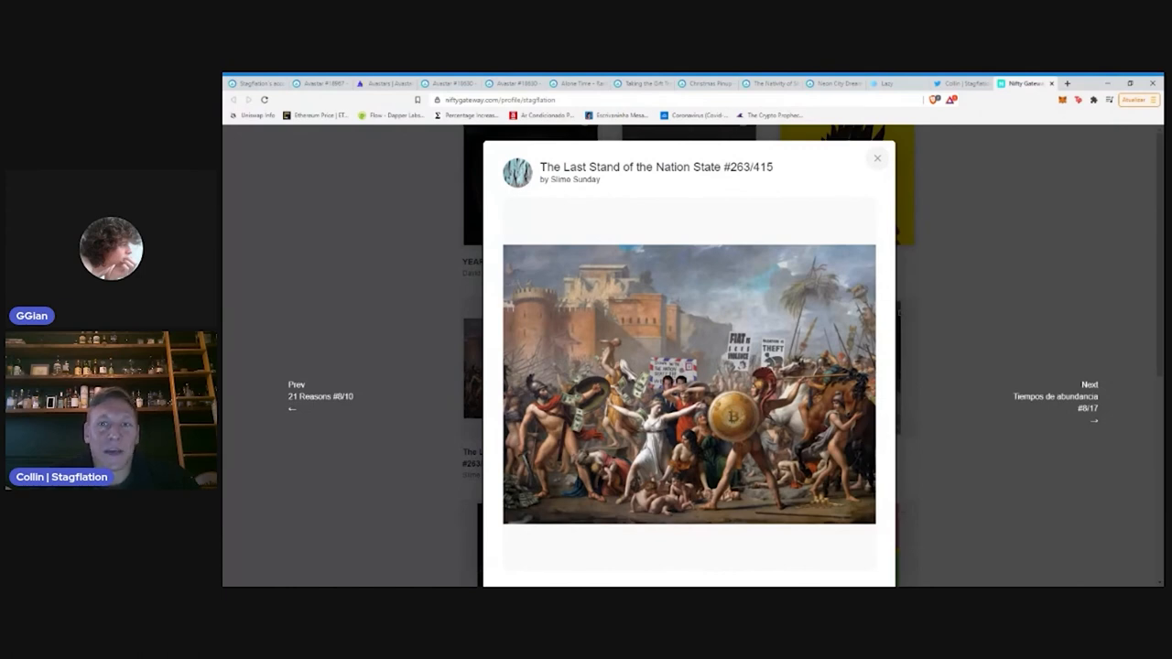
{"action": "left_click", "coordinate": [875, 158]}
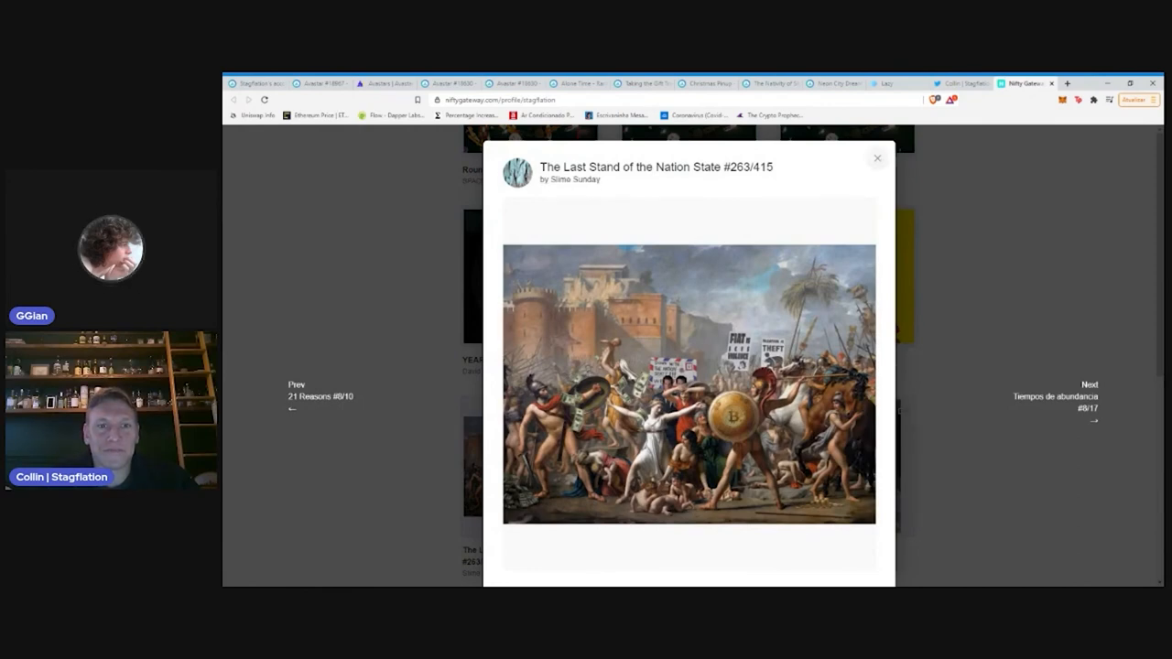
{"action": "left_click", "coordinate": [875, 157]}
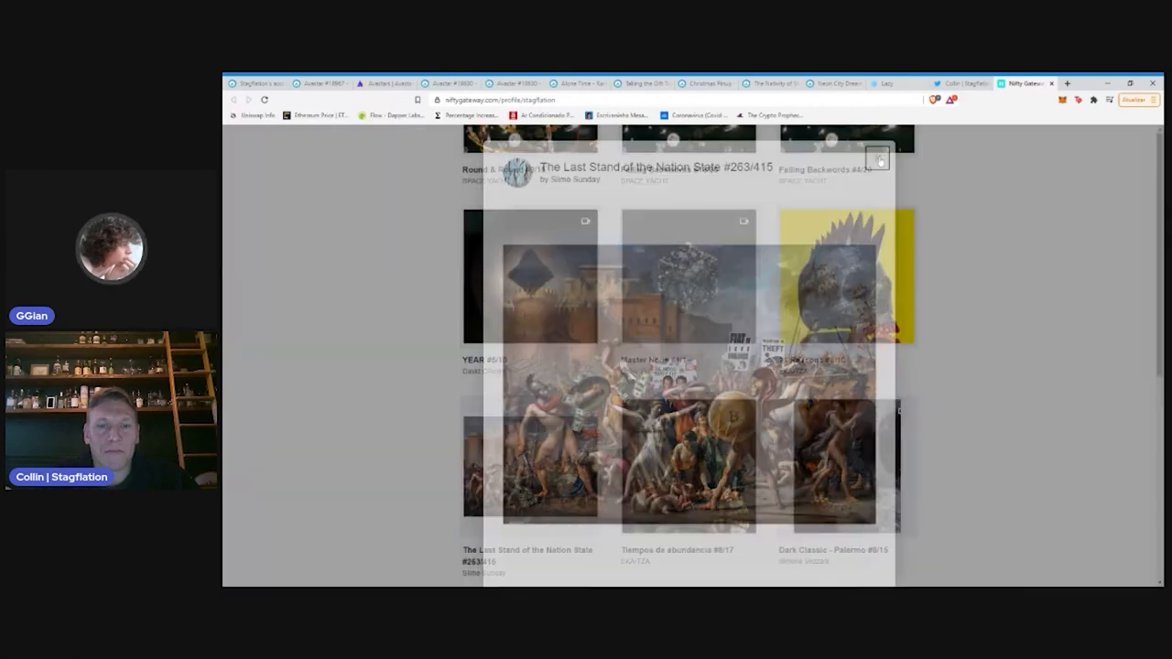
Browse back up through the earlier rows of the Nifty Gateway collectibles grid
{"action": "scroll", "scroll_direction": "up", "scroll_amount": 3}
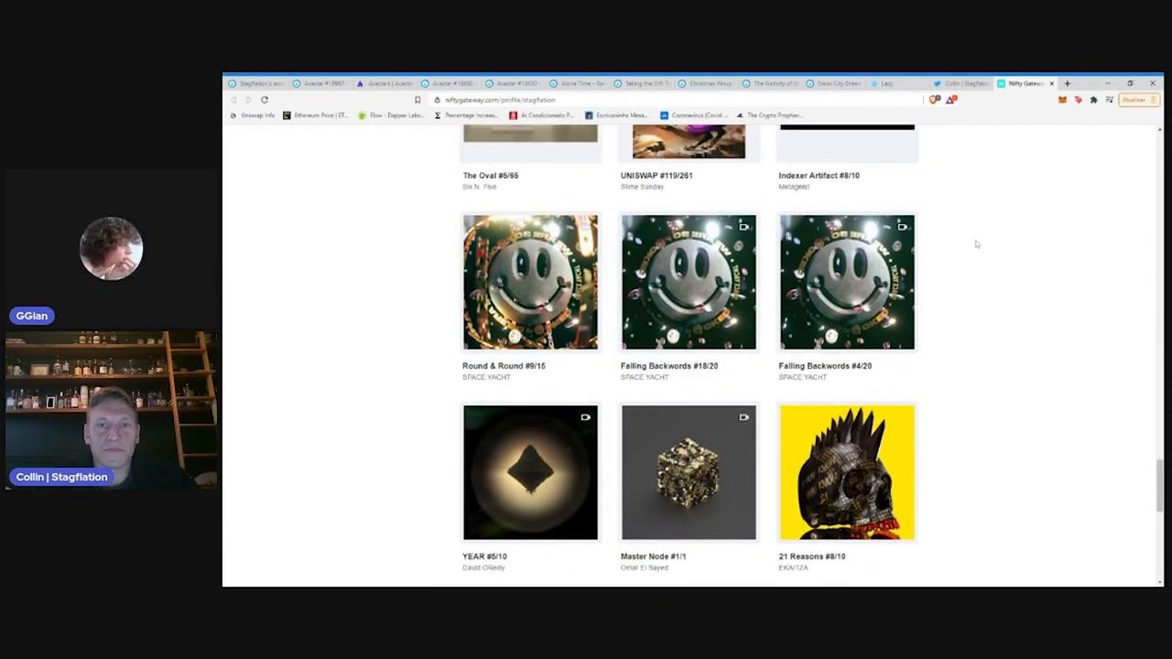
{"action": "mouse_move", "coordinate": [981, 257]}
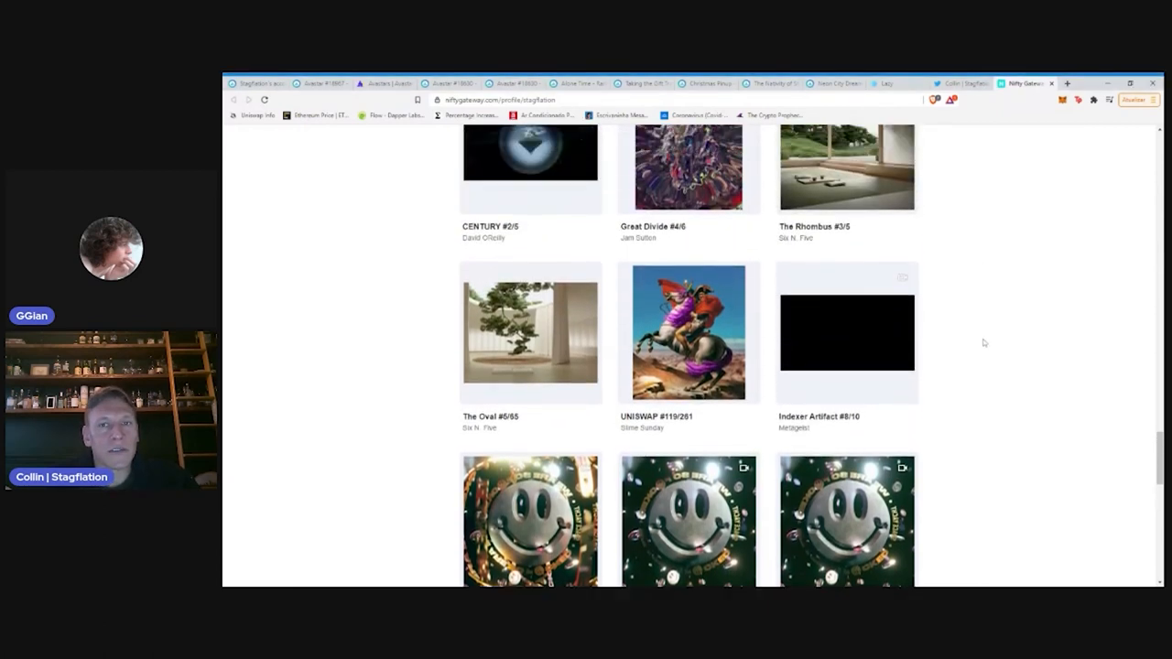
{"action": "scroll", "scroll_direction": "up", "scroll_amount": 3}
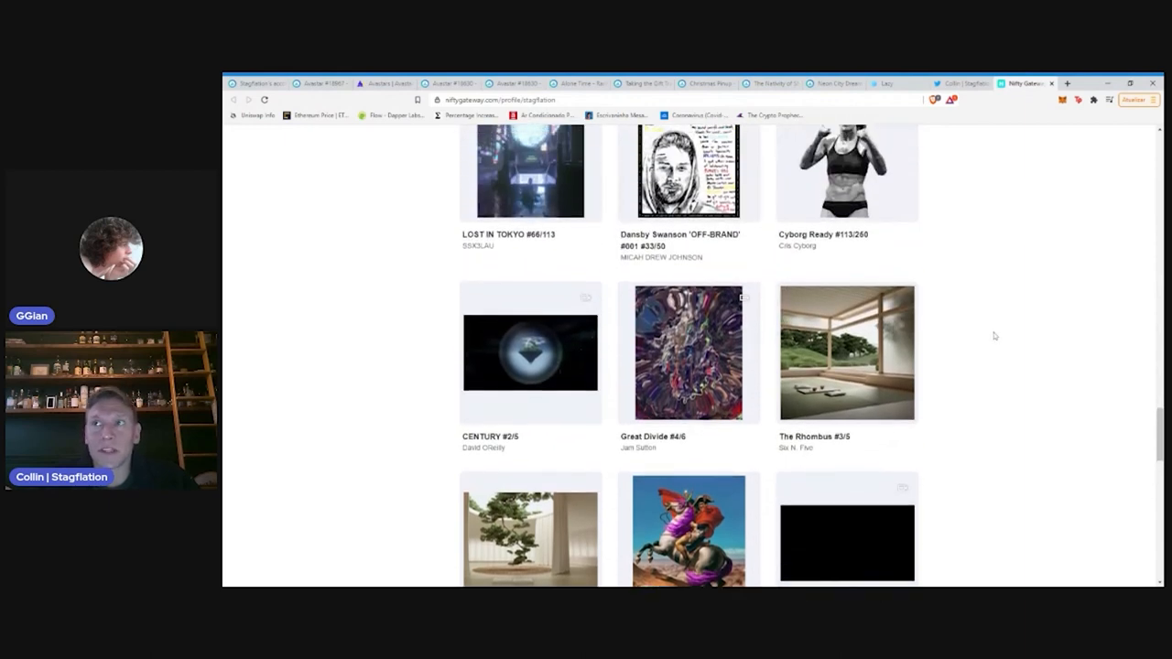
{"action": "scroll", "scroll_direction": "up", "scroll_amount": 3}
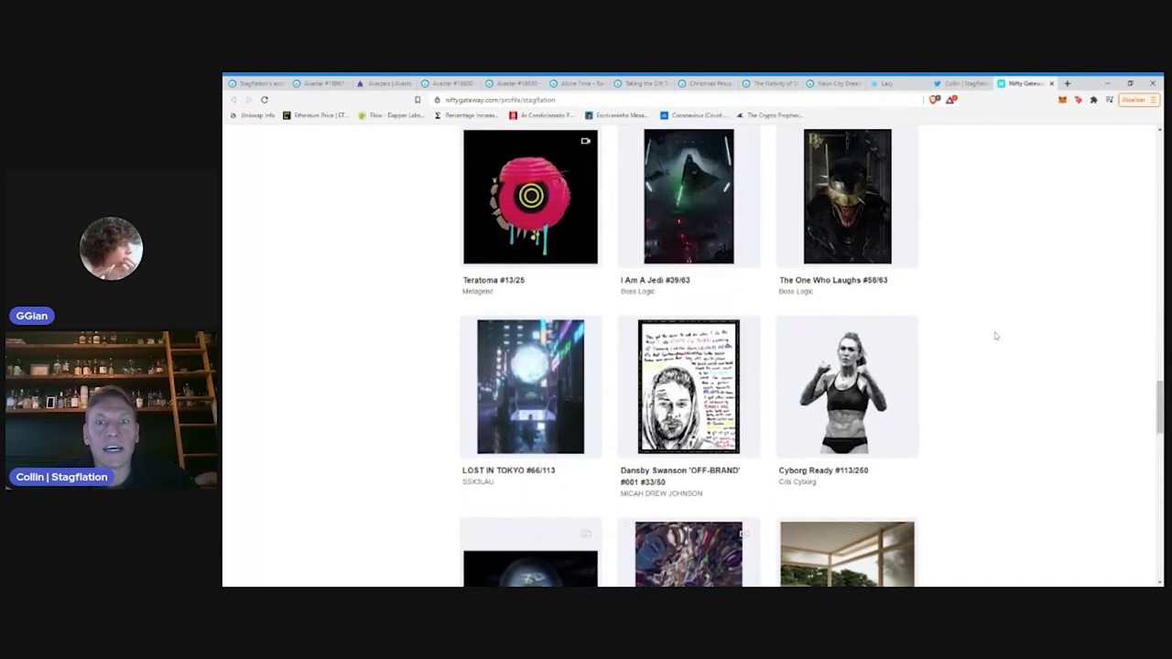
{"action": "scroll", "scroll_direction": "up", "scroll_amount": 3}
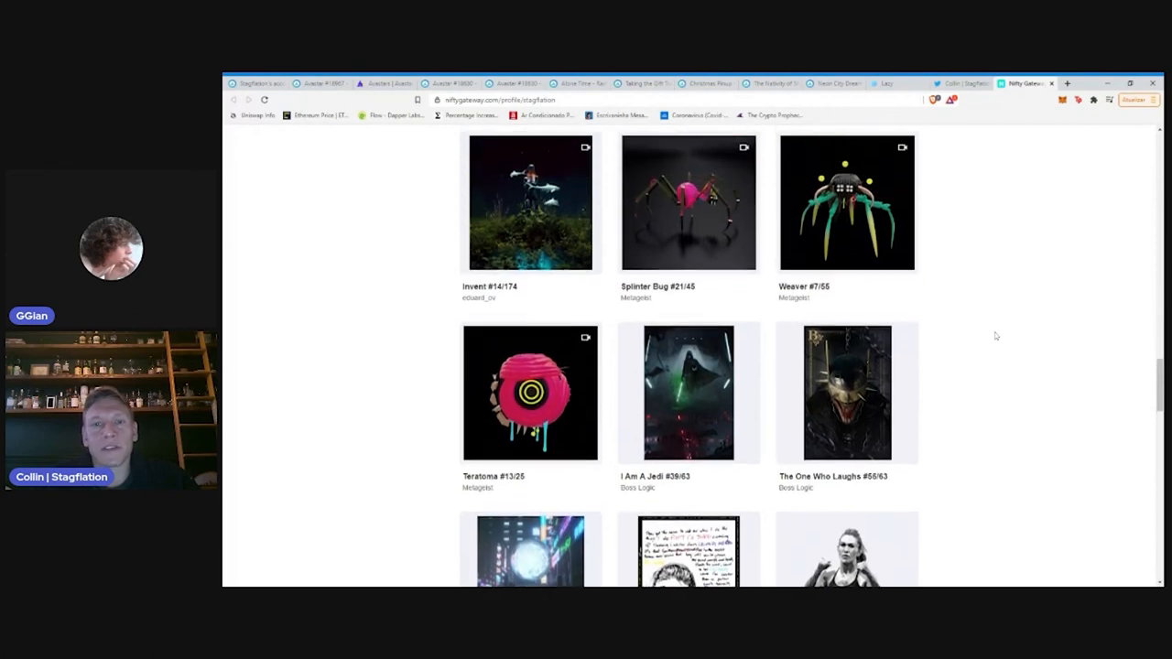
{"action": "scroll", "scroll_direction": "up", "scroll_amount": 3}
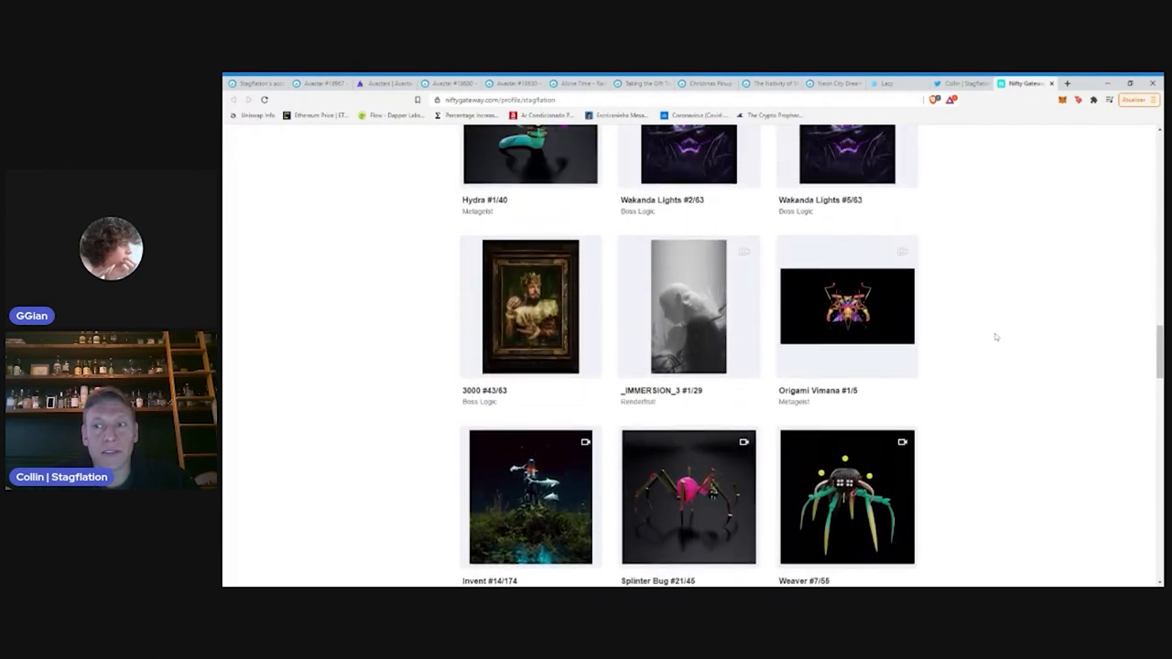
{"action": "scroll", "scroll_direction": "up", "scroll_amount": 3}
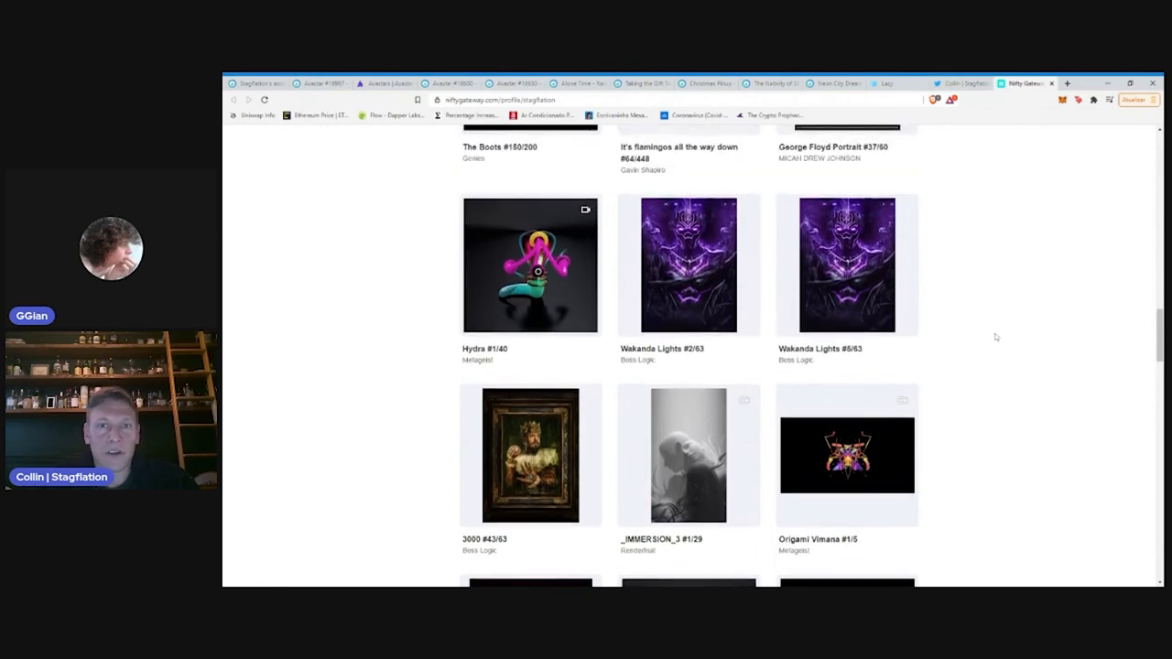
{"action": "scroll", "scroll_direction": "up", "scroll_amount": 3}
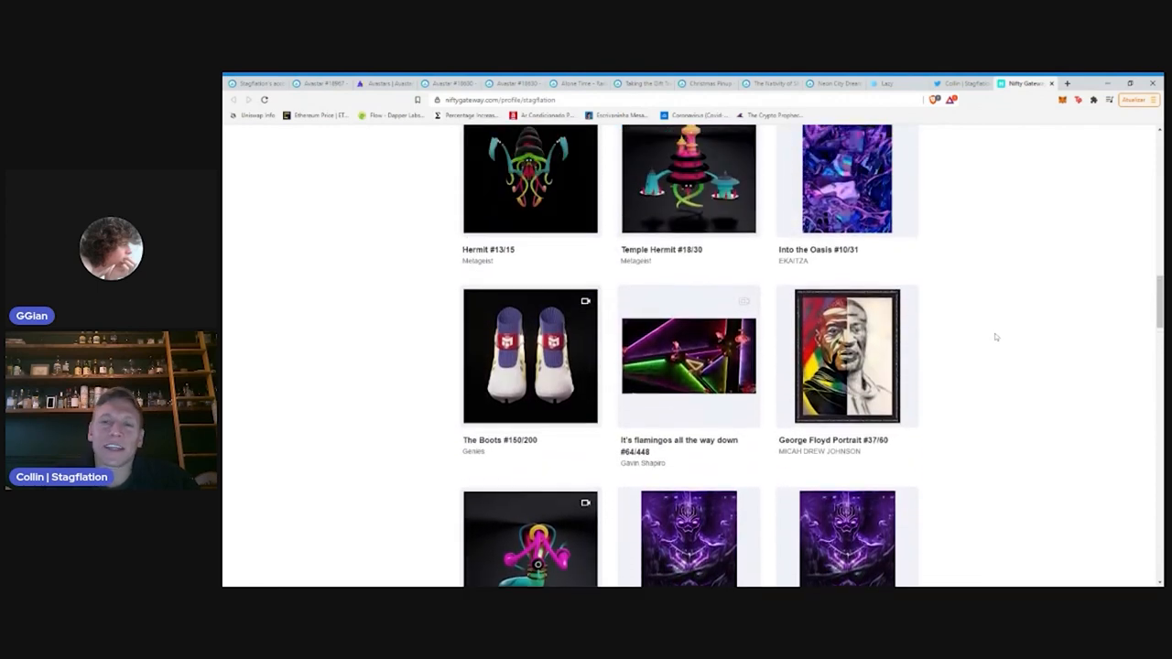
{"action": "scroll", "scroll_direction": "up", "scroll_amount": 3}
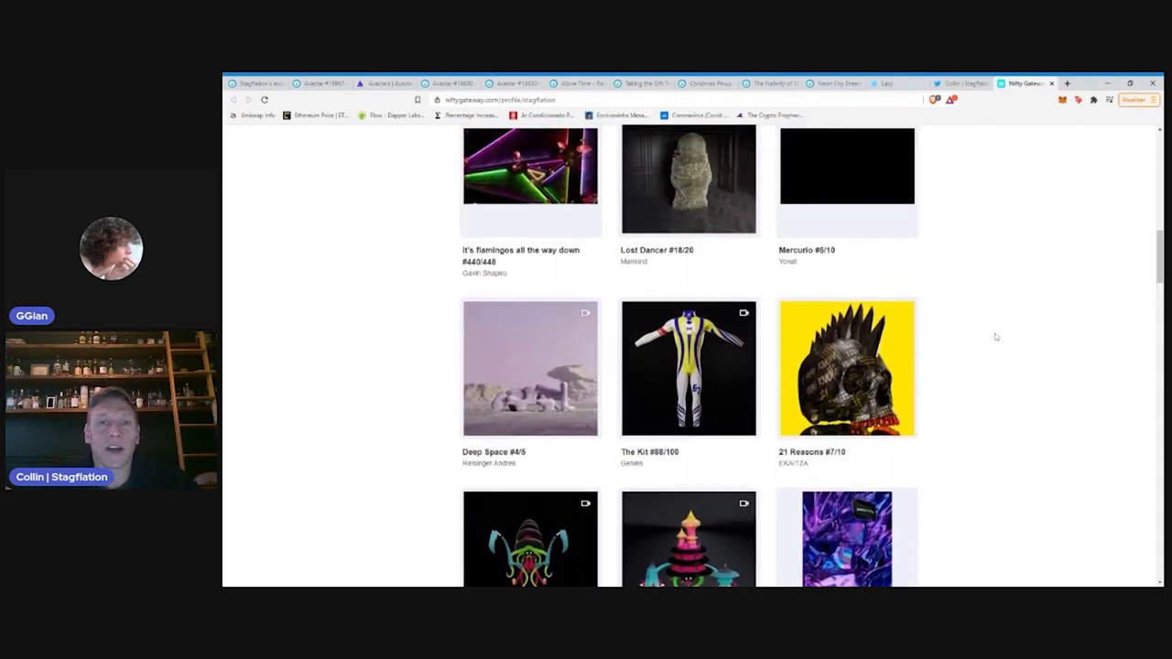
{"action": "scroll", "scroll_direction": "up", "scroll_amount": 3}
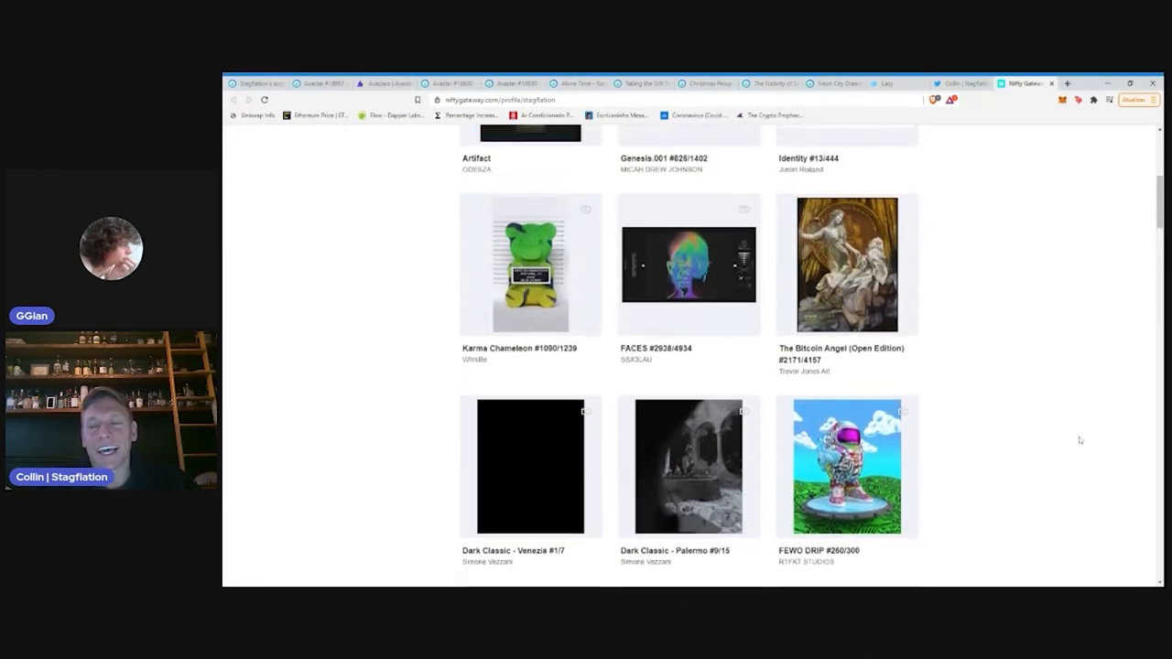
{"action": "scroll", "scroll_direction": "up", "scroll_amount": 3}
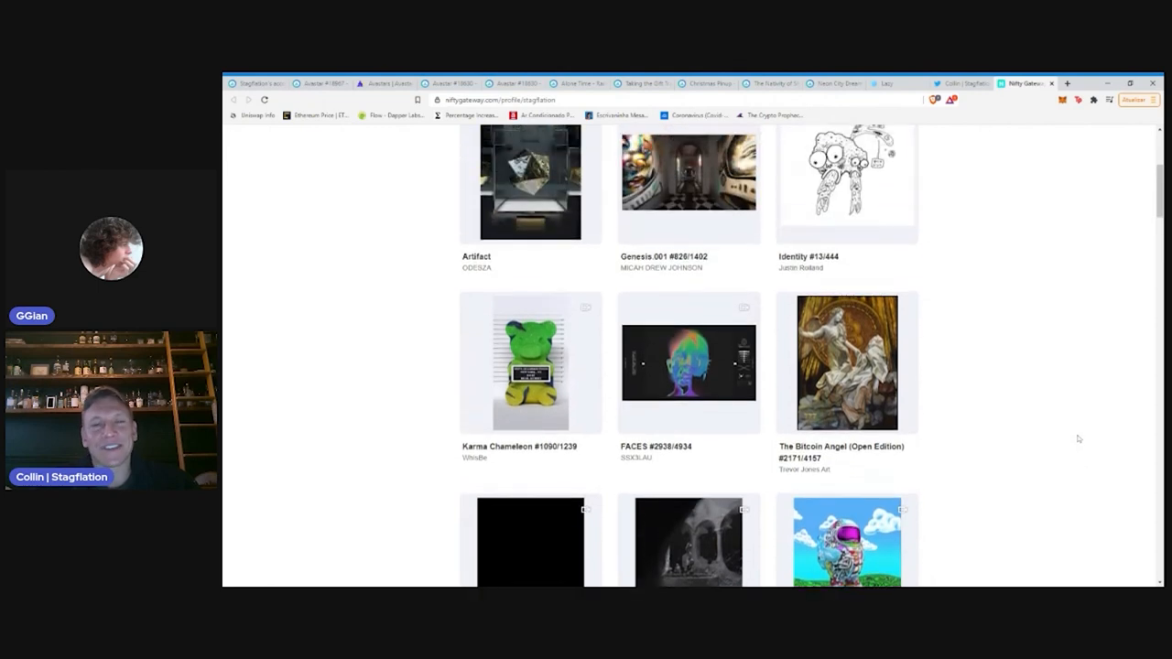
{"action": "scroll", "scroll_direction": "up", "scroll_amount": 3}
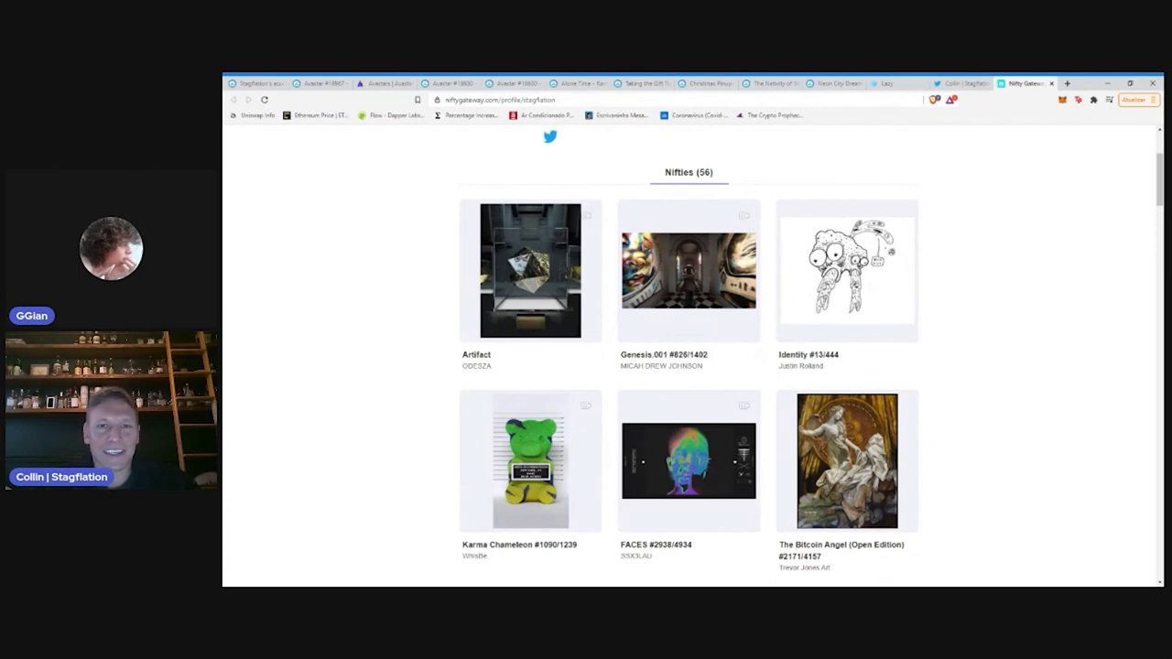
Browse down to the gallery's final pieces, Enter Sandman and The Wizard
{"action": "scroll", "scroll_direction": "down", "scroll_amount": 3}
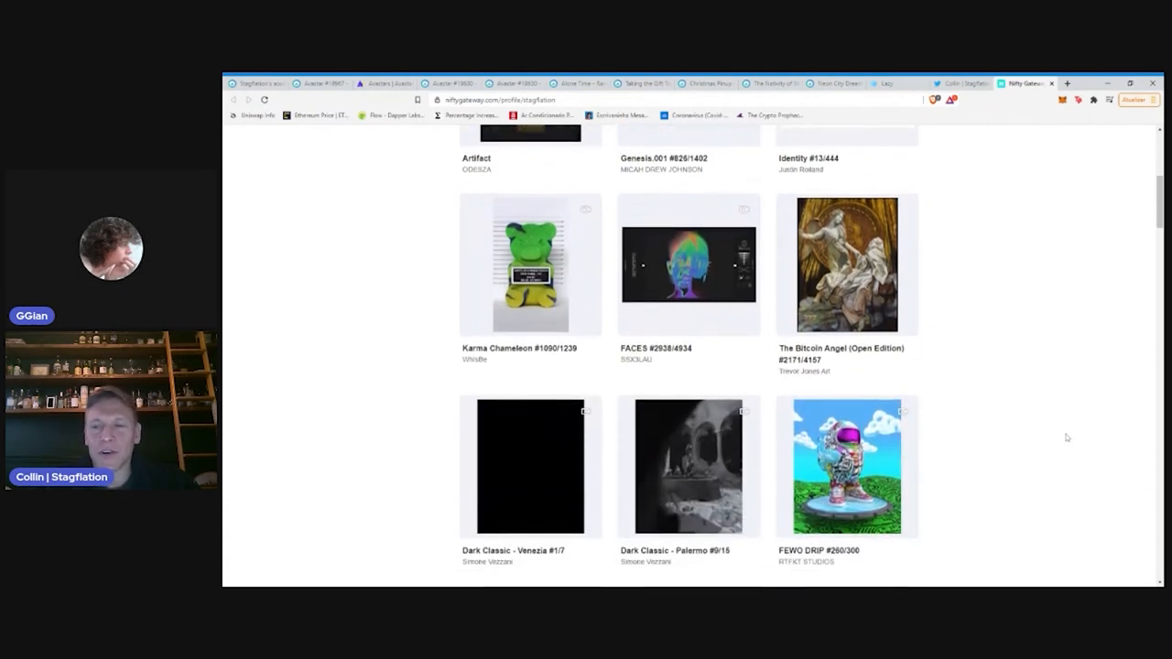
{"action": "scroll", "scroll_direction": "down", "scroll_amount": 3}
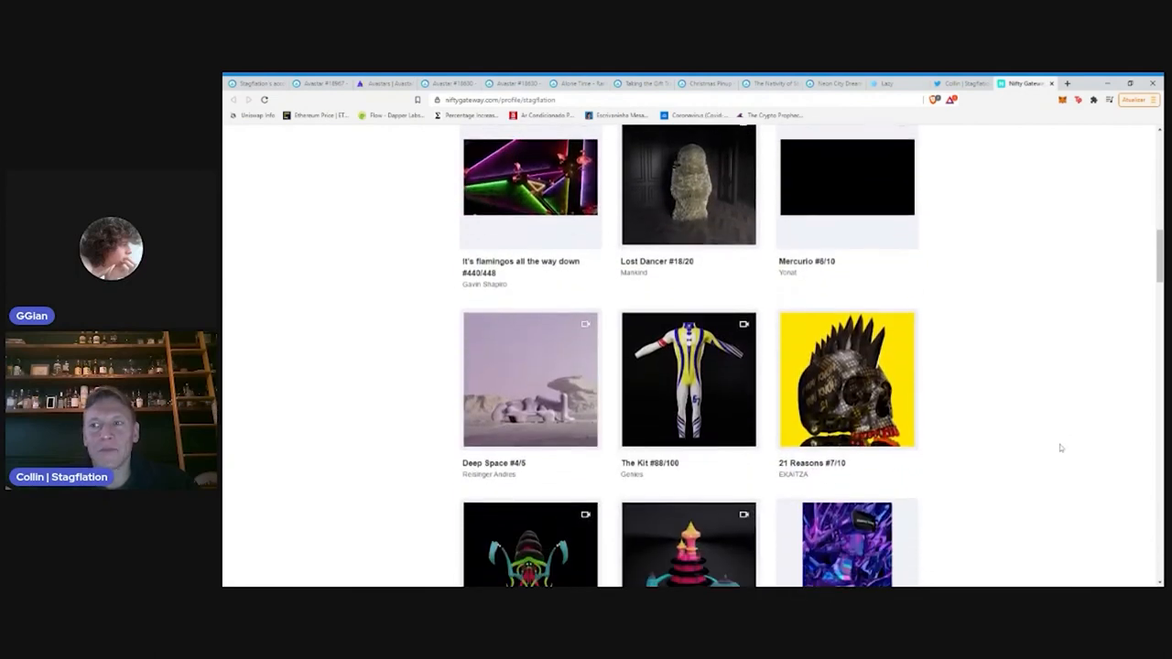
{"action": "scroll", "scroll_direction": "down", "scroll_amount": 3}
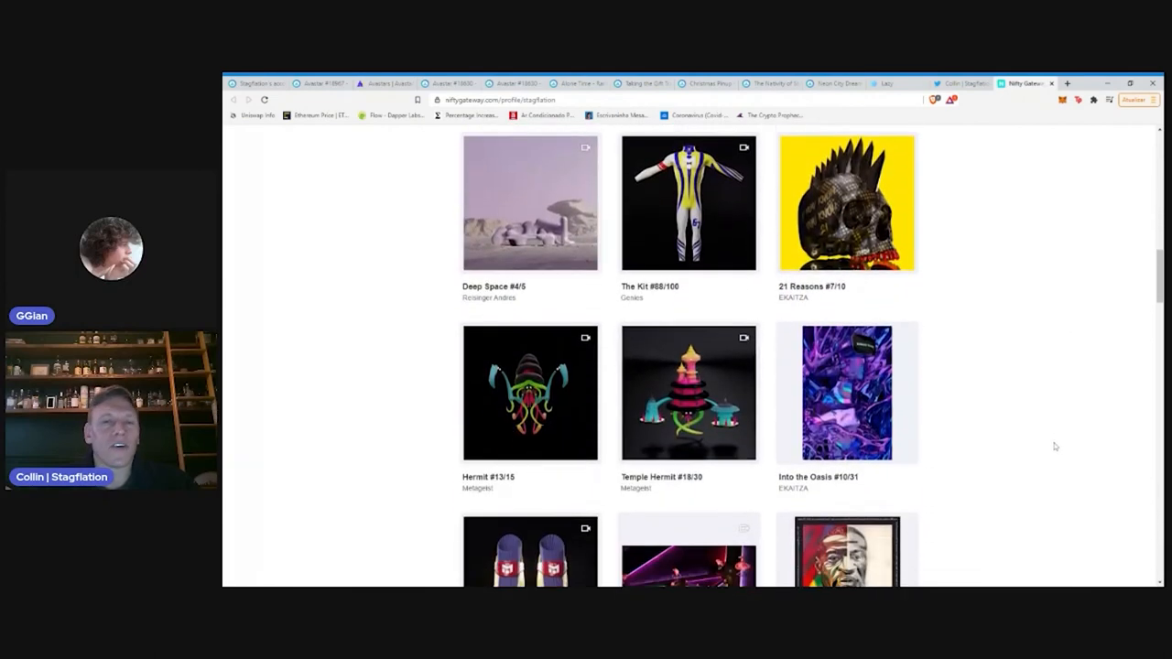
{"action": "scroll", "scroll_direction": "down", "scroll_amount": 3}
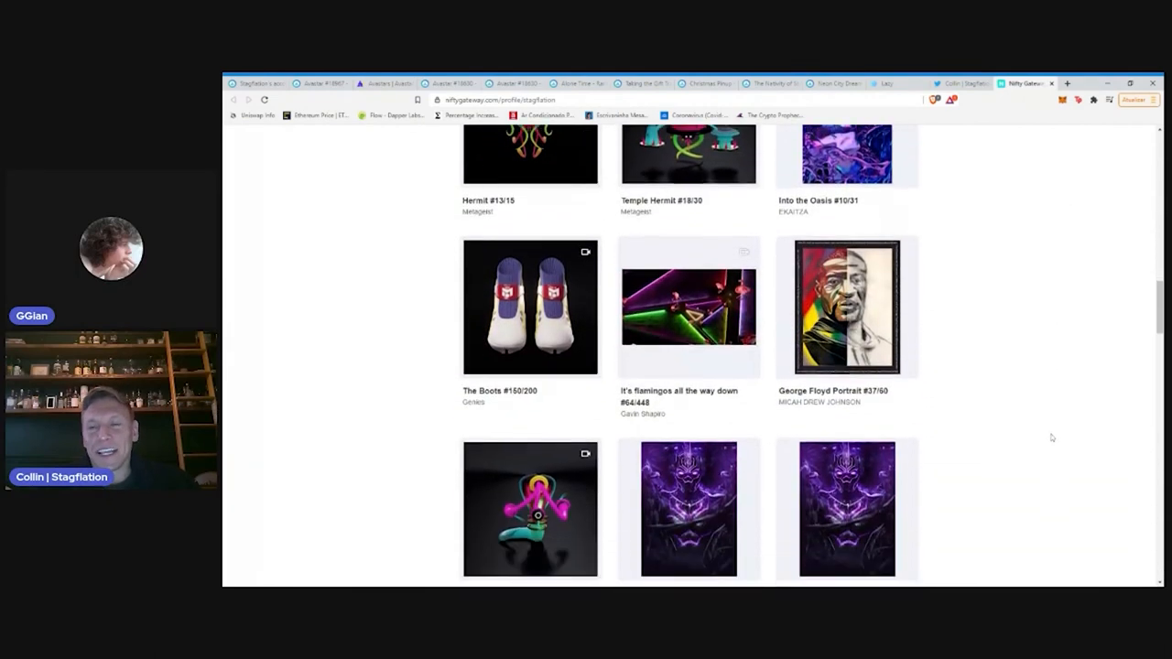
{"action": "scroll", "scroll_direction": "down", "scroll_amount": 3}
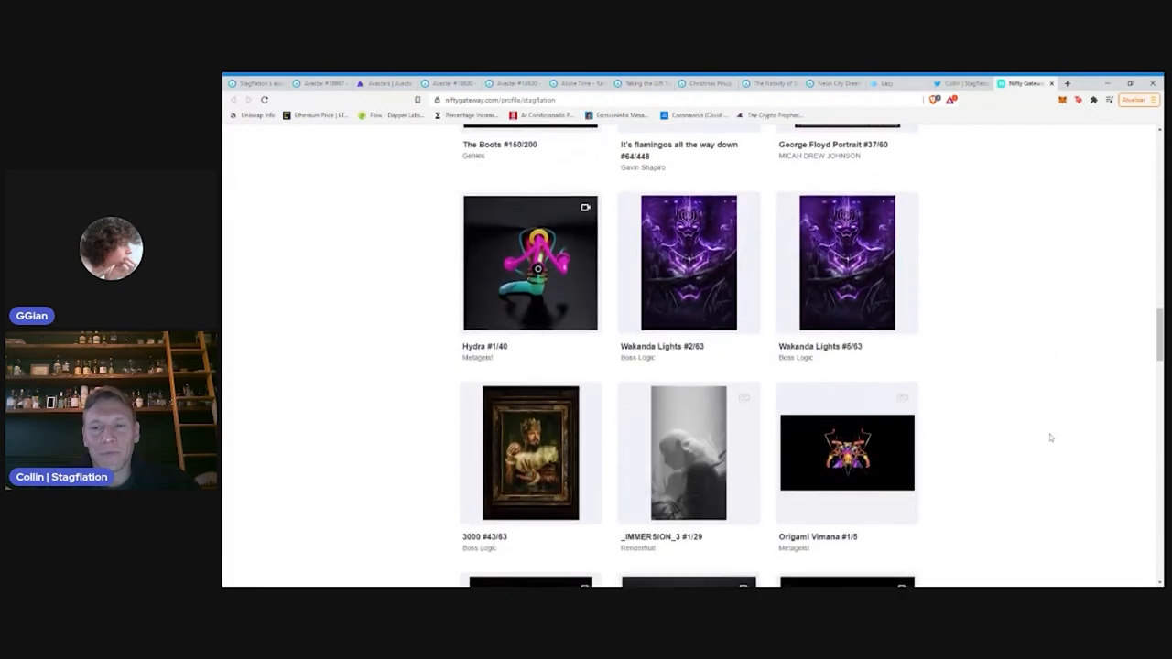
{"action": "scroll", "scroll_direction": "down", "scroll_amount": 3}
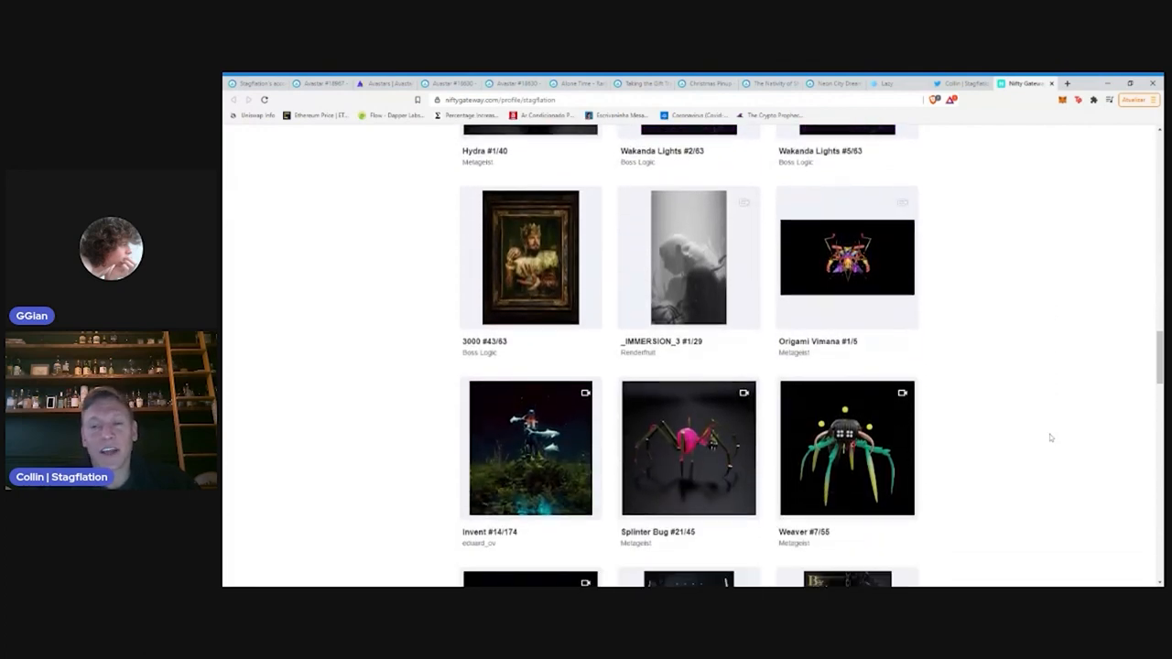
{"action": "scroll", "scroll_direction": "down", "scroll_amount": 3}
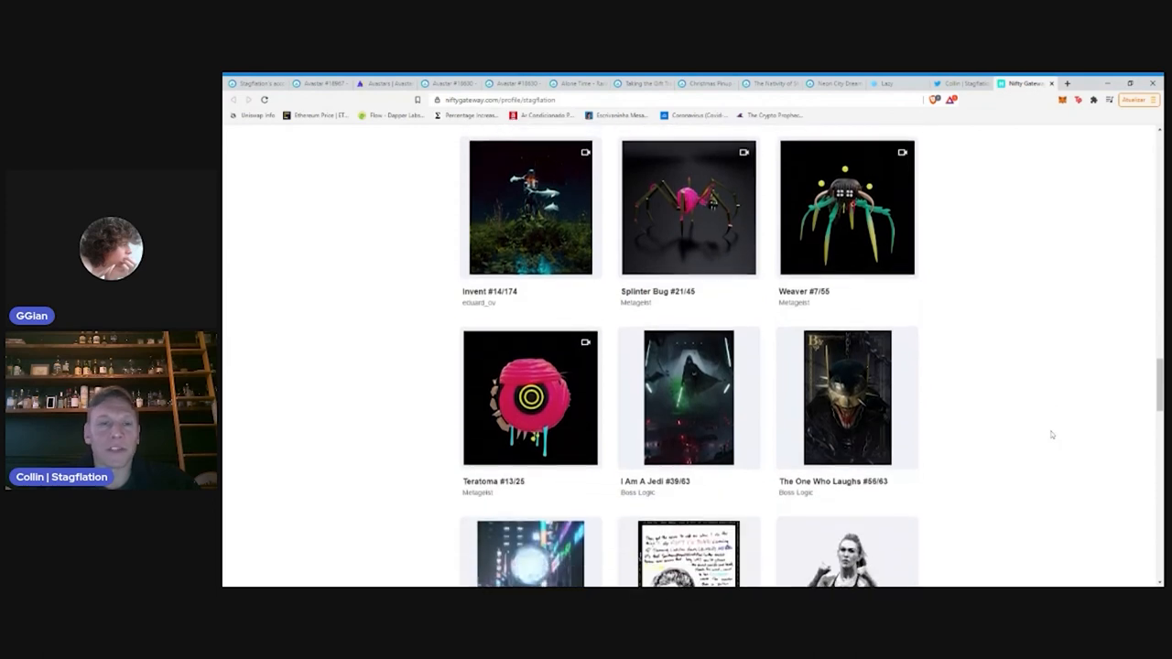
{"action": "scroll", "scroll_direction": "down", "scroll_amount": 3}
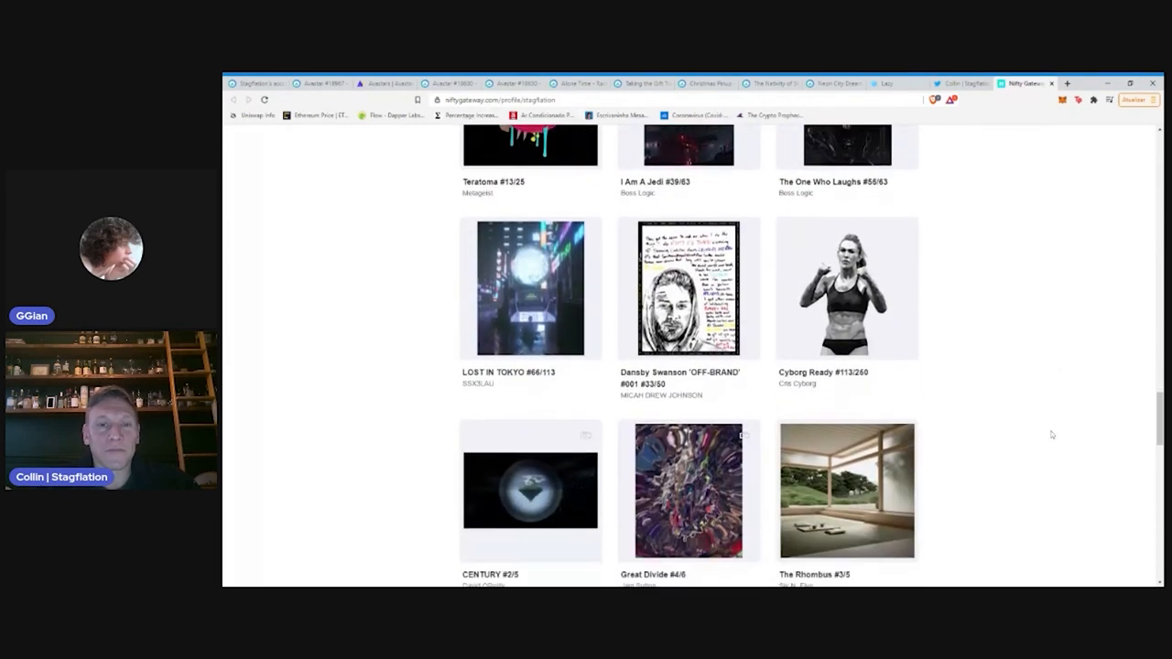
{"action": "scroll", "scroll_direction": "down", "scroll_amount": 3}
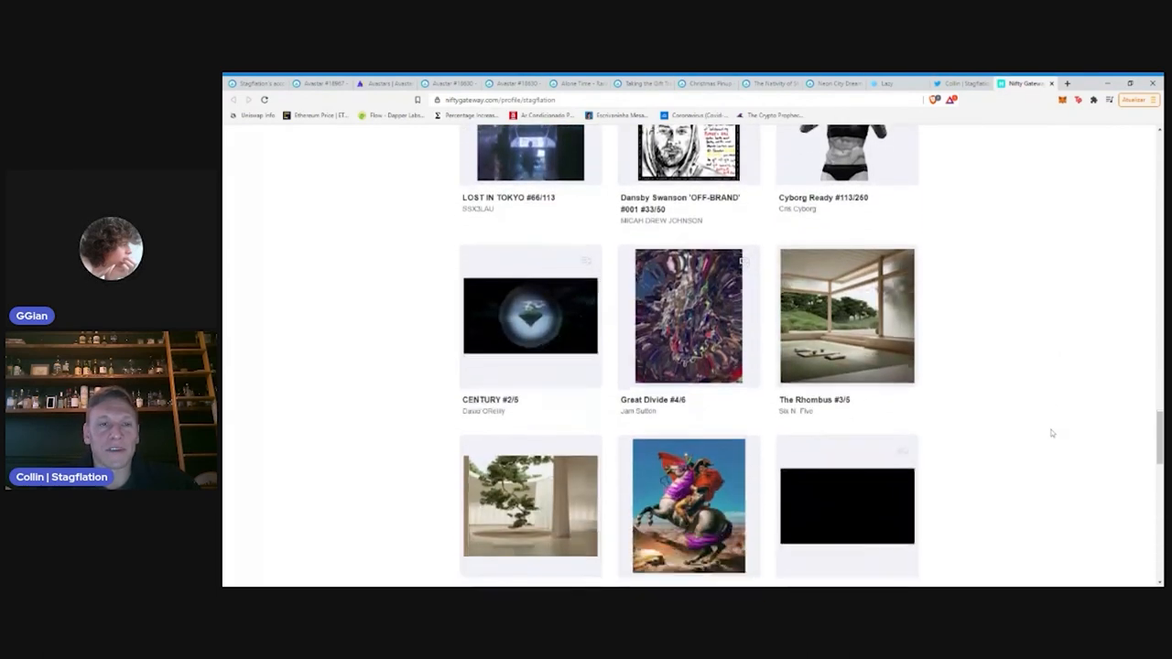
{"action": "scroll", "scroll_direction": "down", "scroll_amount": 3}
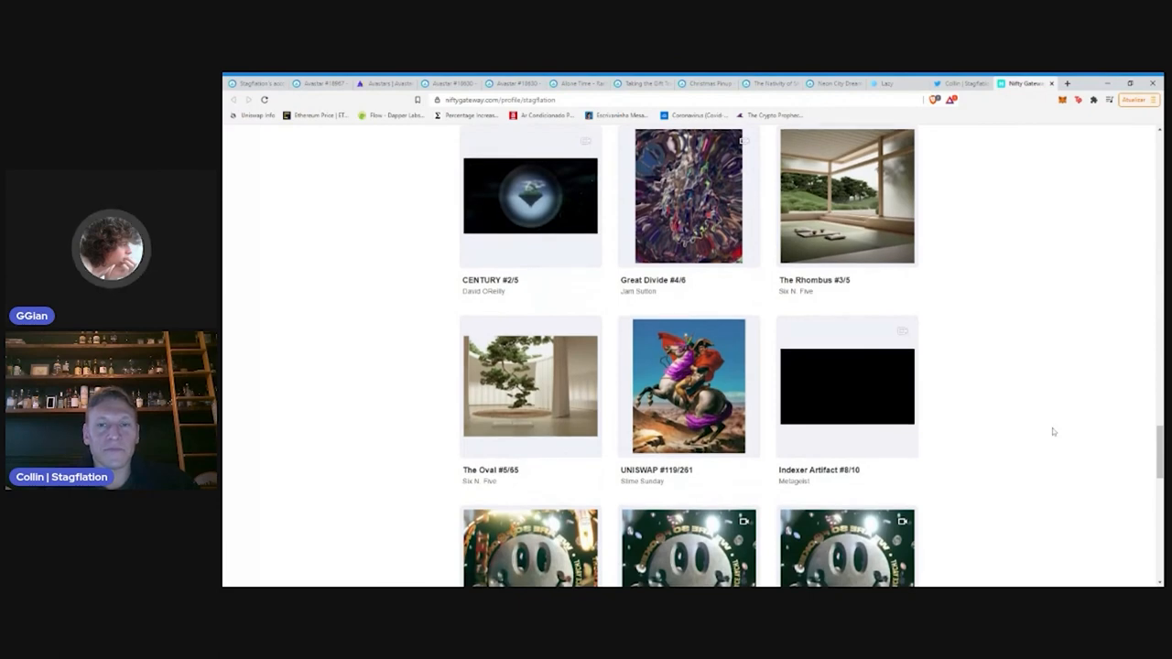
{"action": "scroll", "scroll_direction": "down", "scroll_amount": 3}
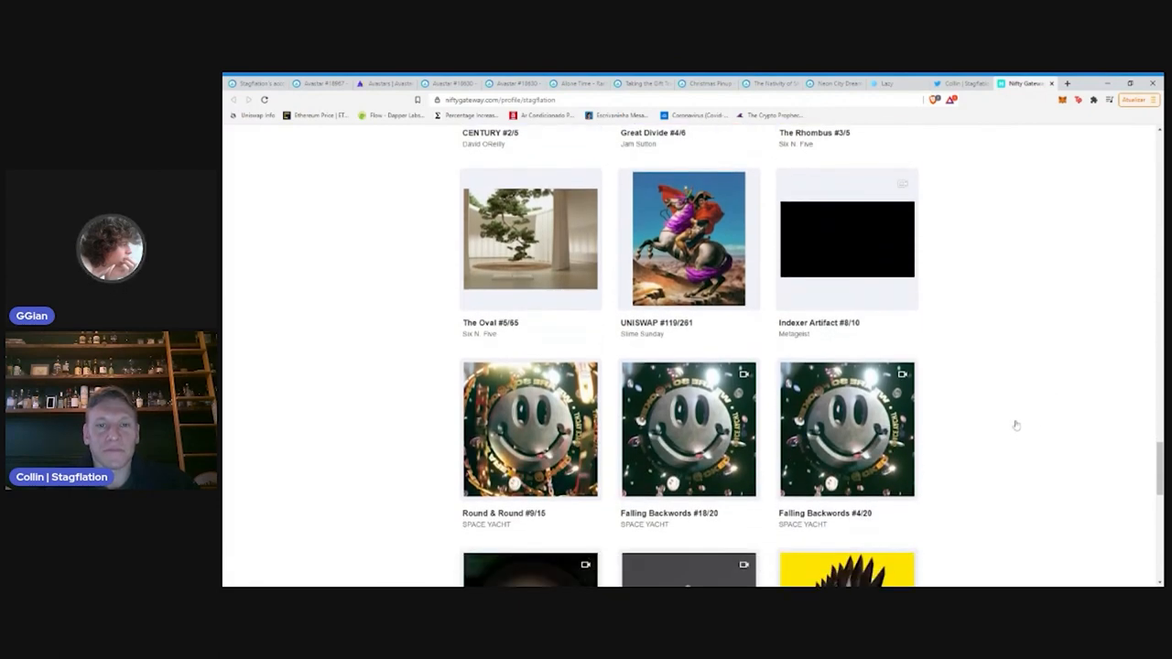
{"action": "scroll", "scroll_direction": "down", "scroll_amount": 3}
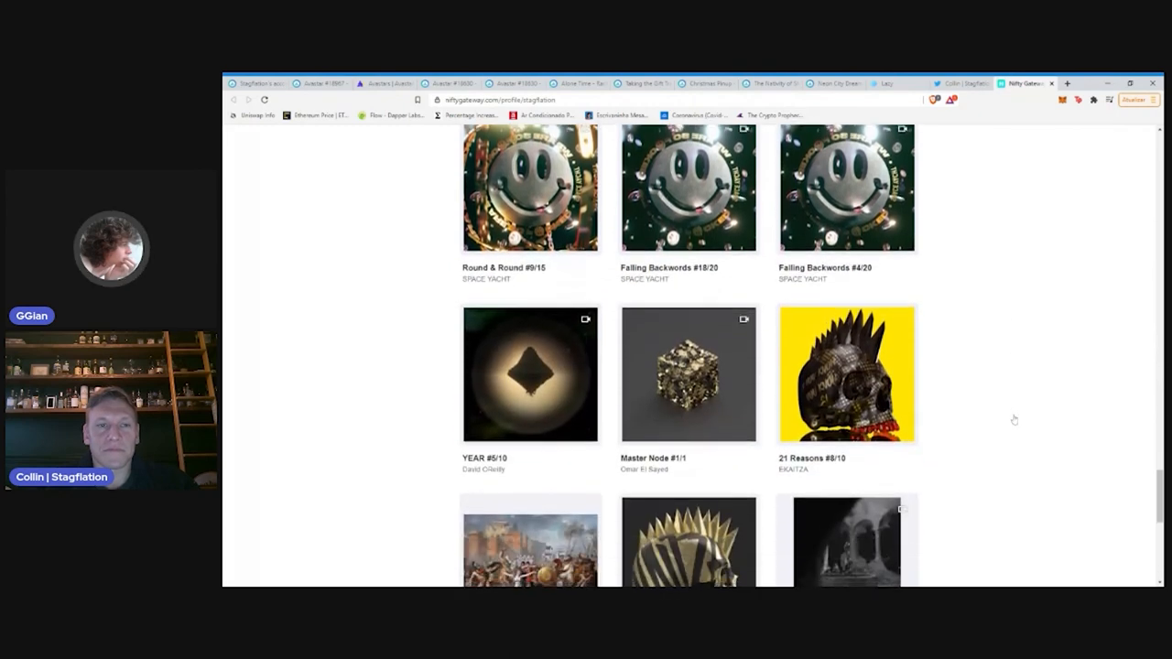
{"action": "scroll", "scroll_direction": "down", "scroll_amount": 3}
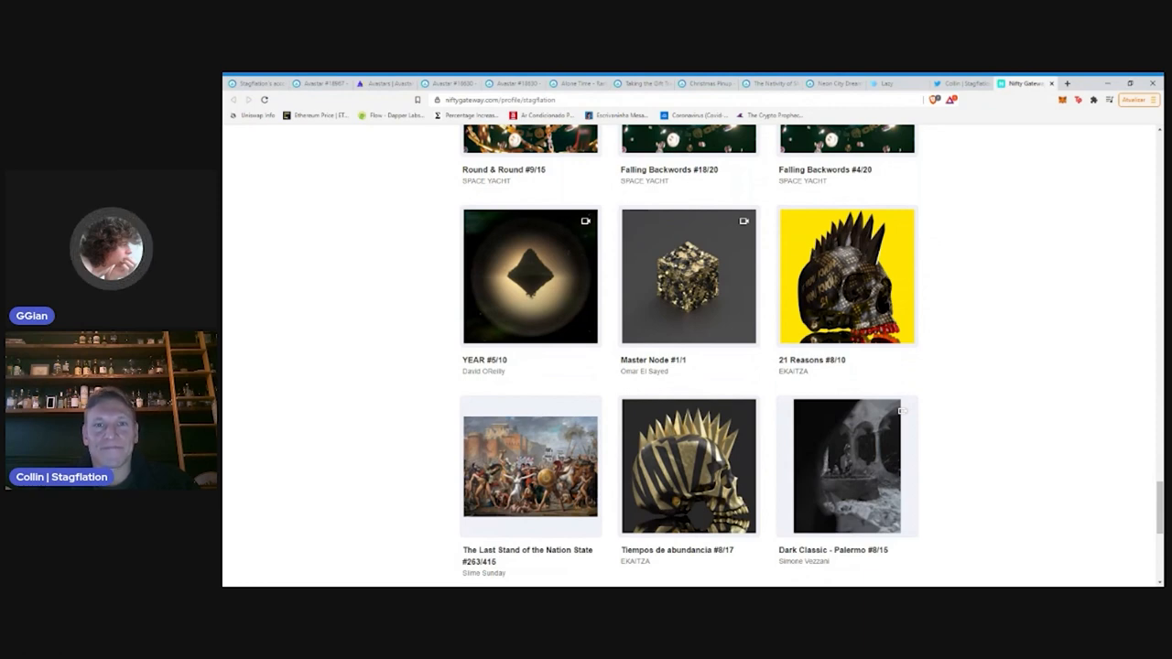
{"action": "mouse_move", "coordinate": [1043, 426]}
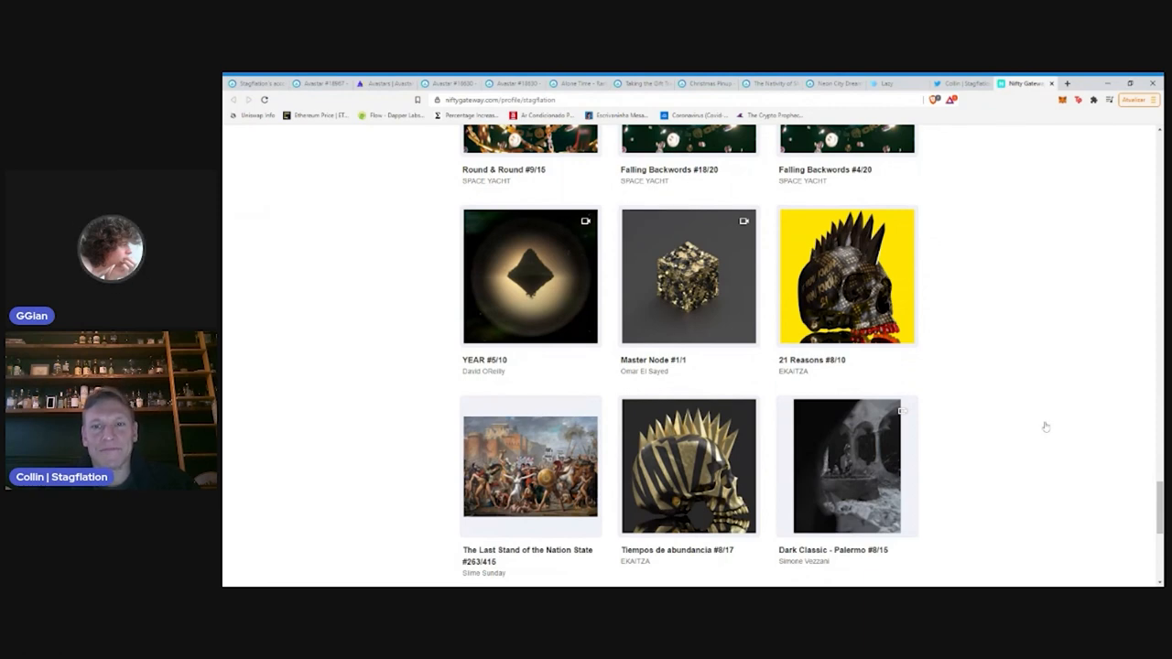
{"action": "mouse_move", "coordinate": [1088, 384]}
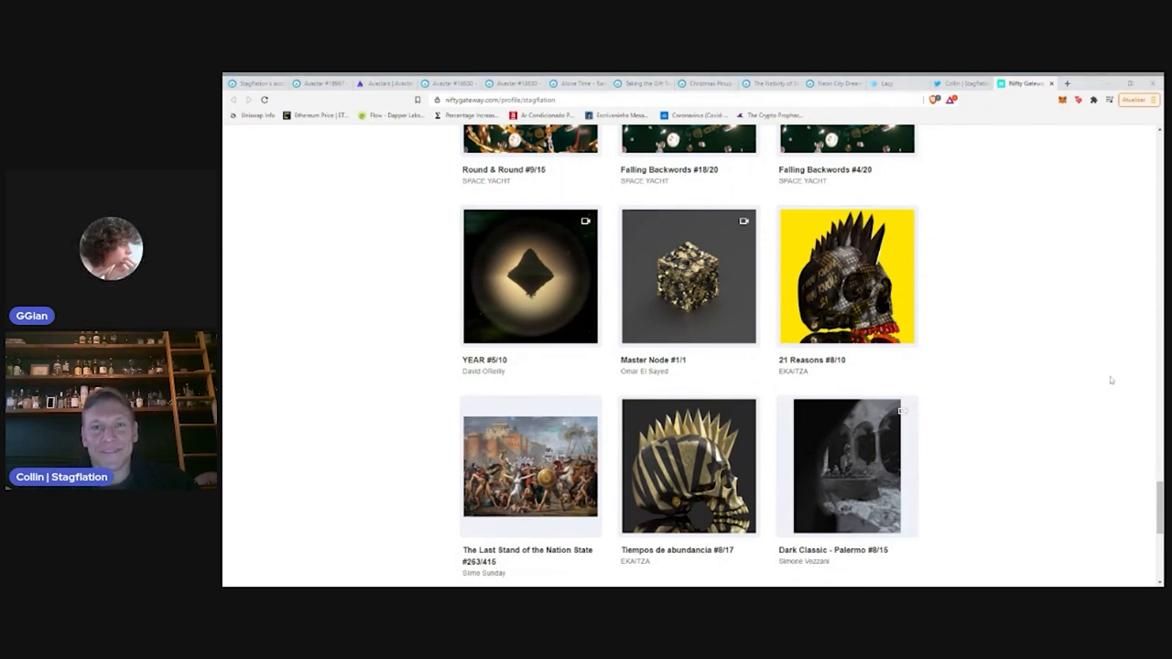
{"action": "scroll", "scroll_direction": "down", "scroll_amount": 3}
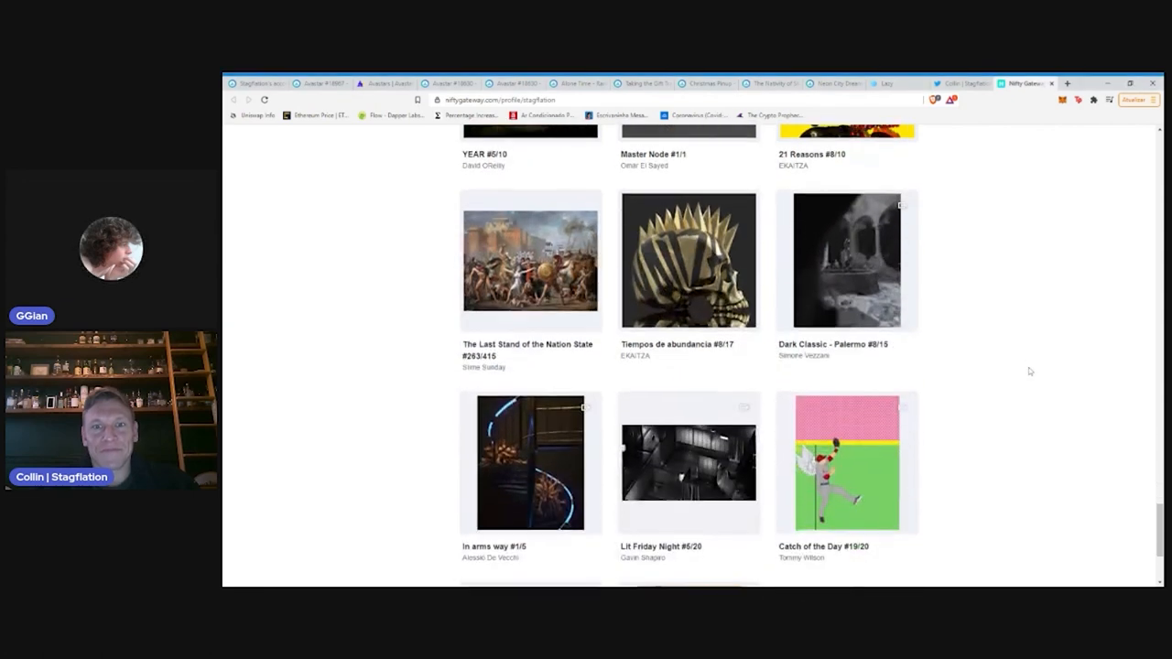
{"action": "scroll", "scroll_direction": "down", "scroll_amount": 3}
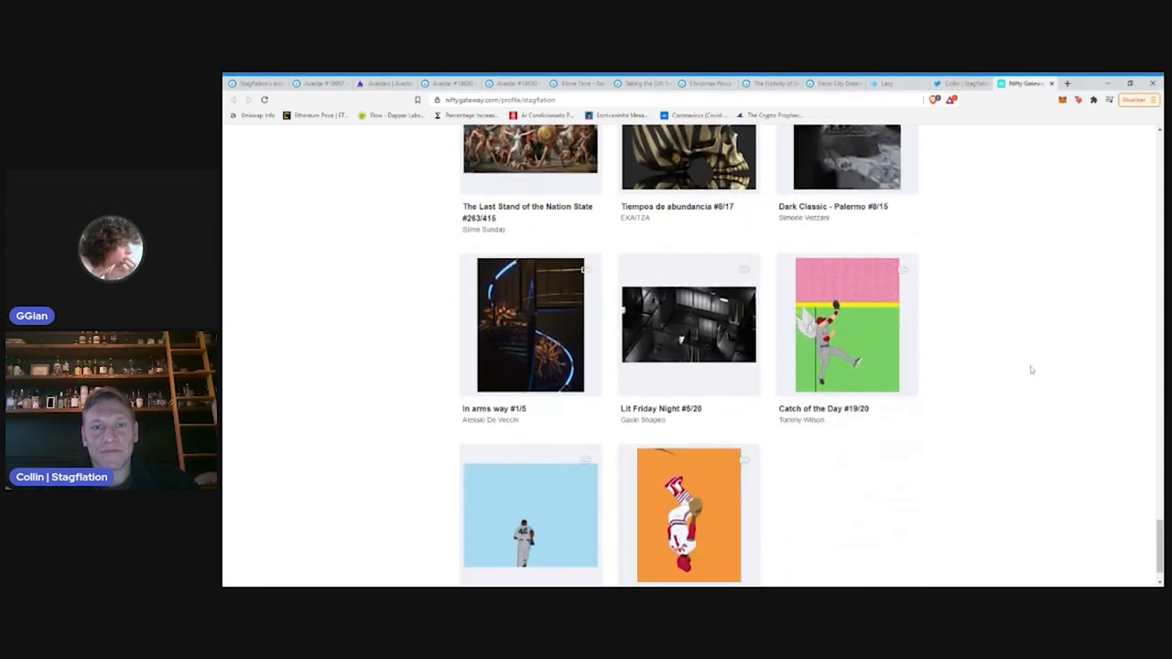
{"action": "scroll", "scroll_direction": "down", "scroll_amount": 3}
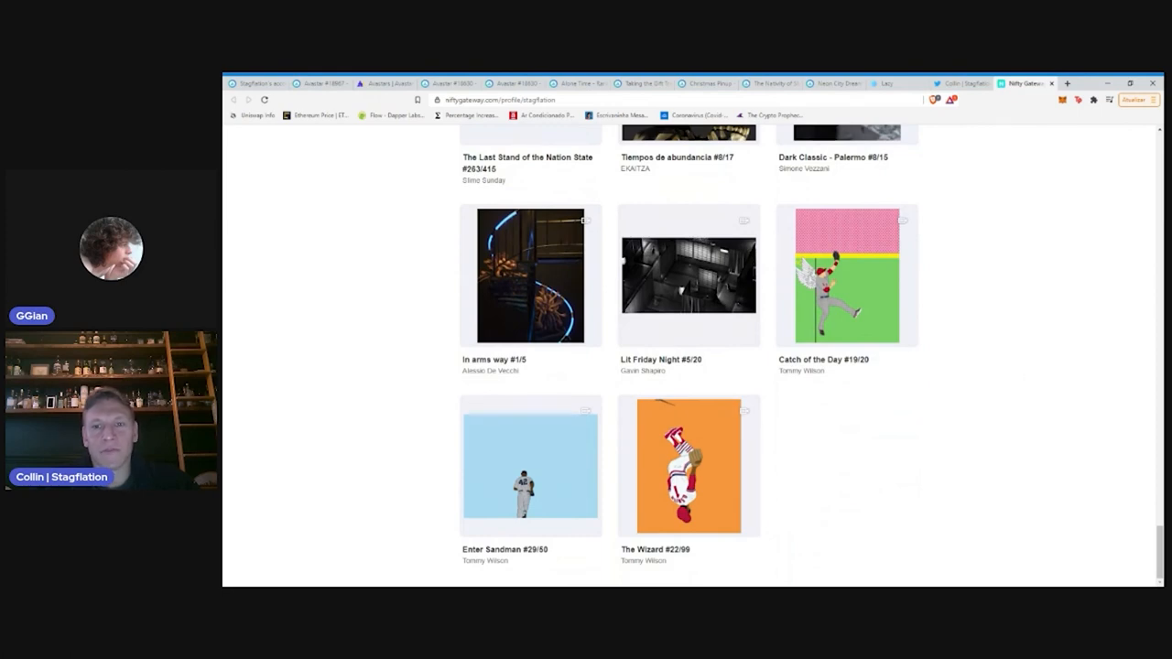
{"action": "mouse_move", "coordinate": [1036, 293]}
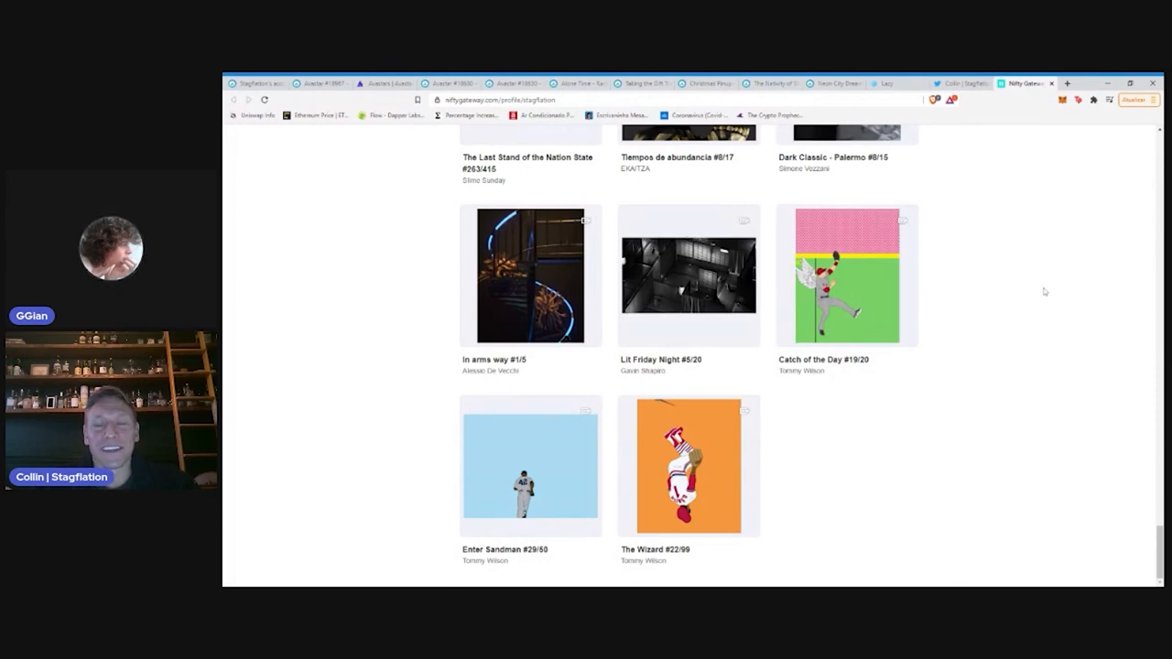
Scroll back up the grid to the rows showing Hydra and the two Wakande Lights editions
{"action": "scroll", "scroll_direction": "up", "scroll_amount": 3}
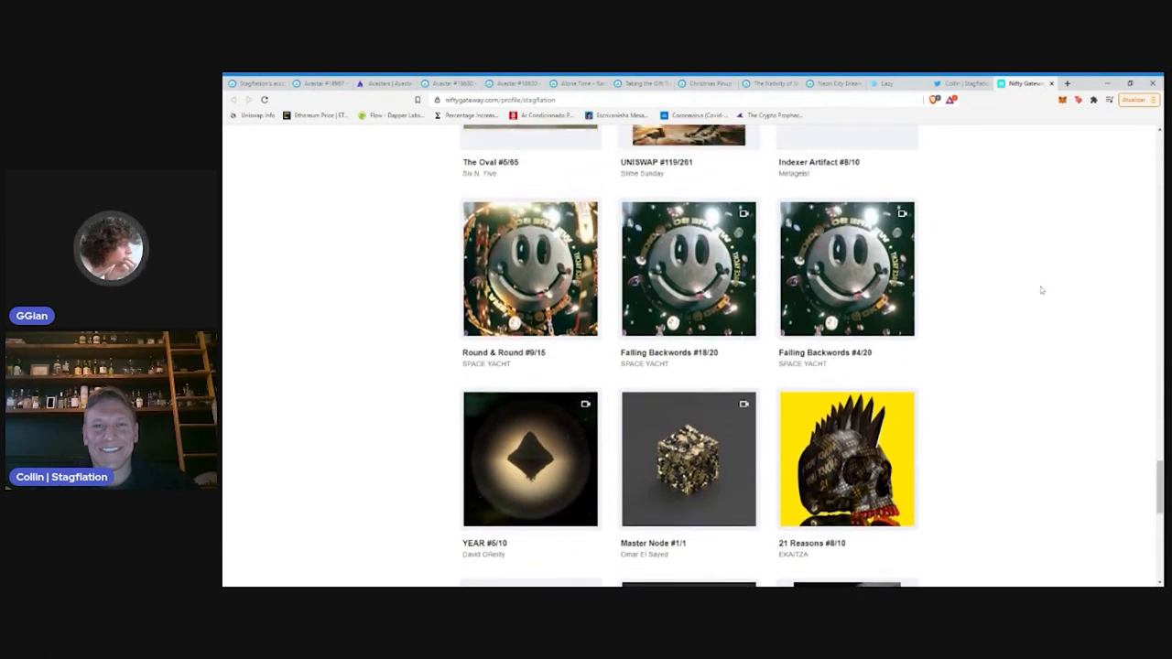
{"action": "scroll", "scroll_direction": "up", "scroll_amount": 3}
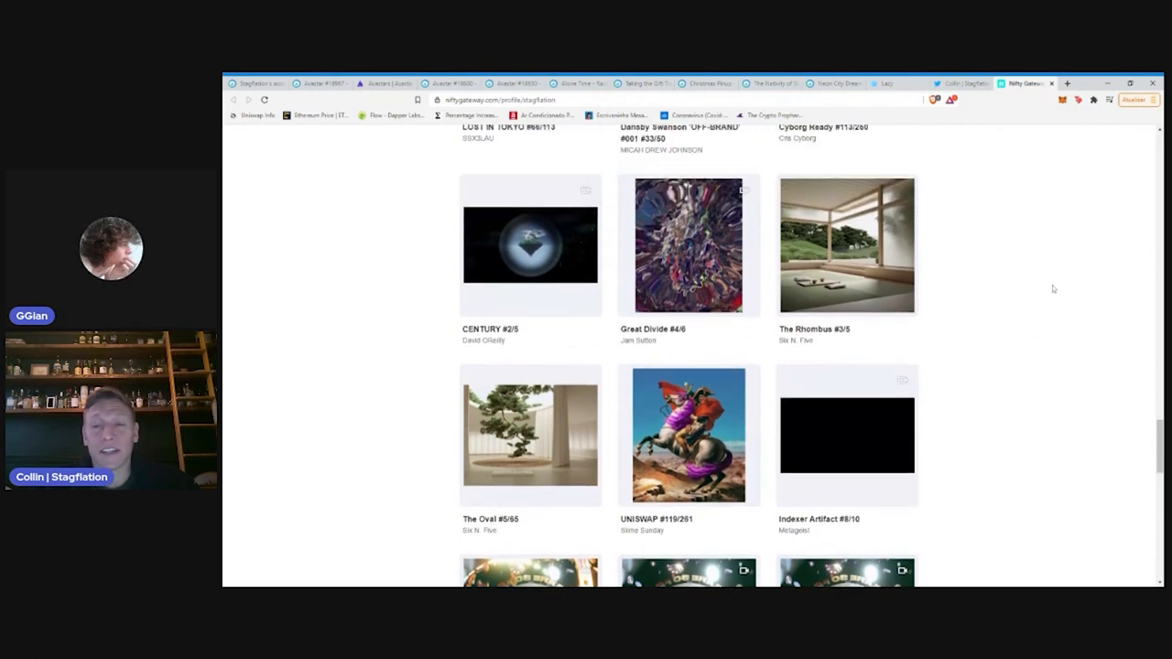
{"action": "scroll", "scroll_direction": "up", "scroll_amount": 3}
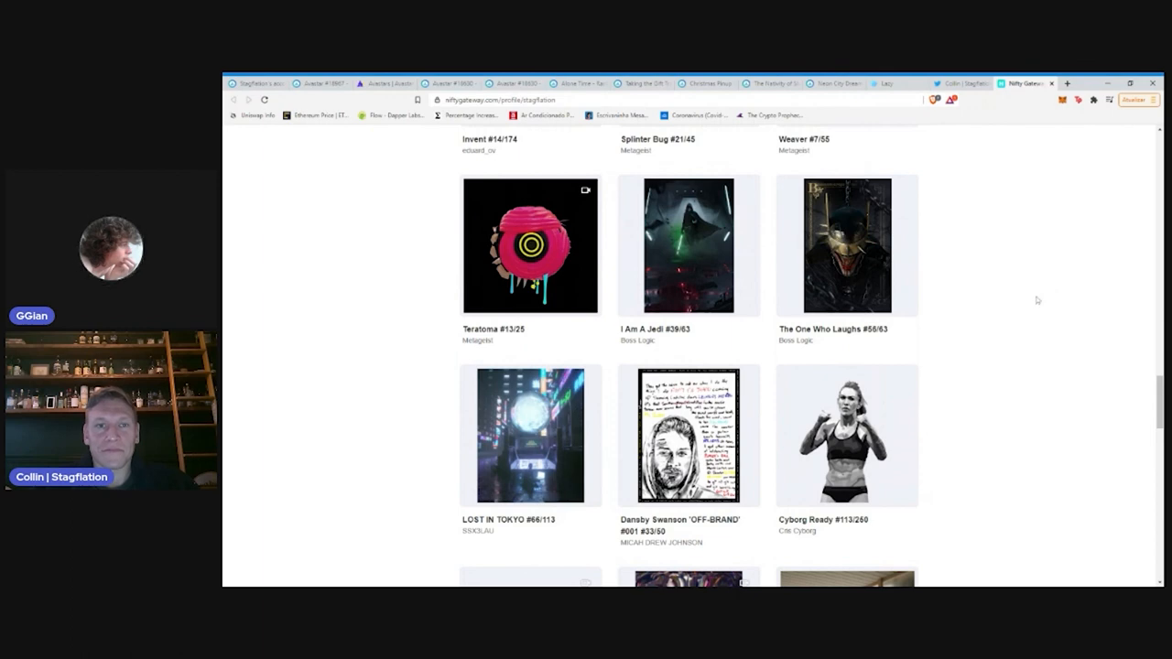
{"action": "scroll", "scroll_direction": "up", "scroll_amount": 3}
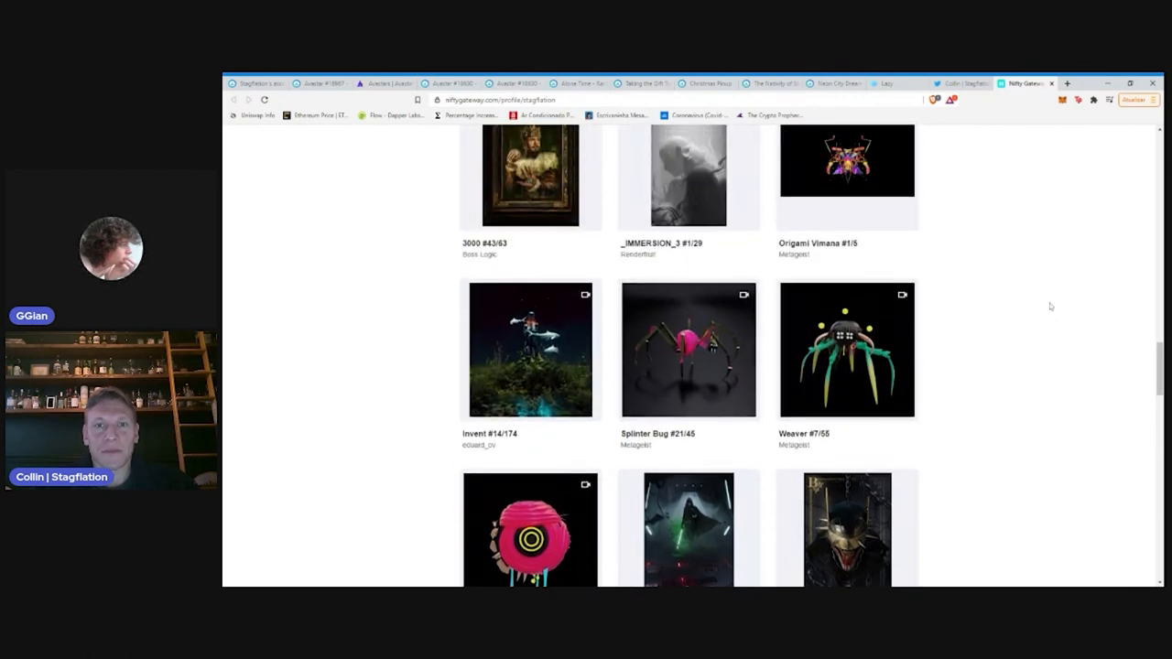
{"action": "mouse_move", "coordinate": [1047, 297]}
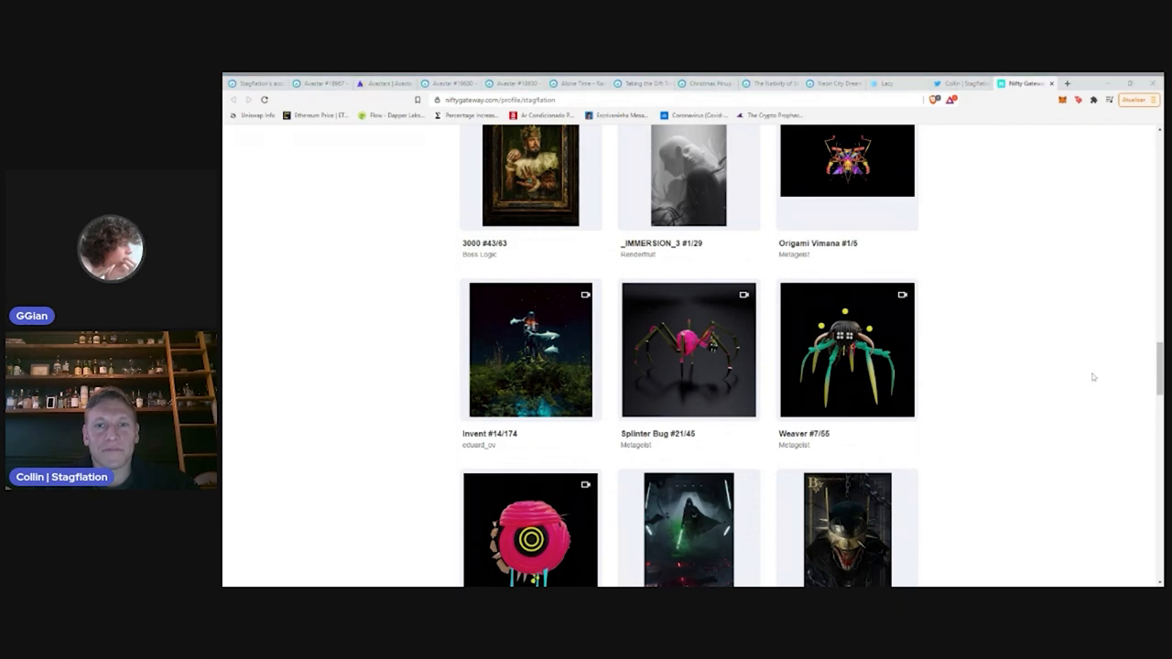
{"action": "scroll", "scroll_direction": "up", "scroll_amount": 3}
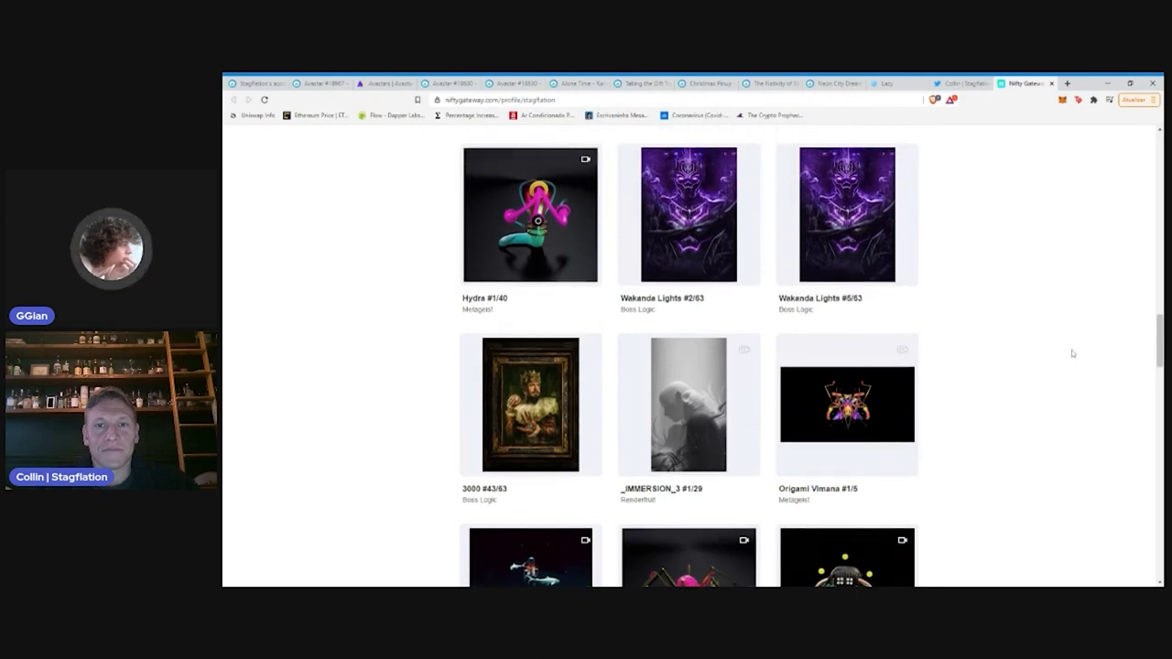
{"action": "scroll", "scroll_direction": "up", "scroll_amount": 3}
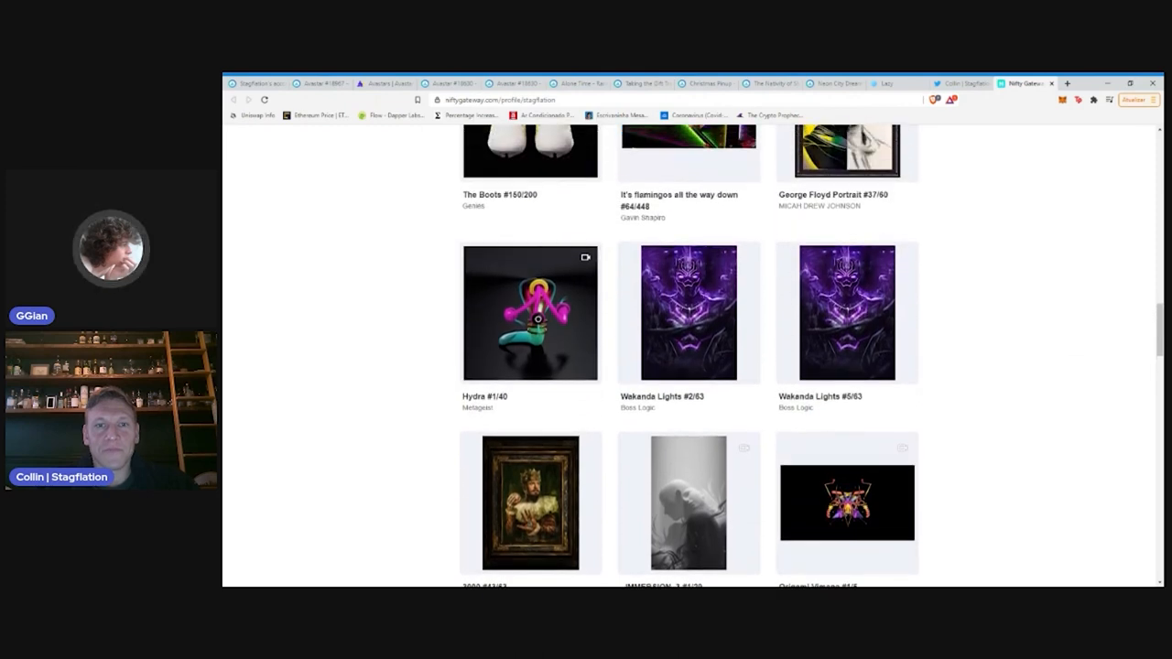
{"action": "mouse_move", "coordinate": [996, 370]}
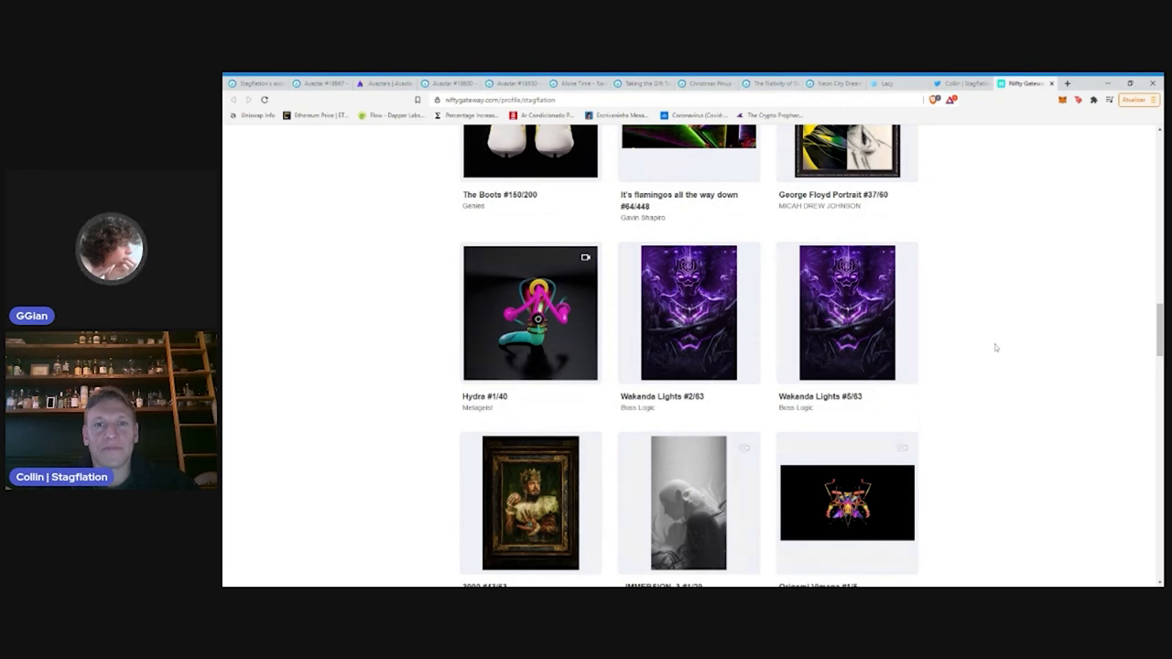
{"action": "mouse_move", "coordinate": [955, 335]}
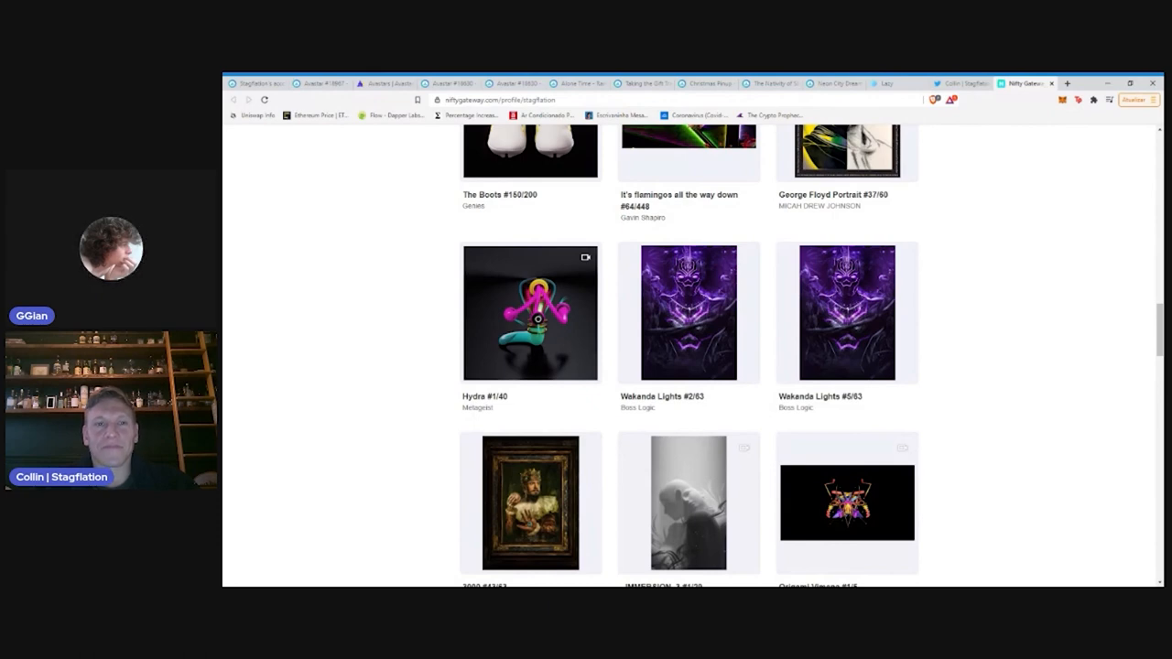
{"action": "mouse_move", "coordinate": [1081, 388]}
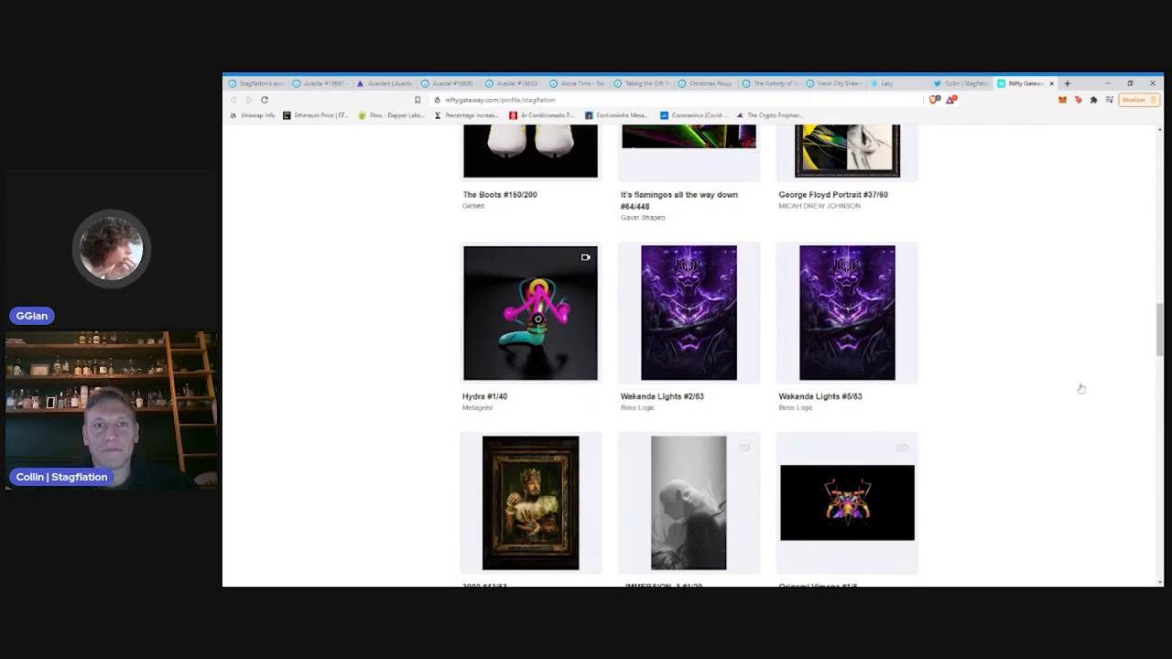